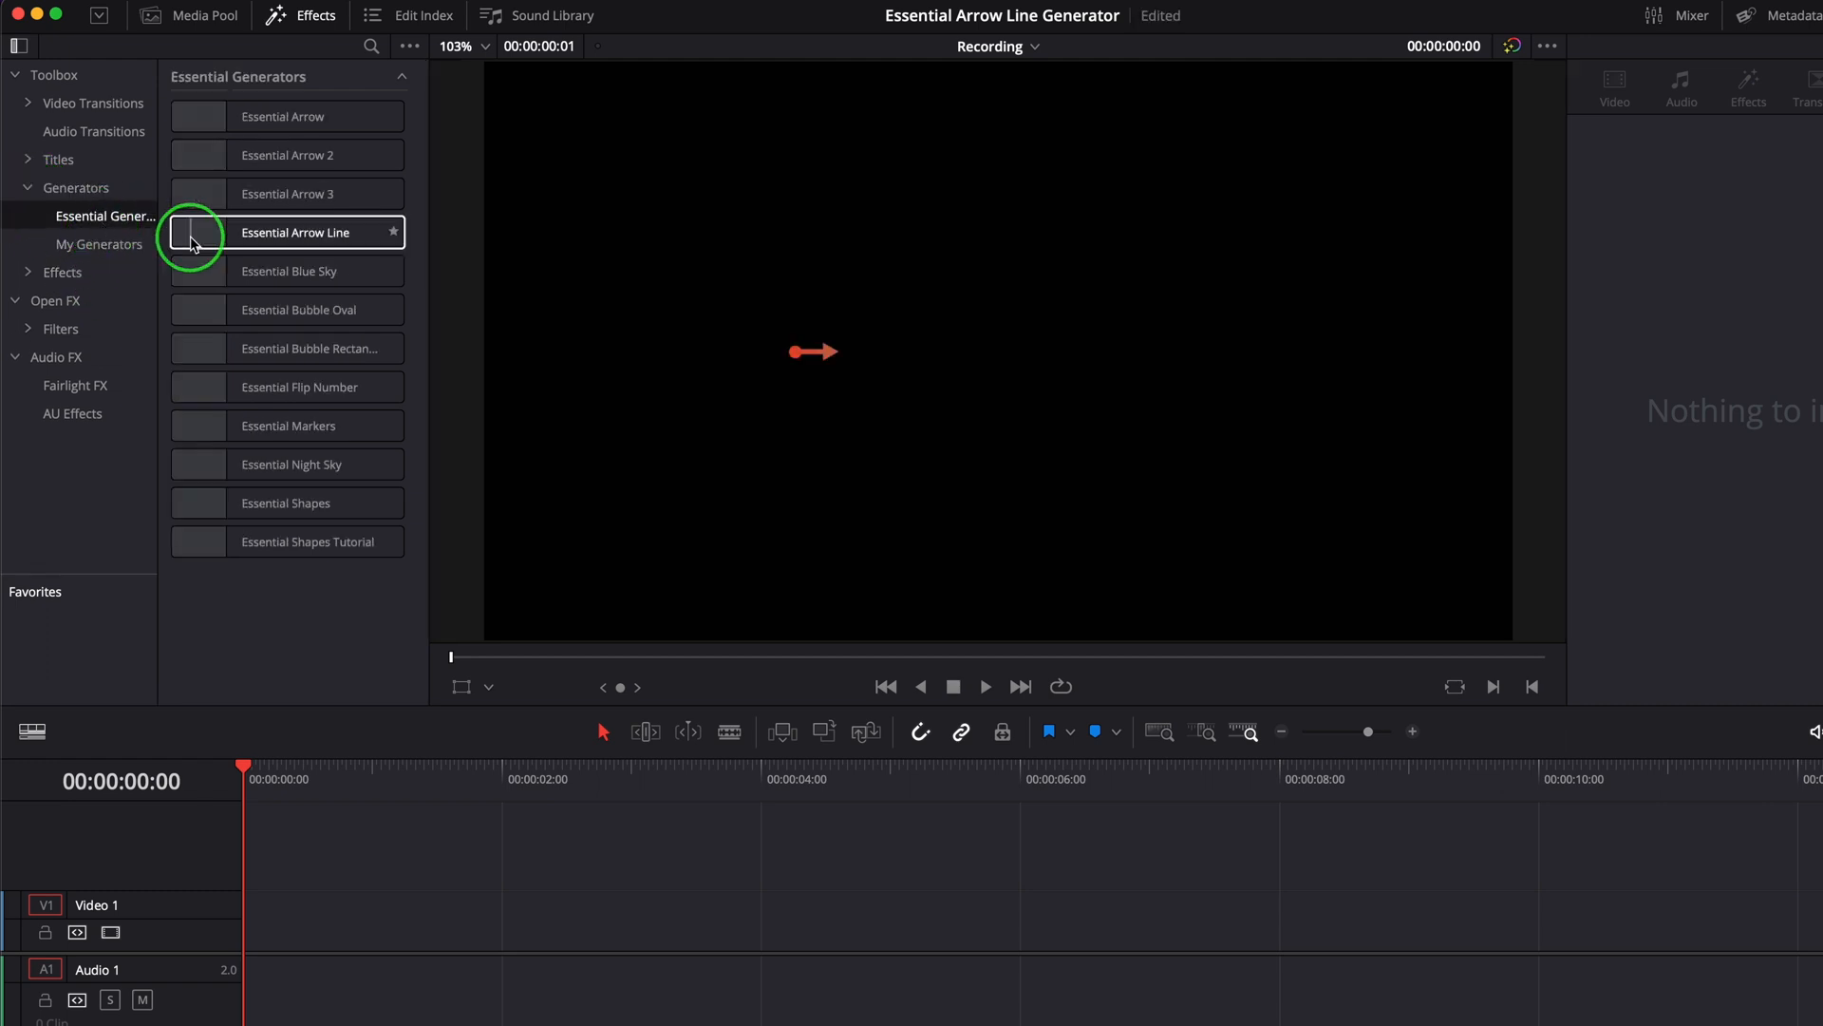
Place Essential Arrow Line on V1, play it back, then return to the start.
drag(191, 238, 253, 335)
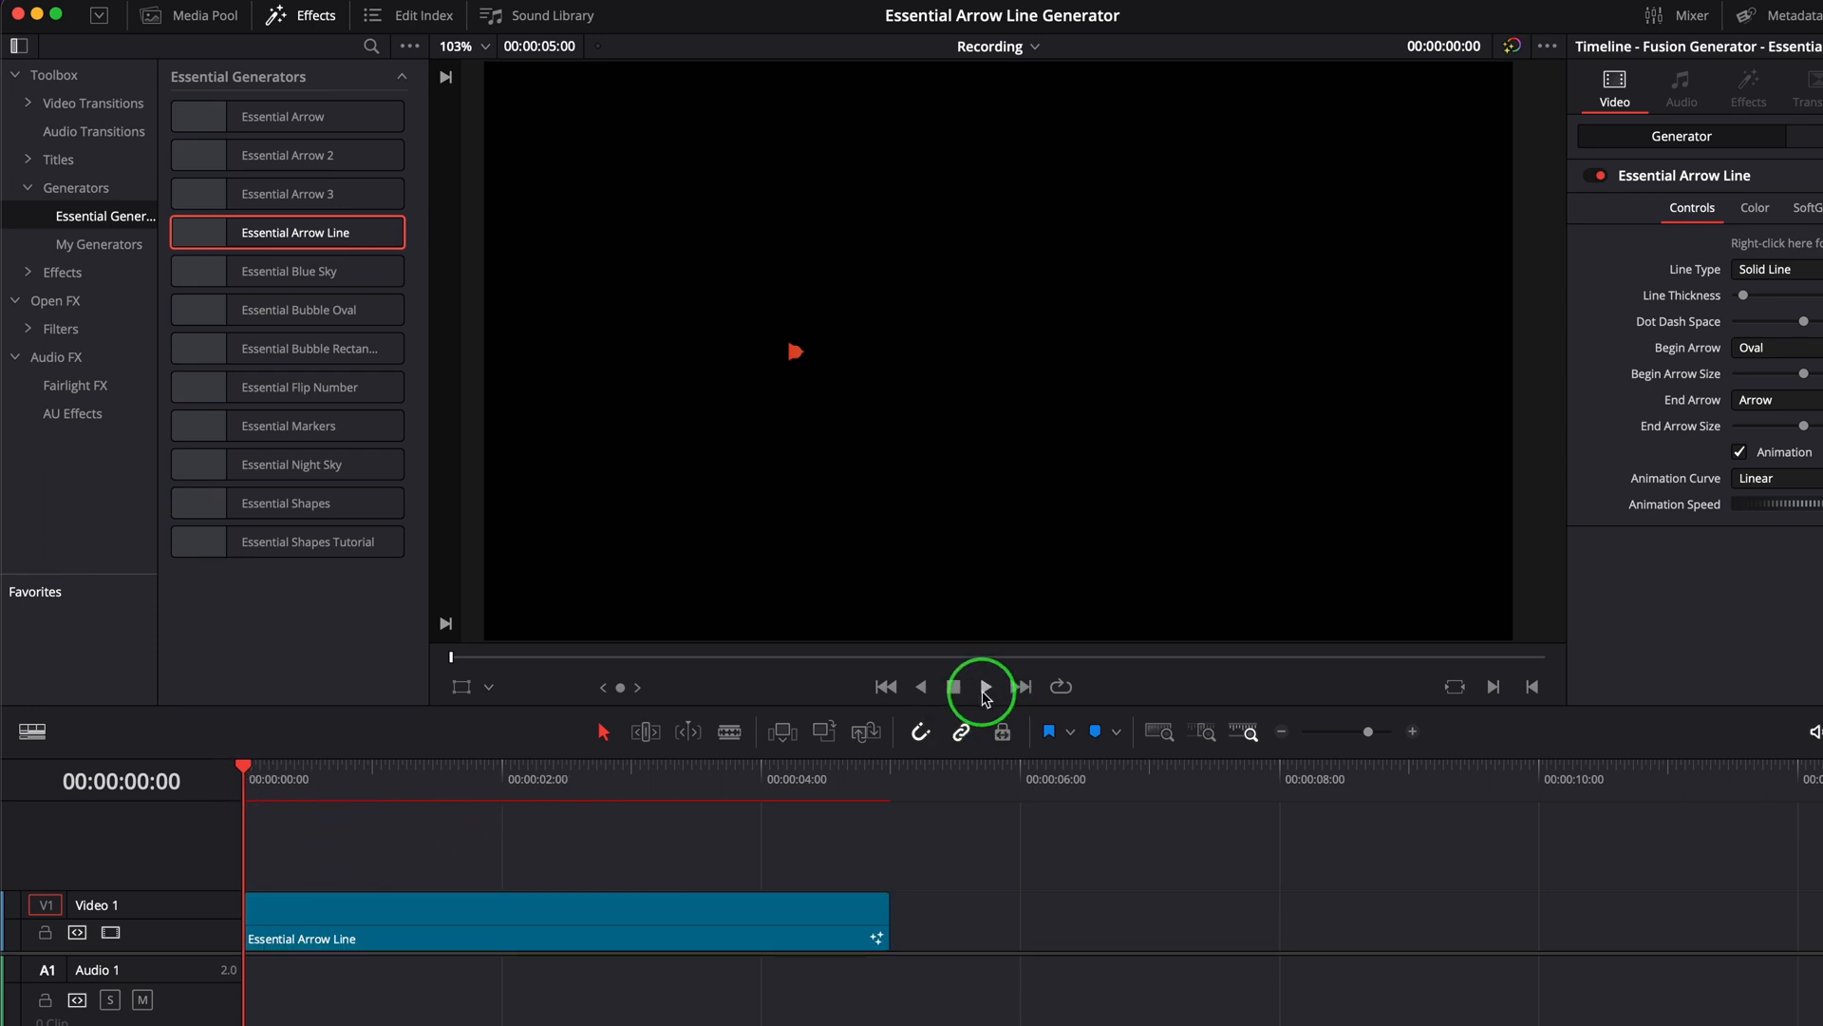
click(983, 686)
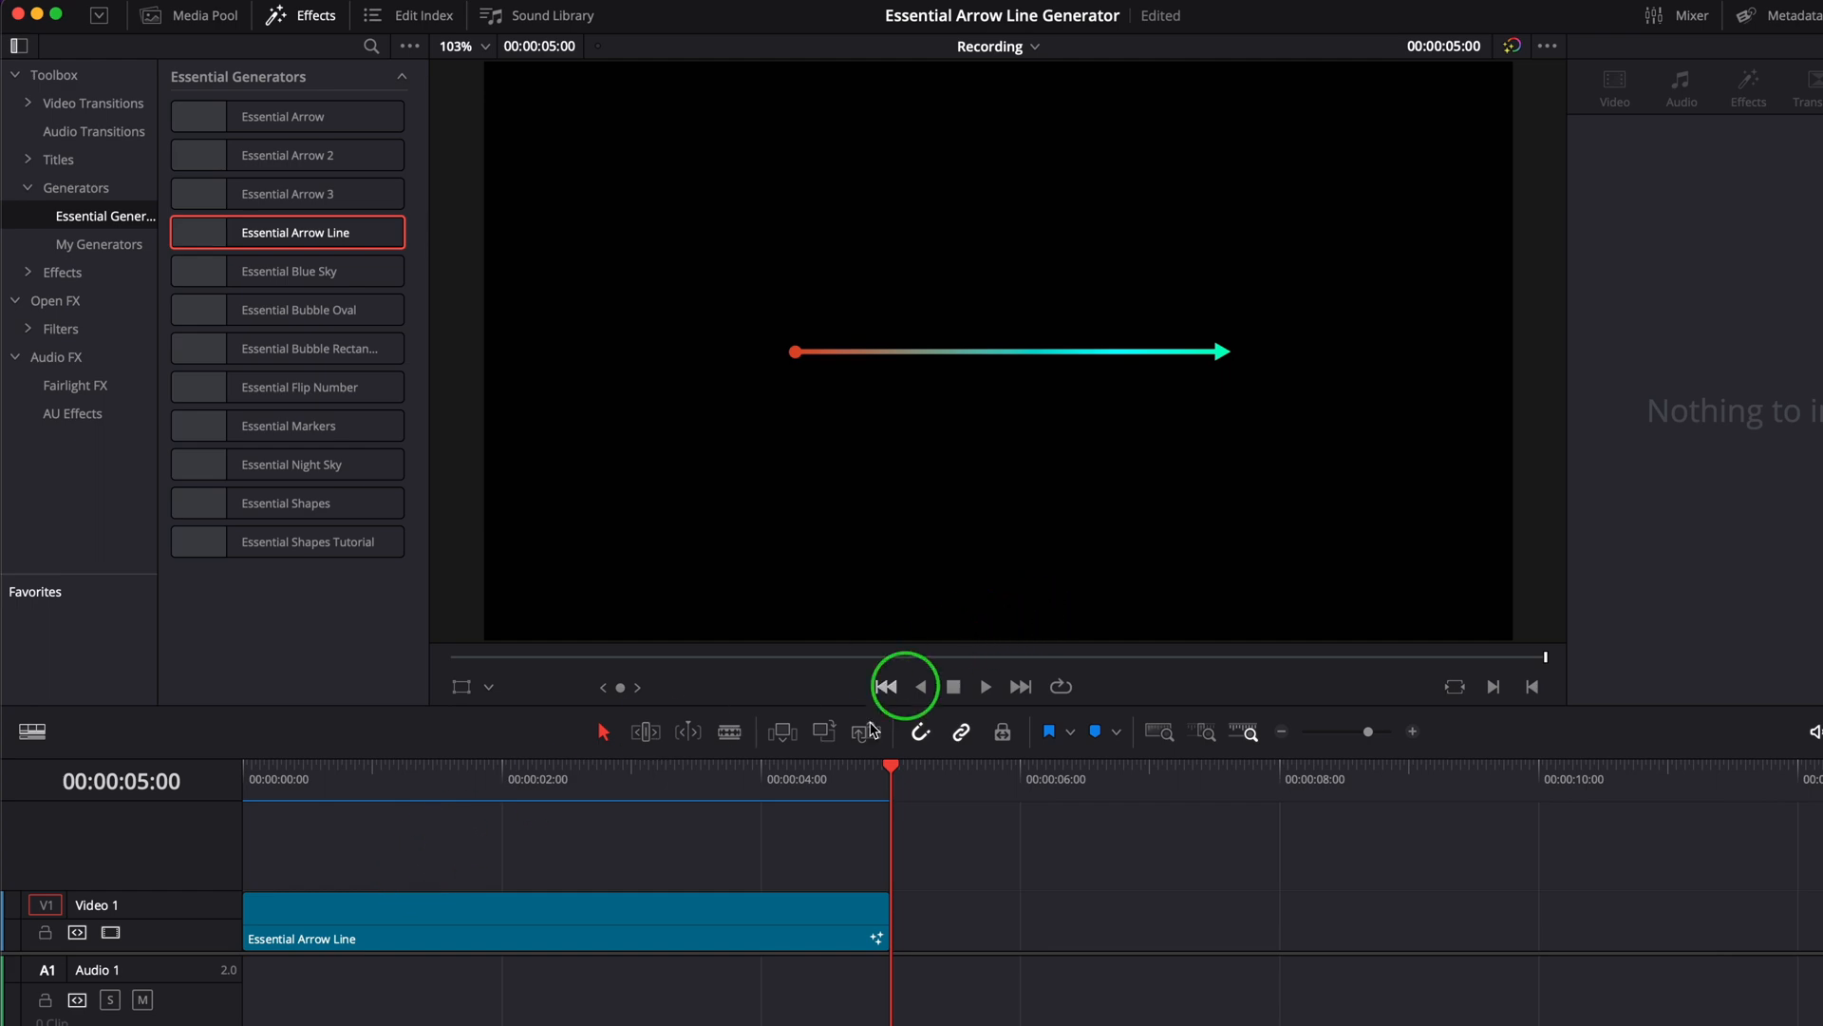
click(1691, 17)
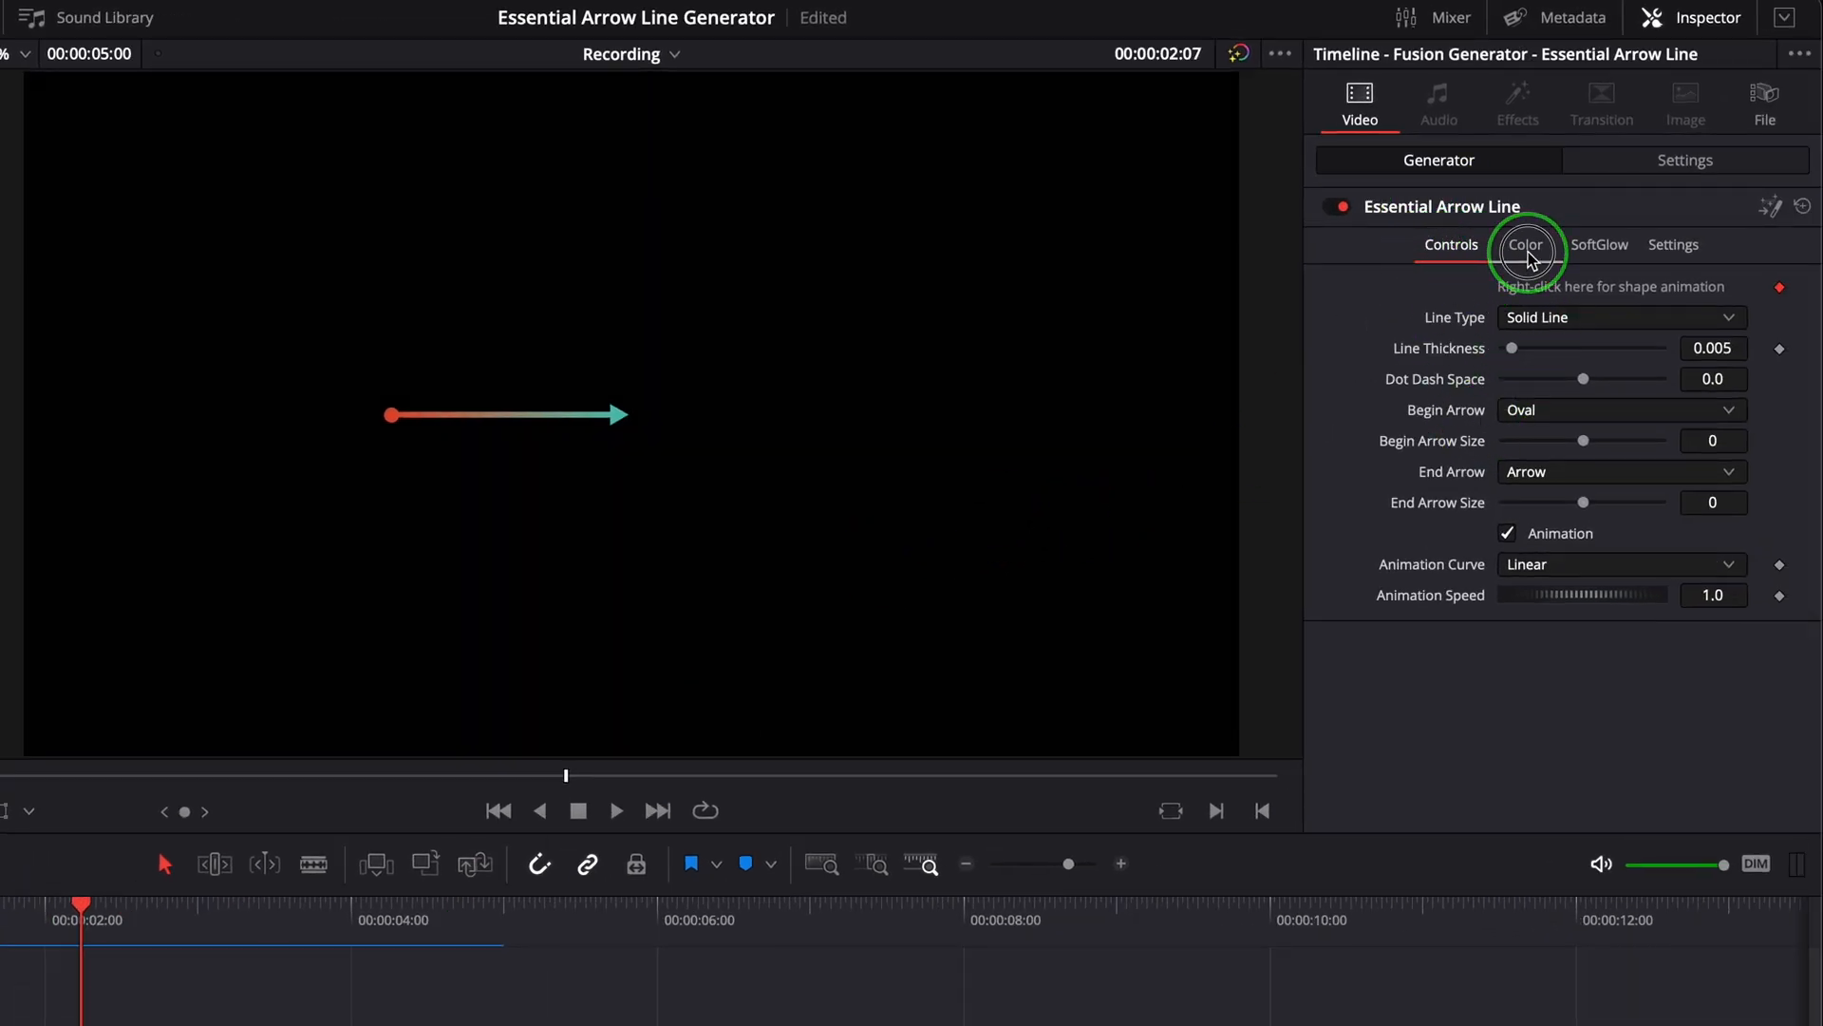
Check the SoftGlow settings, then untick Animation in Controls to show the full arrow.
click(1599, 244)
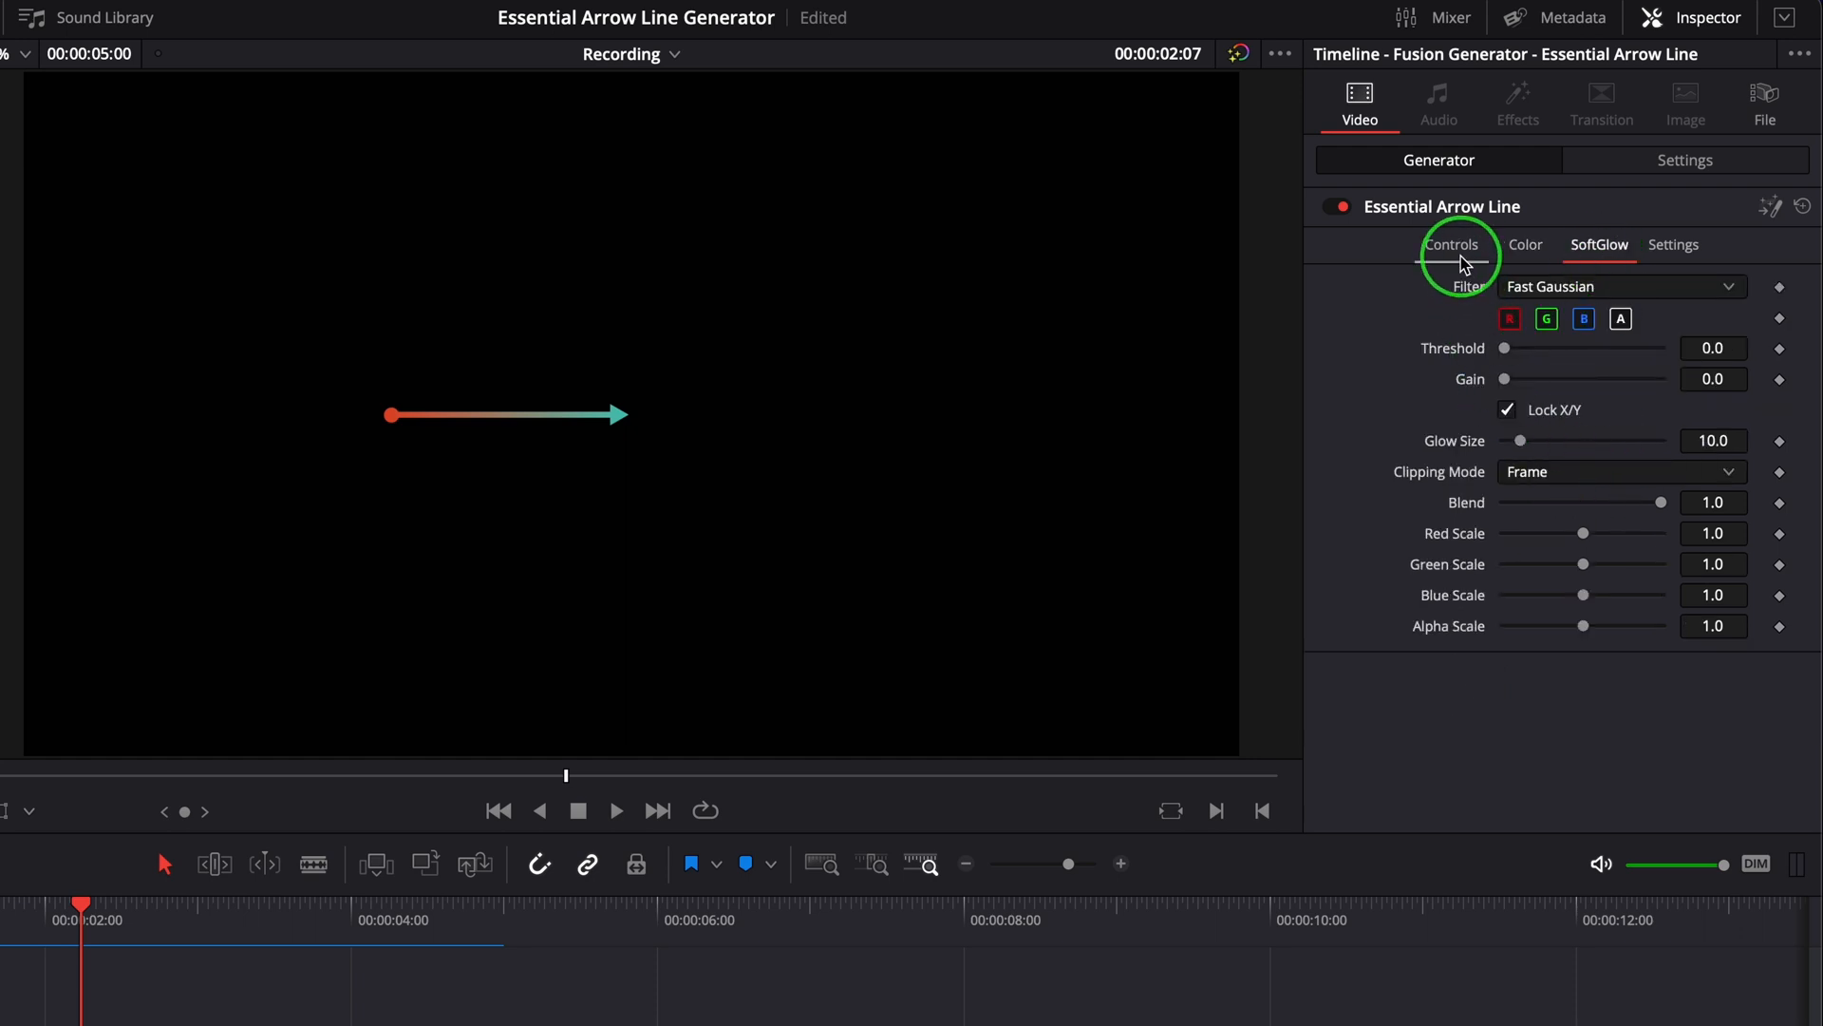
click(1451, 244)
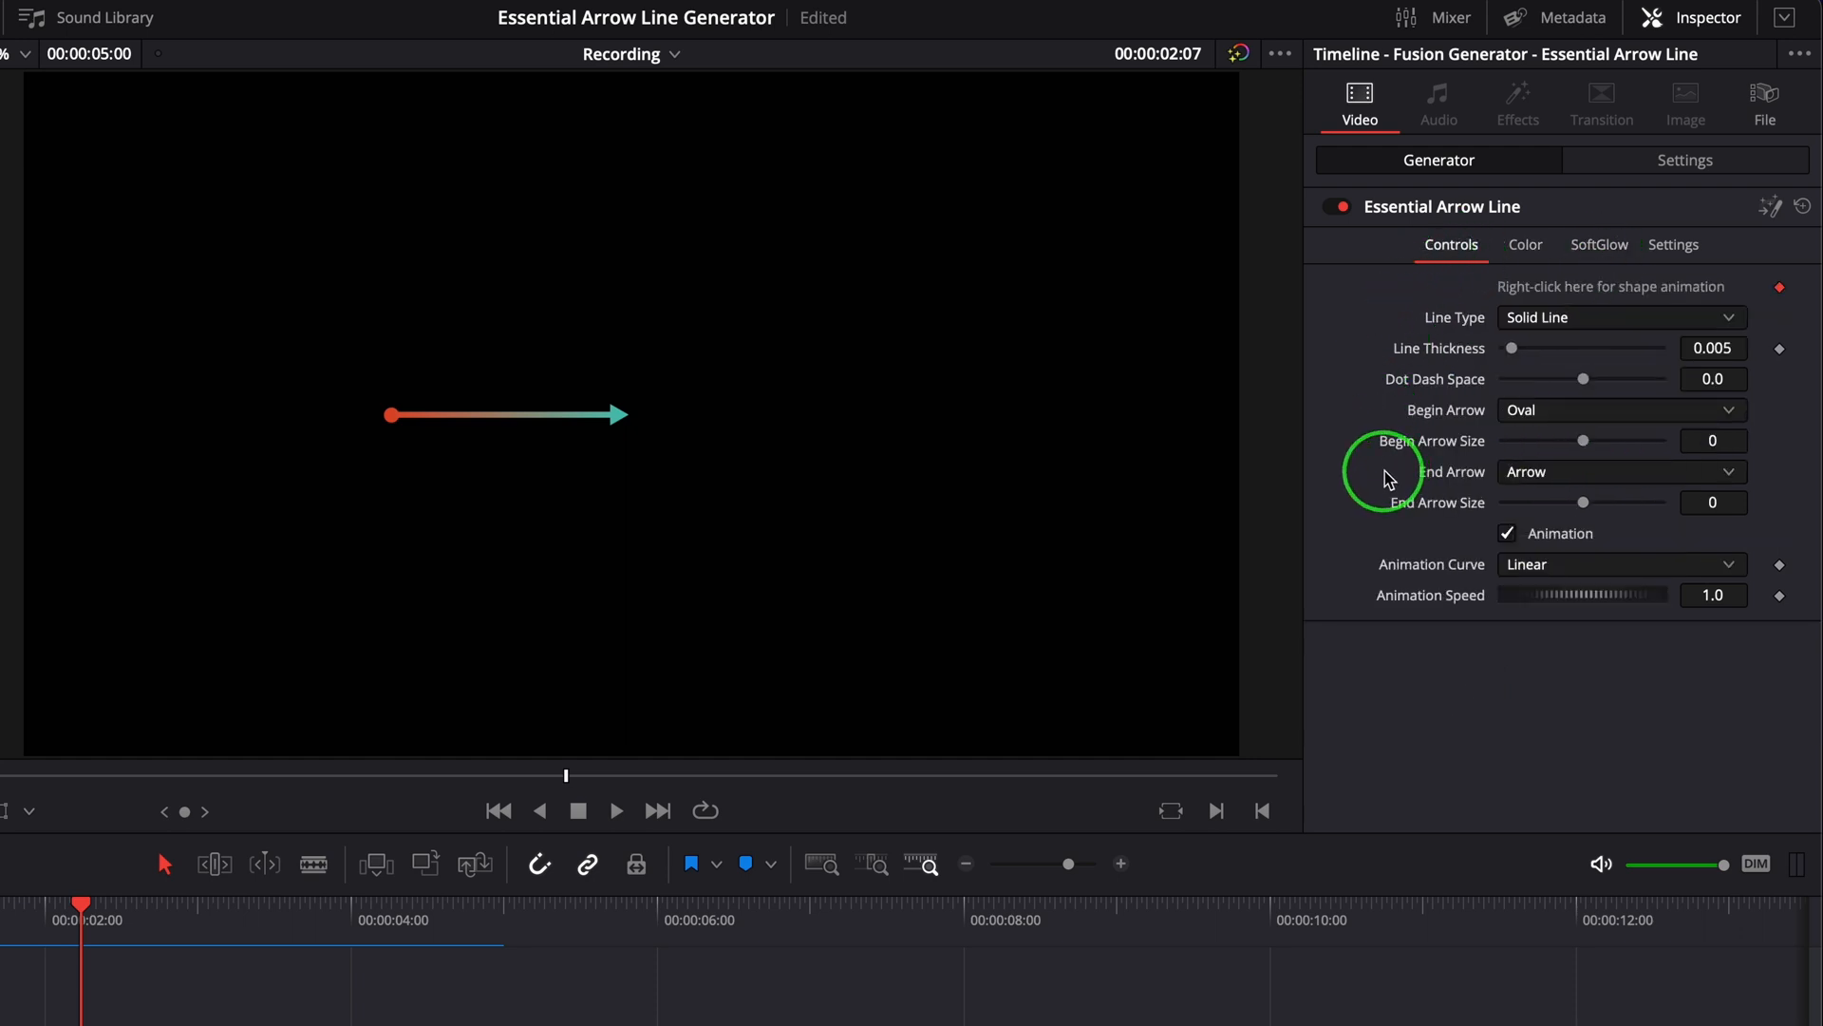
mouse_move(1337, 471)
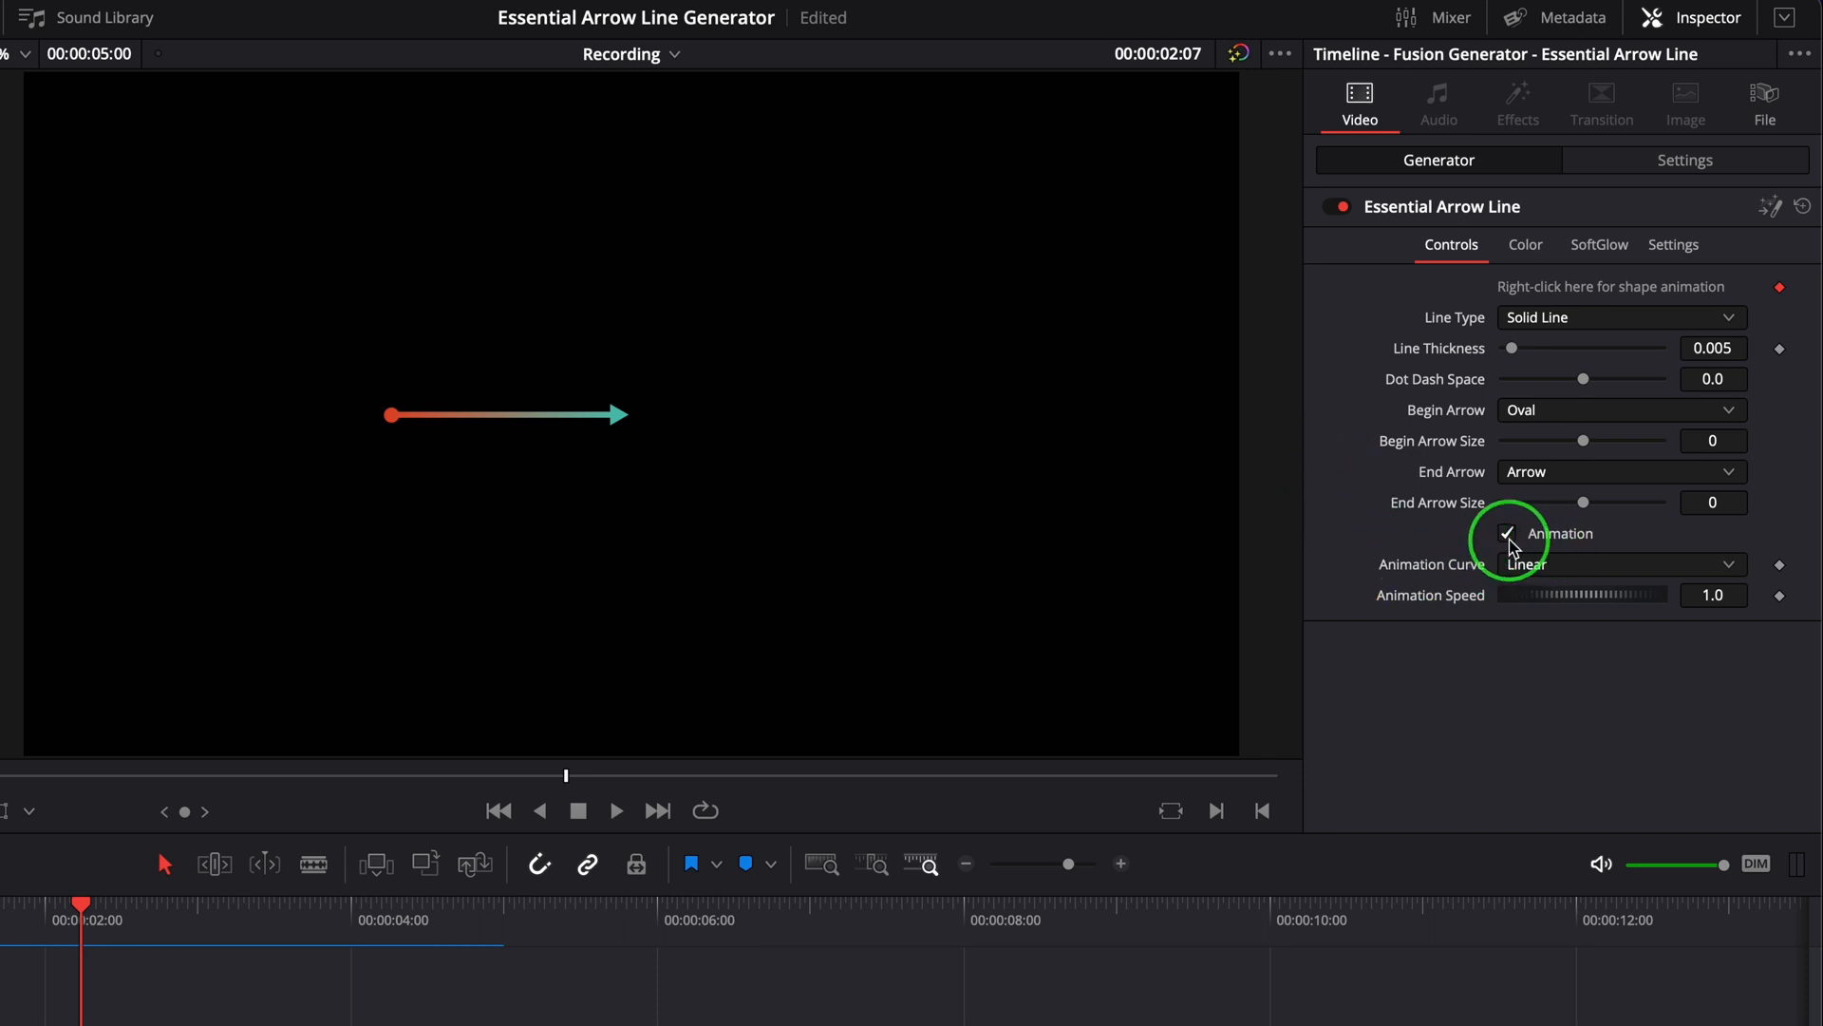
click(1507, 533)
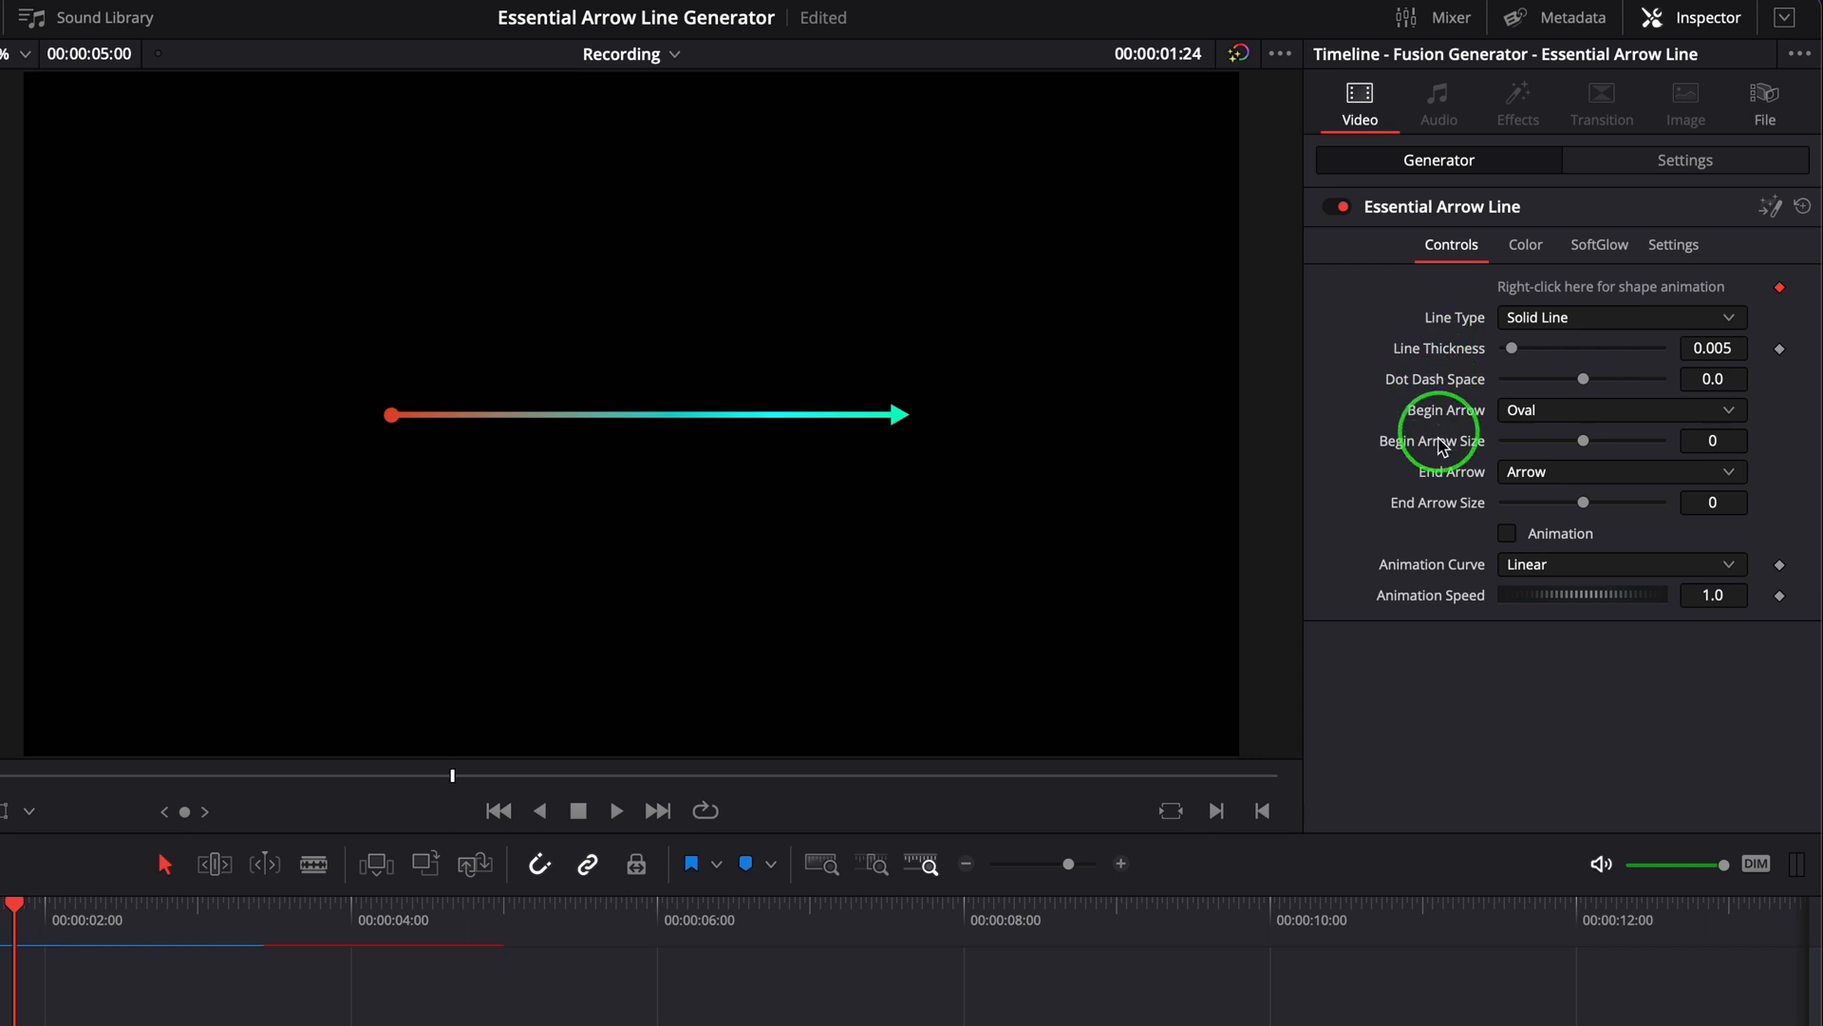
mouse_move(1432, 542)
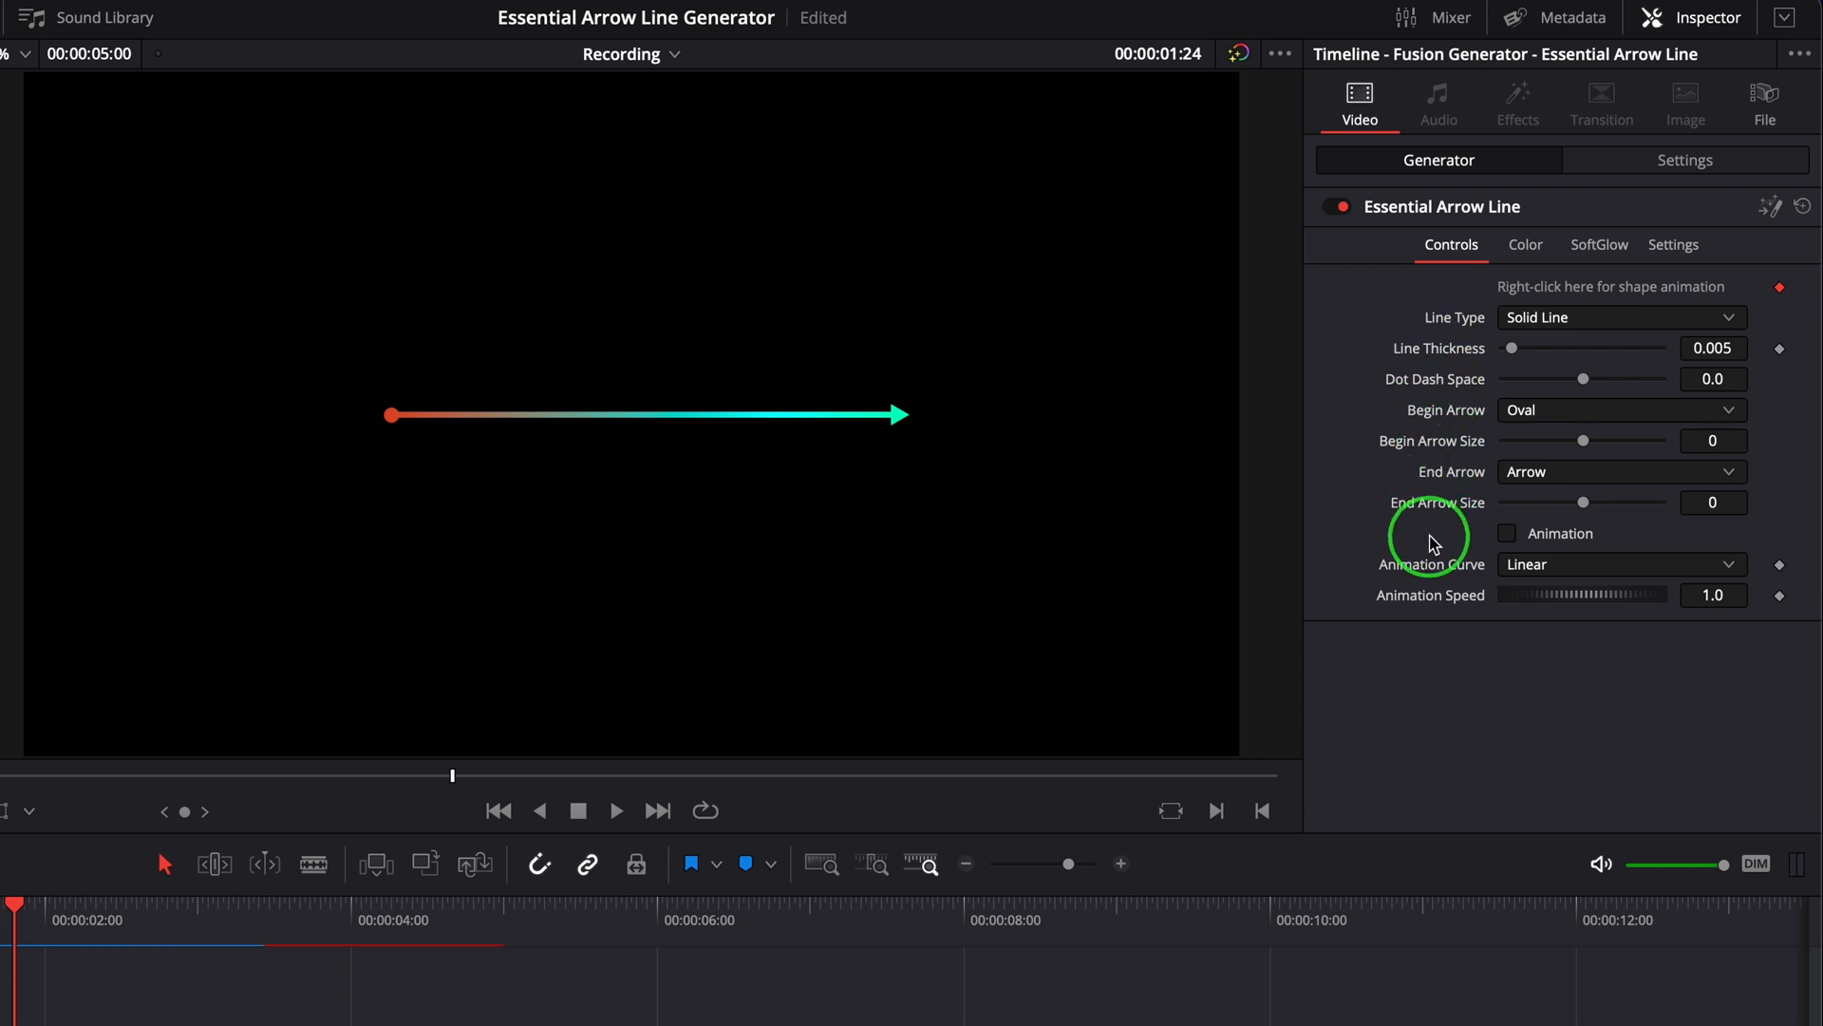
mouse_move(1448, 508)
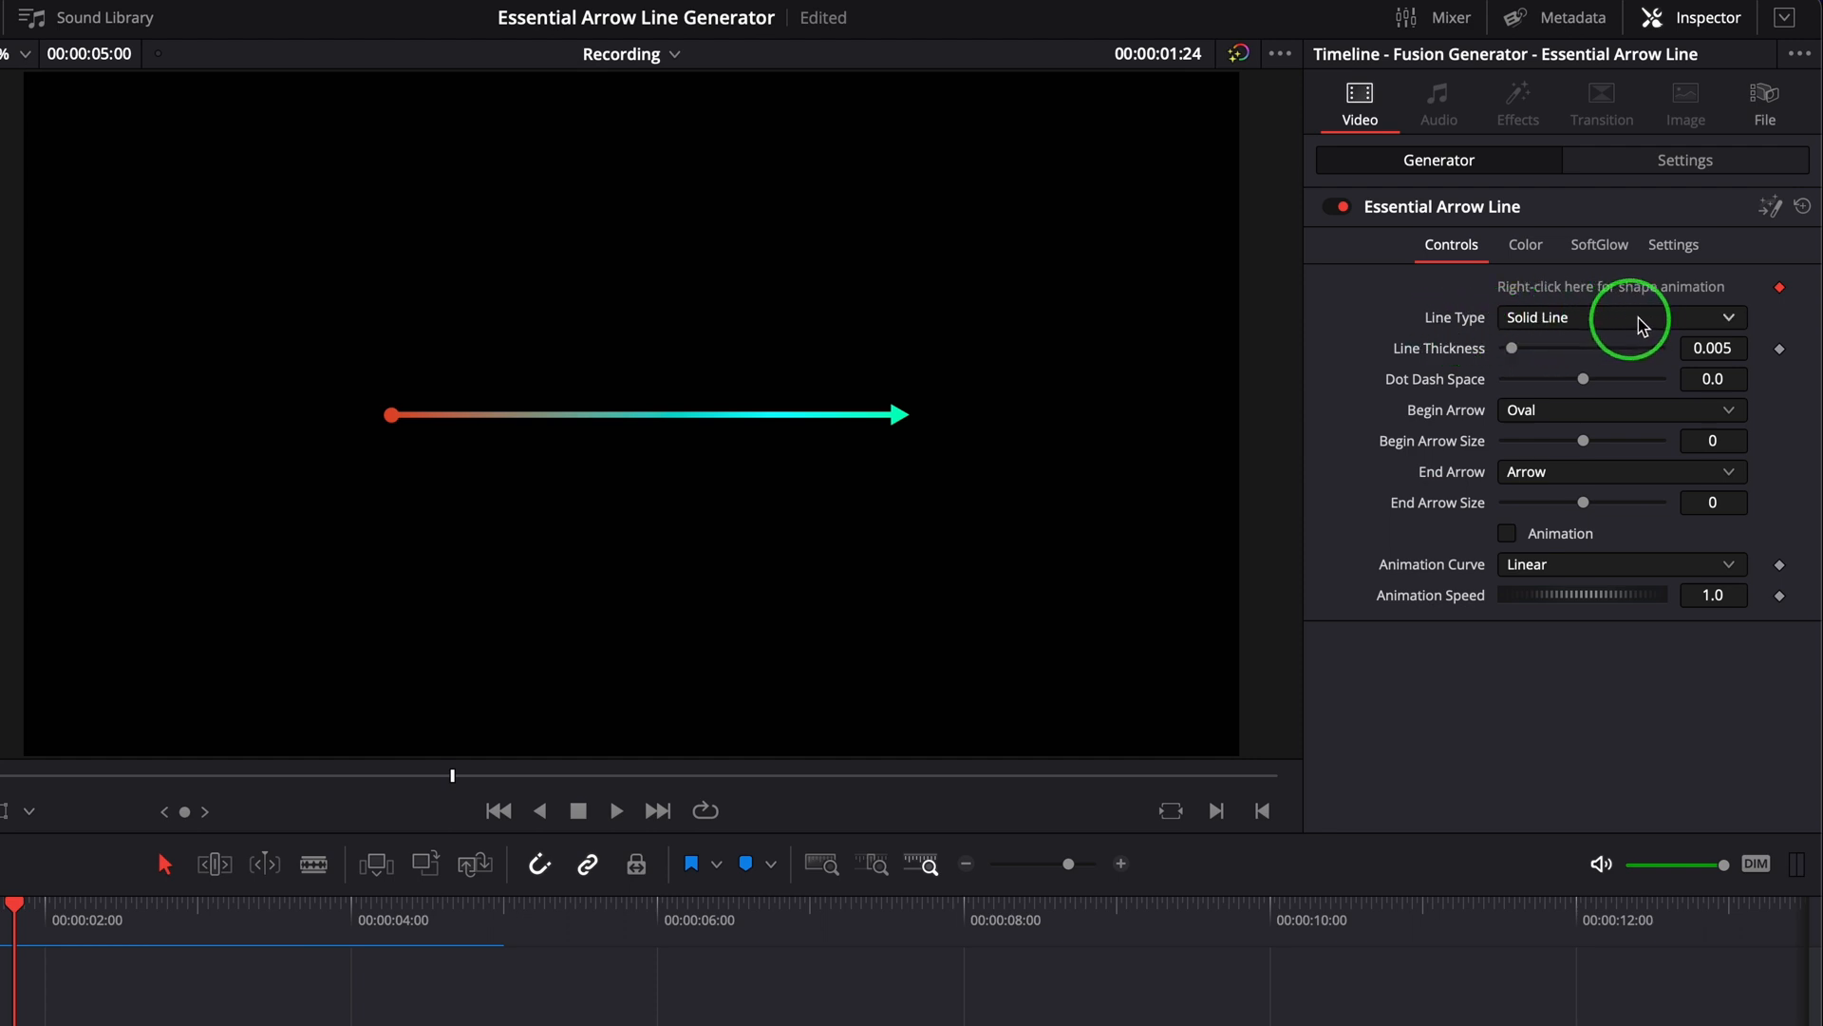
Try Double Solid in Line Type, then set Double Dashed Line.
click(1620, 316)
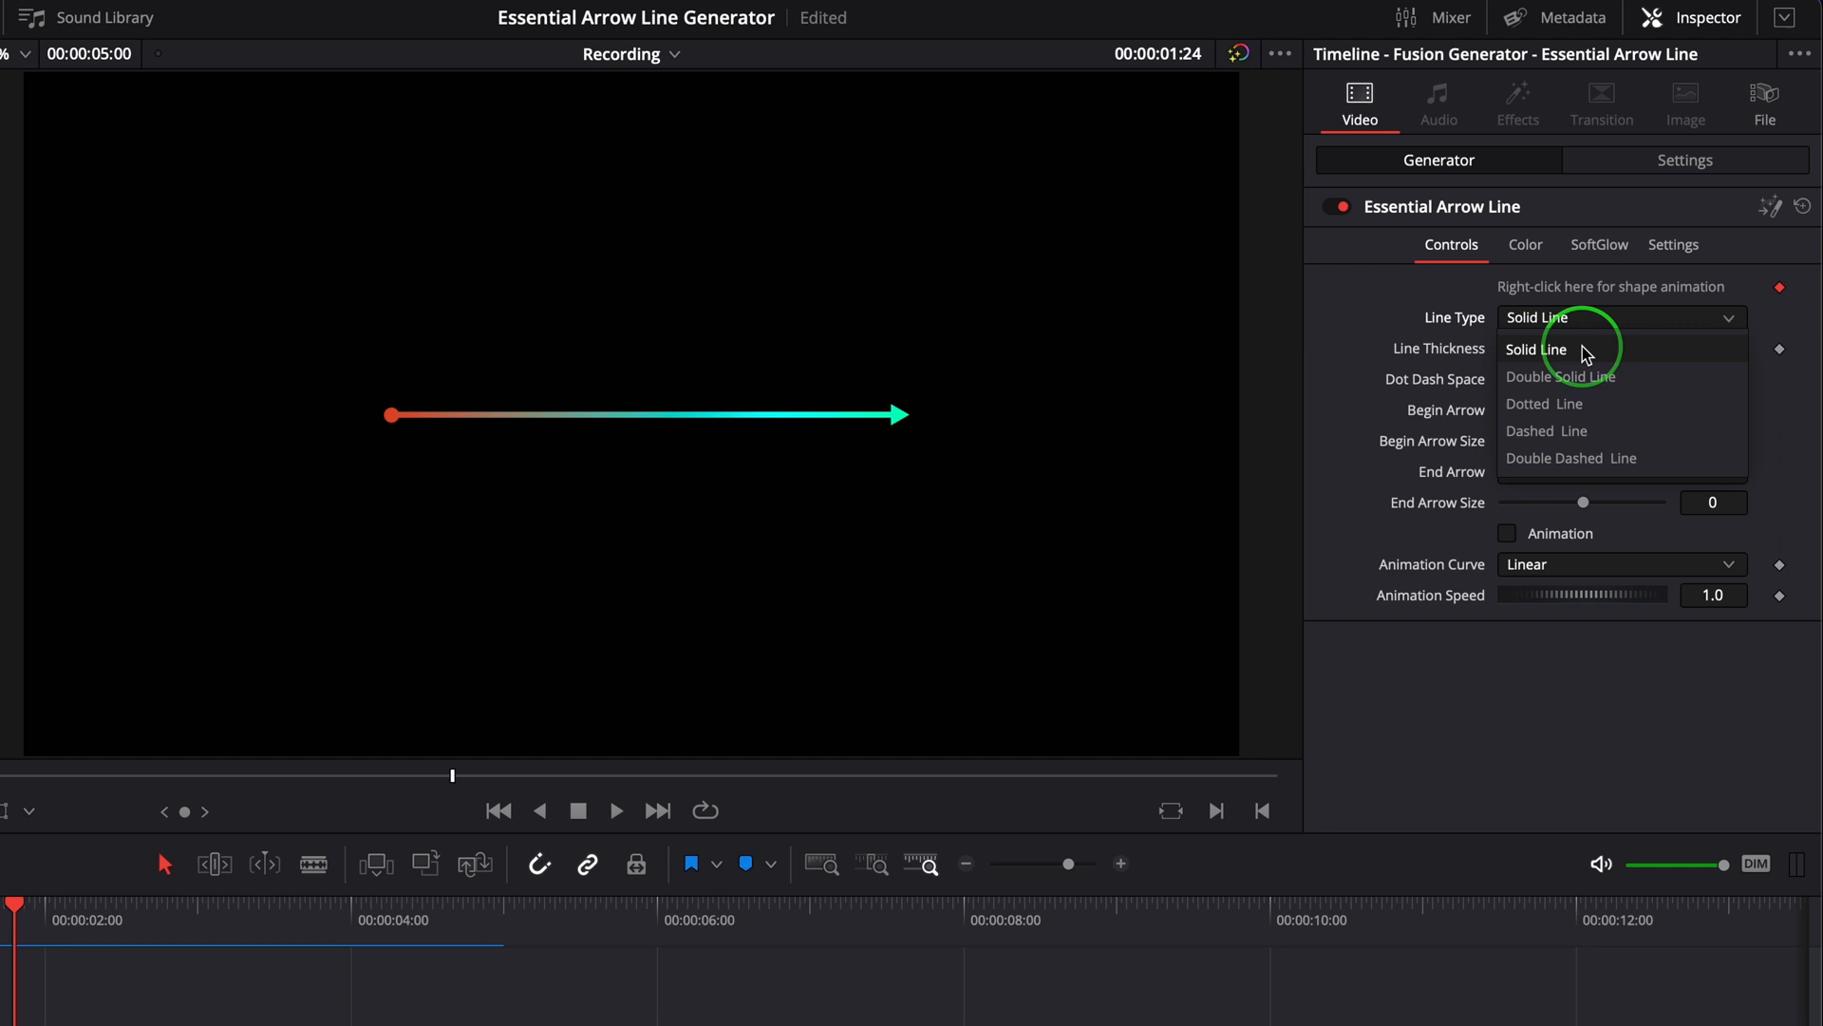
mouse_move(1564, 384)
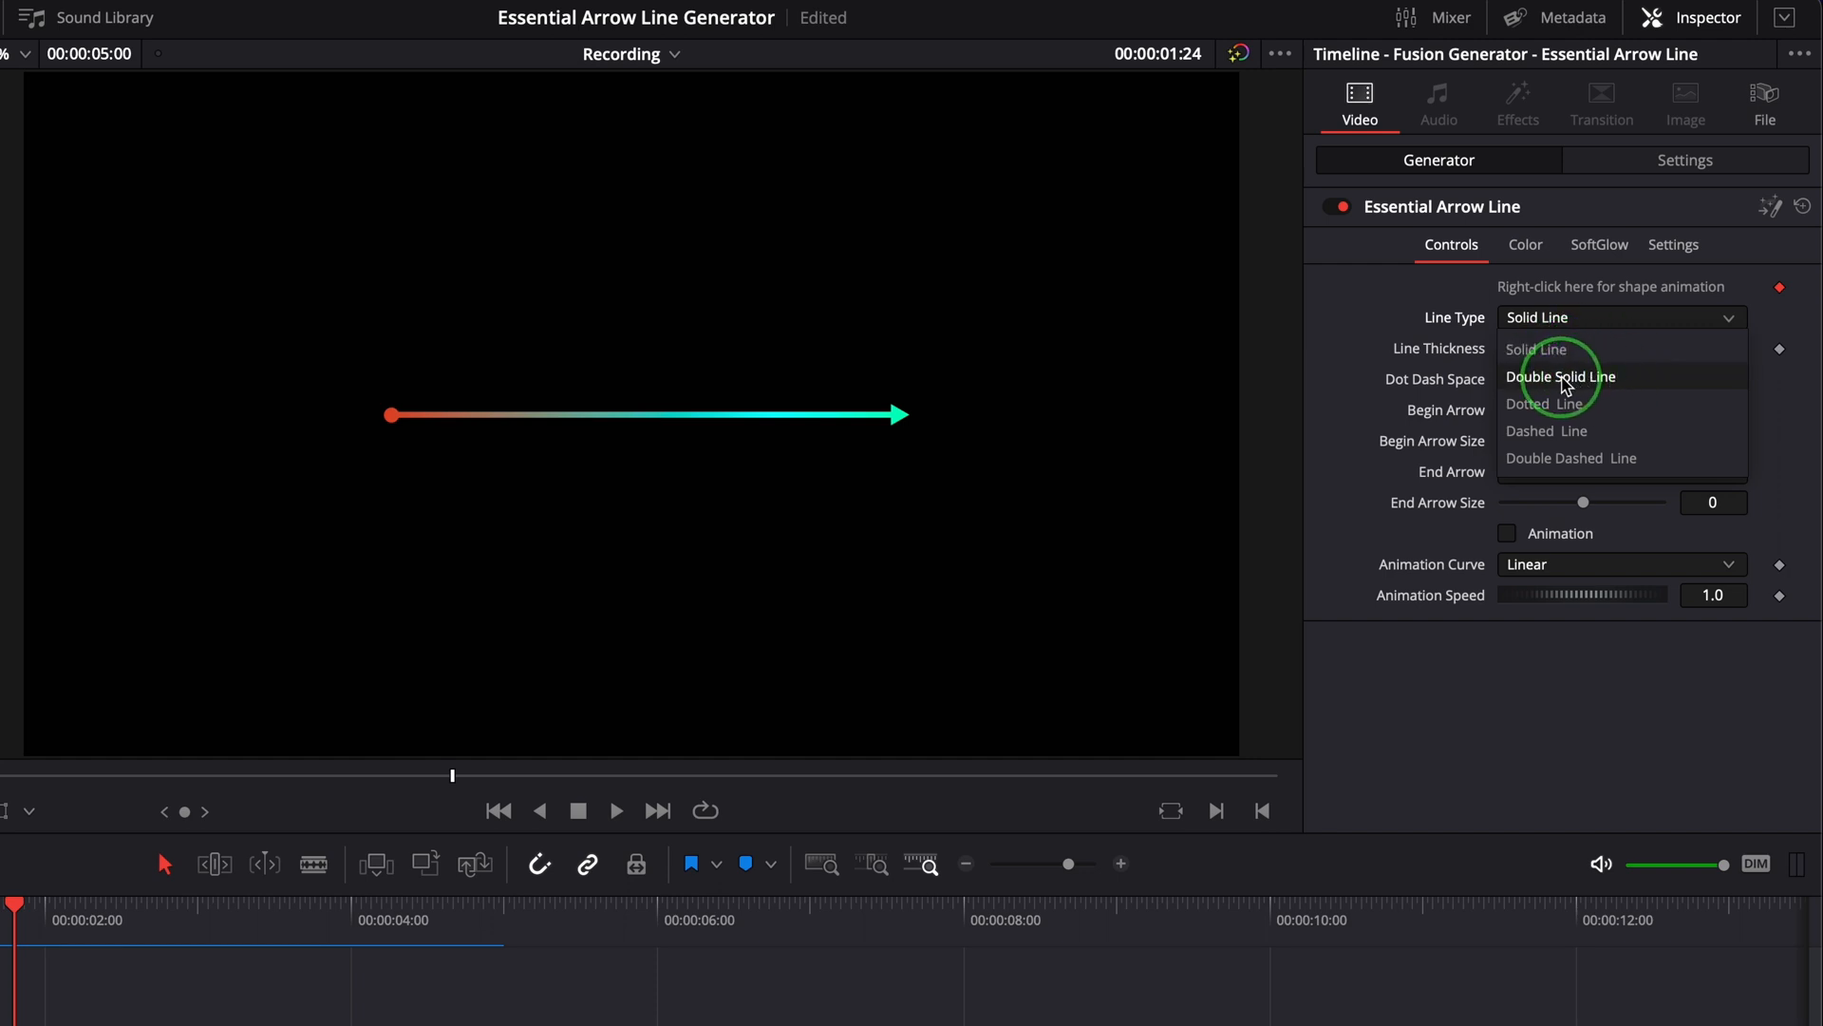
click(1563, 376)
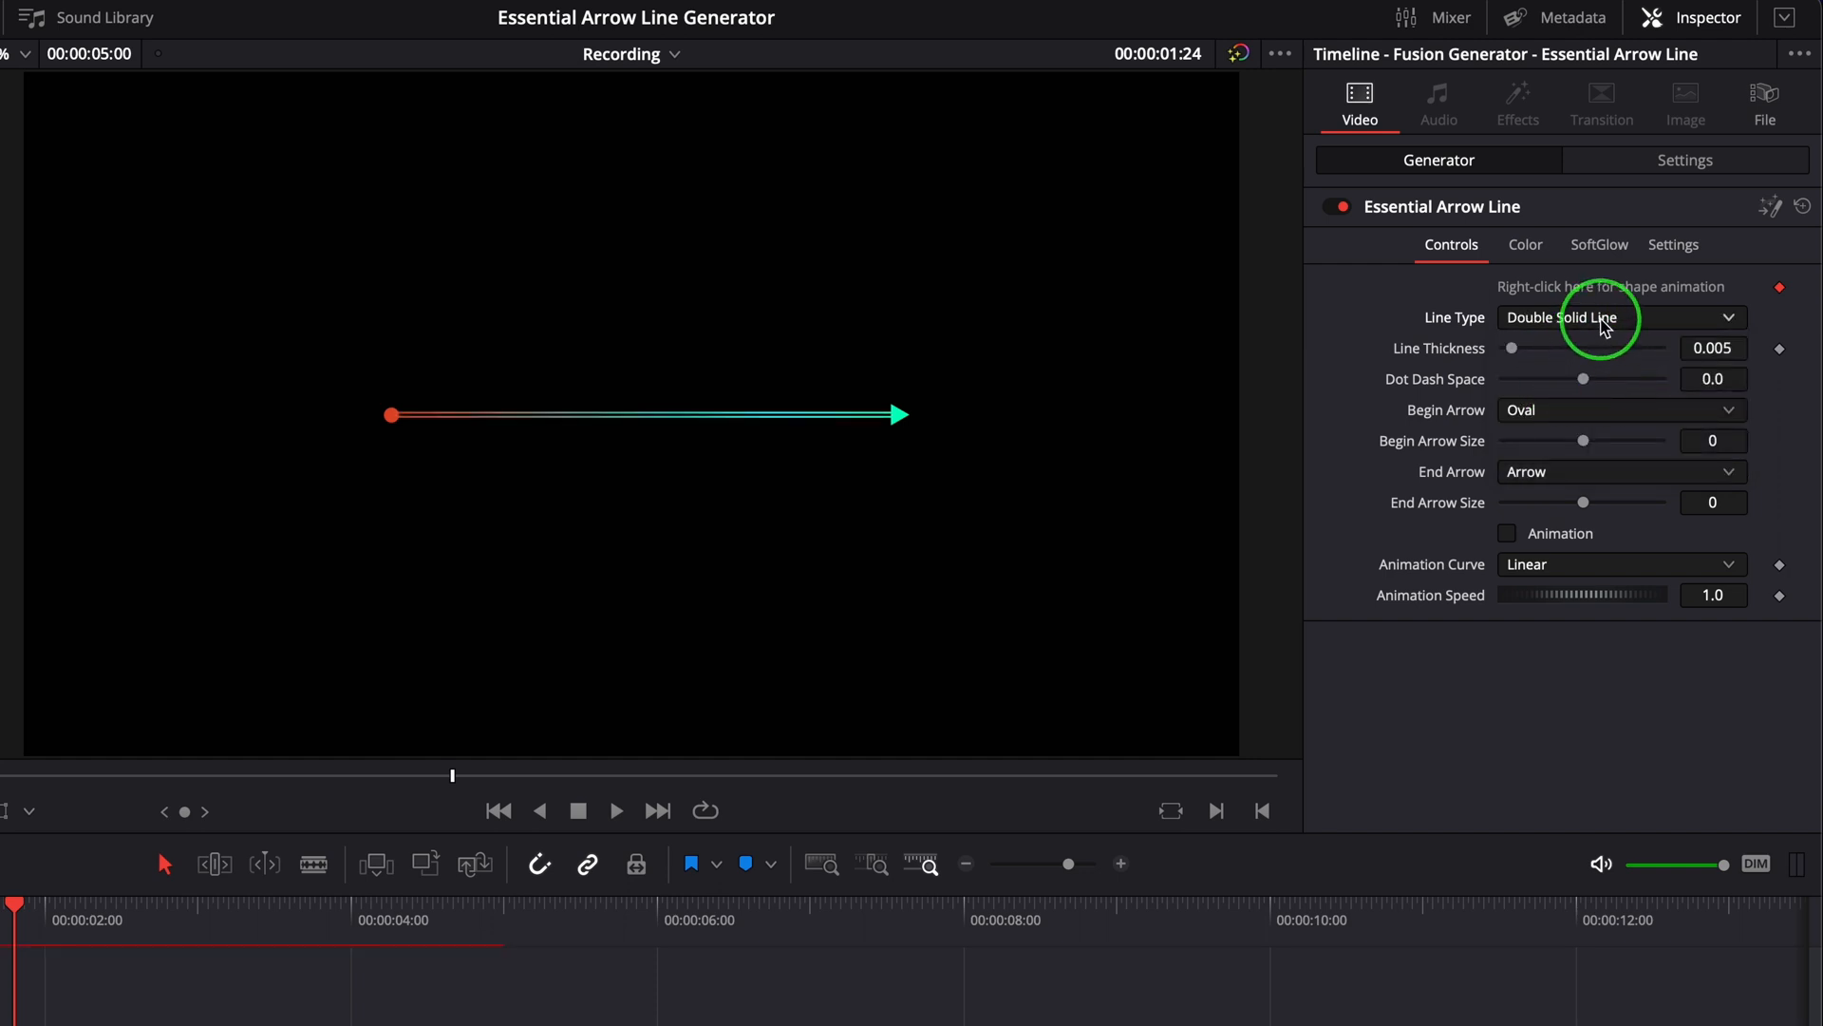
click(1618, 317)
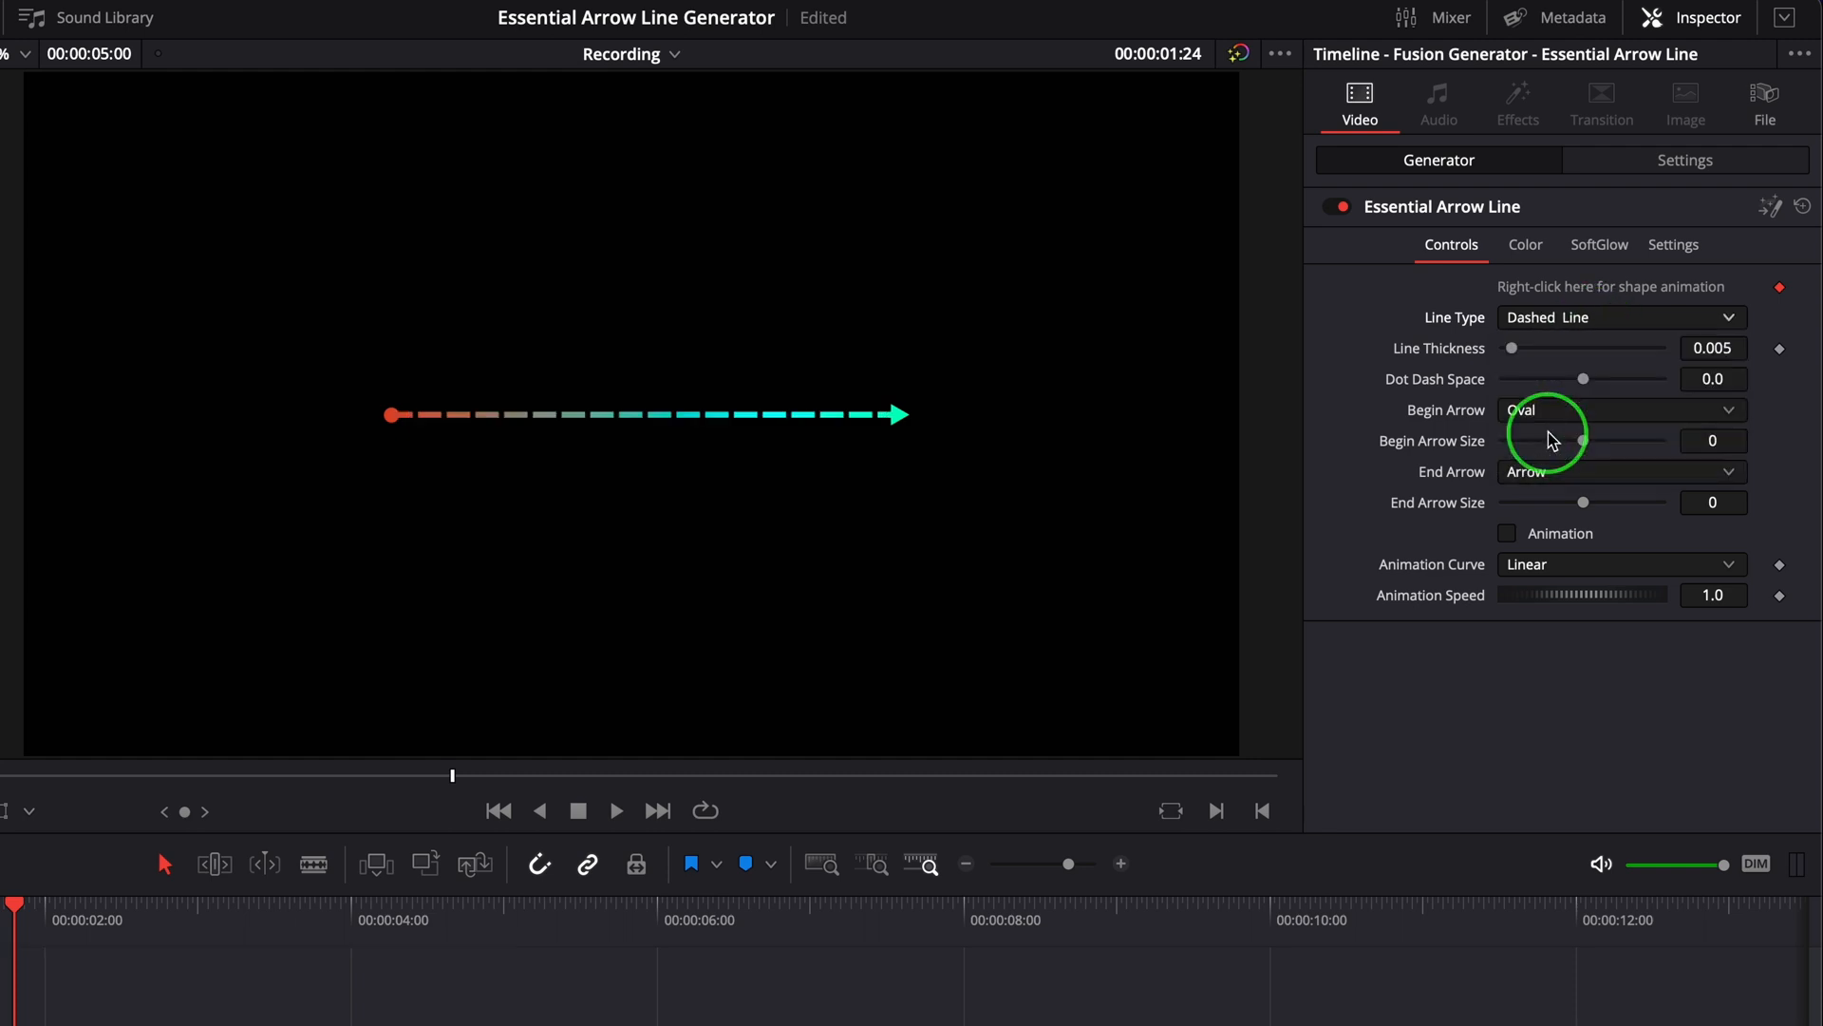
click(1620, 316)
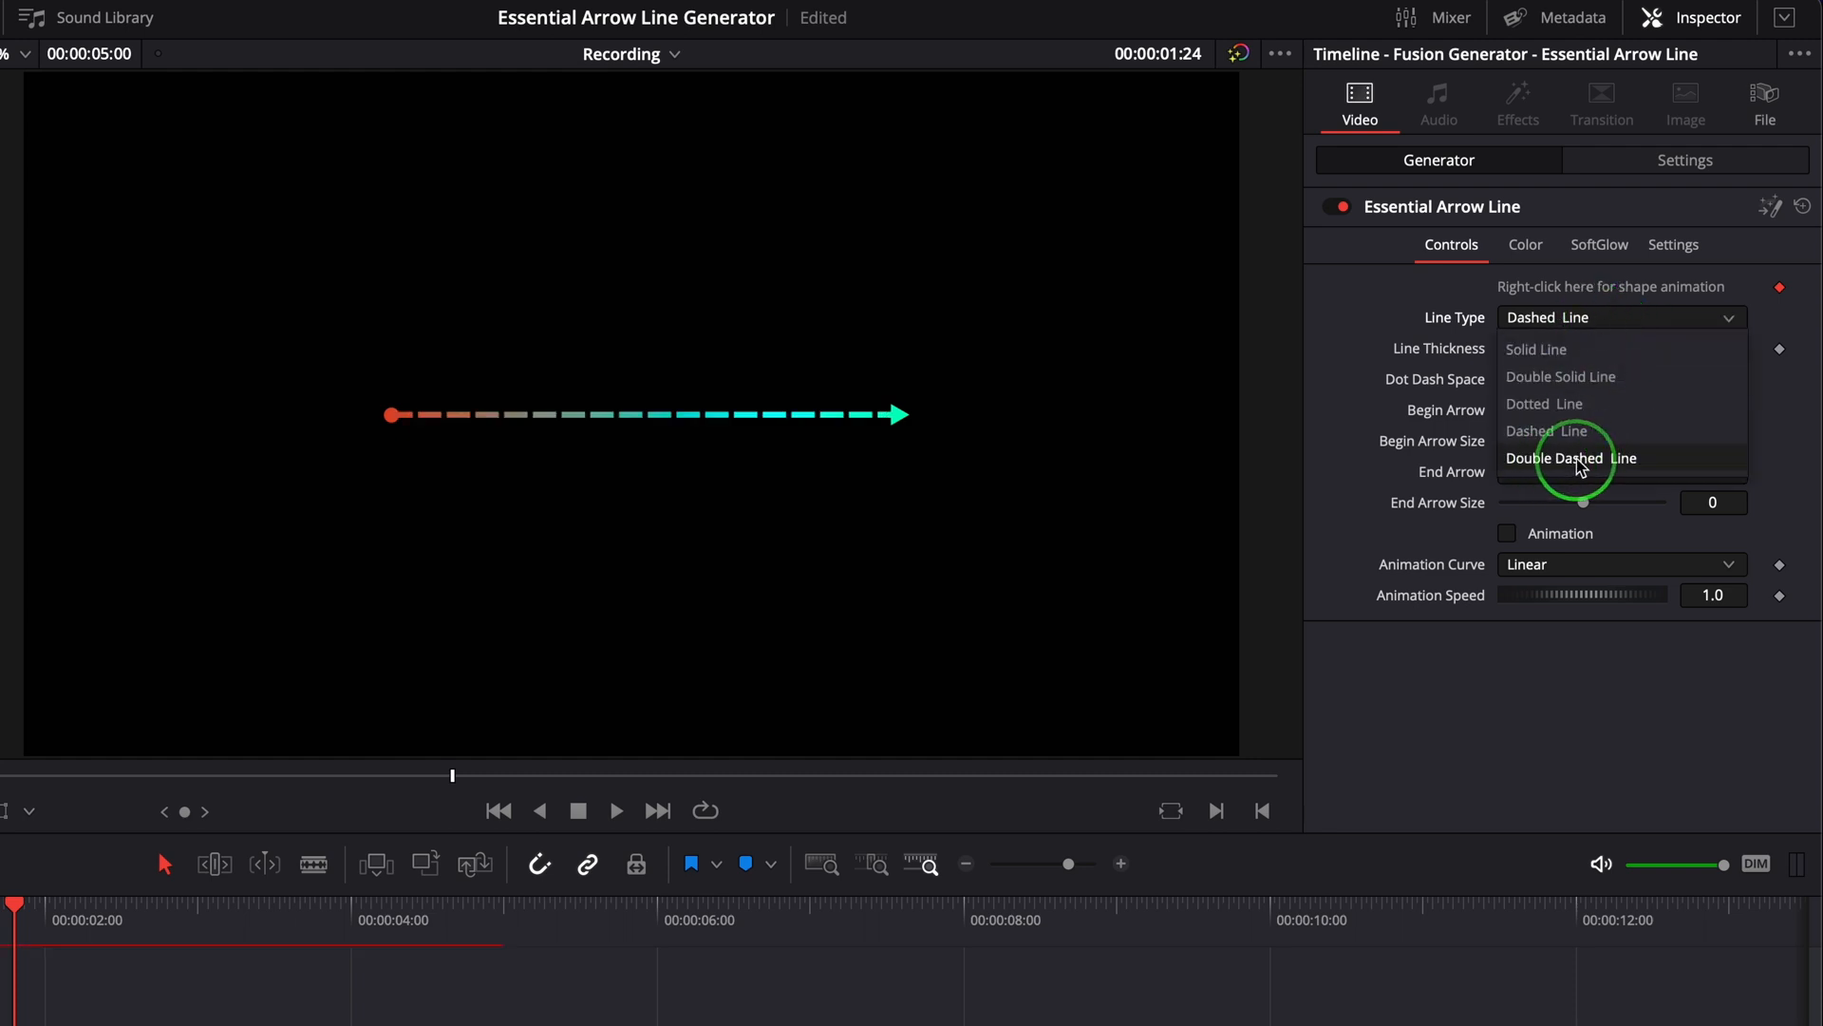
click(1571, 456)
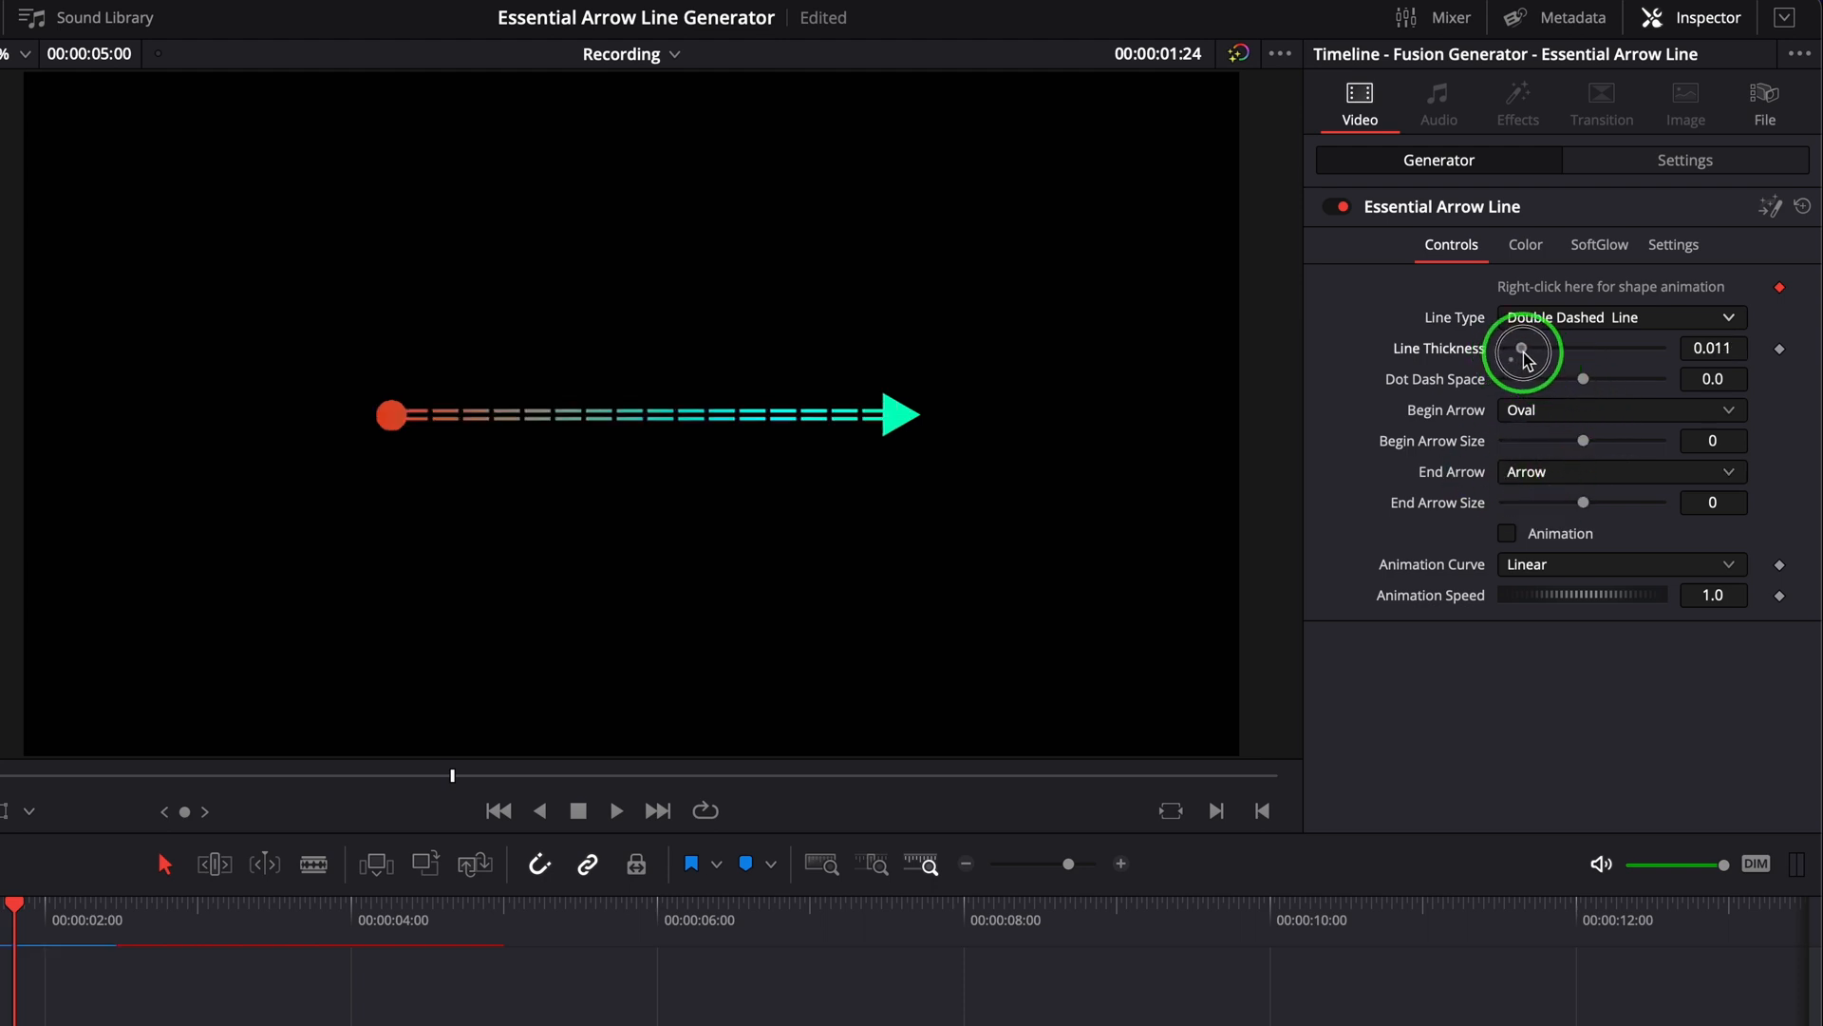
Raise Line Thickness to about 0.0126 and widen the Dot Dash Space slightly.
drag(1517, 352, 1534, 353)
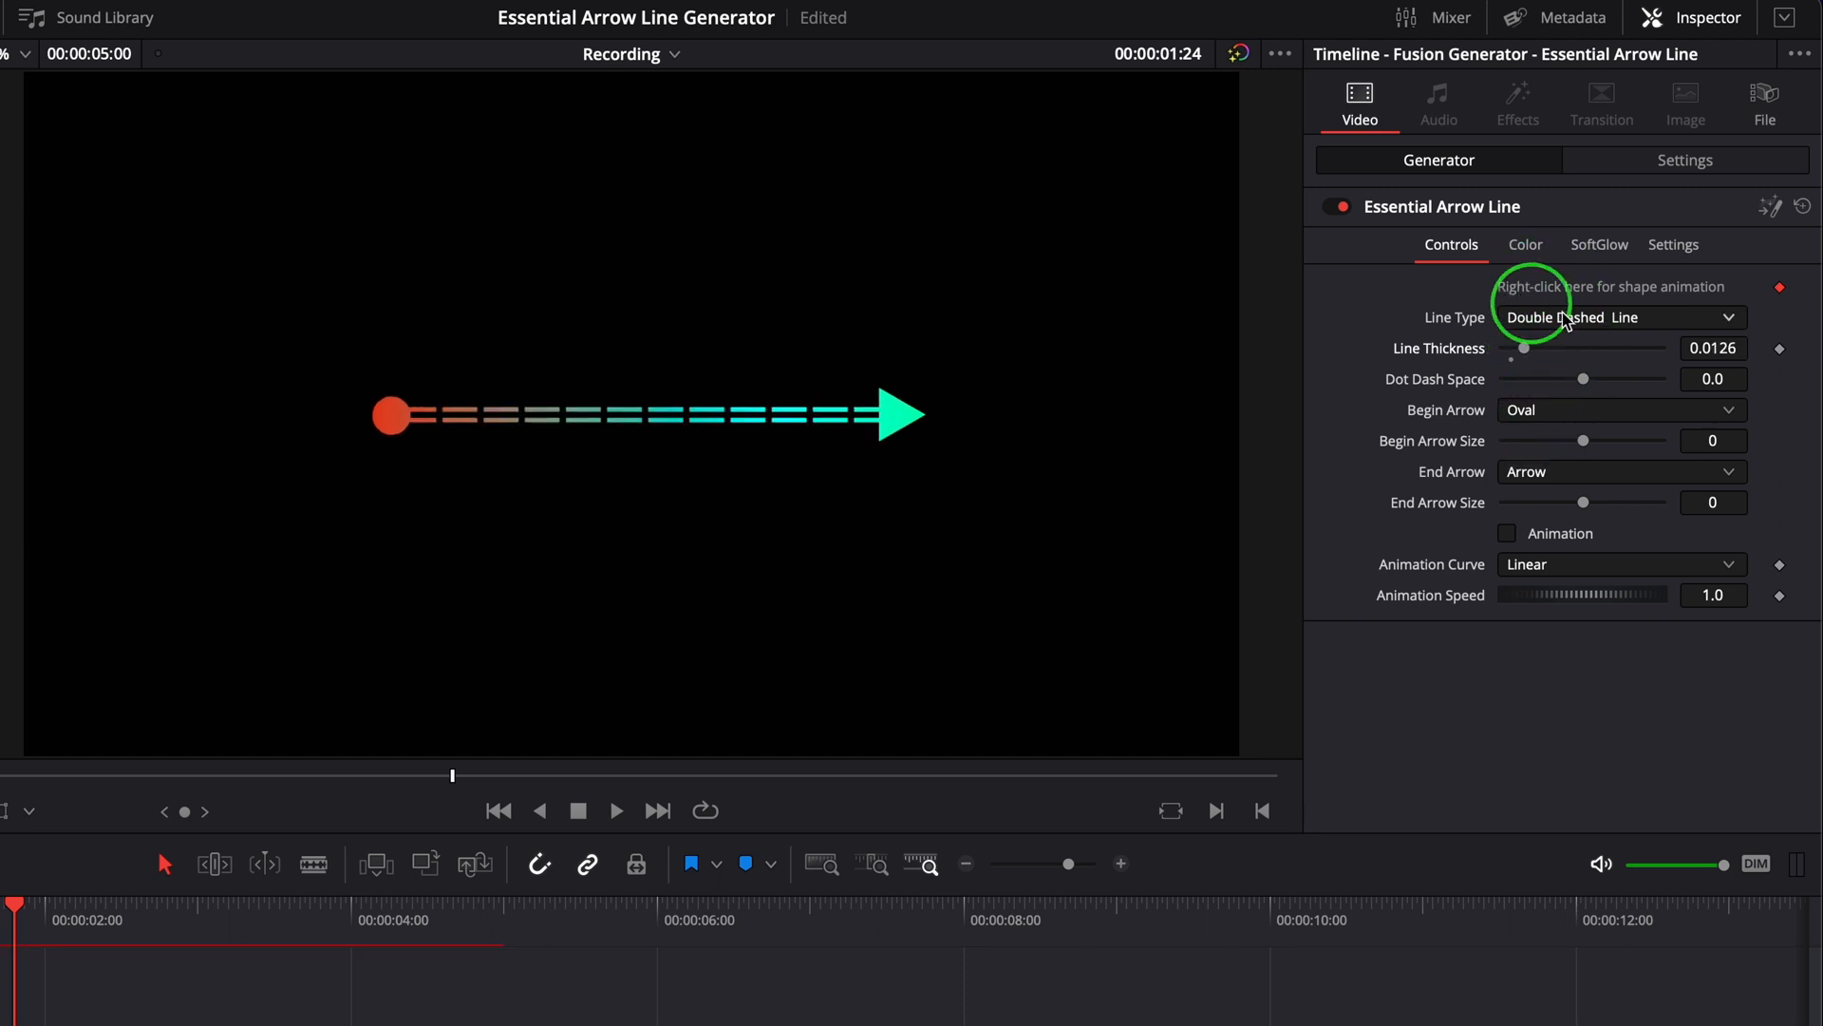
mouse_move(1467, 390)
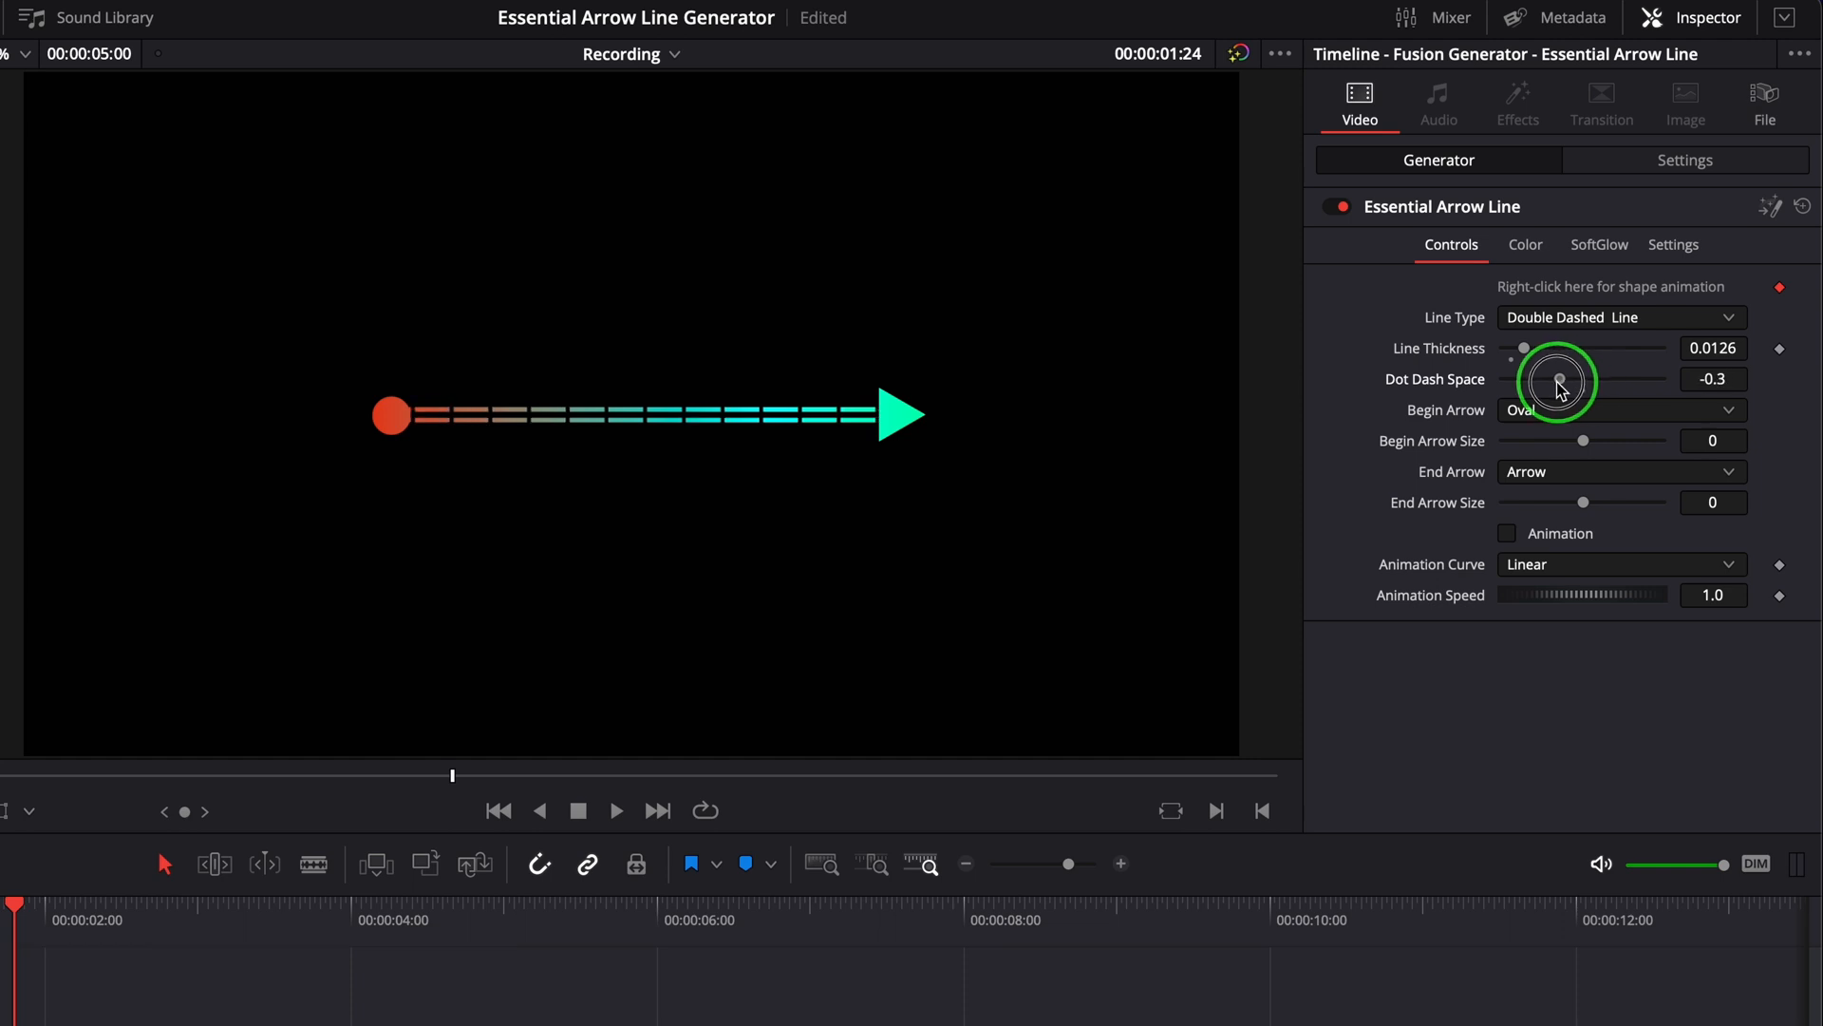
drag(1558, 385, 1615, 385)
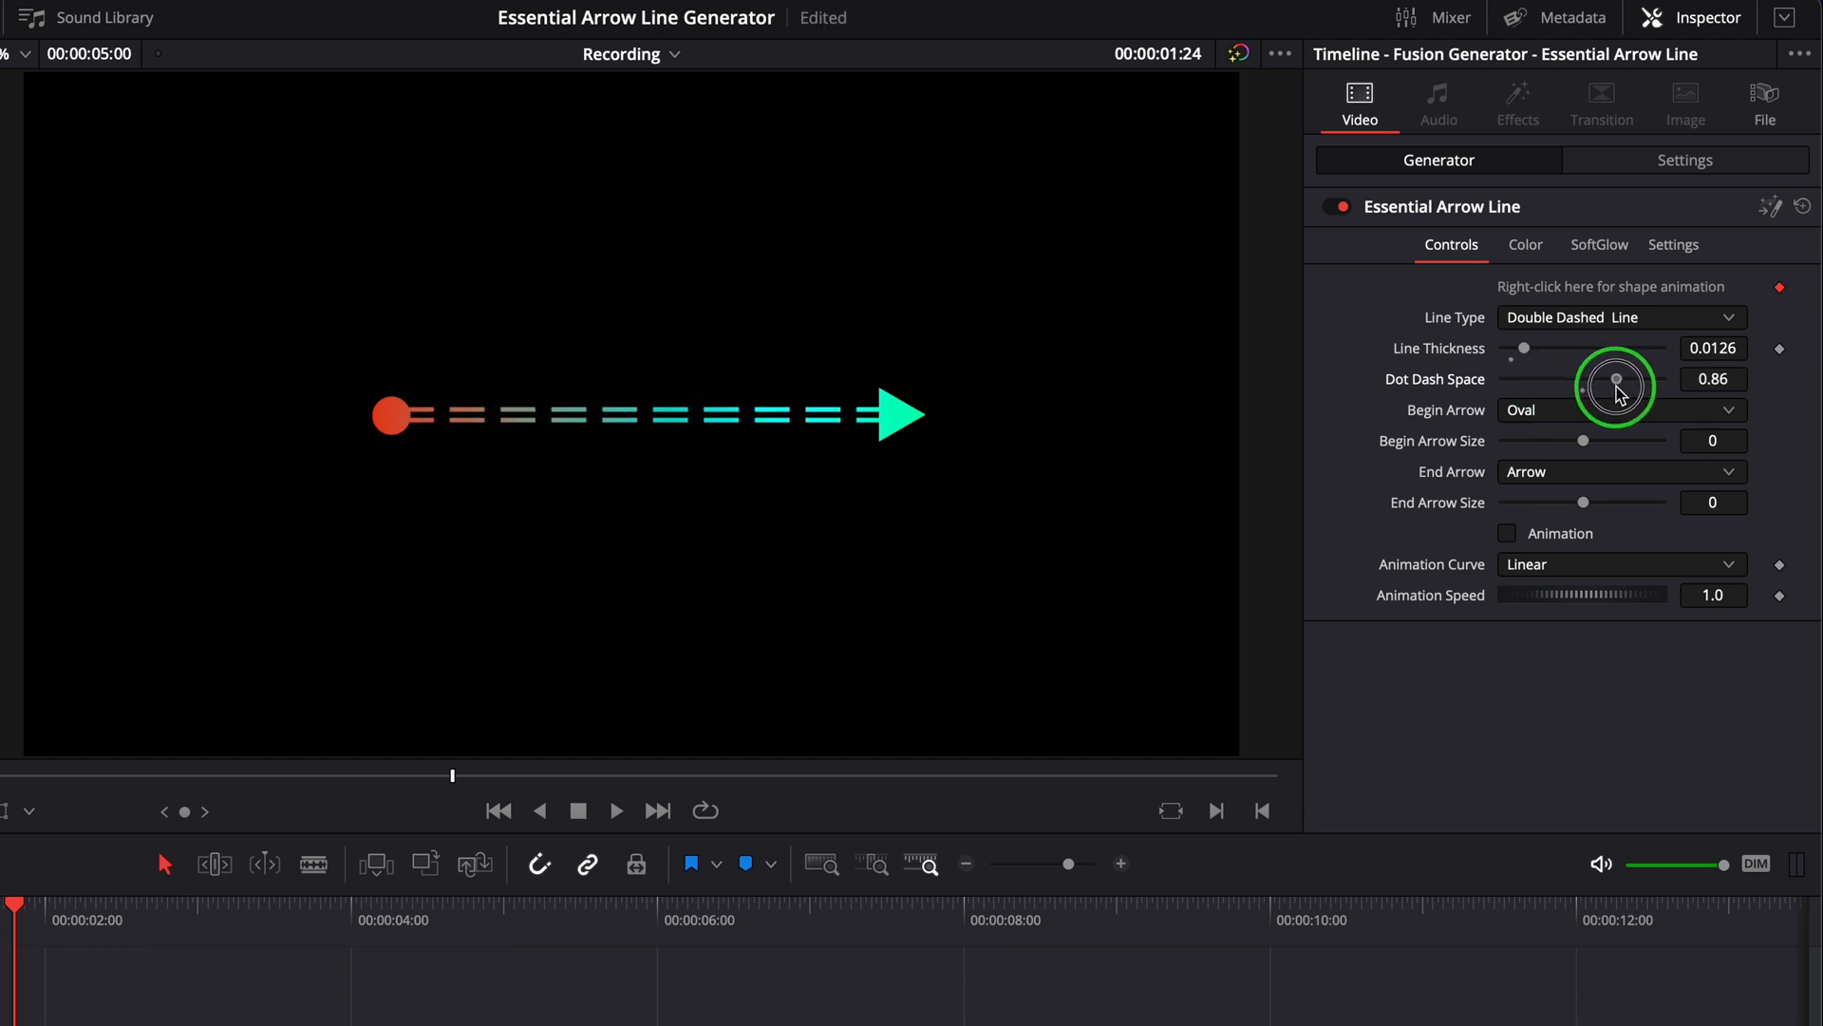
drag(1616, 384, 1587, 384)
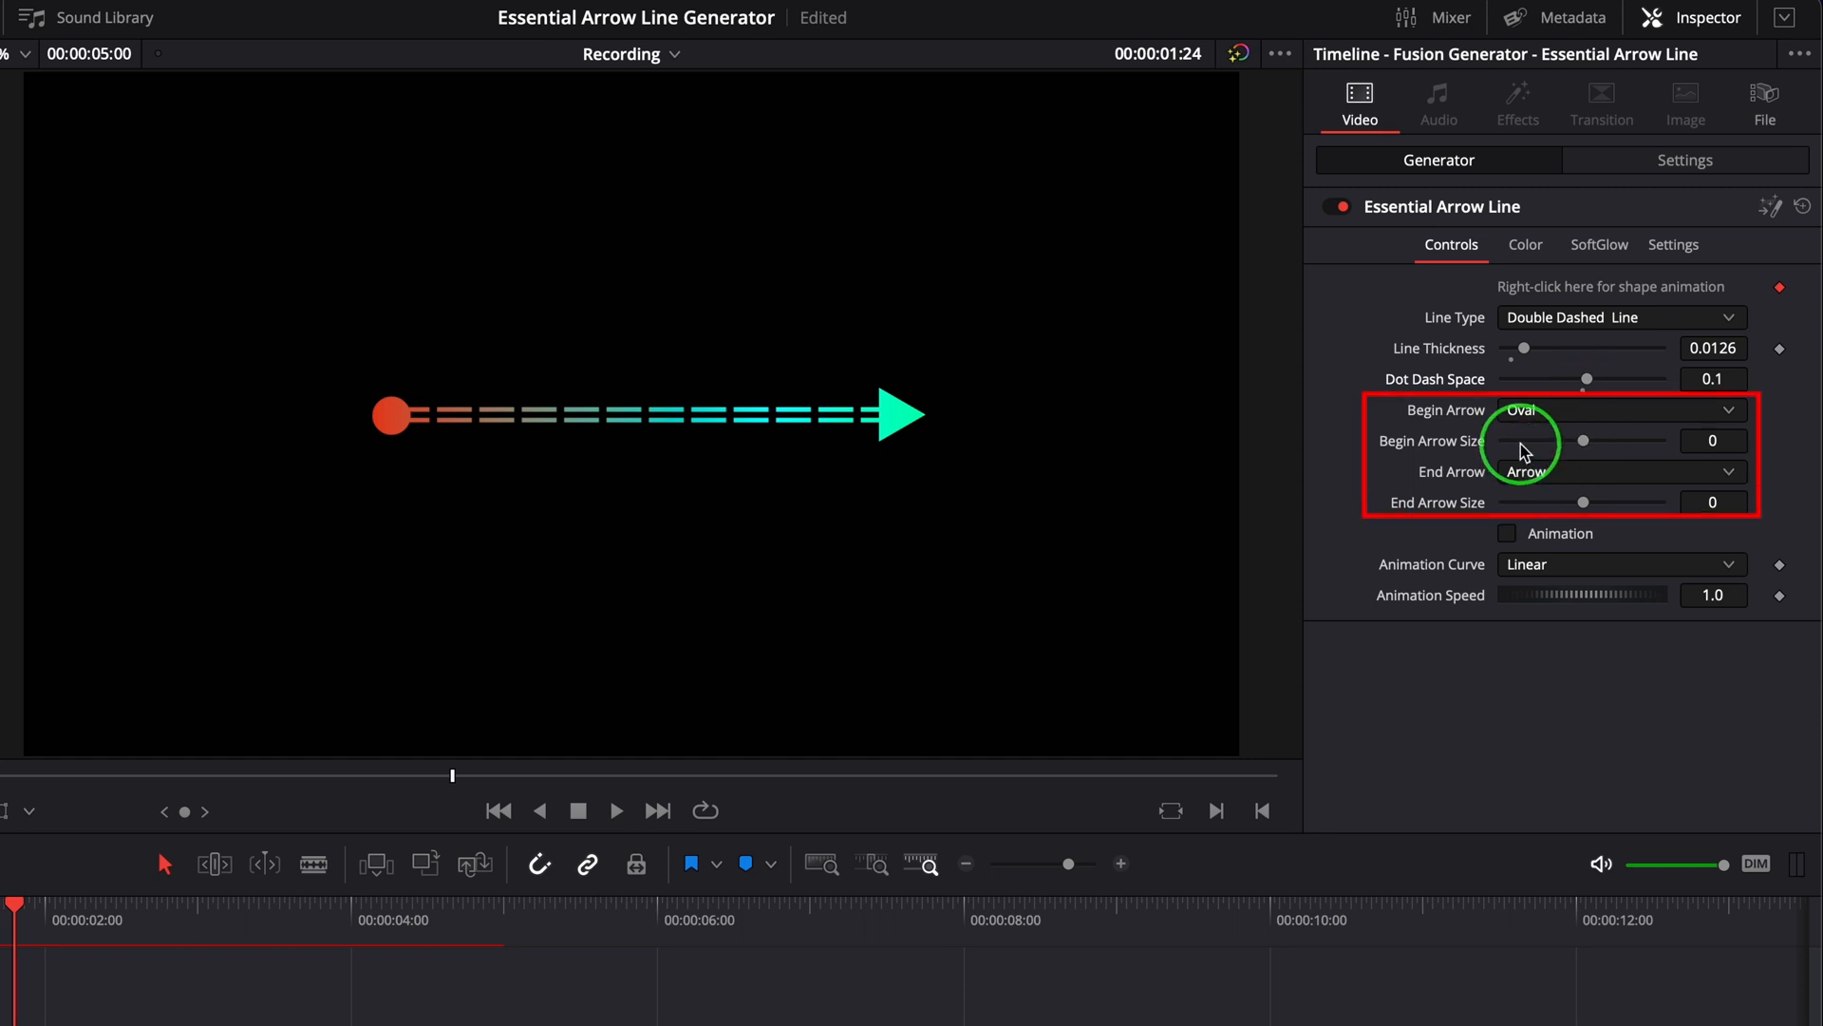
mouse_move(1459, 416)
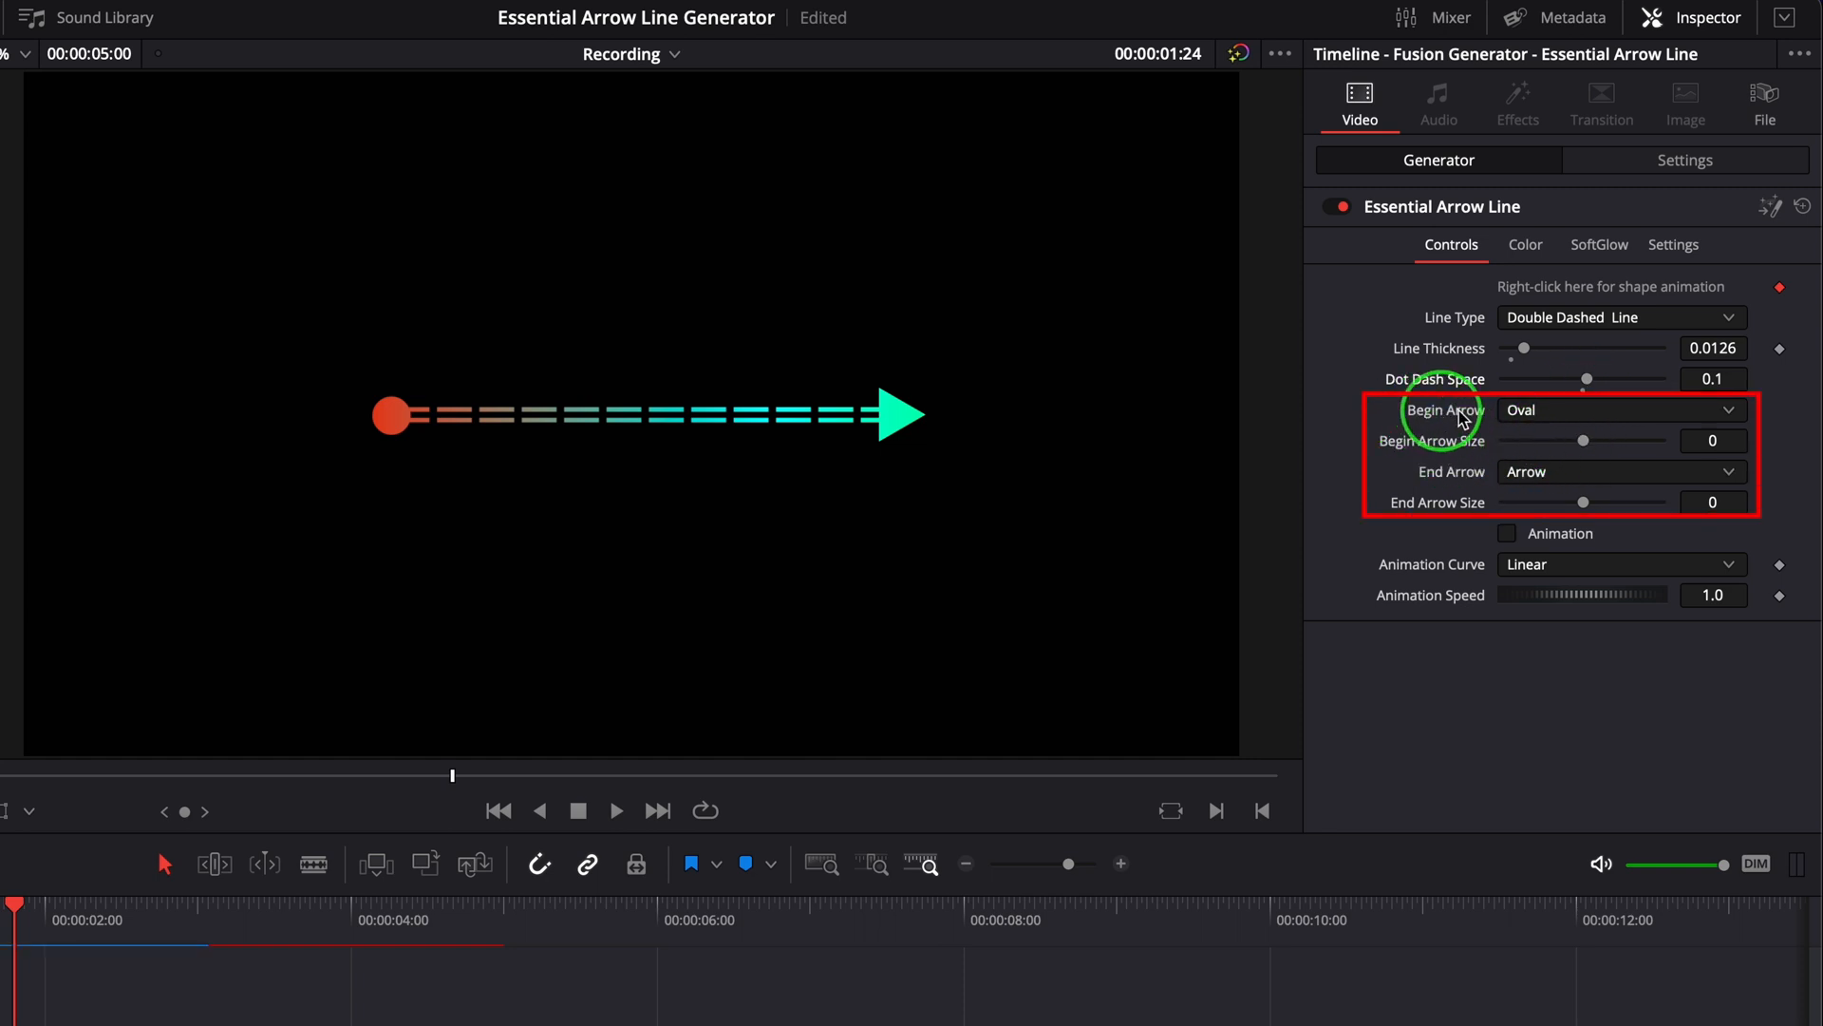
mouse_move(1477, 486)
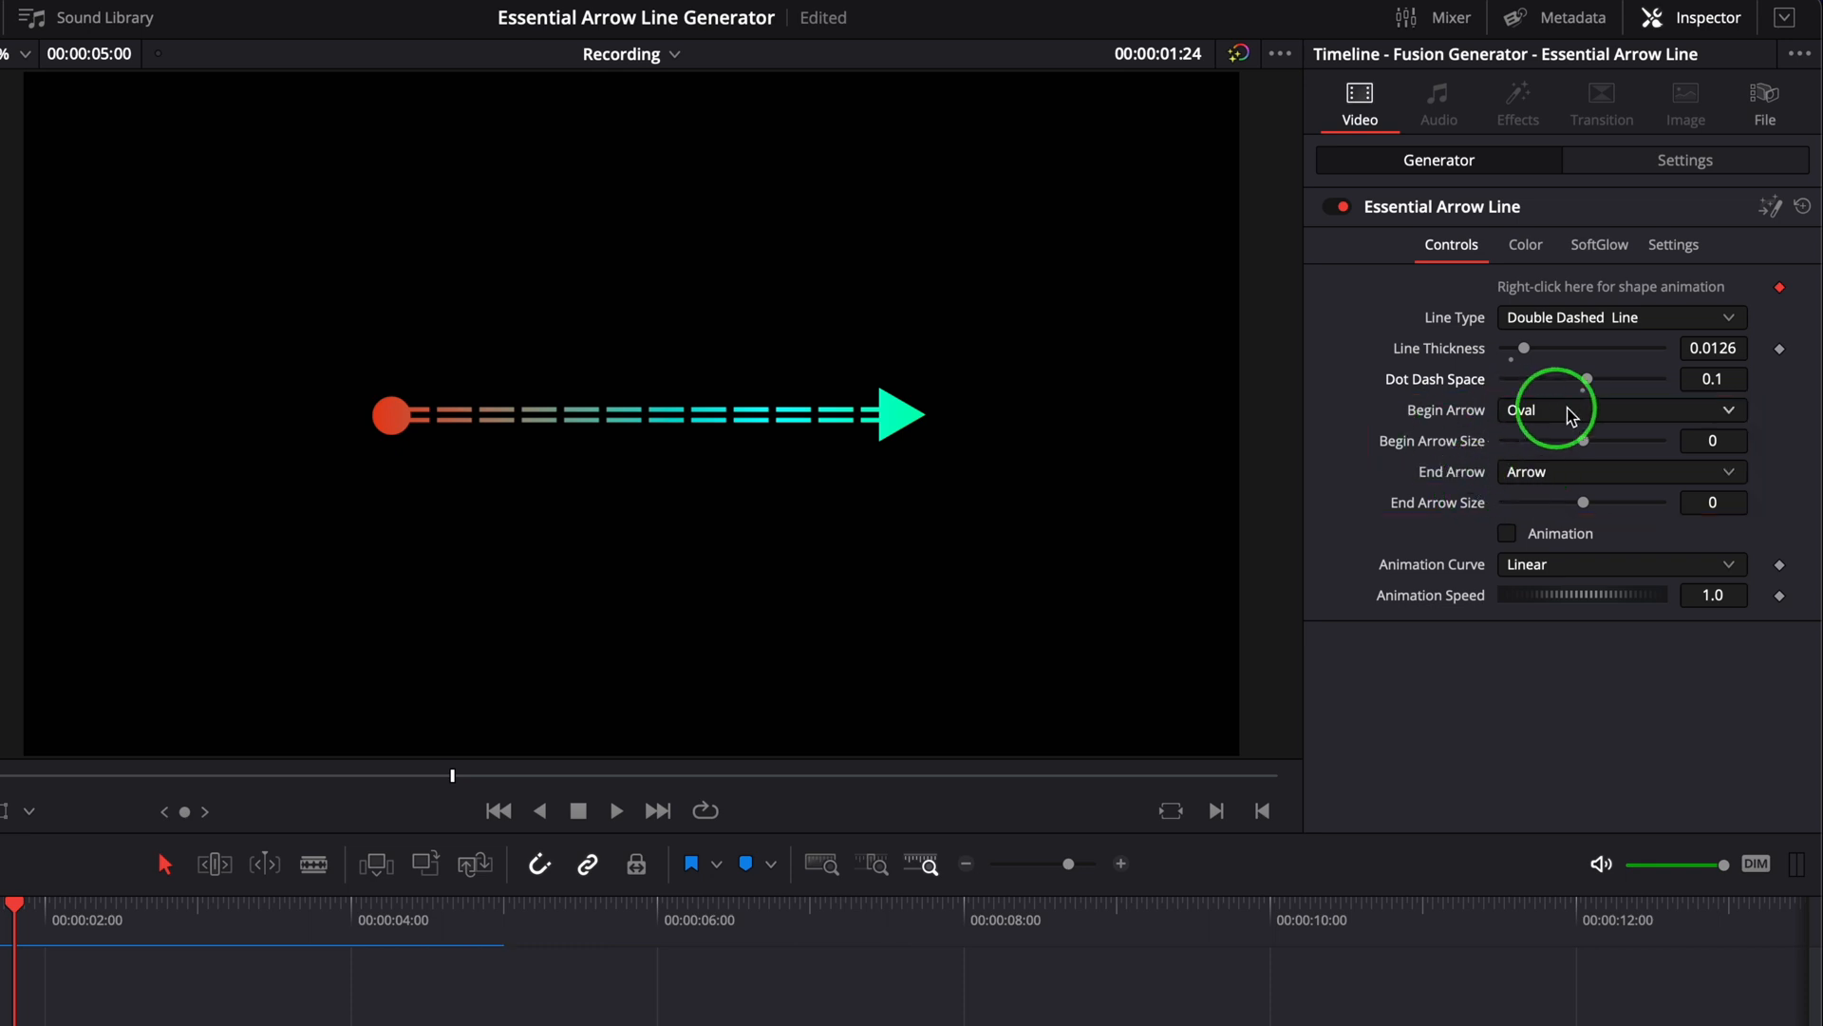
click(1620, 409)
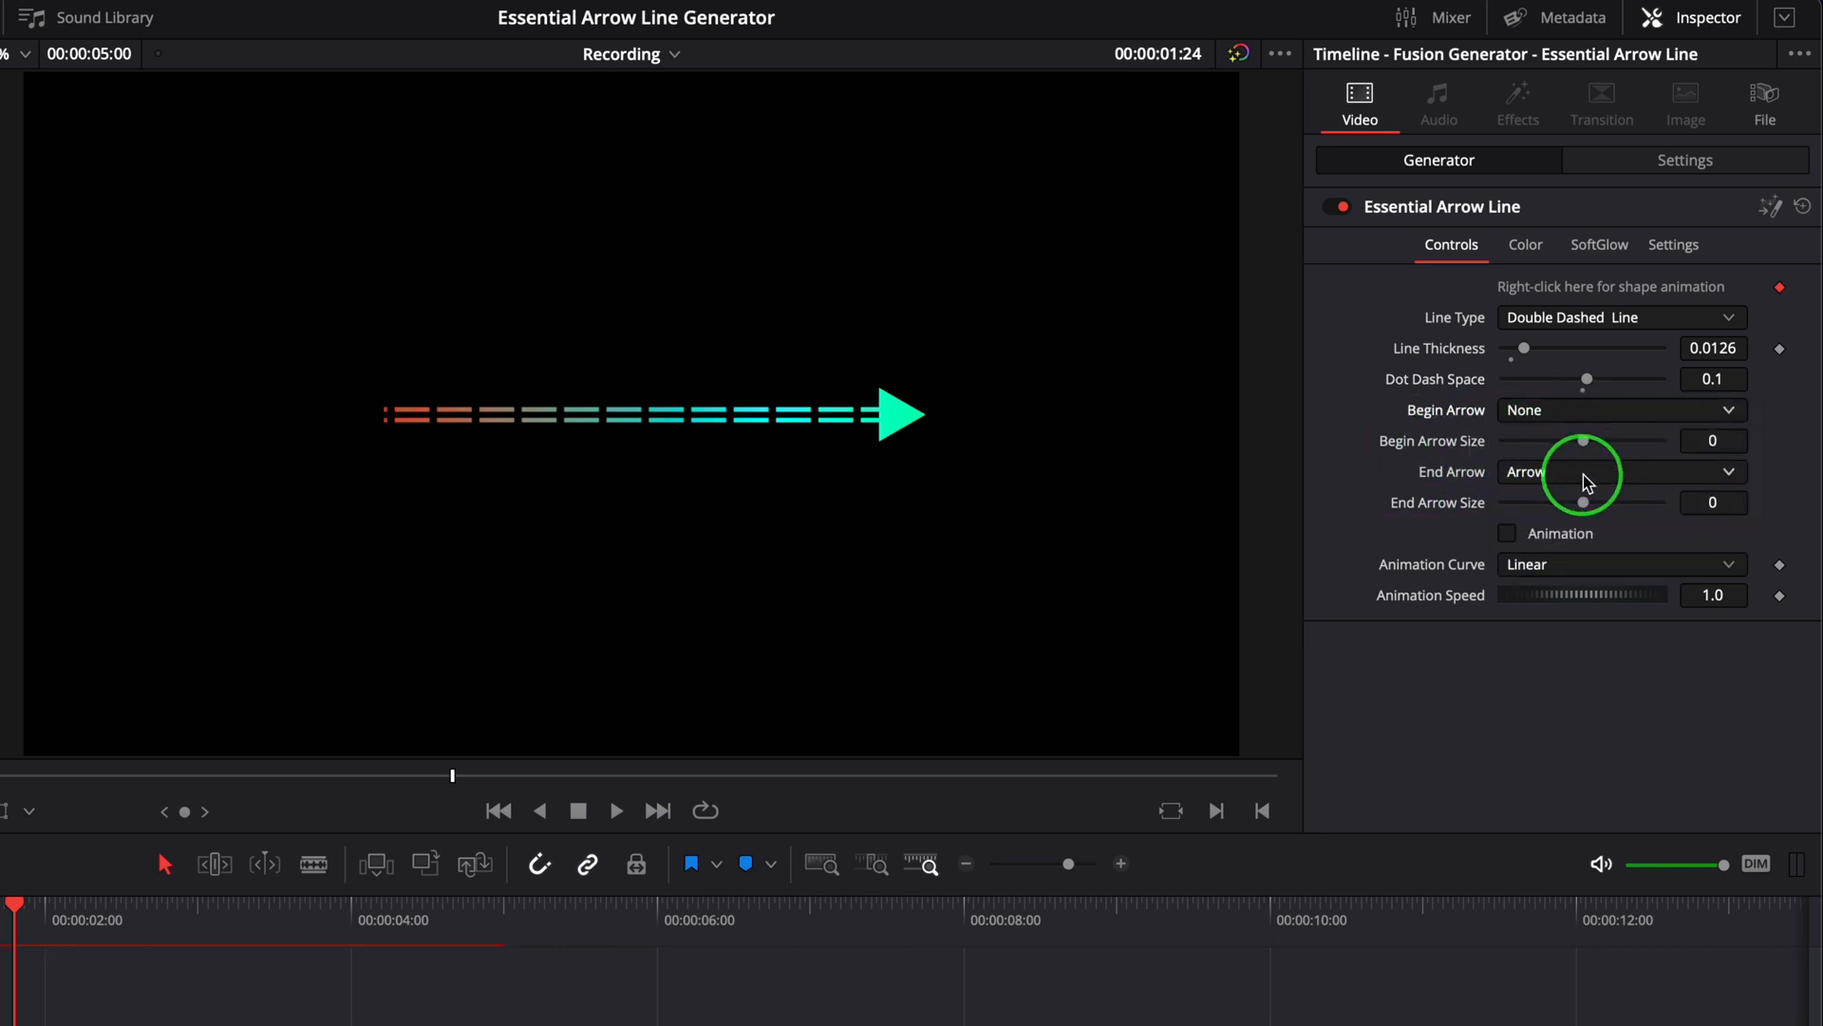
click(1620, 471)
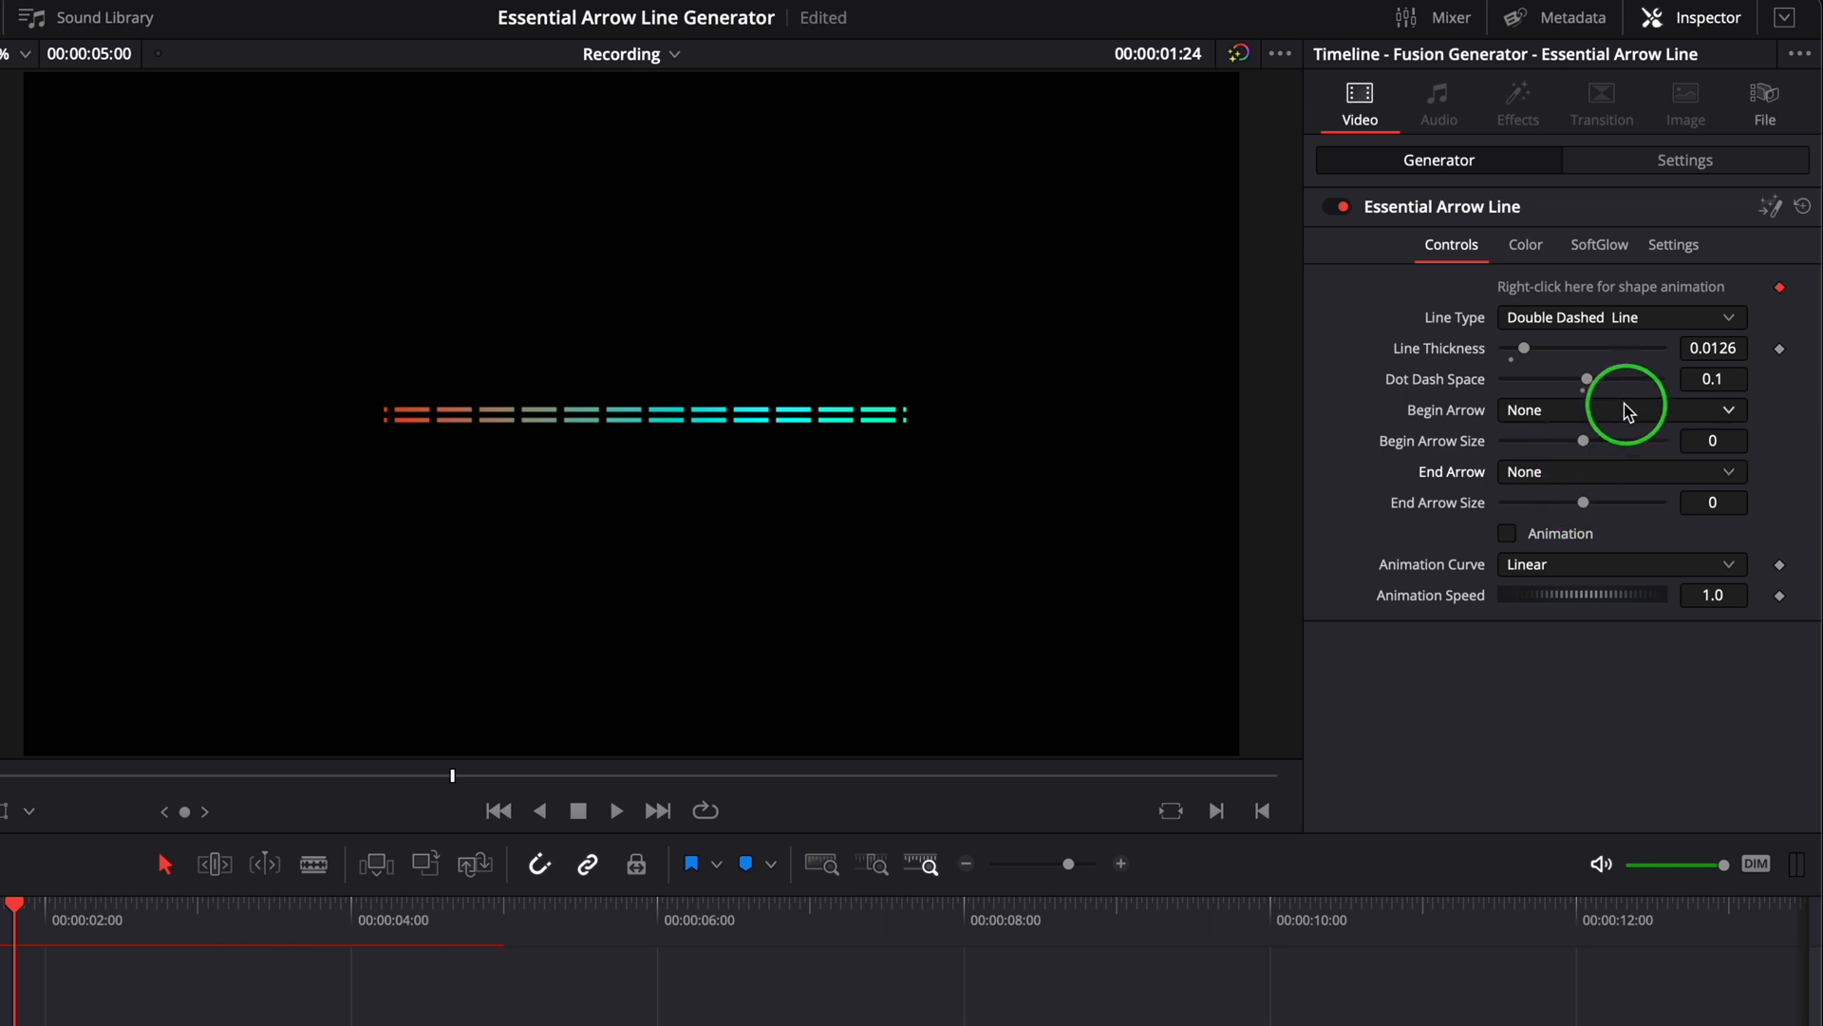
click(1620, 409)
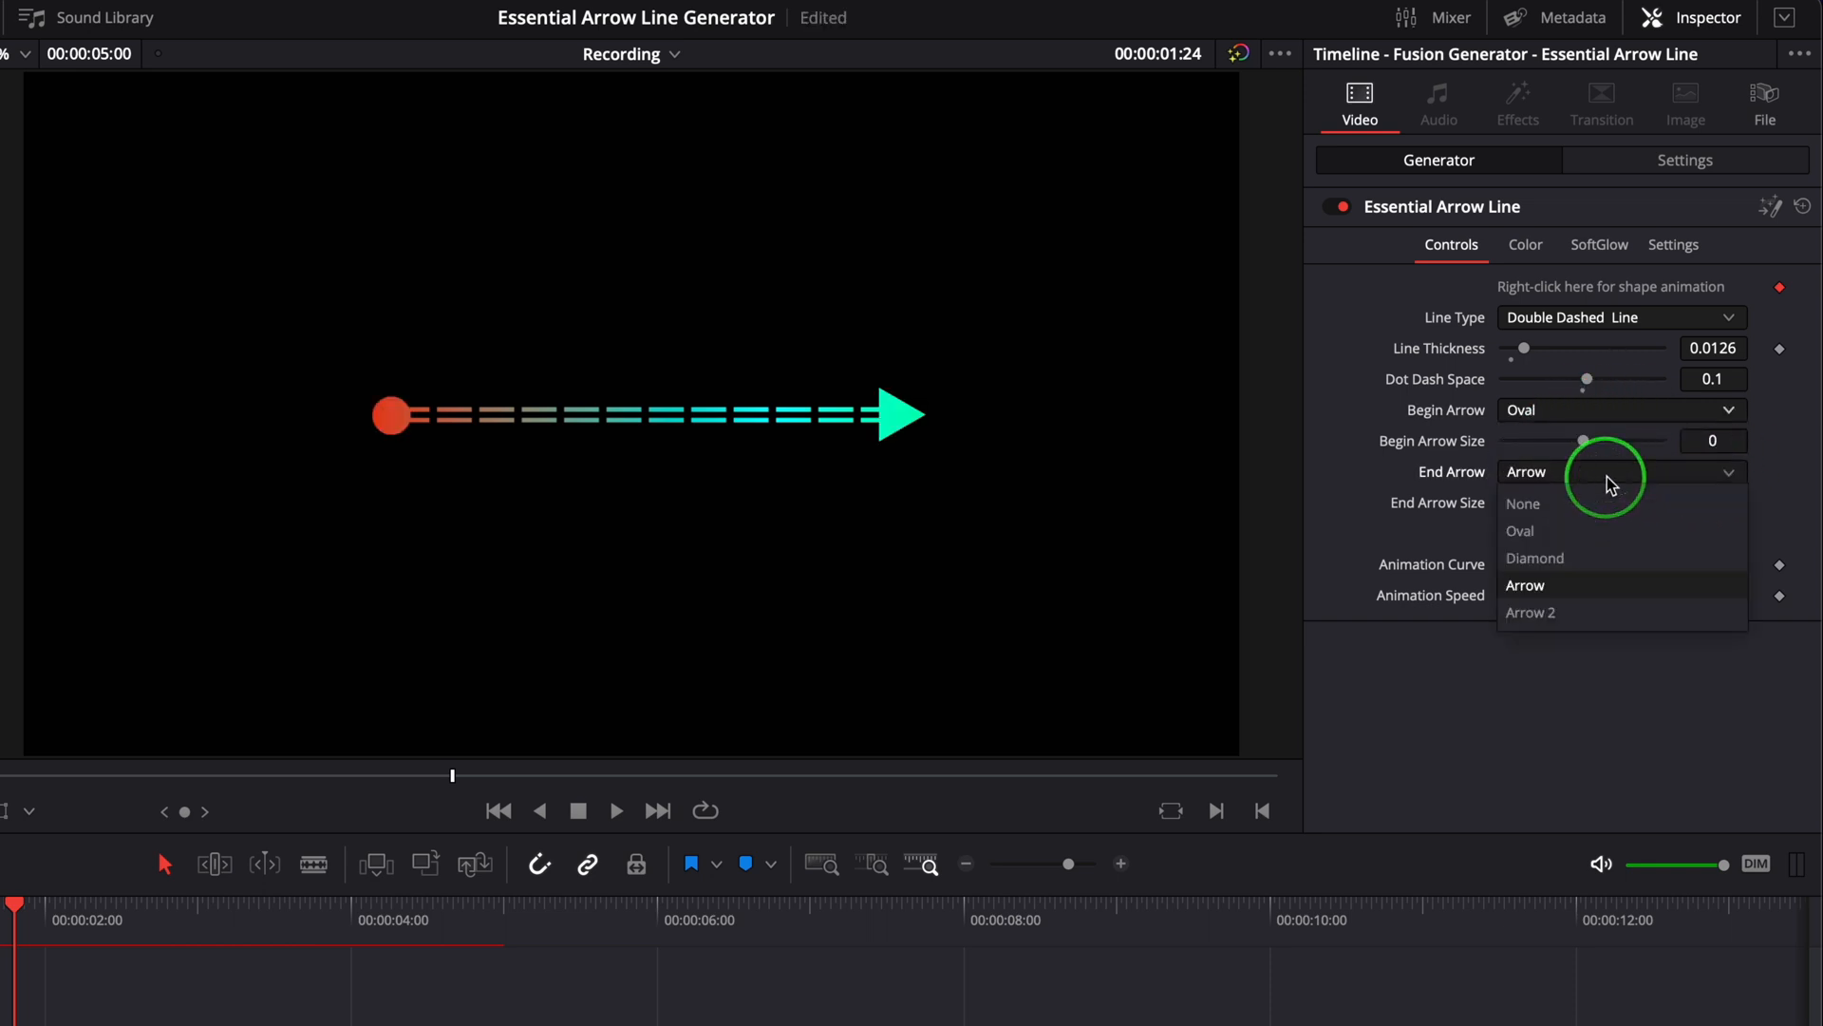
click(1519, 530)
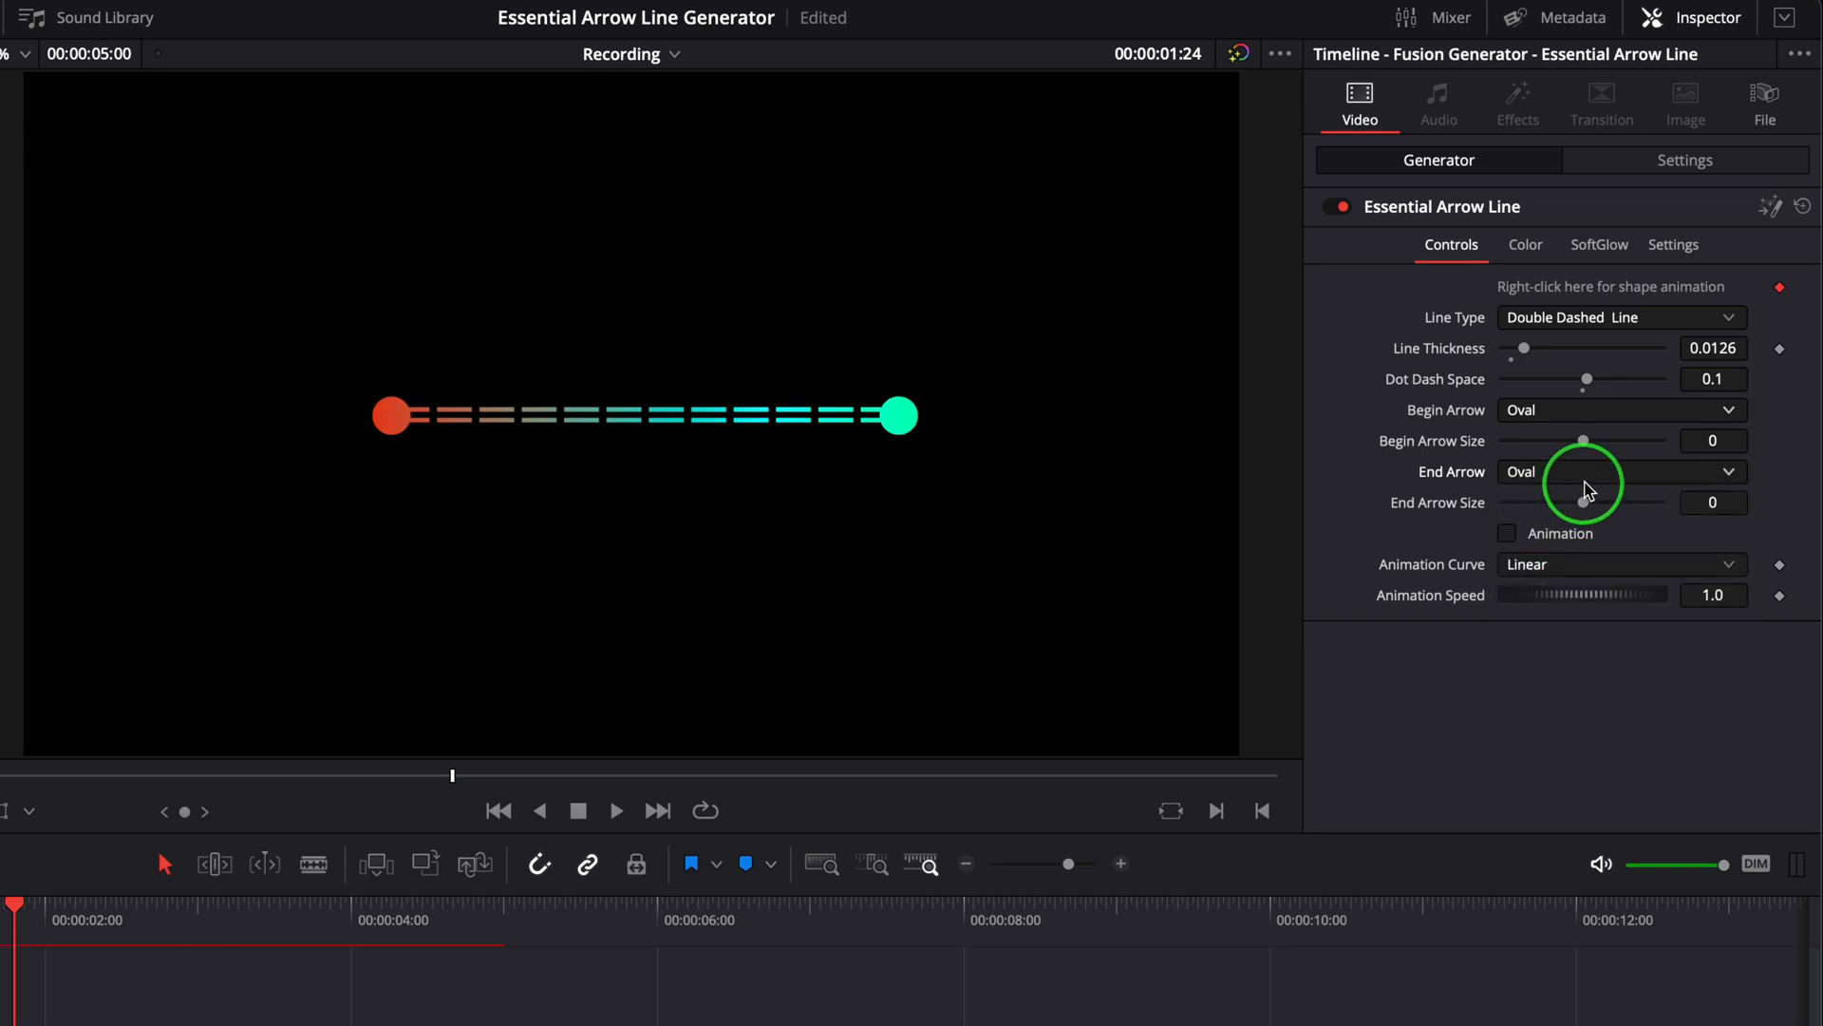
click(1616, 471)
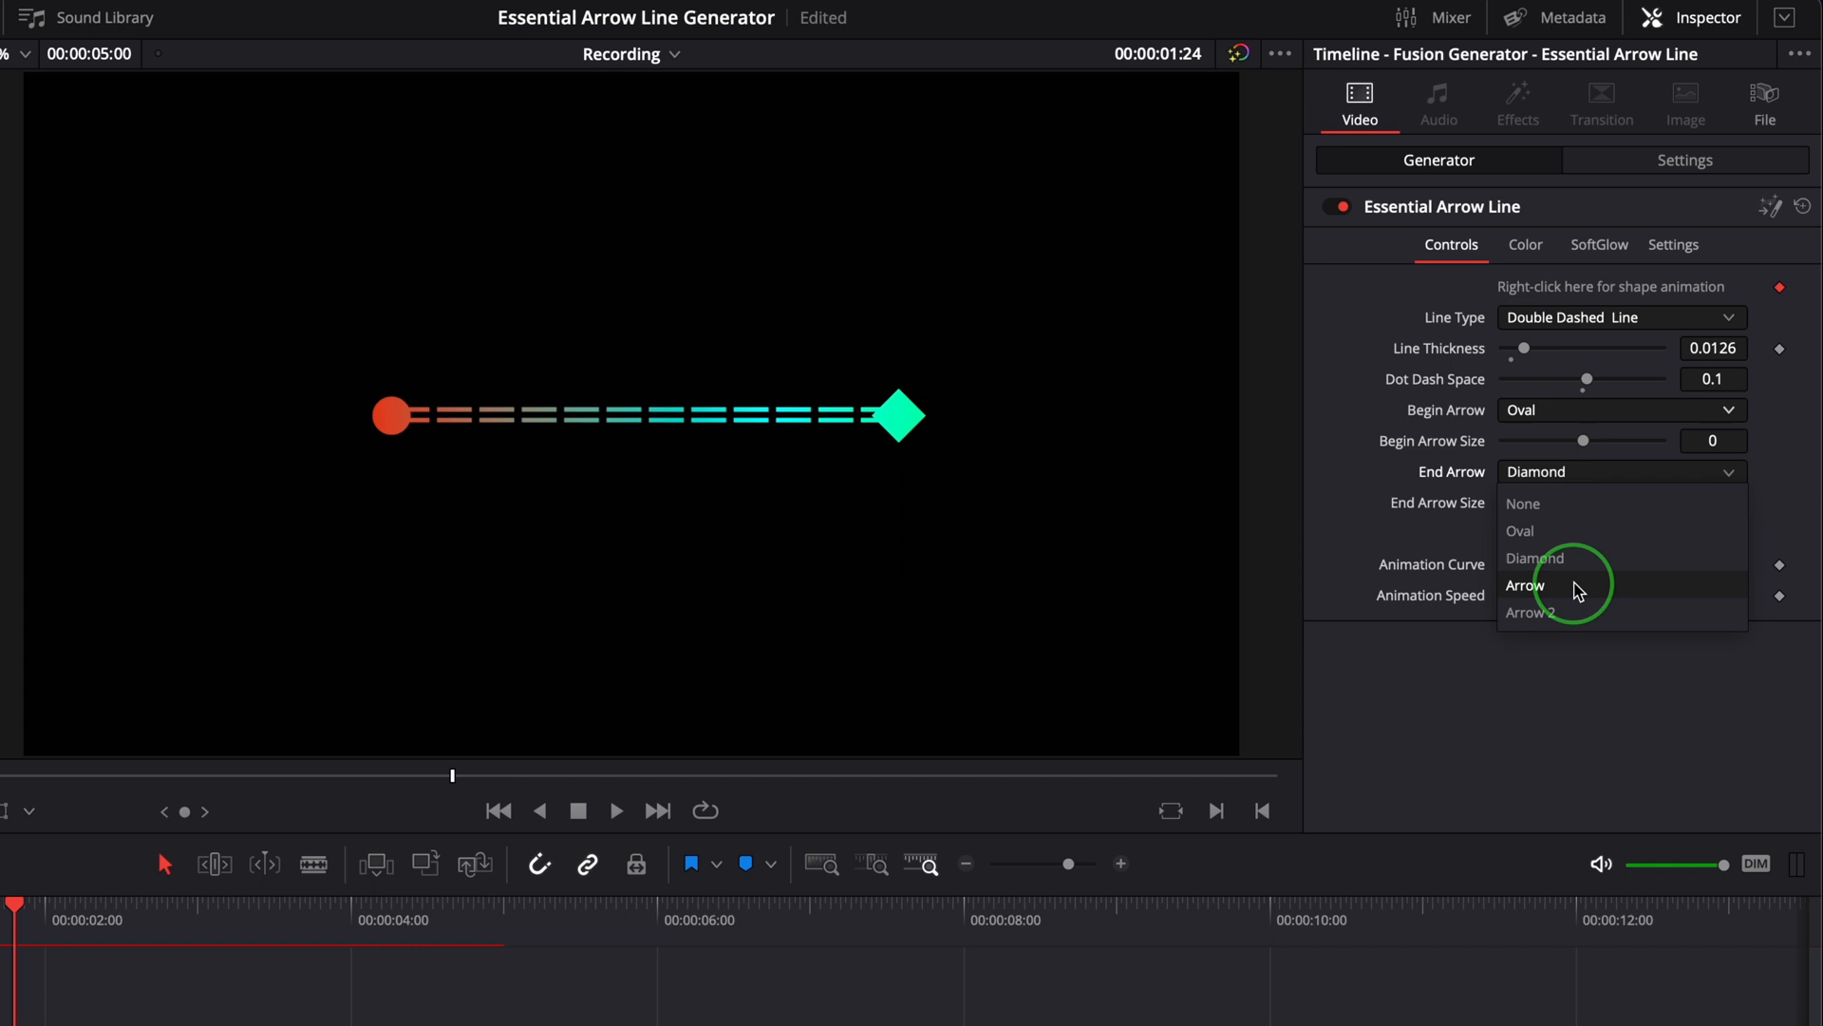
click(1524, 585)
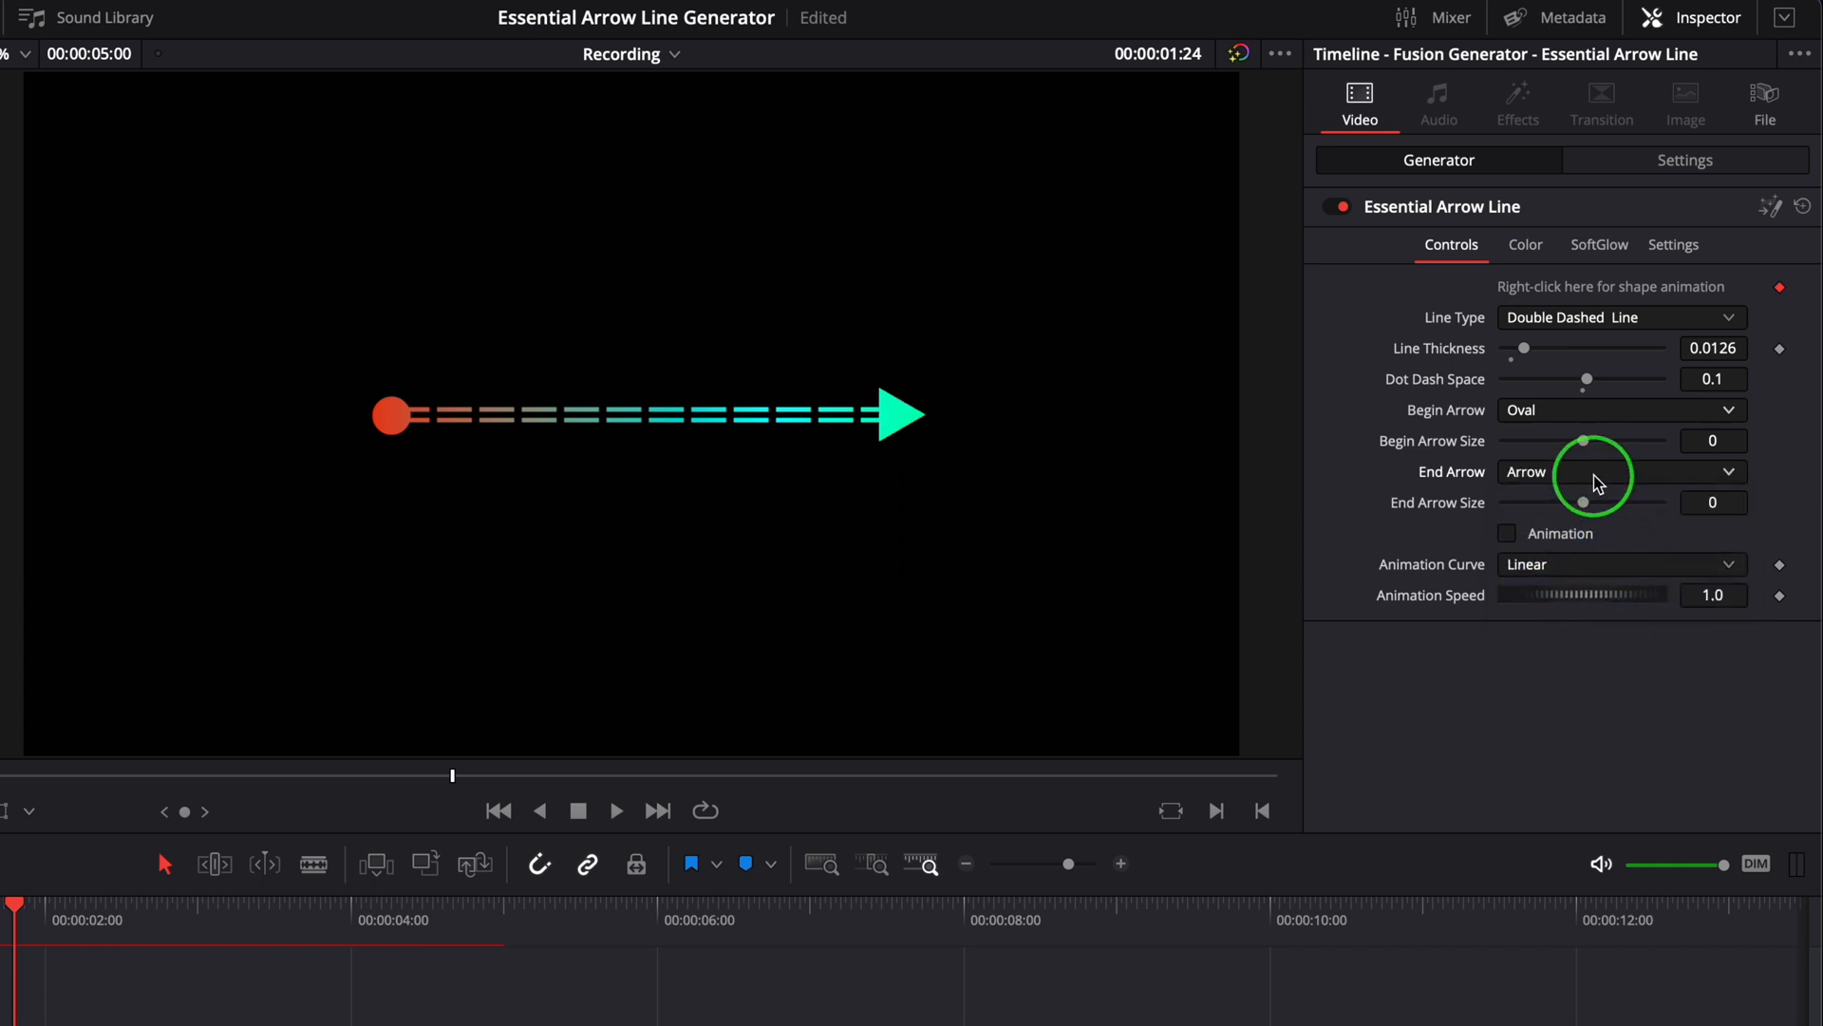
click(1616, 471)
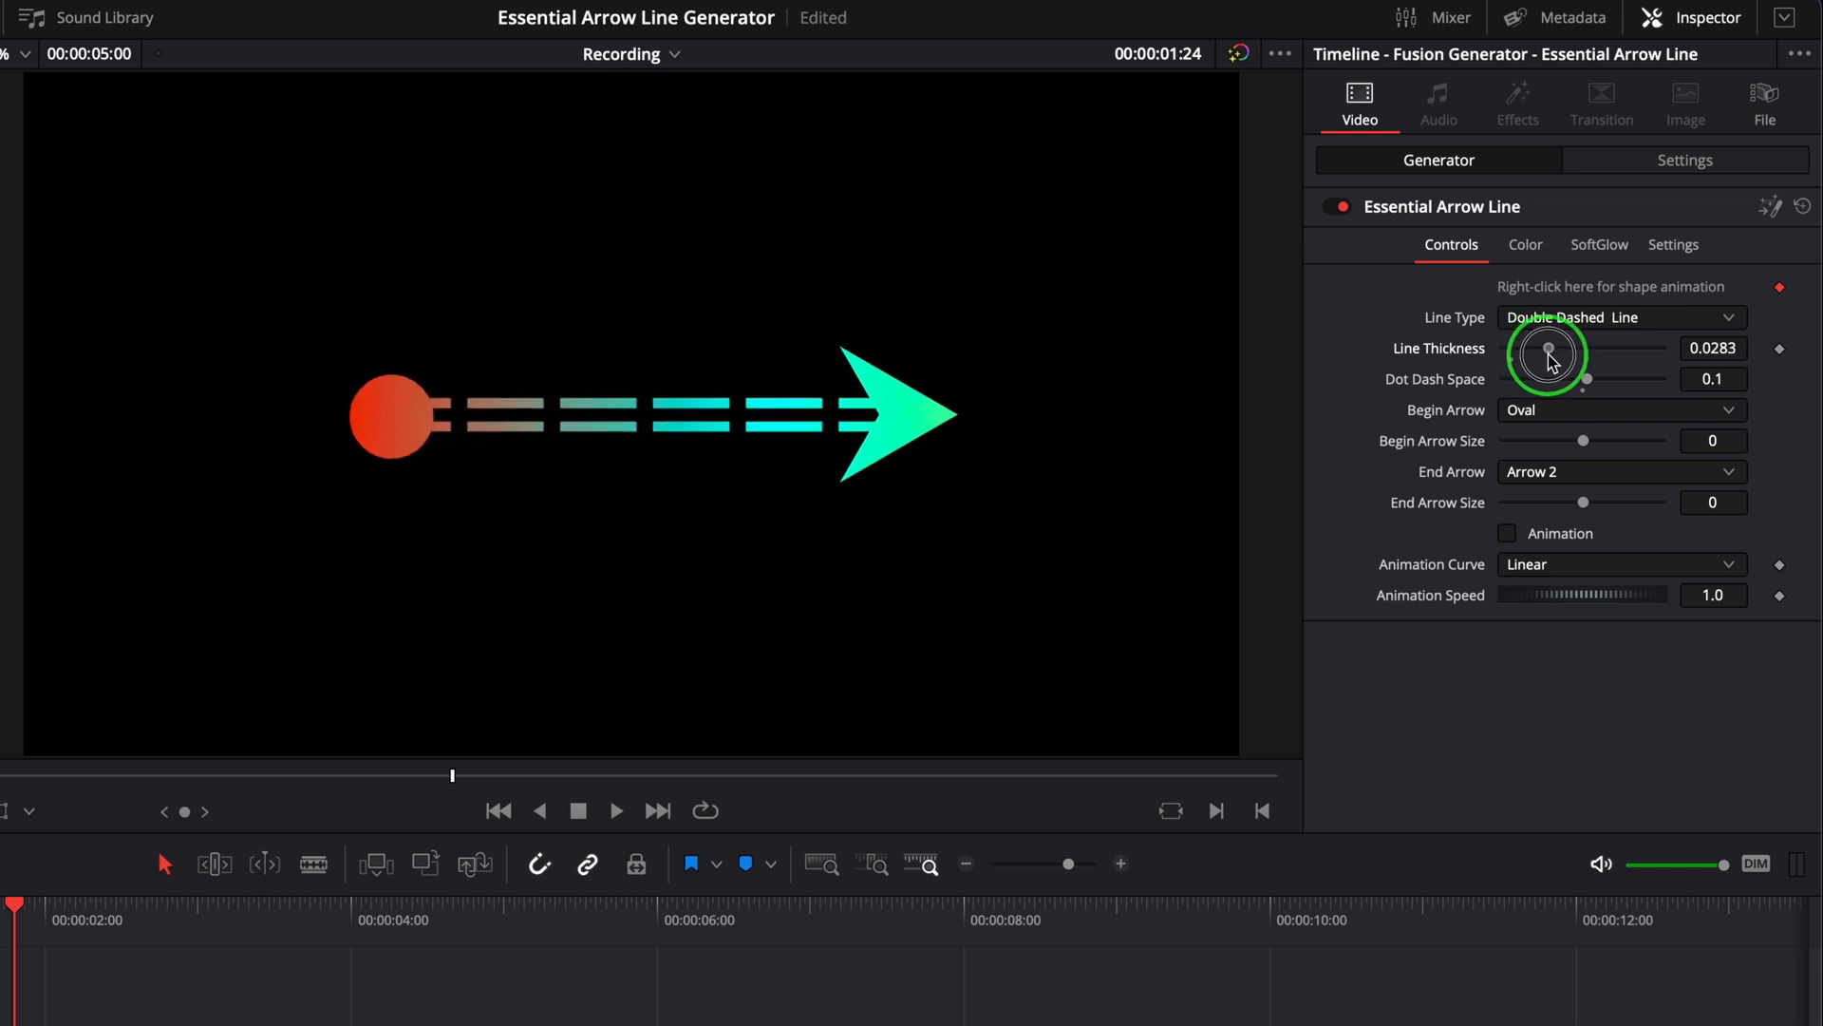
Lower Line Thickness to about 0.0094 and return Begin Arrow Size to about 1.
drag(1553, 354, 1540, 352)
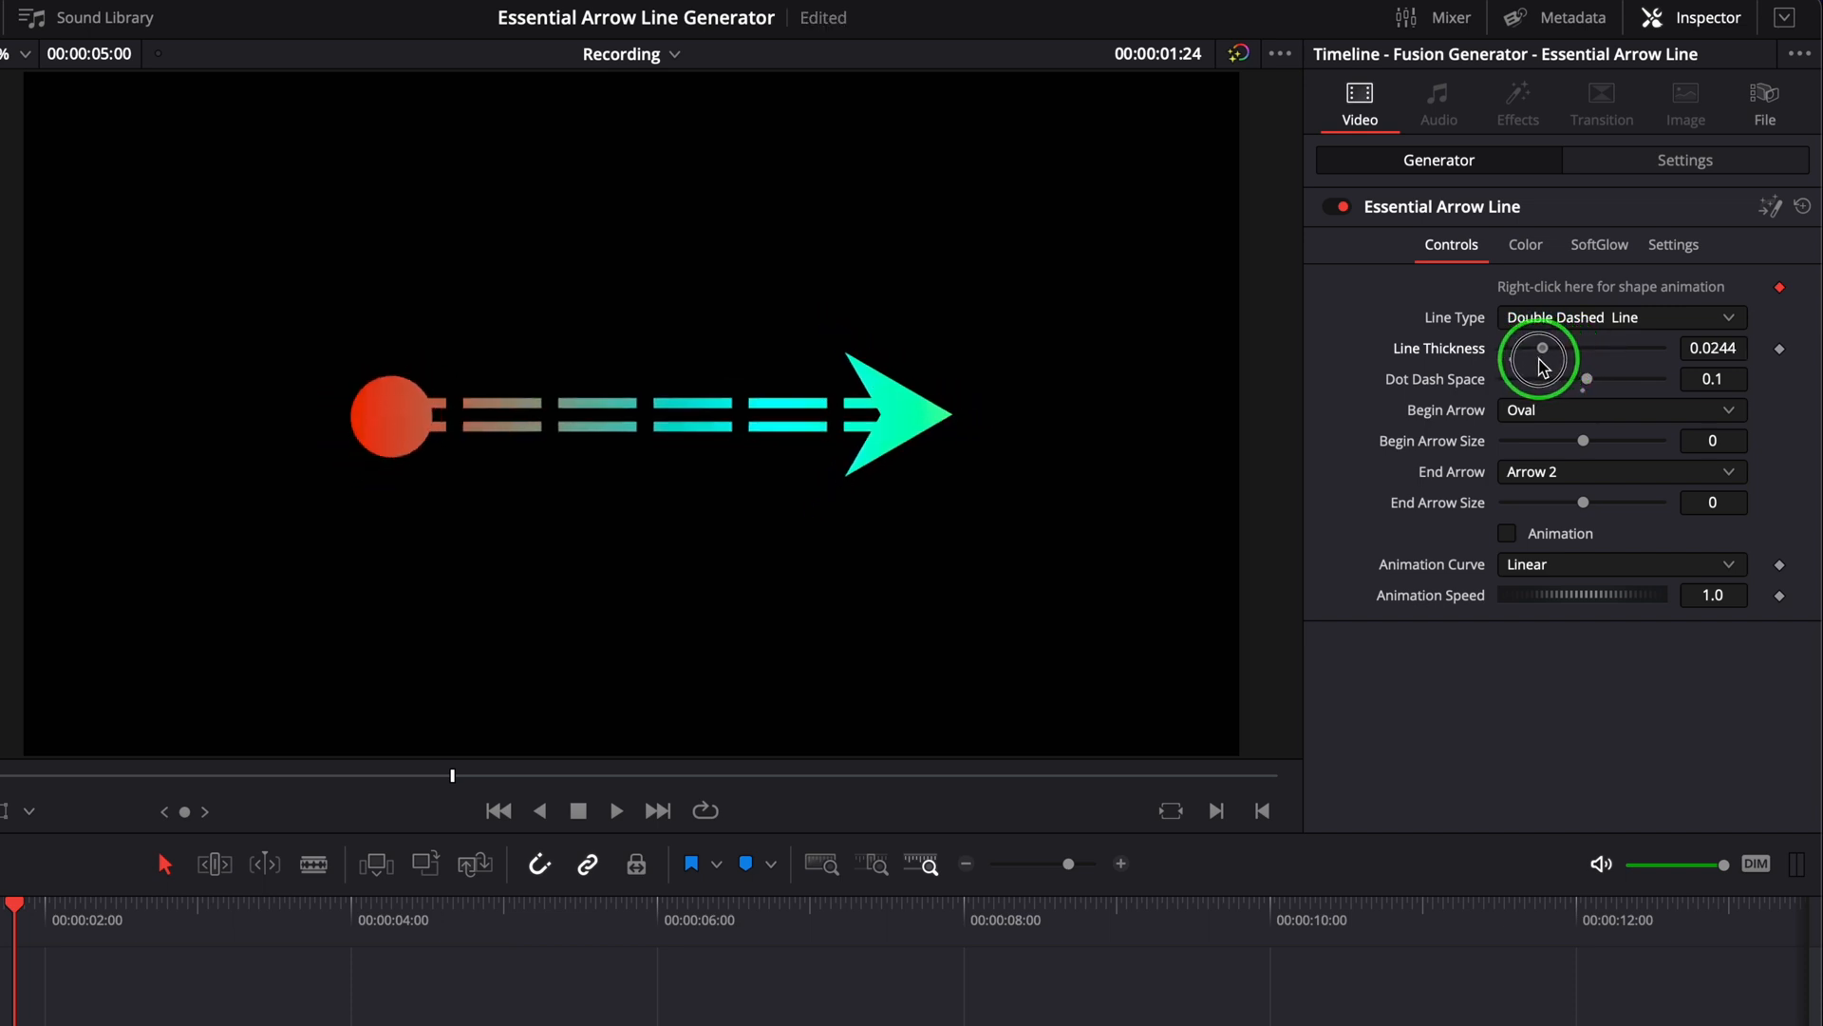
drag(1540, 351, 1518, 366)
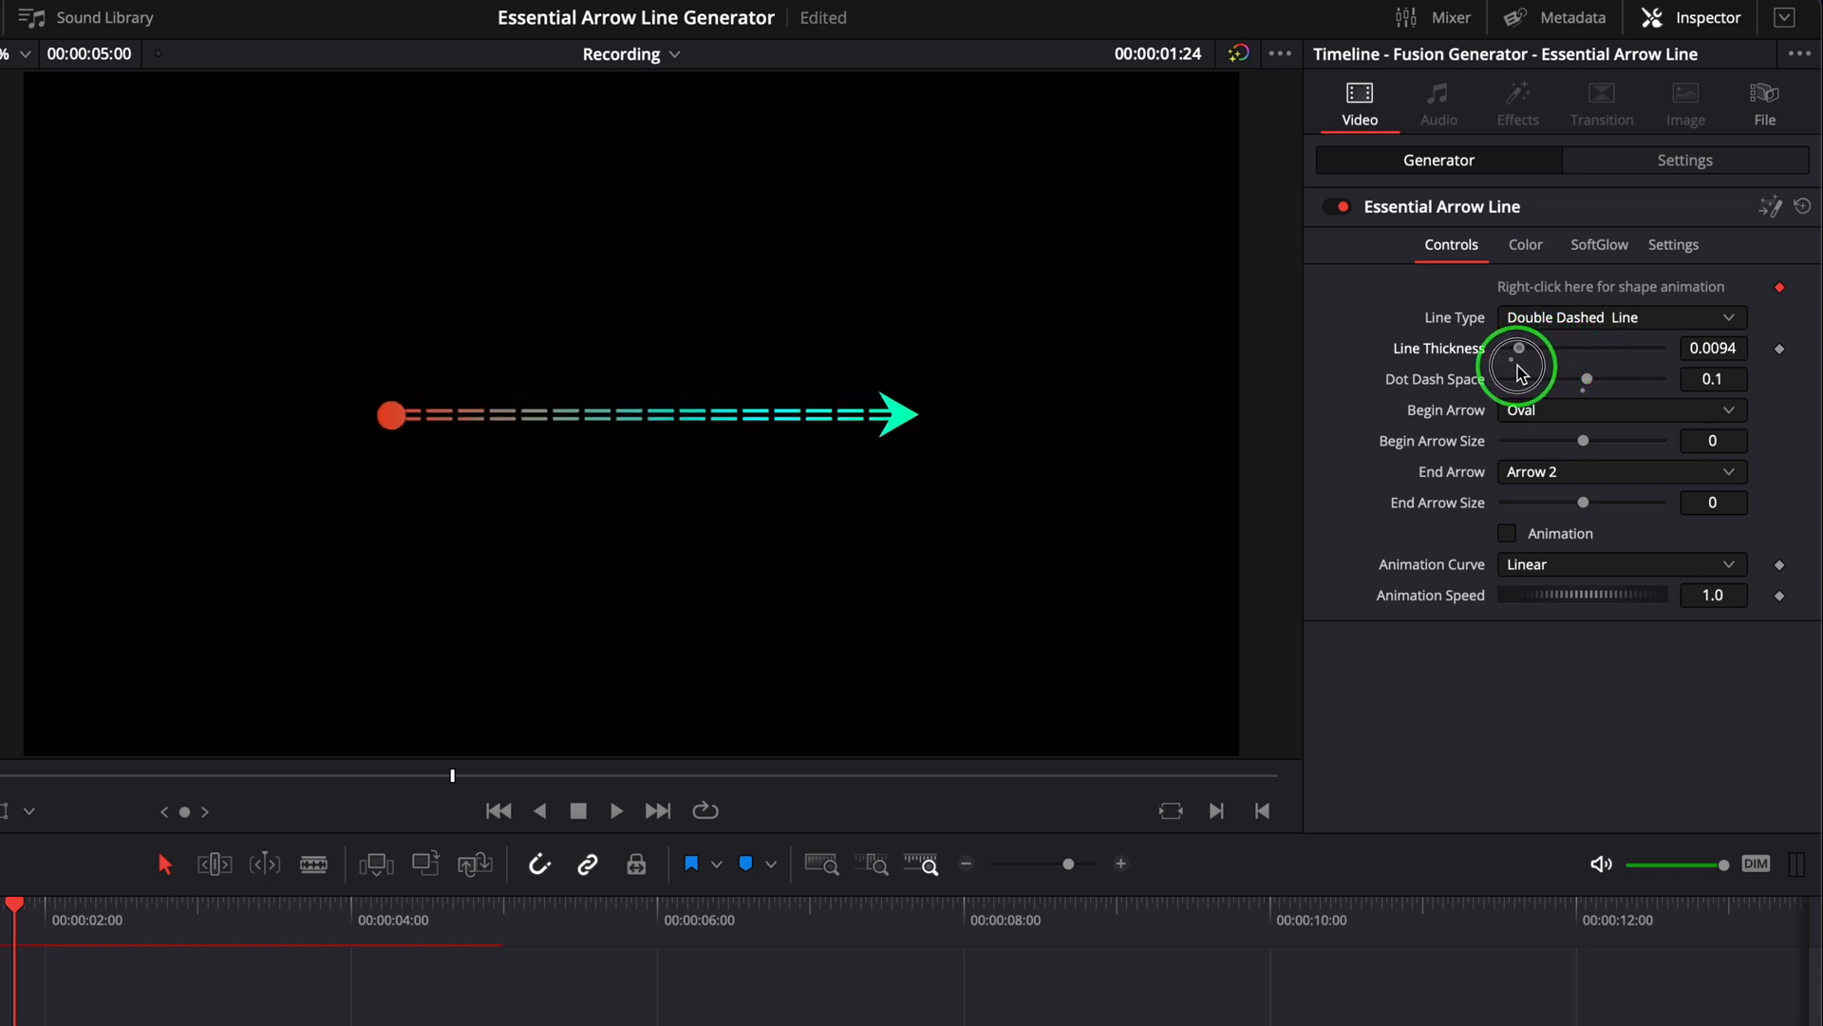
mouse_move(1584, 447)
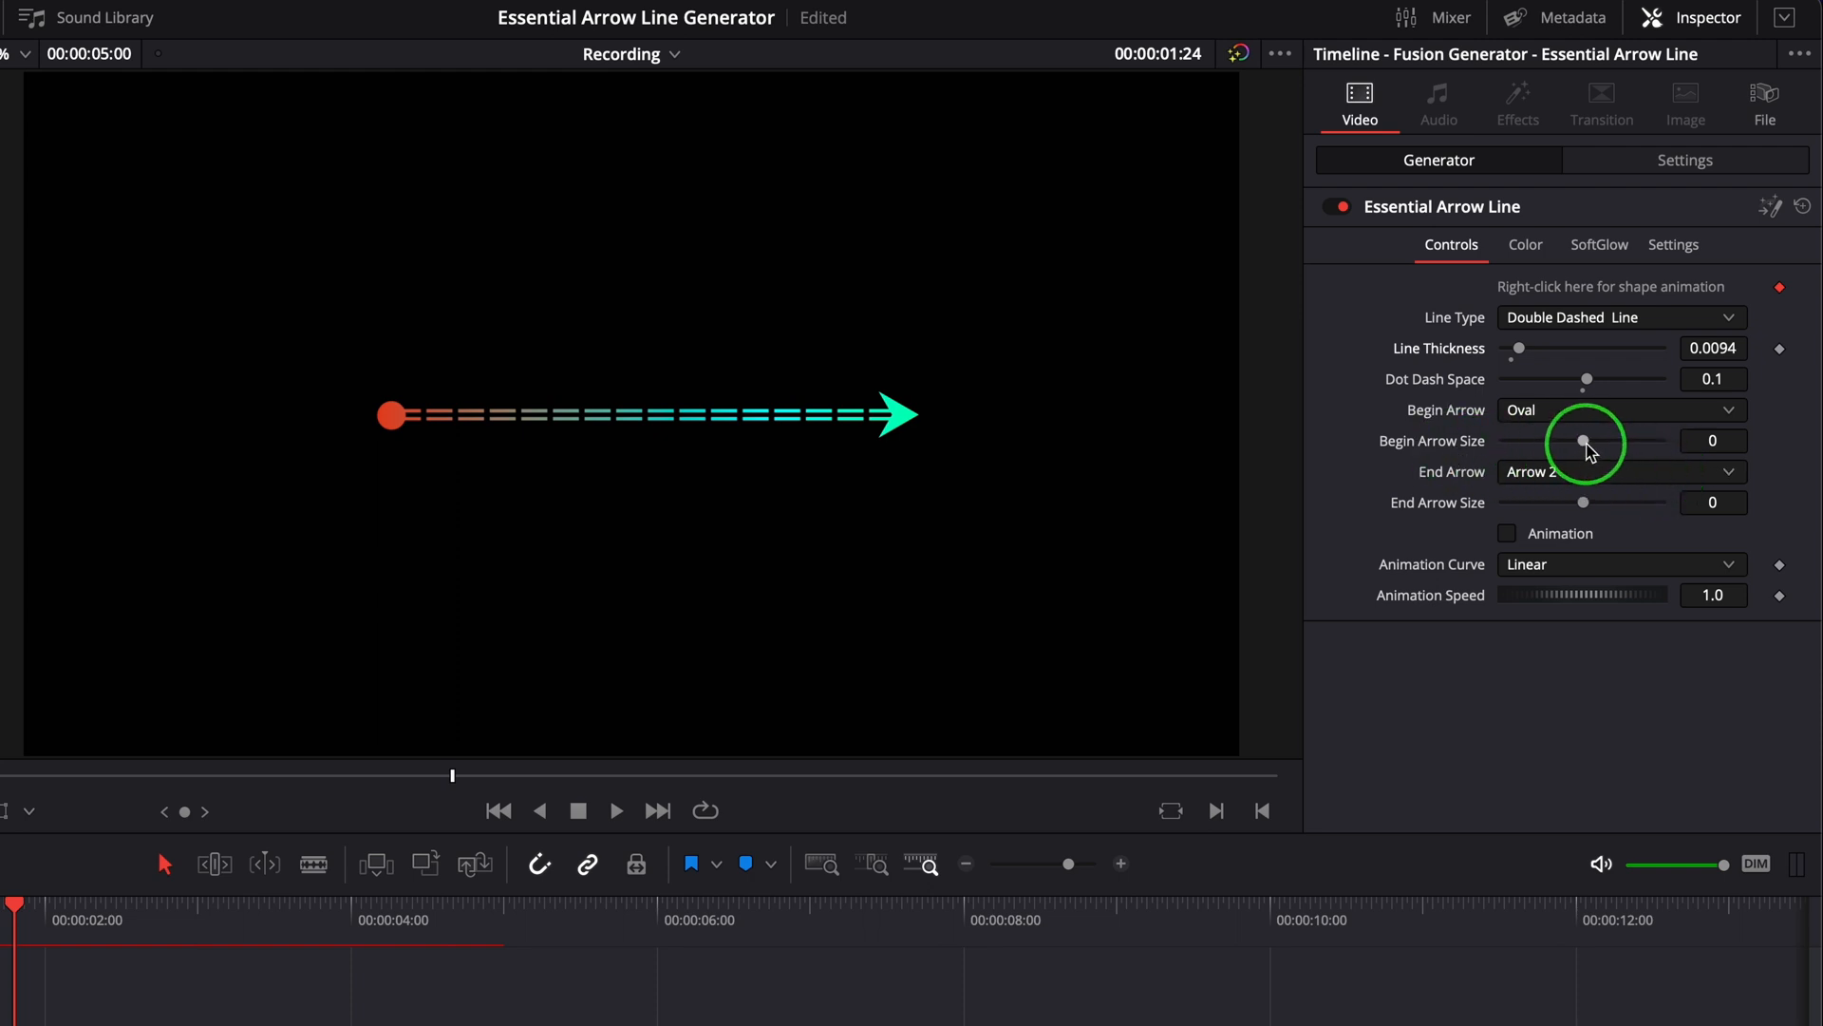
drag(1583, 440, 1628, 441)
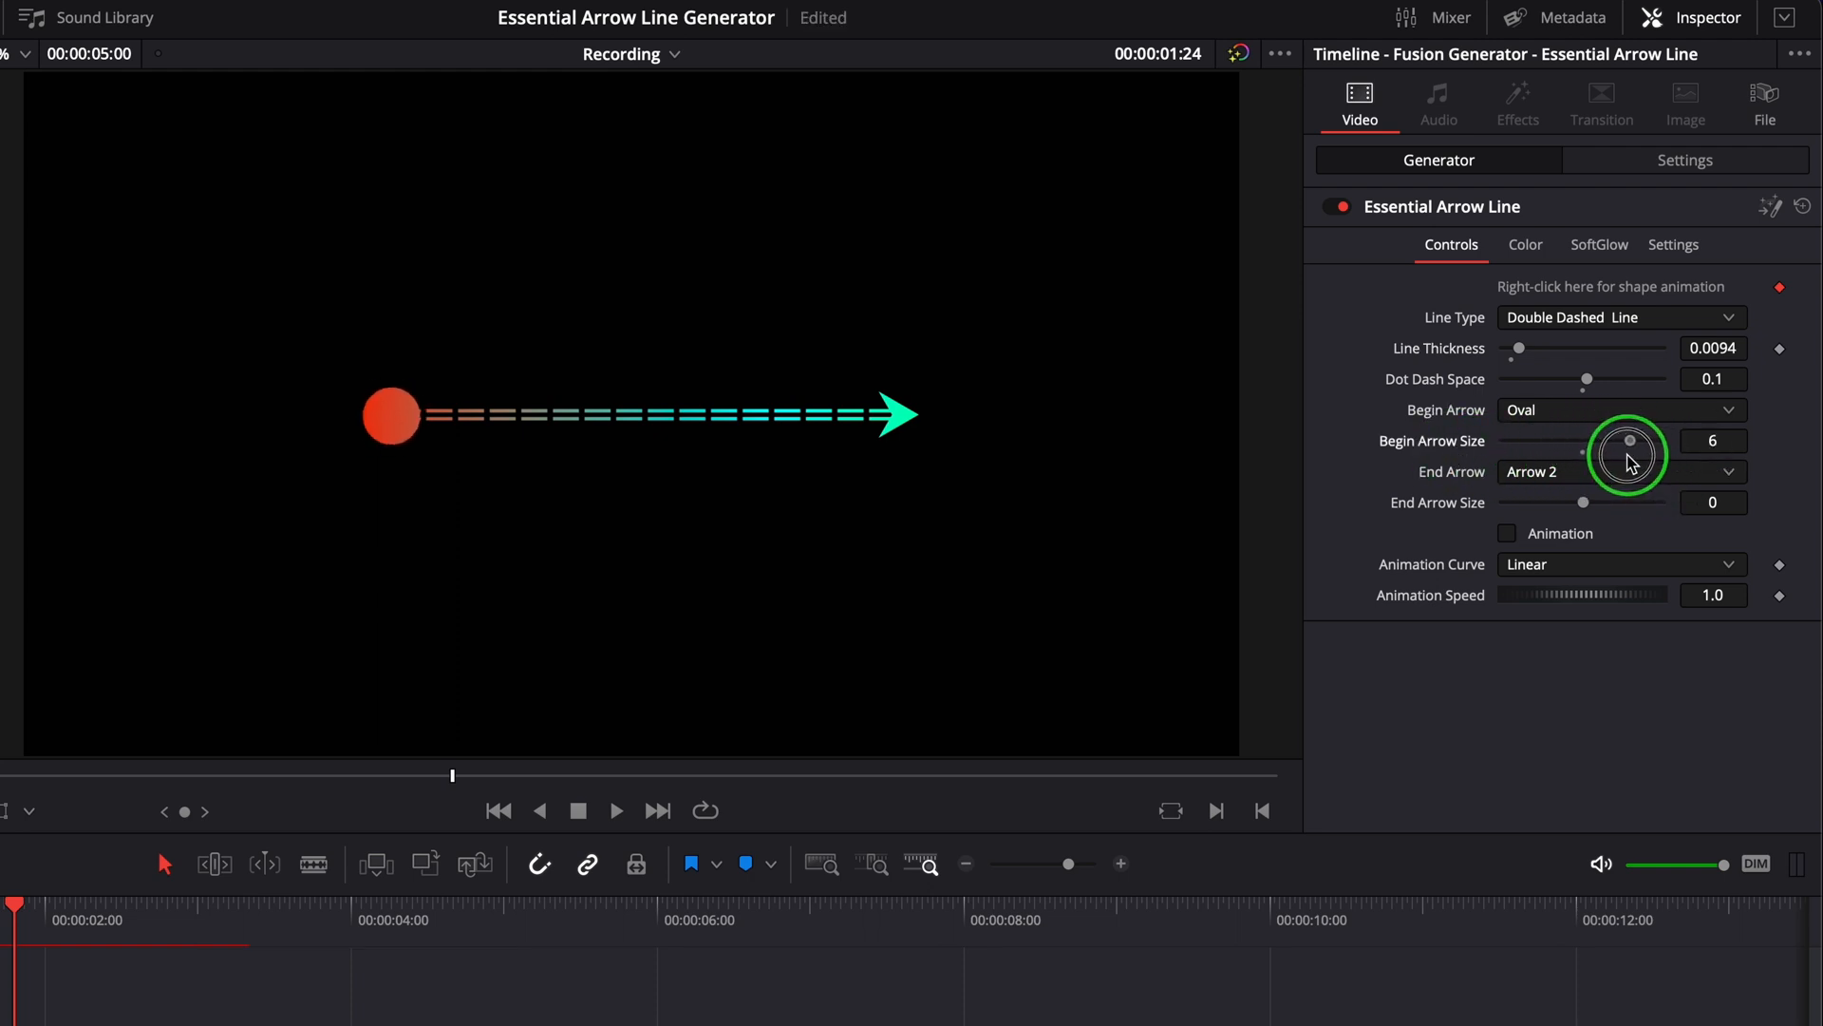
drag(1628, 439, 1590, 440)
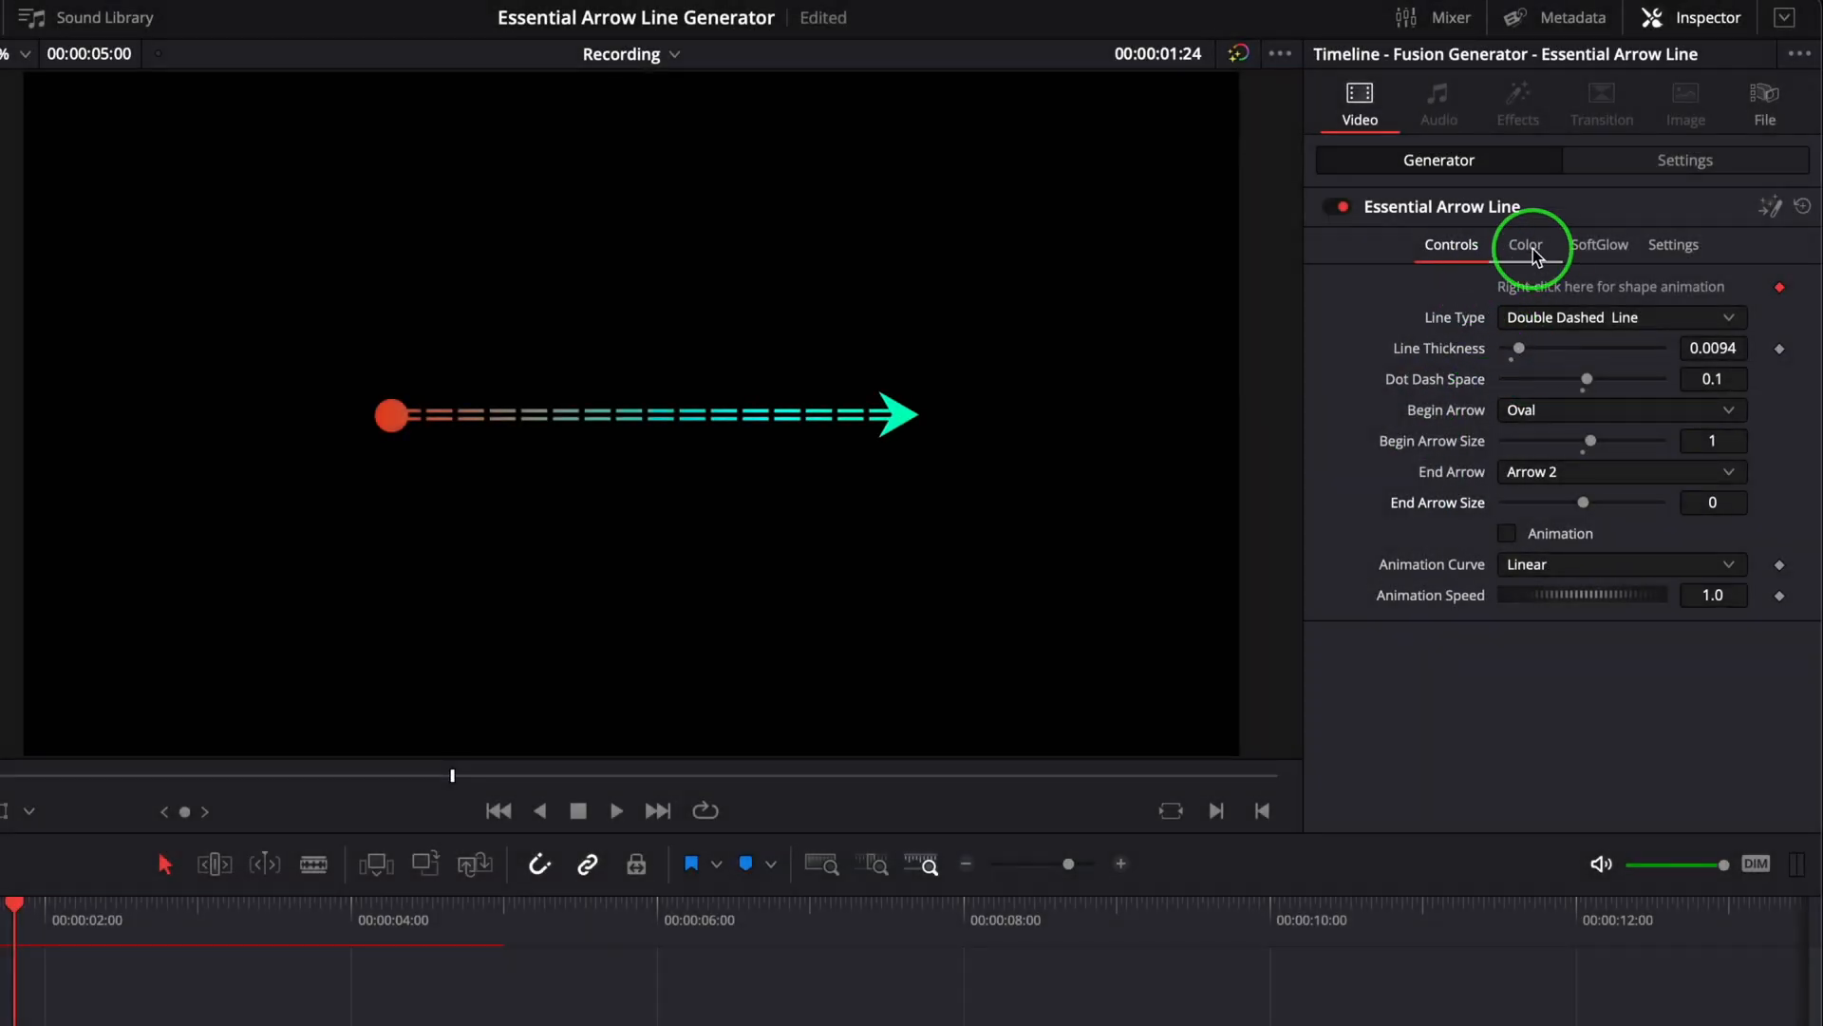
Enable Separate Arrow Colors and pick a new End Arrow Color.
click(1526, 244)
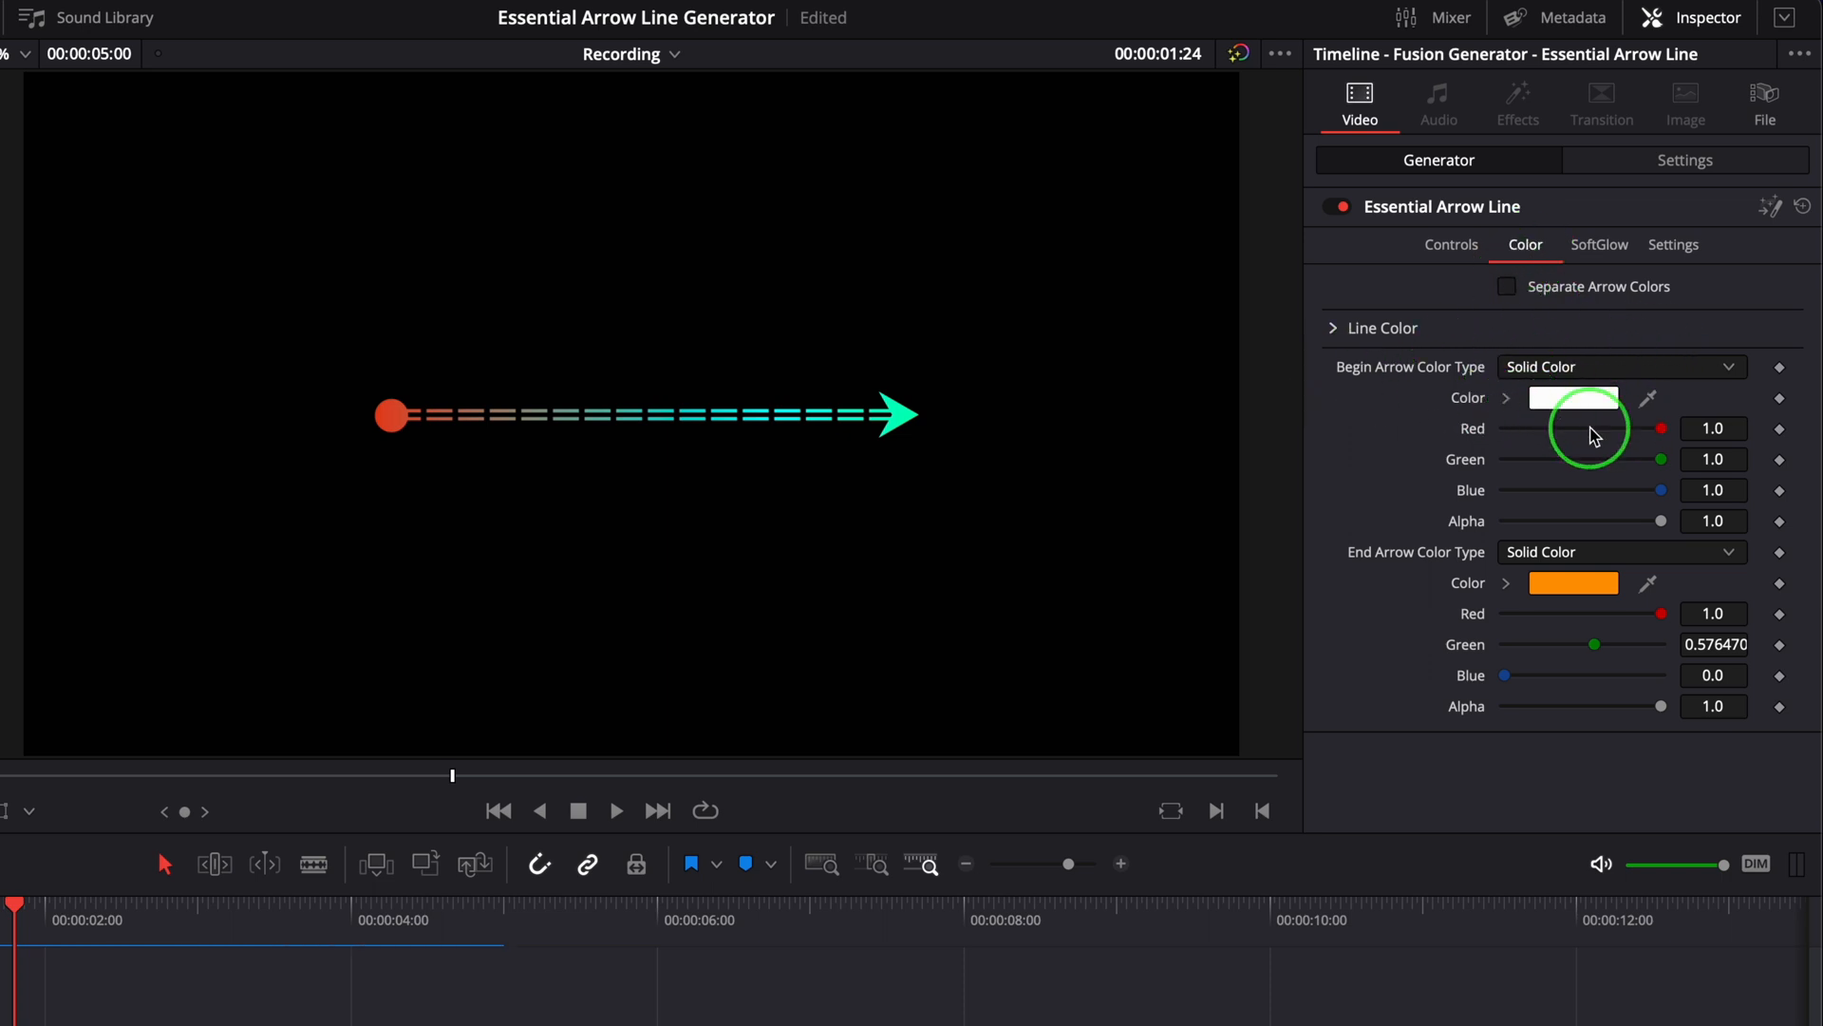
mouse_move(870, 424)
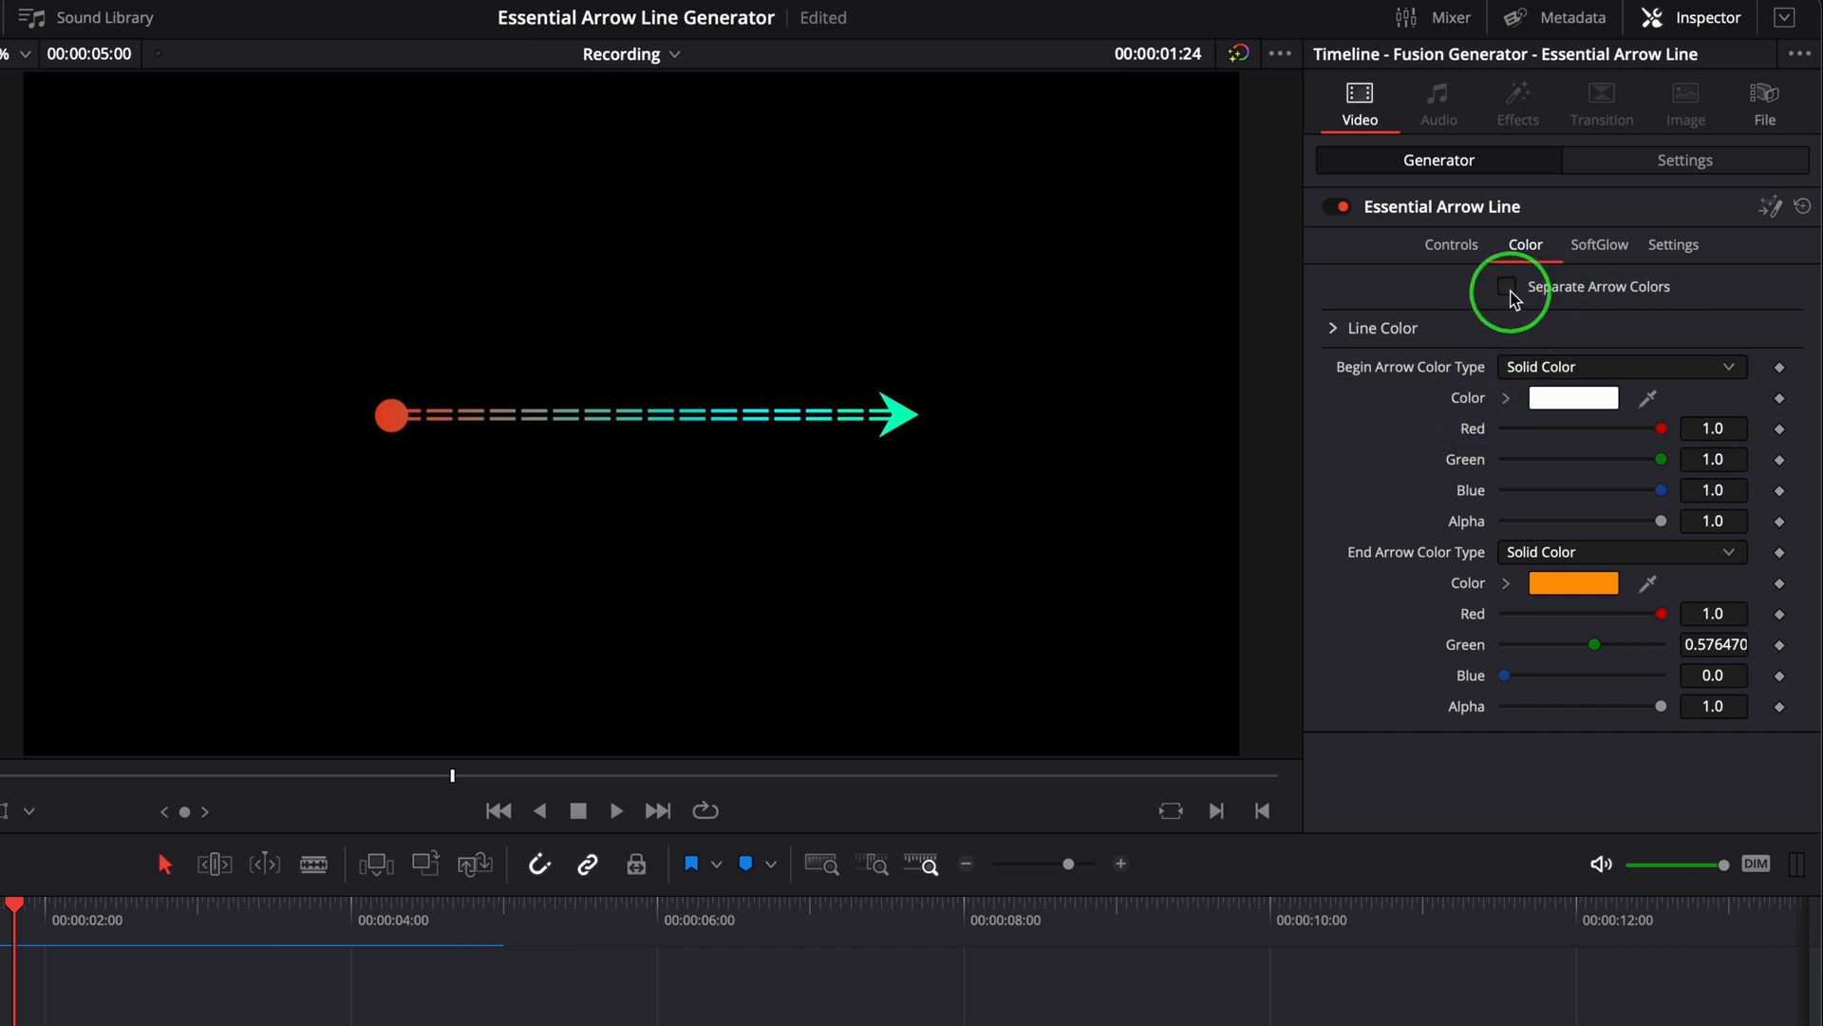
click(1507, 286)
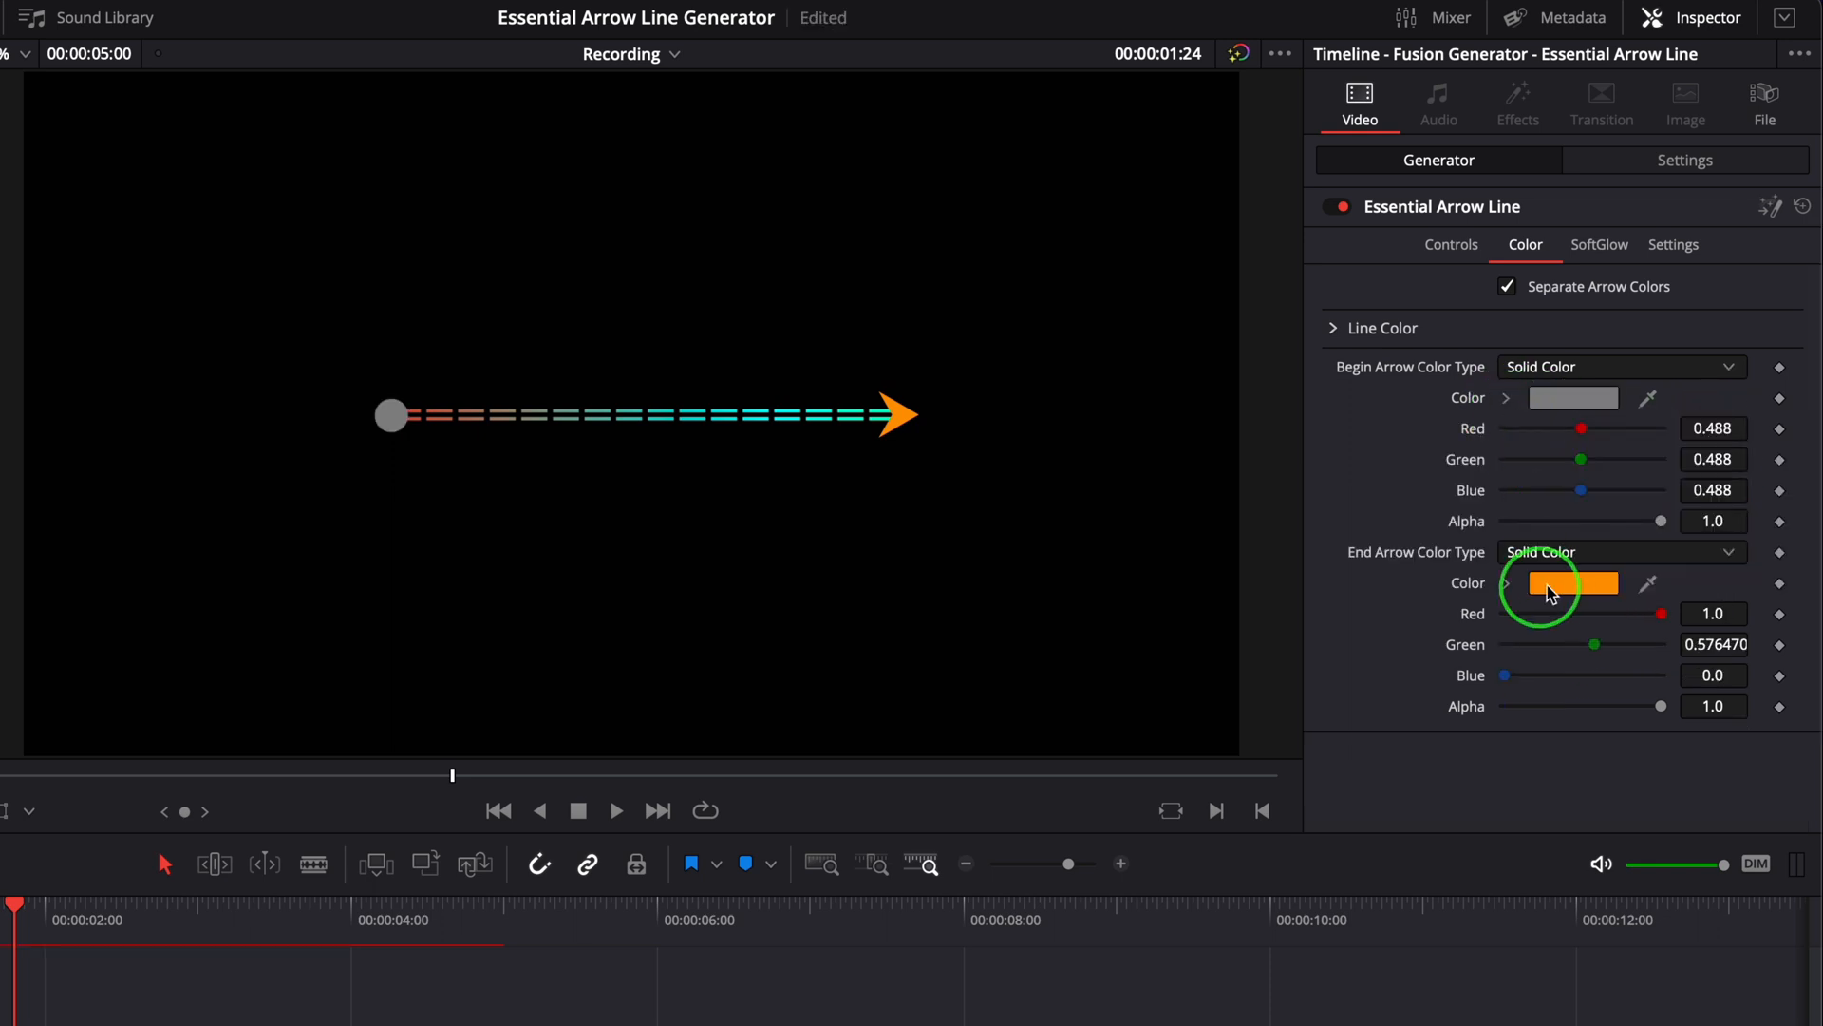
click(1573, 582)
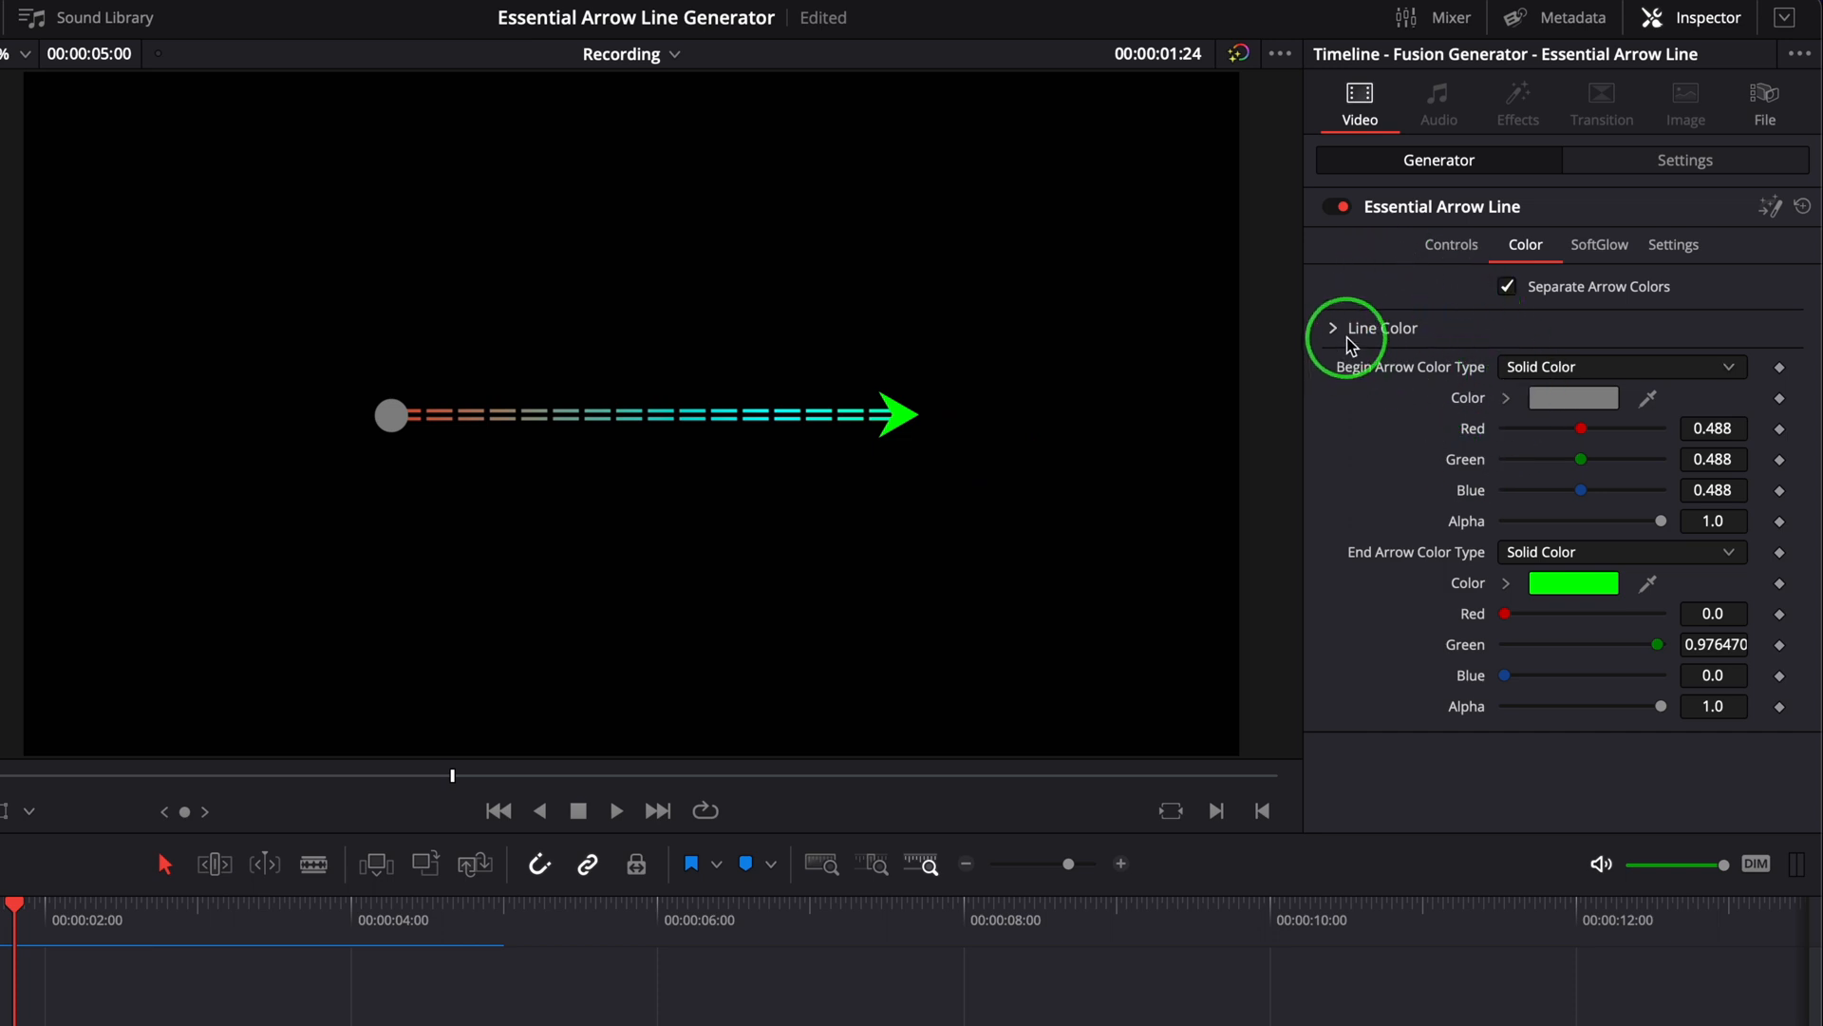
Expand Line Color and keep Line Color Type as Gradient.
click(1331, 327)
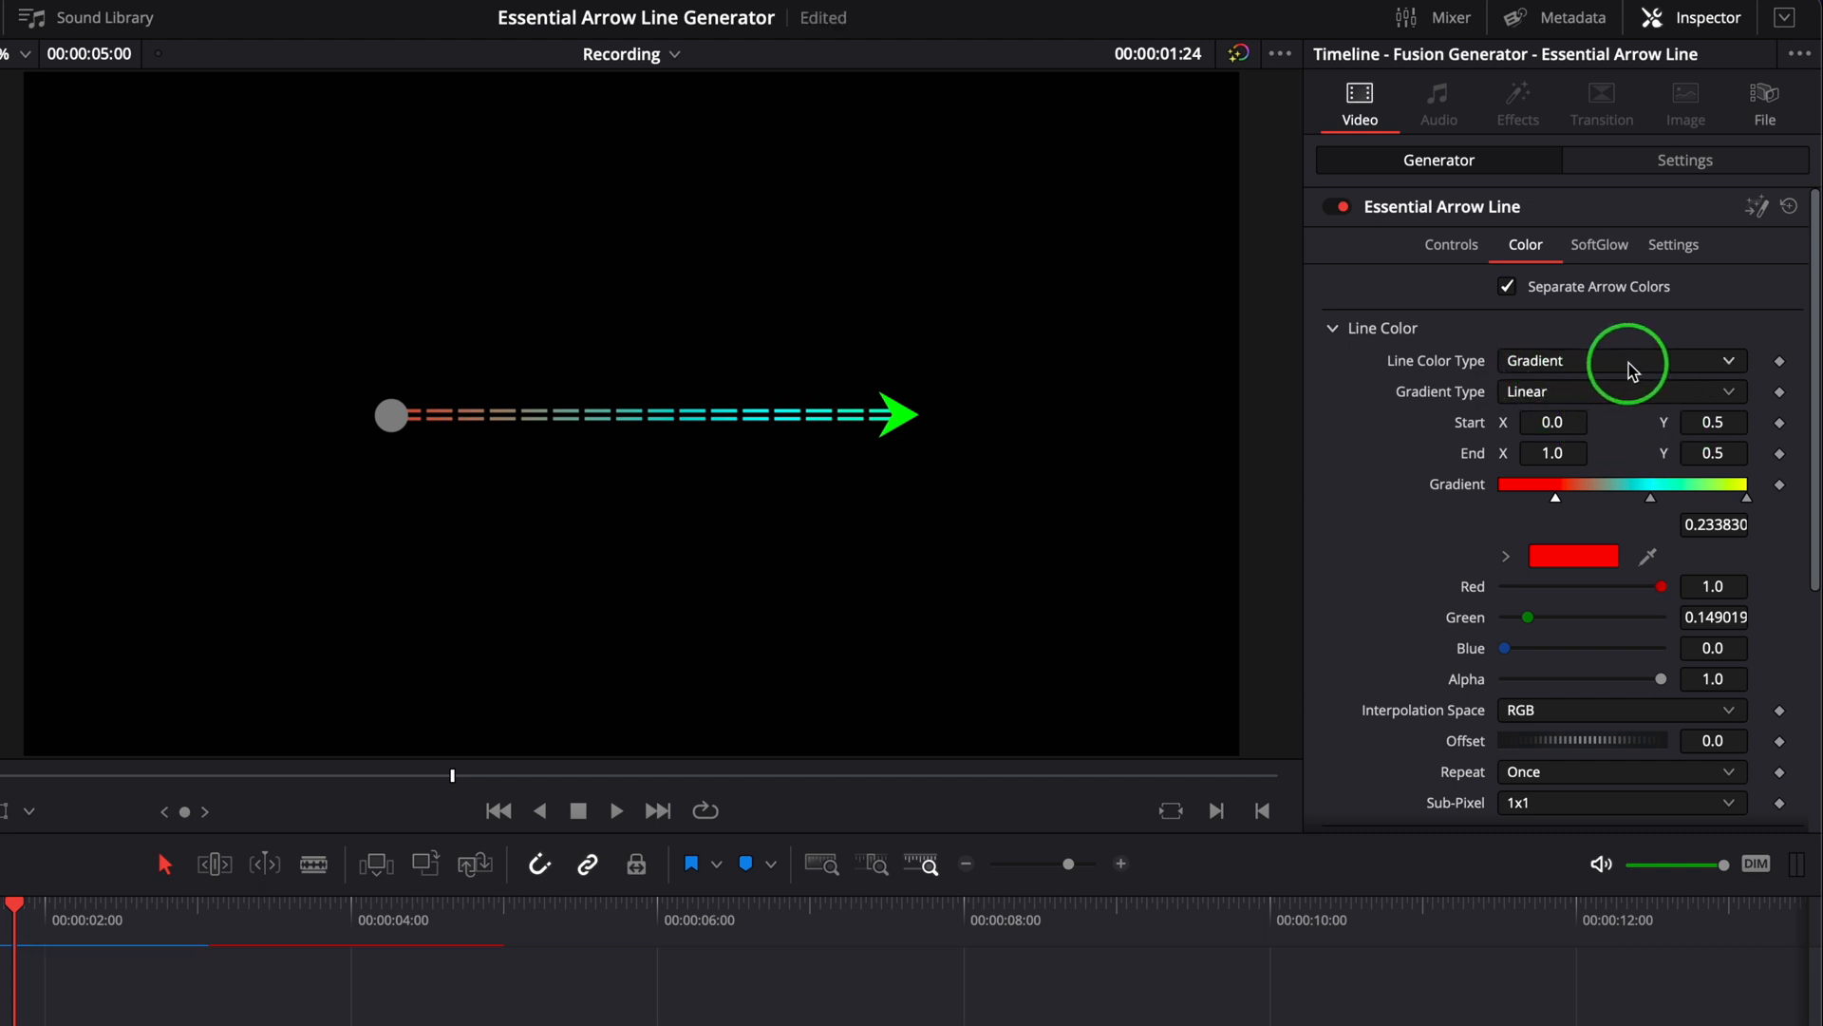
click(1616, 390)
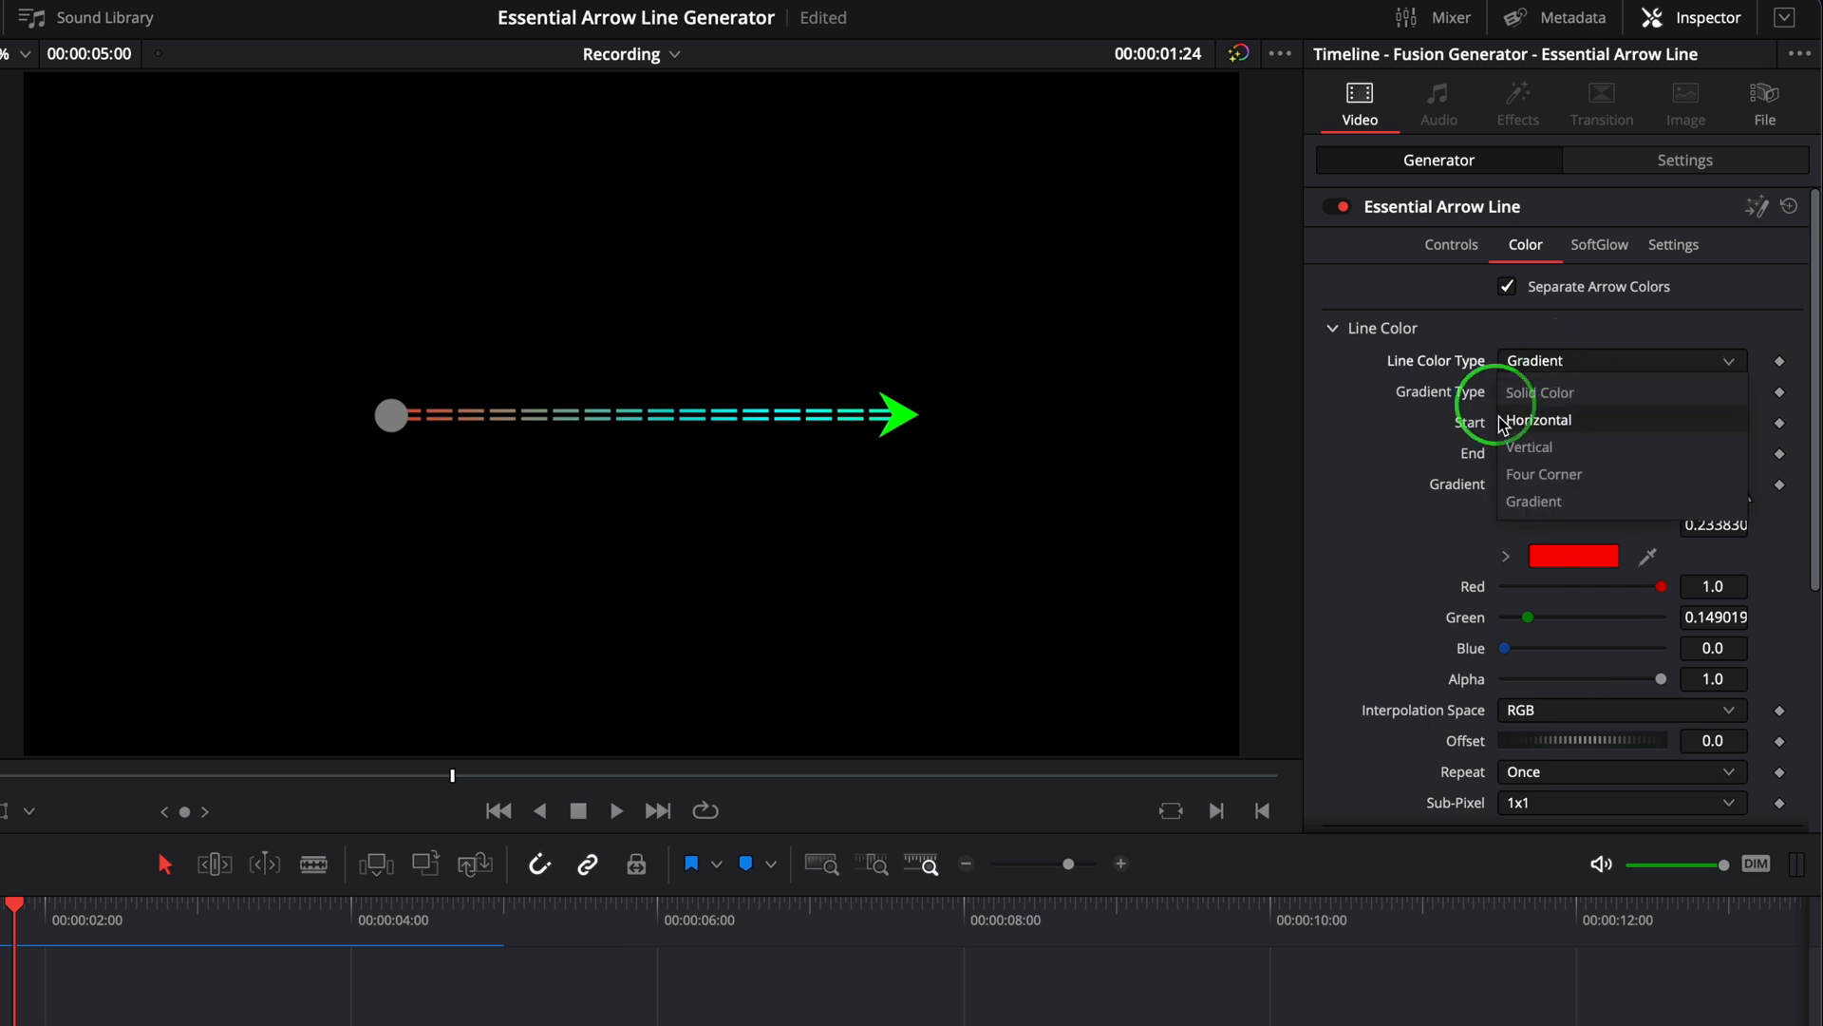
click(1540, 393)
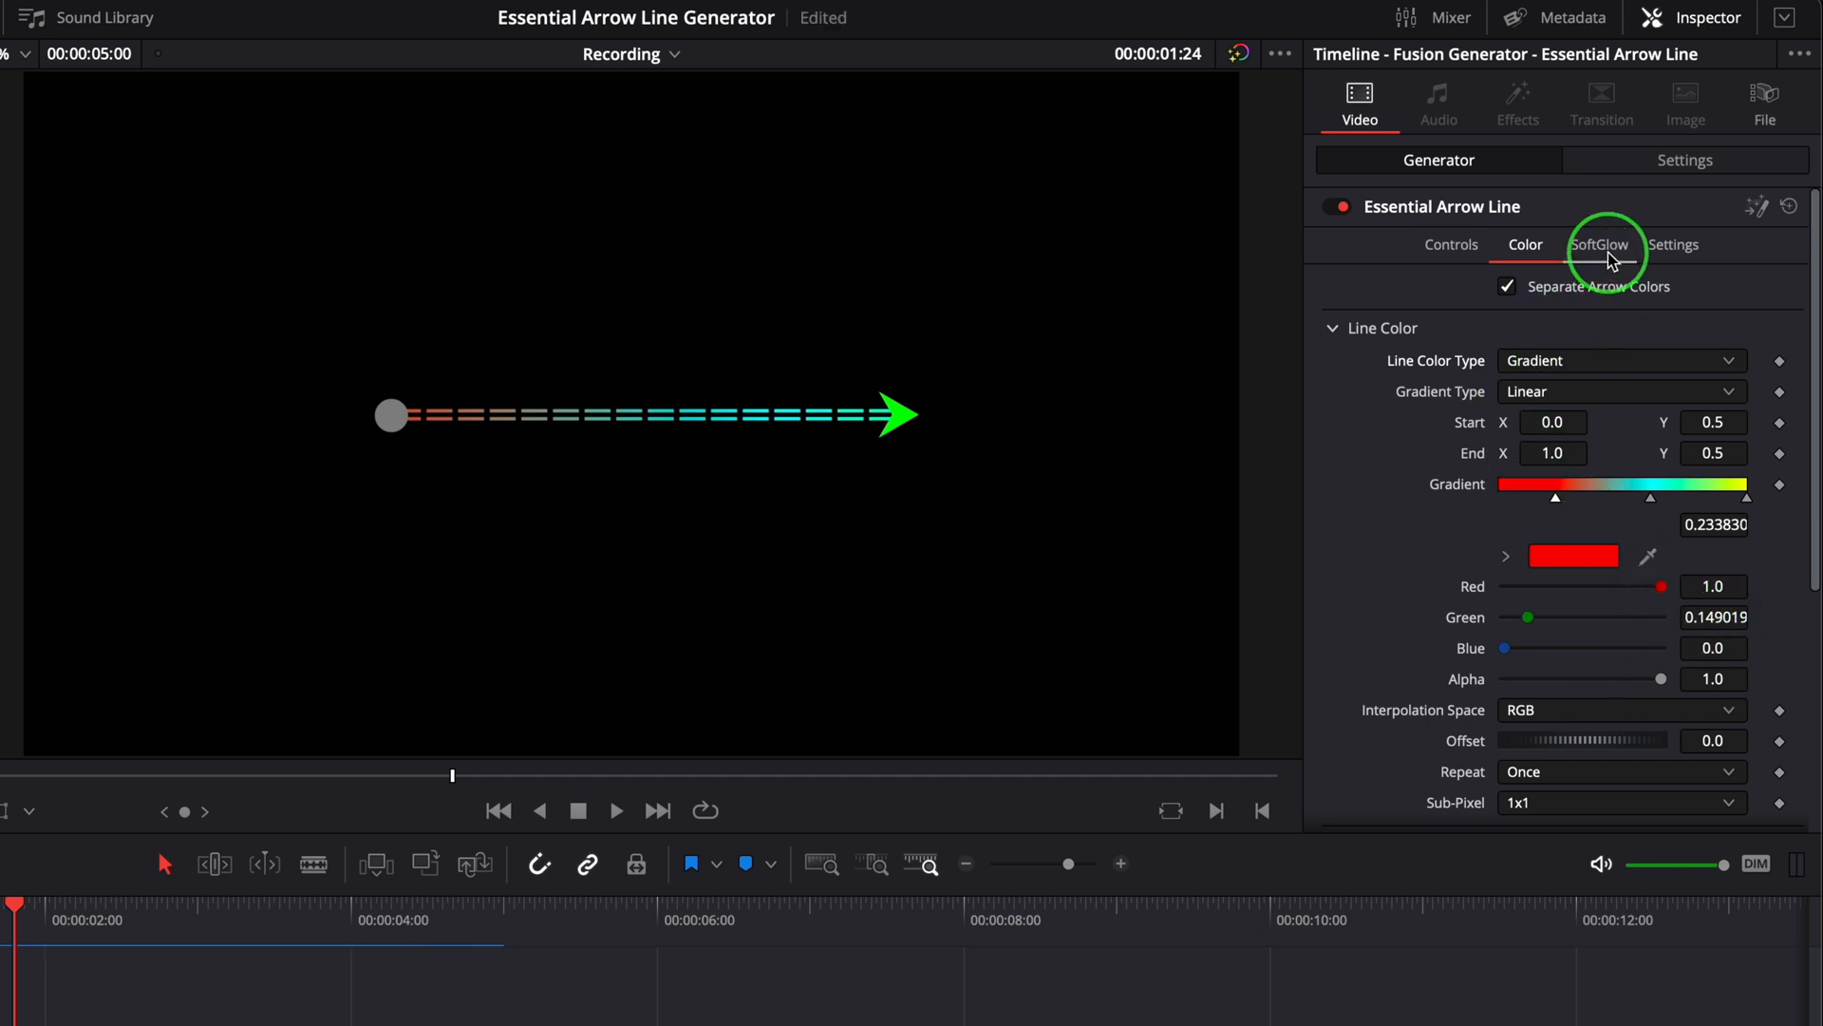
Set the SoftGlow gain and widen X Glow Size into a horizontal streak.
click(1599, 244)
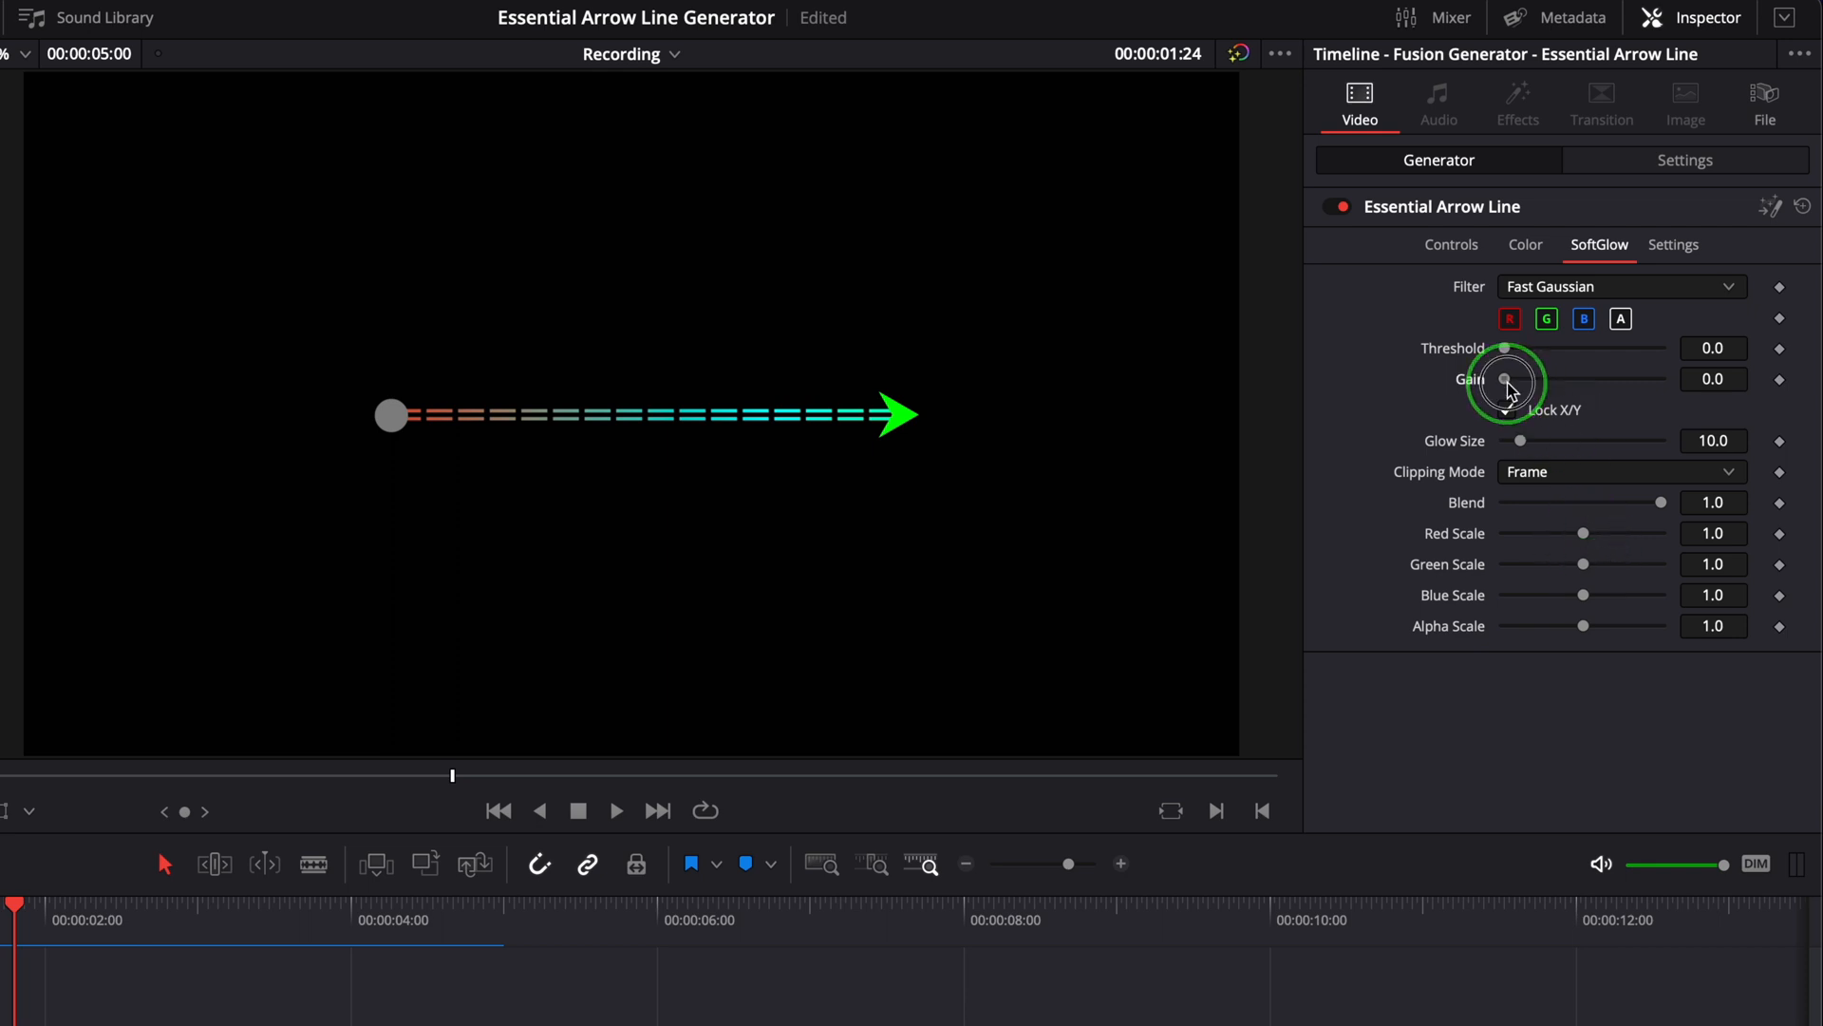
drag(1506, 382, 1564, 382)
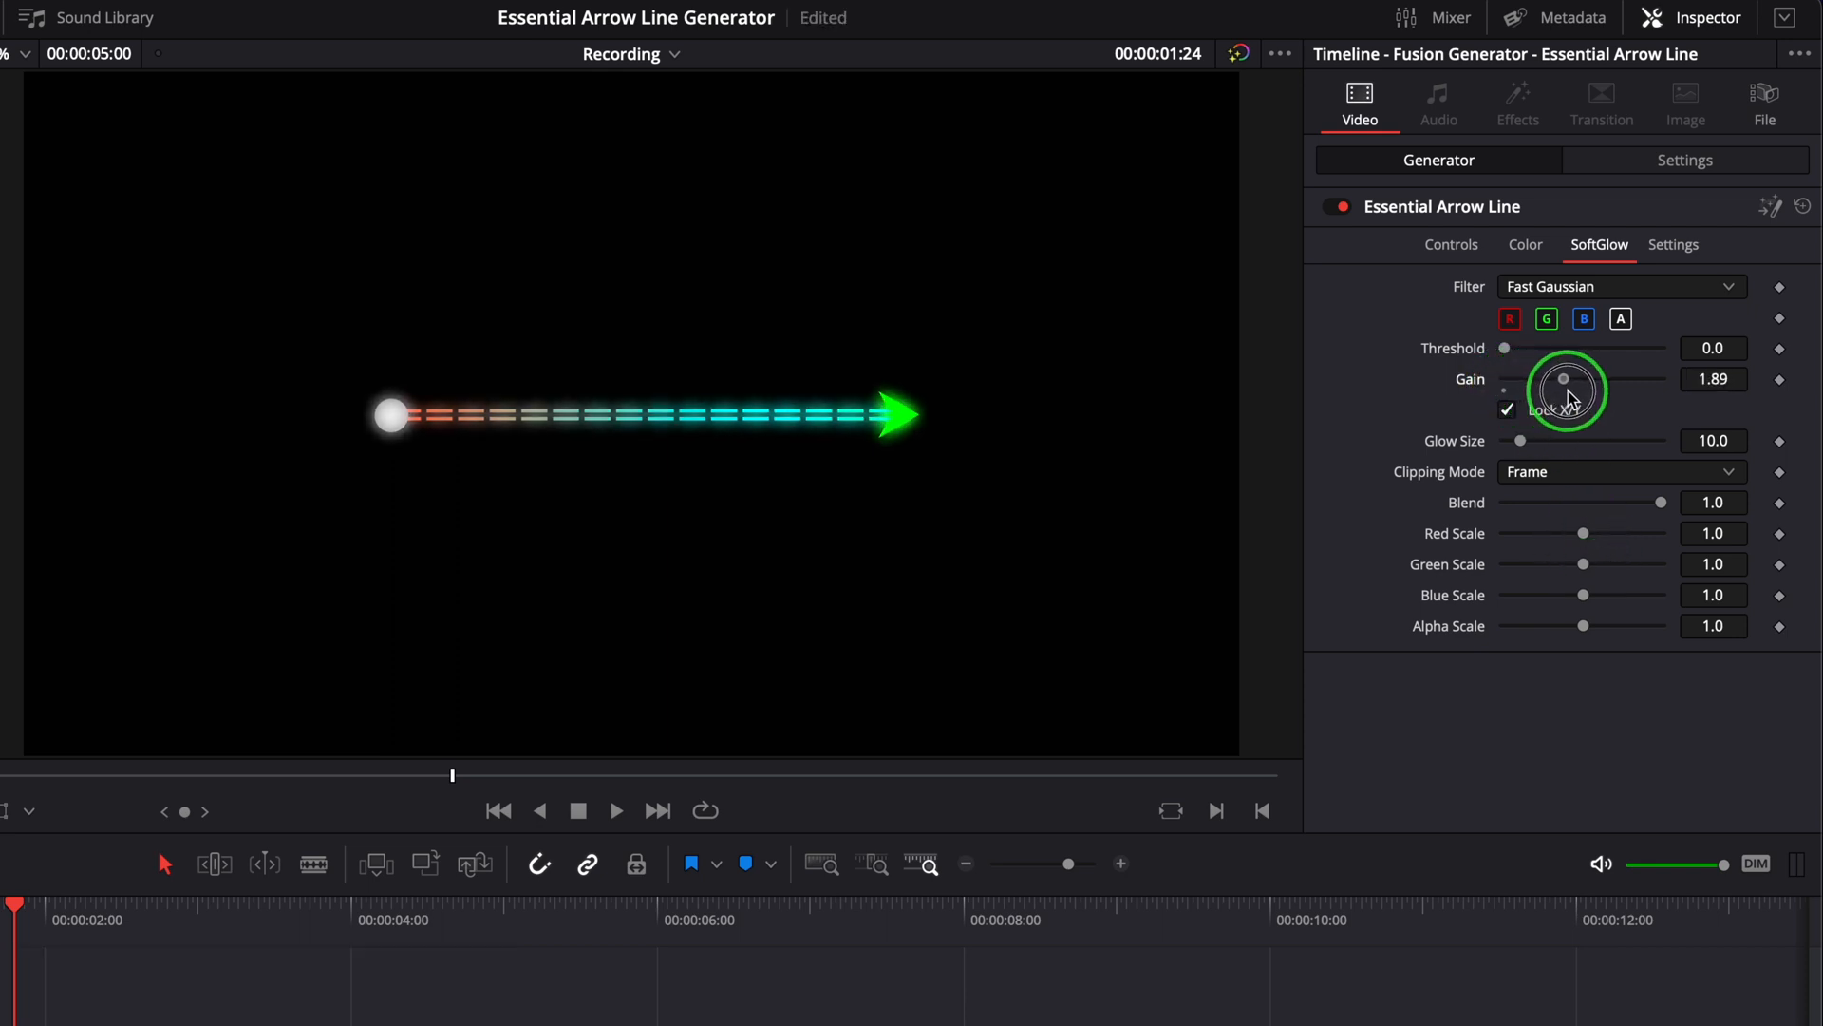
drag(1564, 389, 1534, 407)
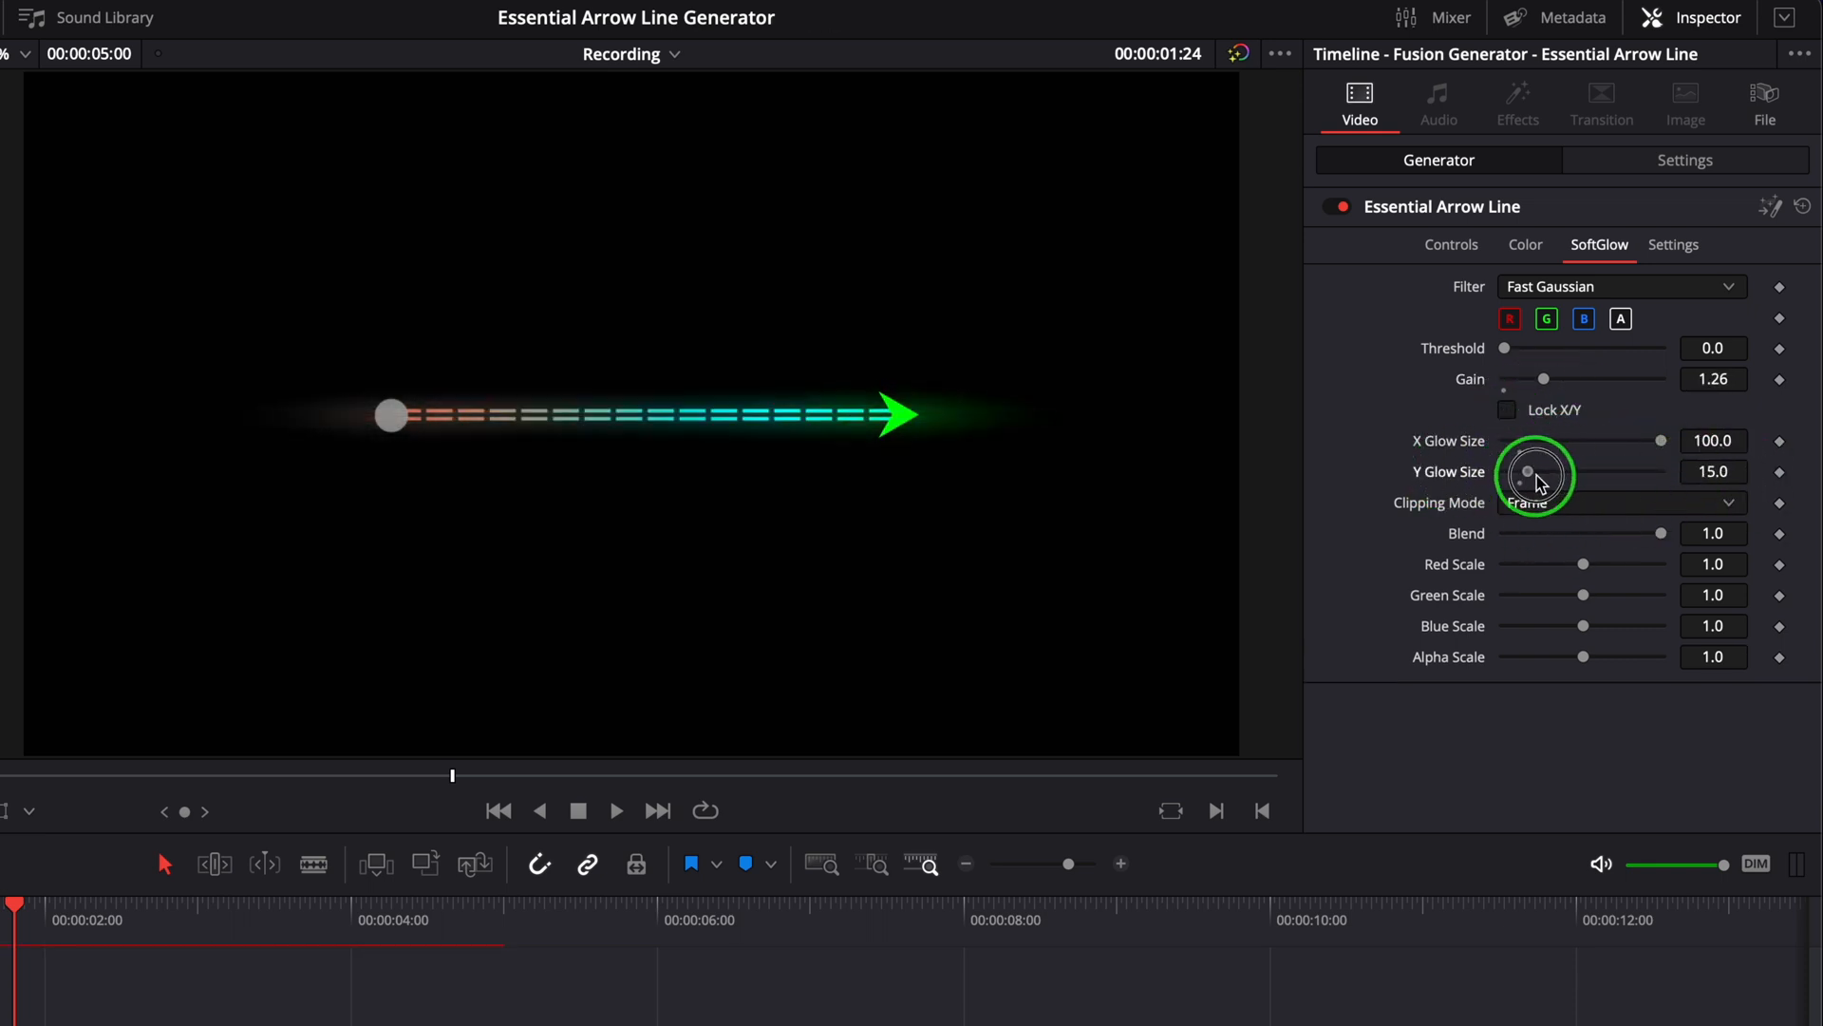
drag(1581, 564, 1661, 565)
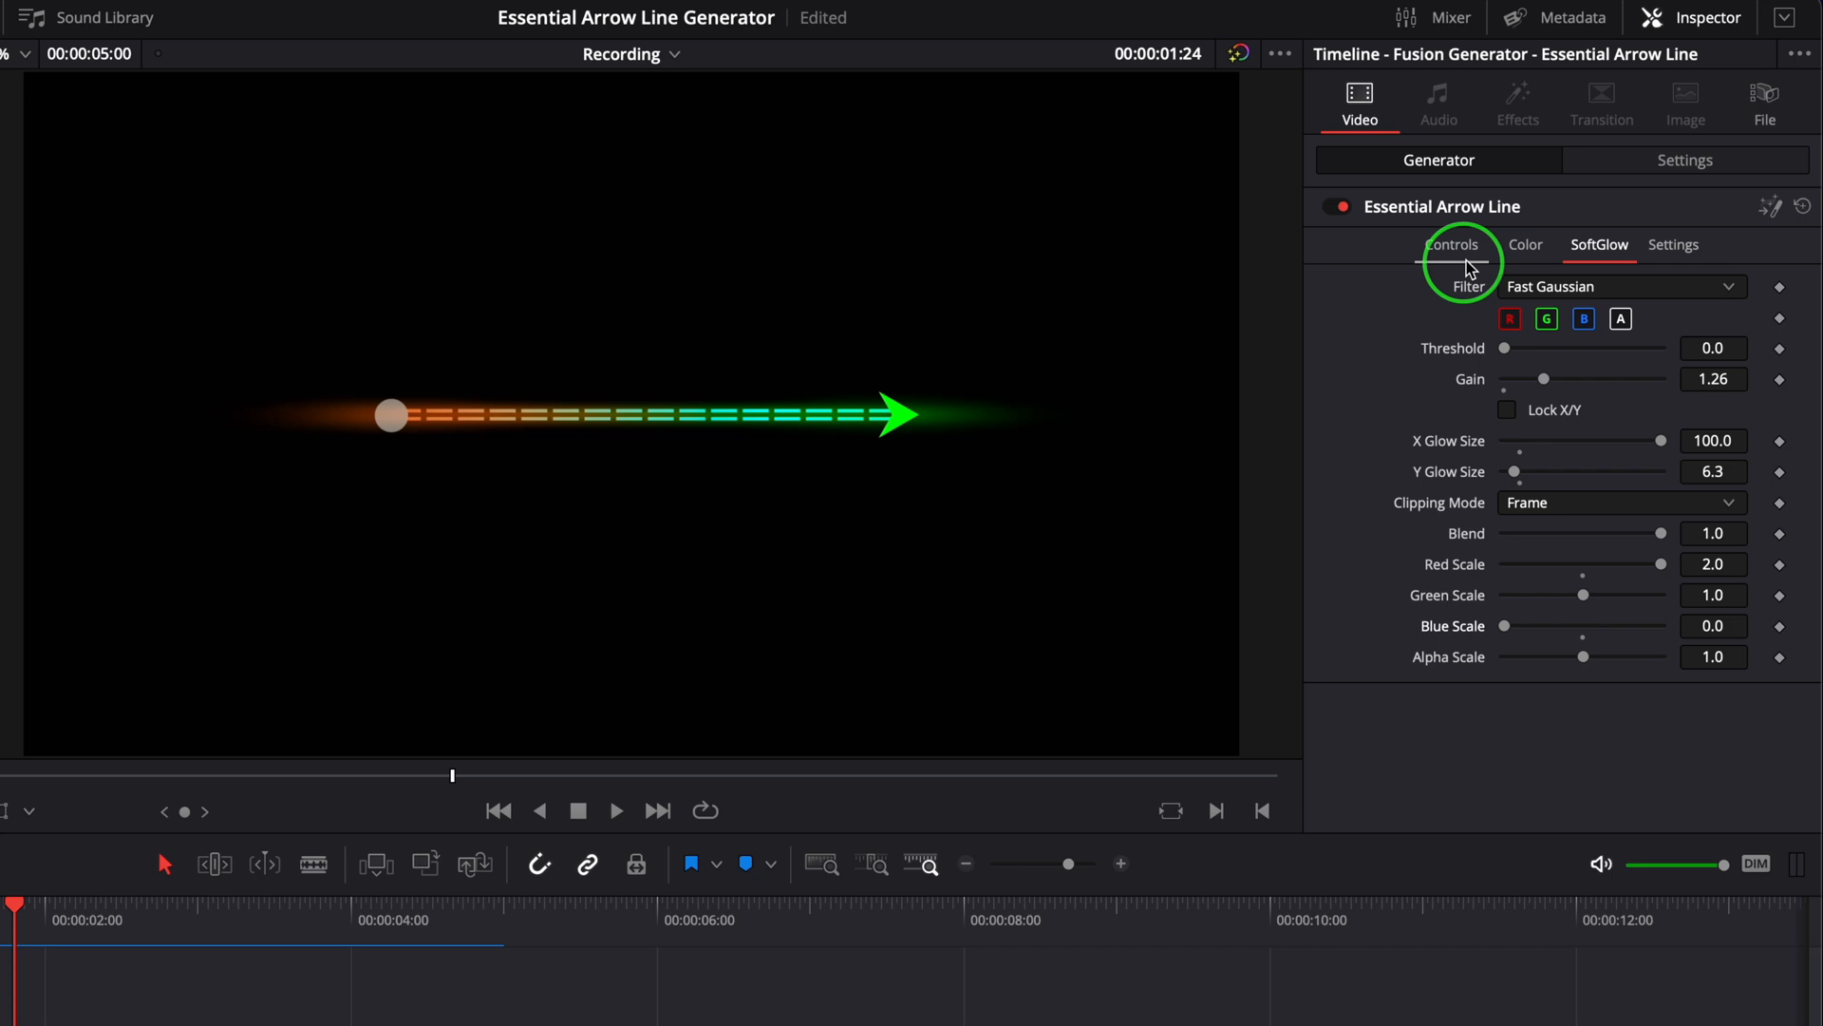
Re-enable Animation, enter a new Animation Speed, and play the preview.
click(1451, 244)
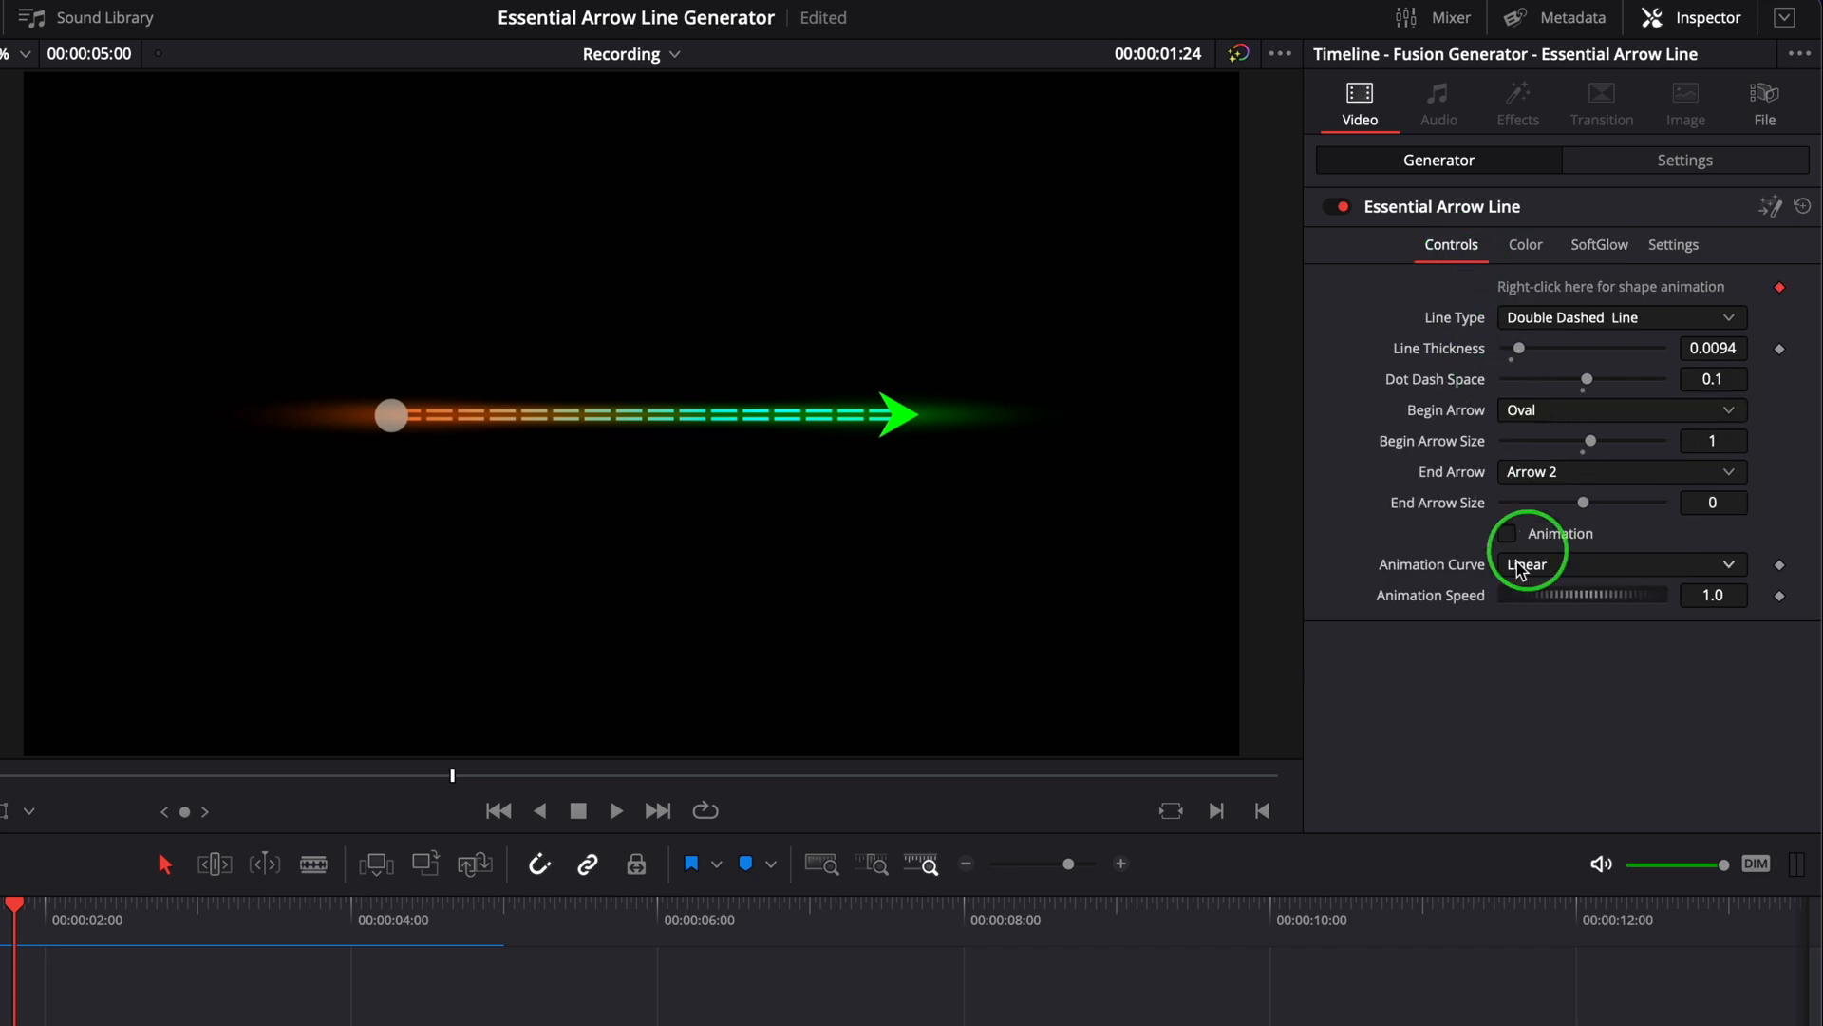
click(1507, 533)
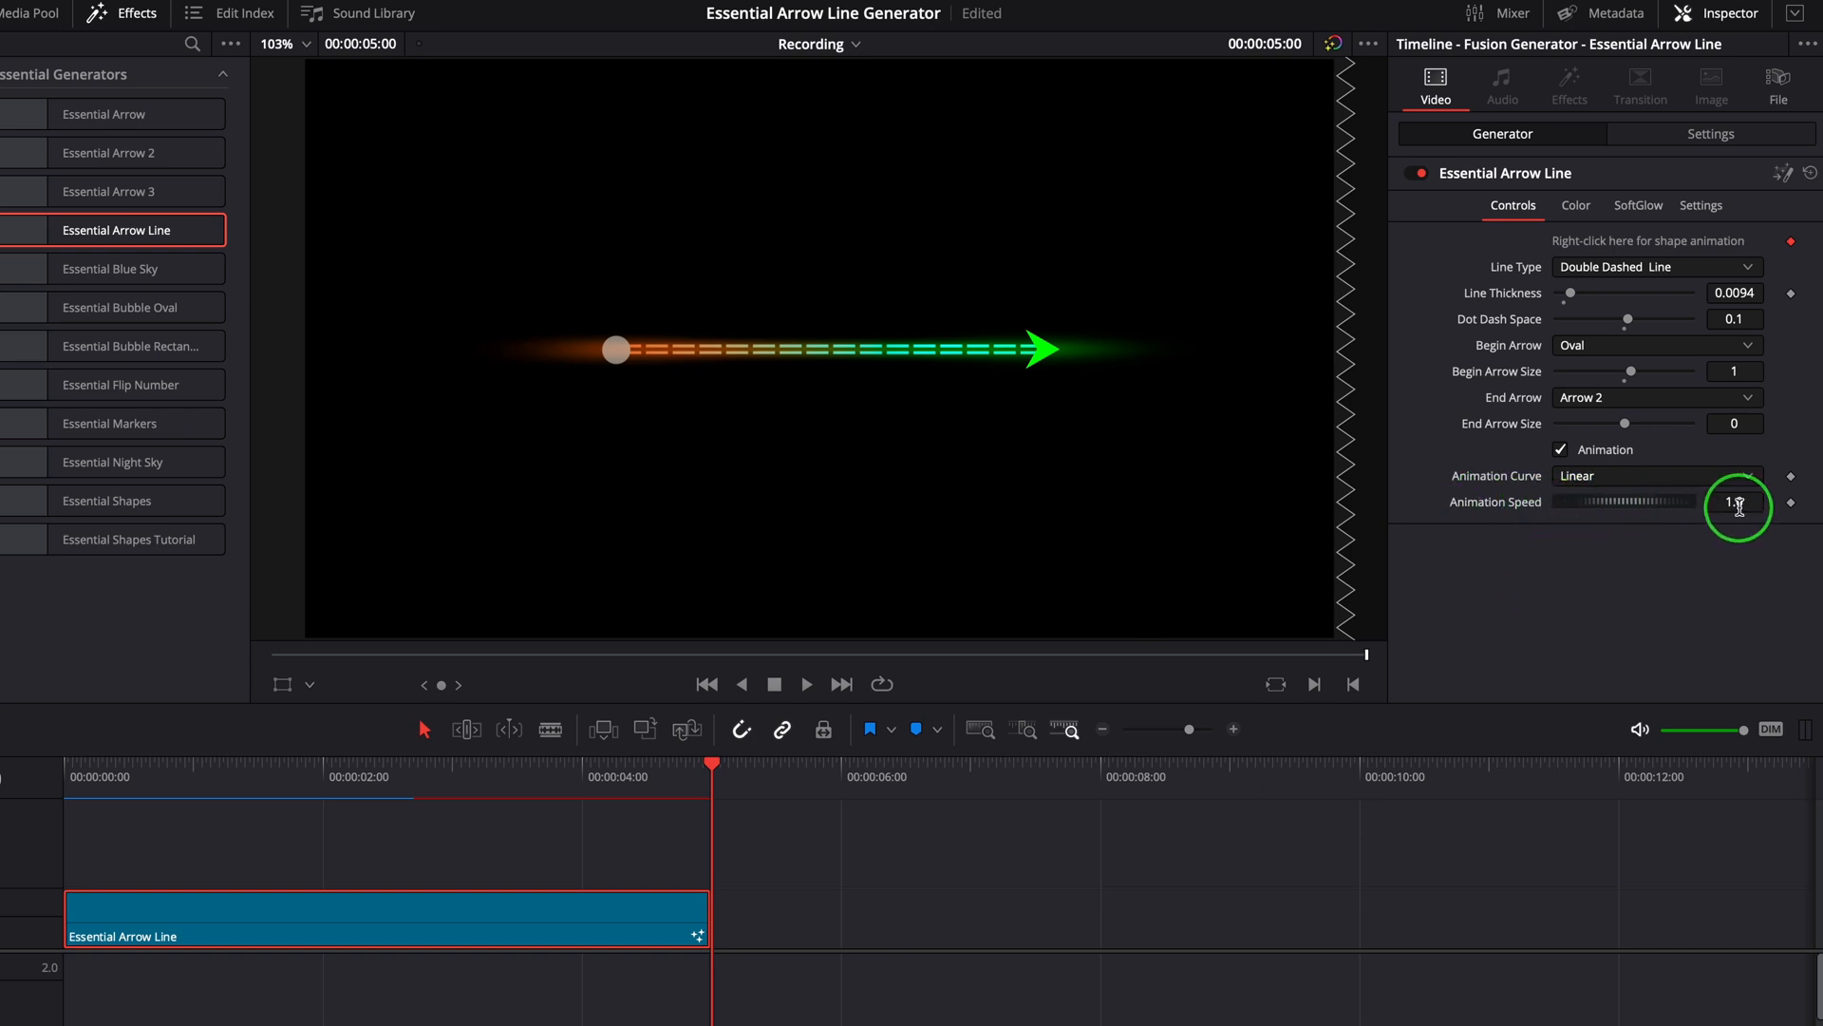
text(2.0)
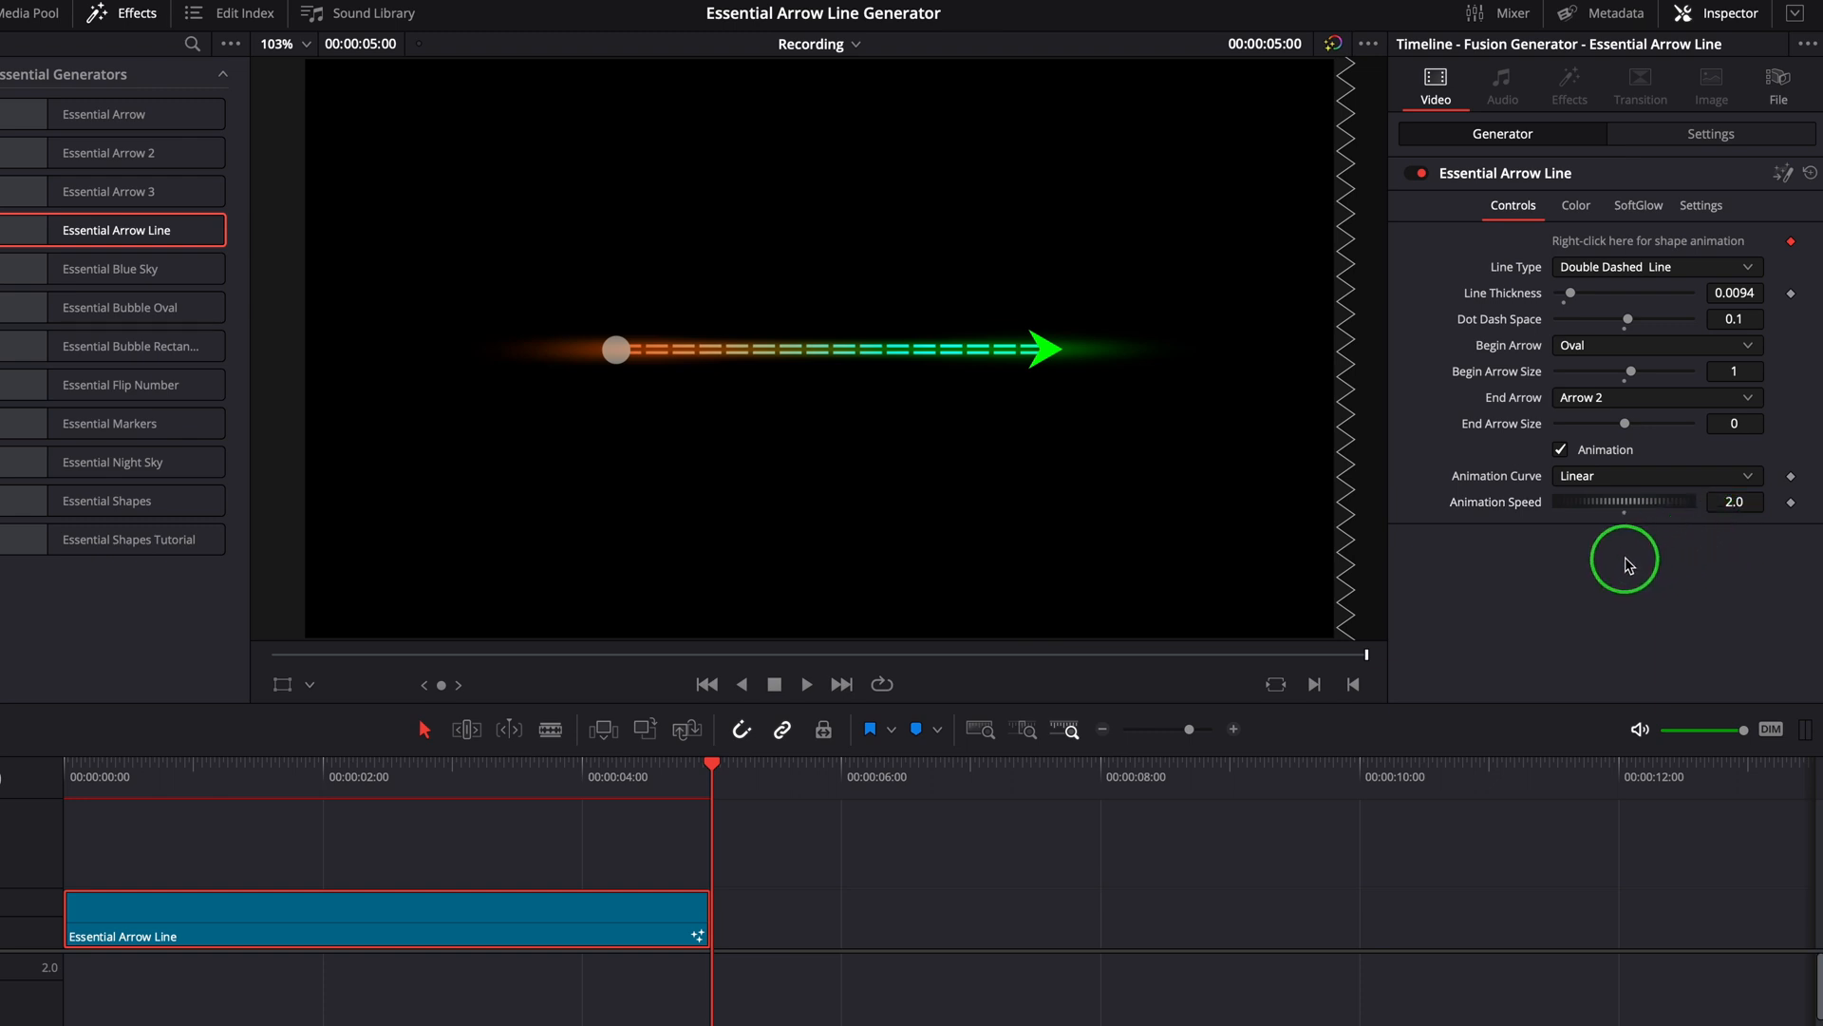
click(806, 683)
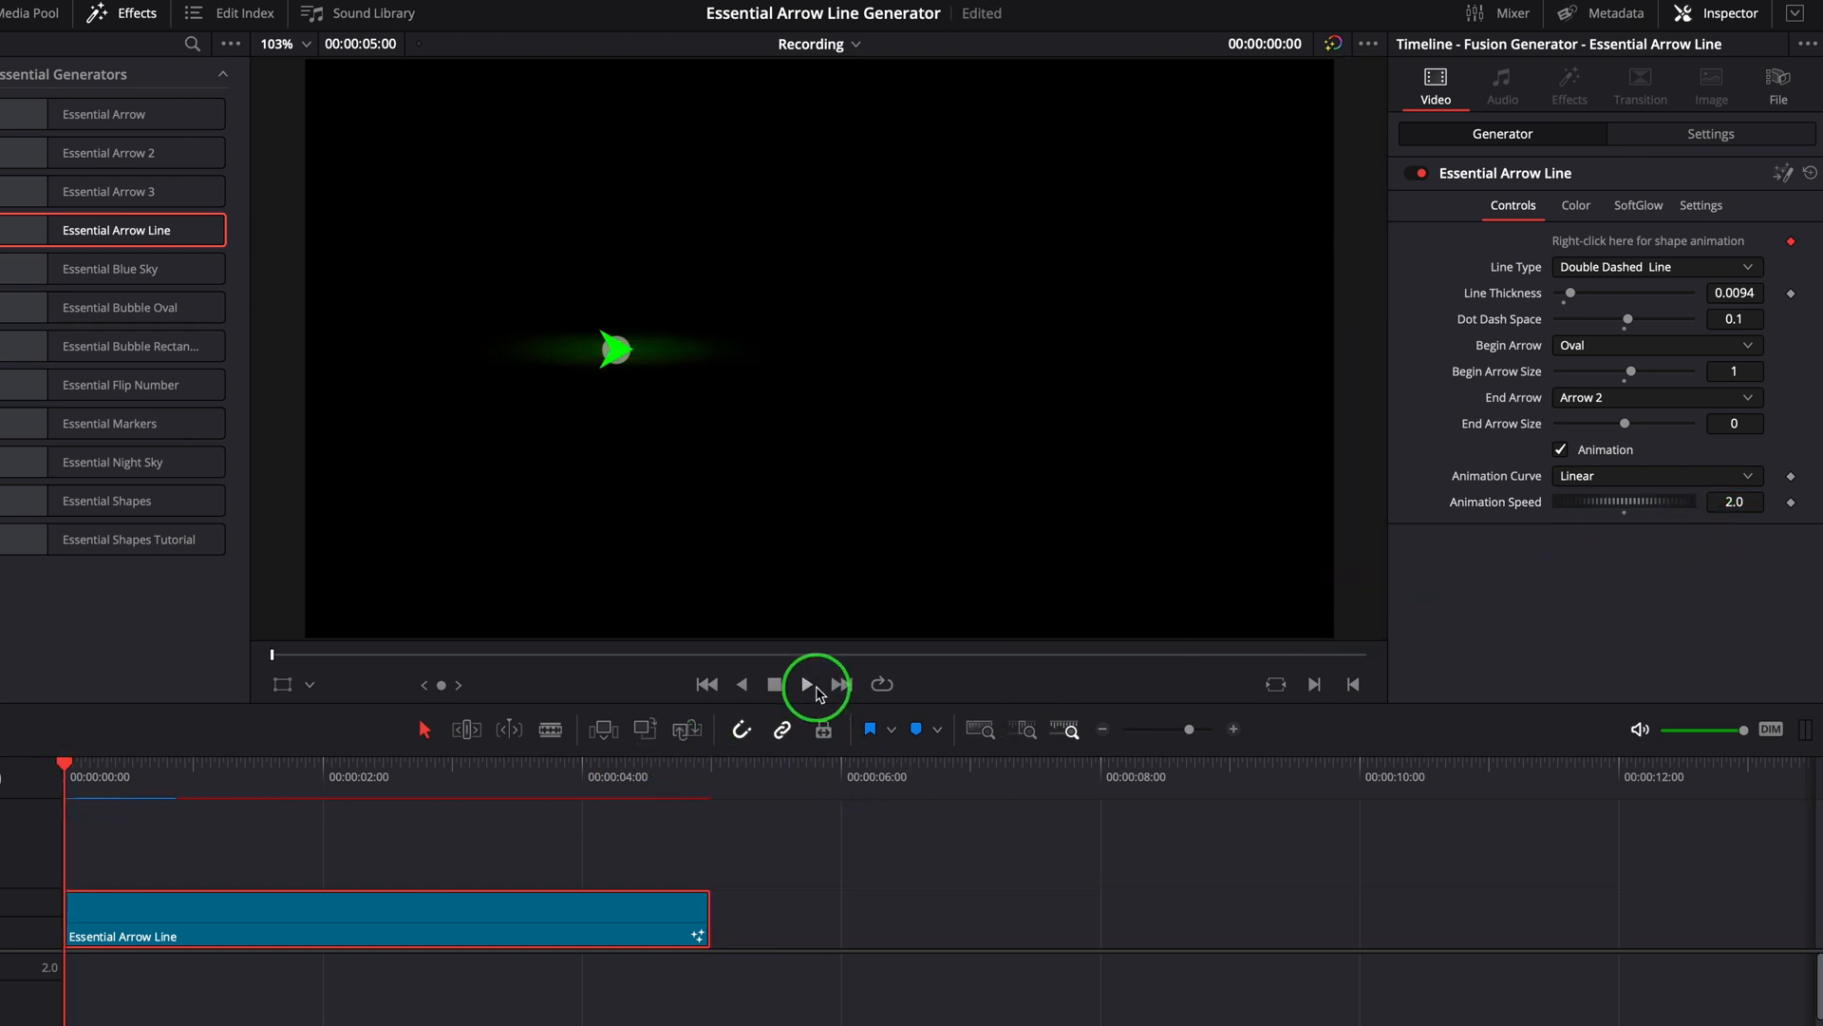
click(807, 684)
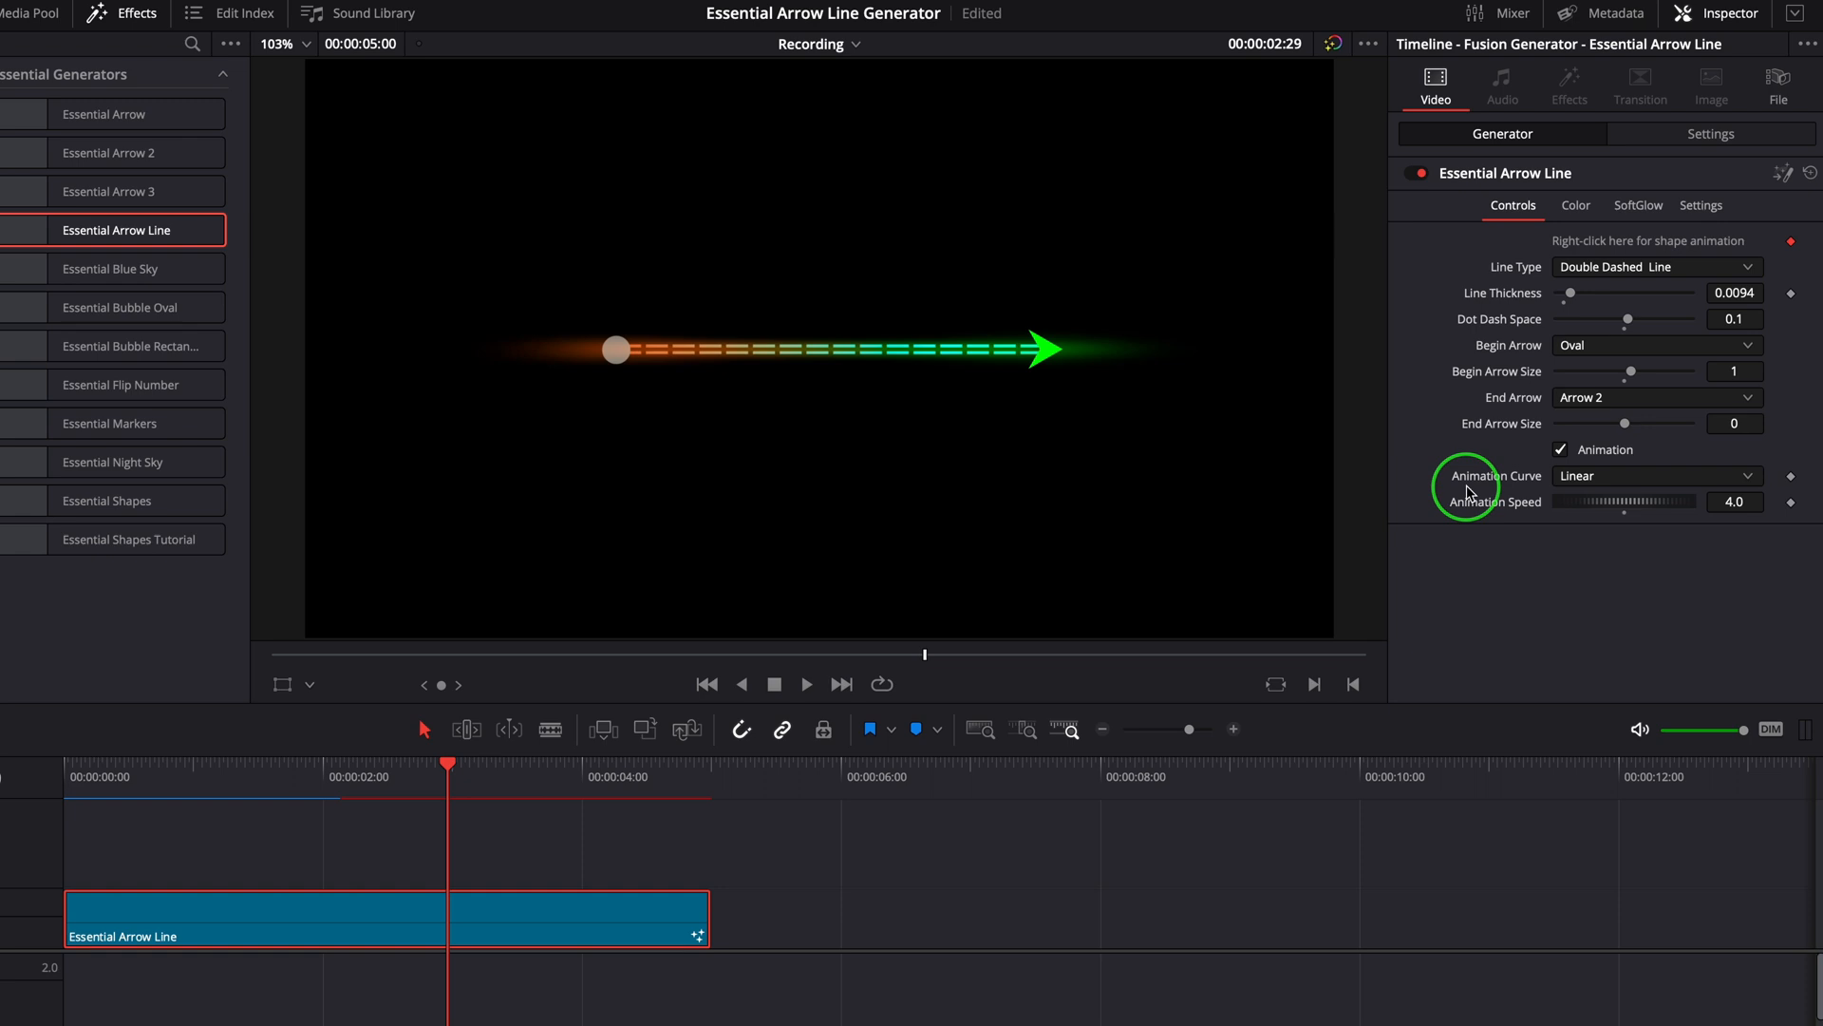
Try eased and exponential ease-out curves, then set a custom Animation Curve point.
click(1656, 476)
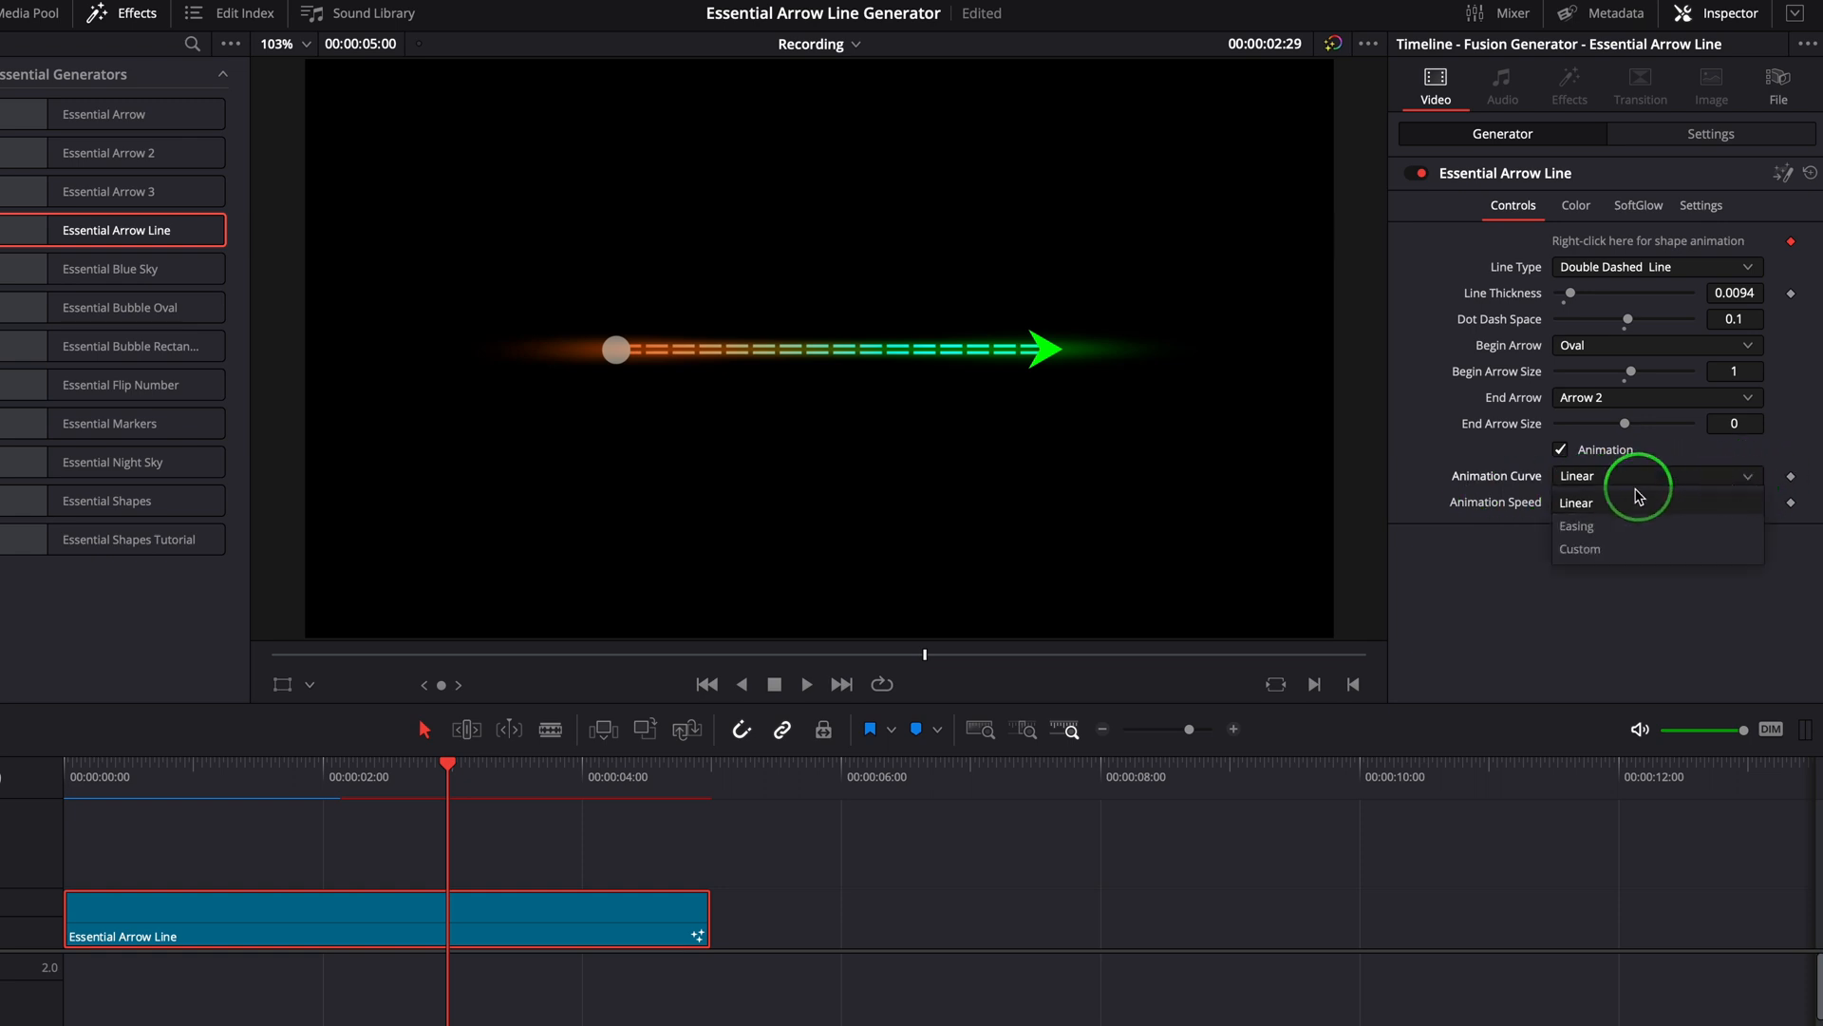
click(1576, 525)
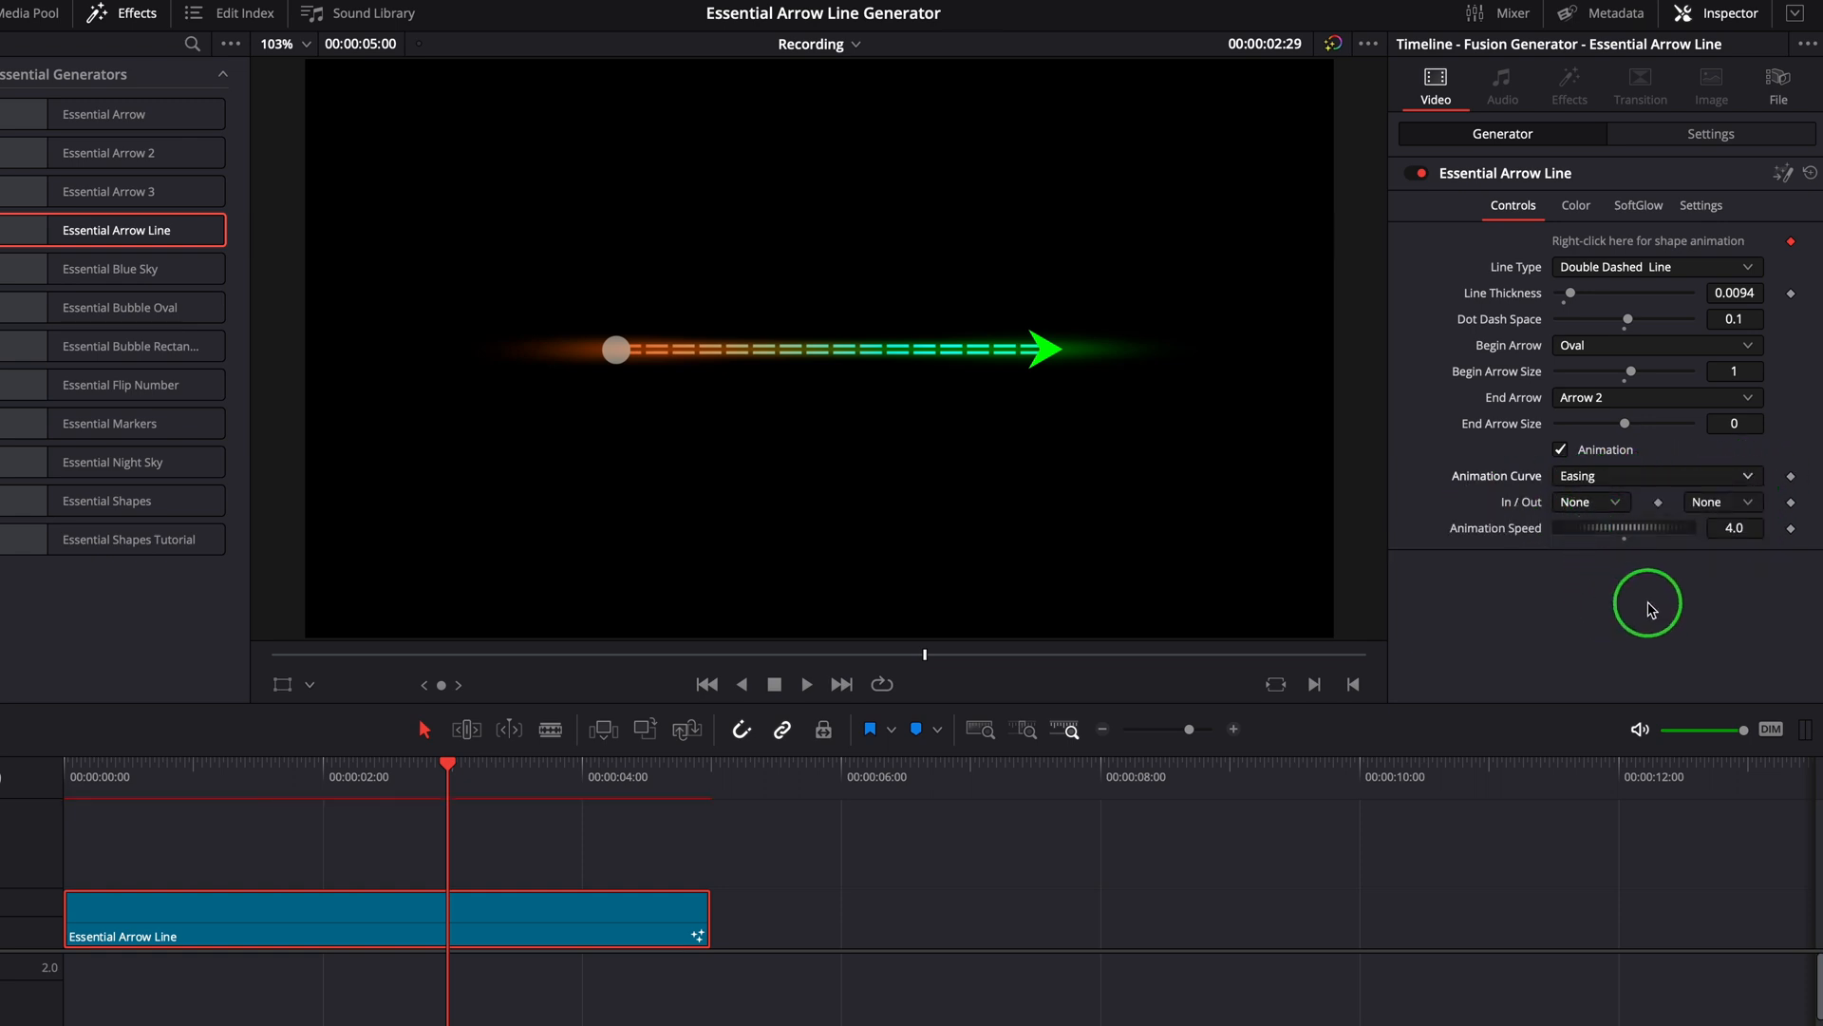
click(1722, 501)
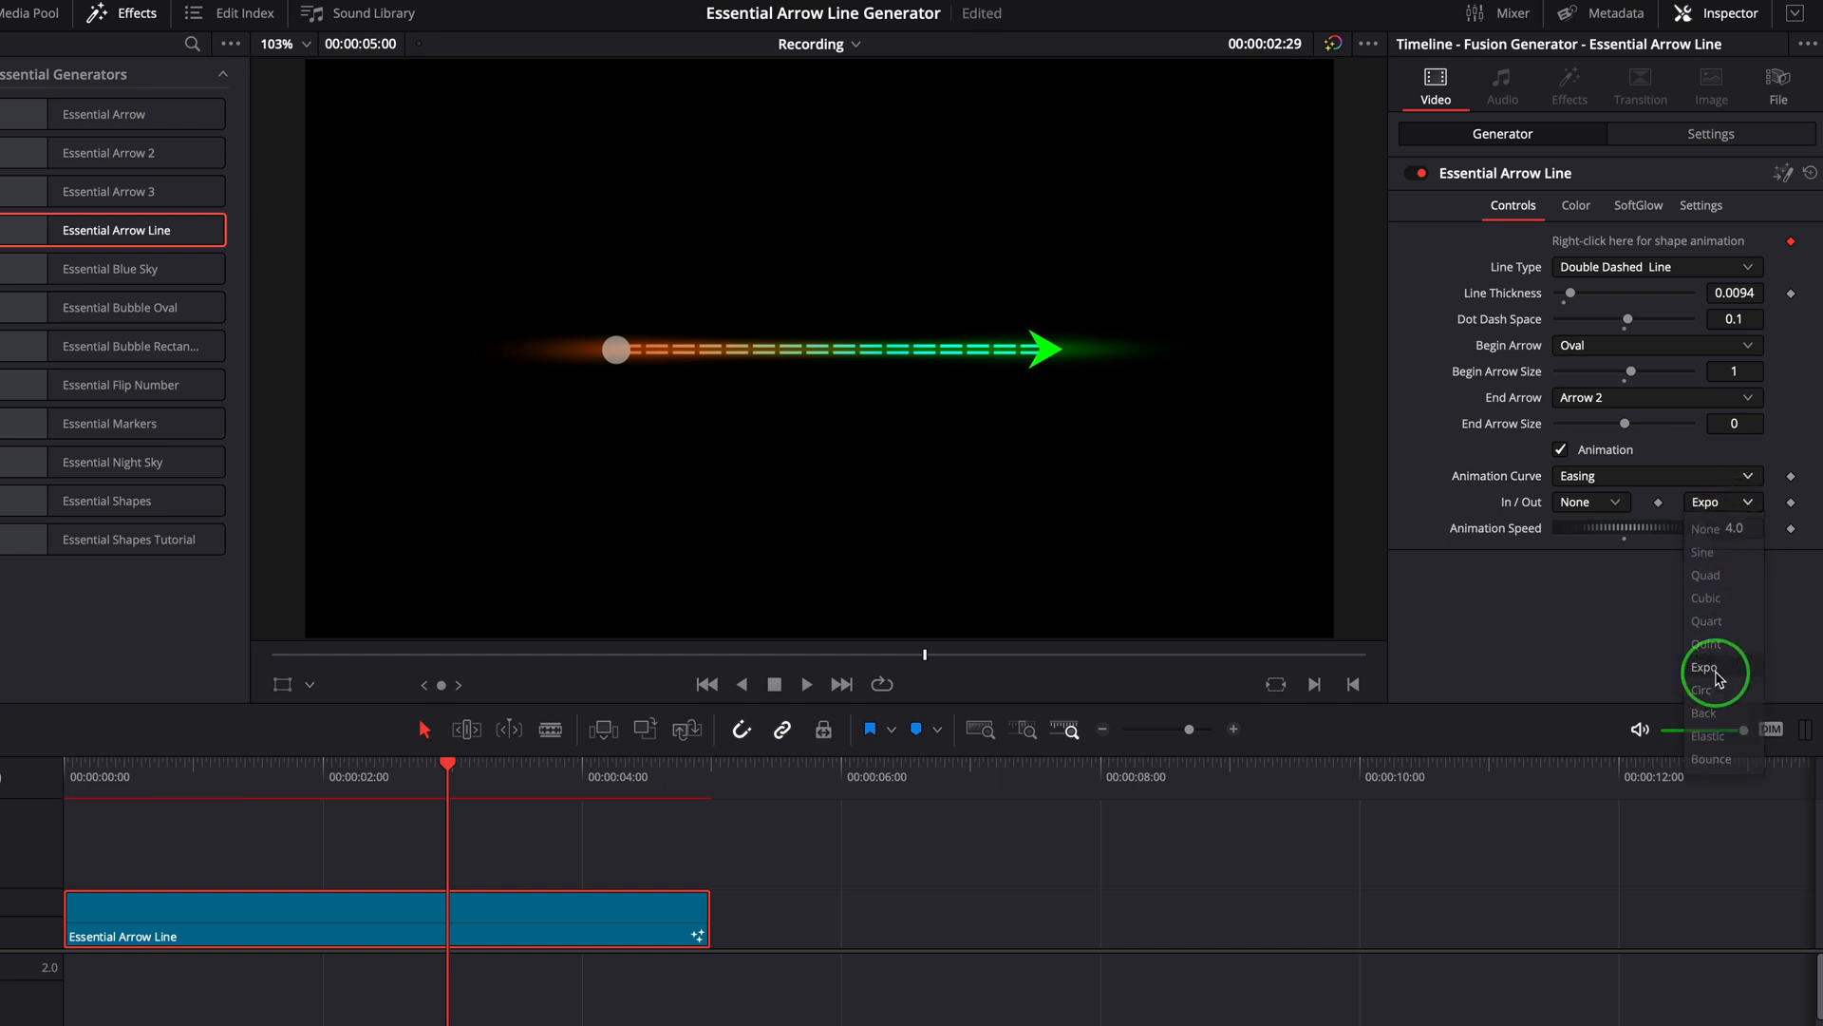
click(1704, 667)
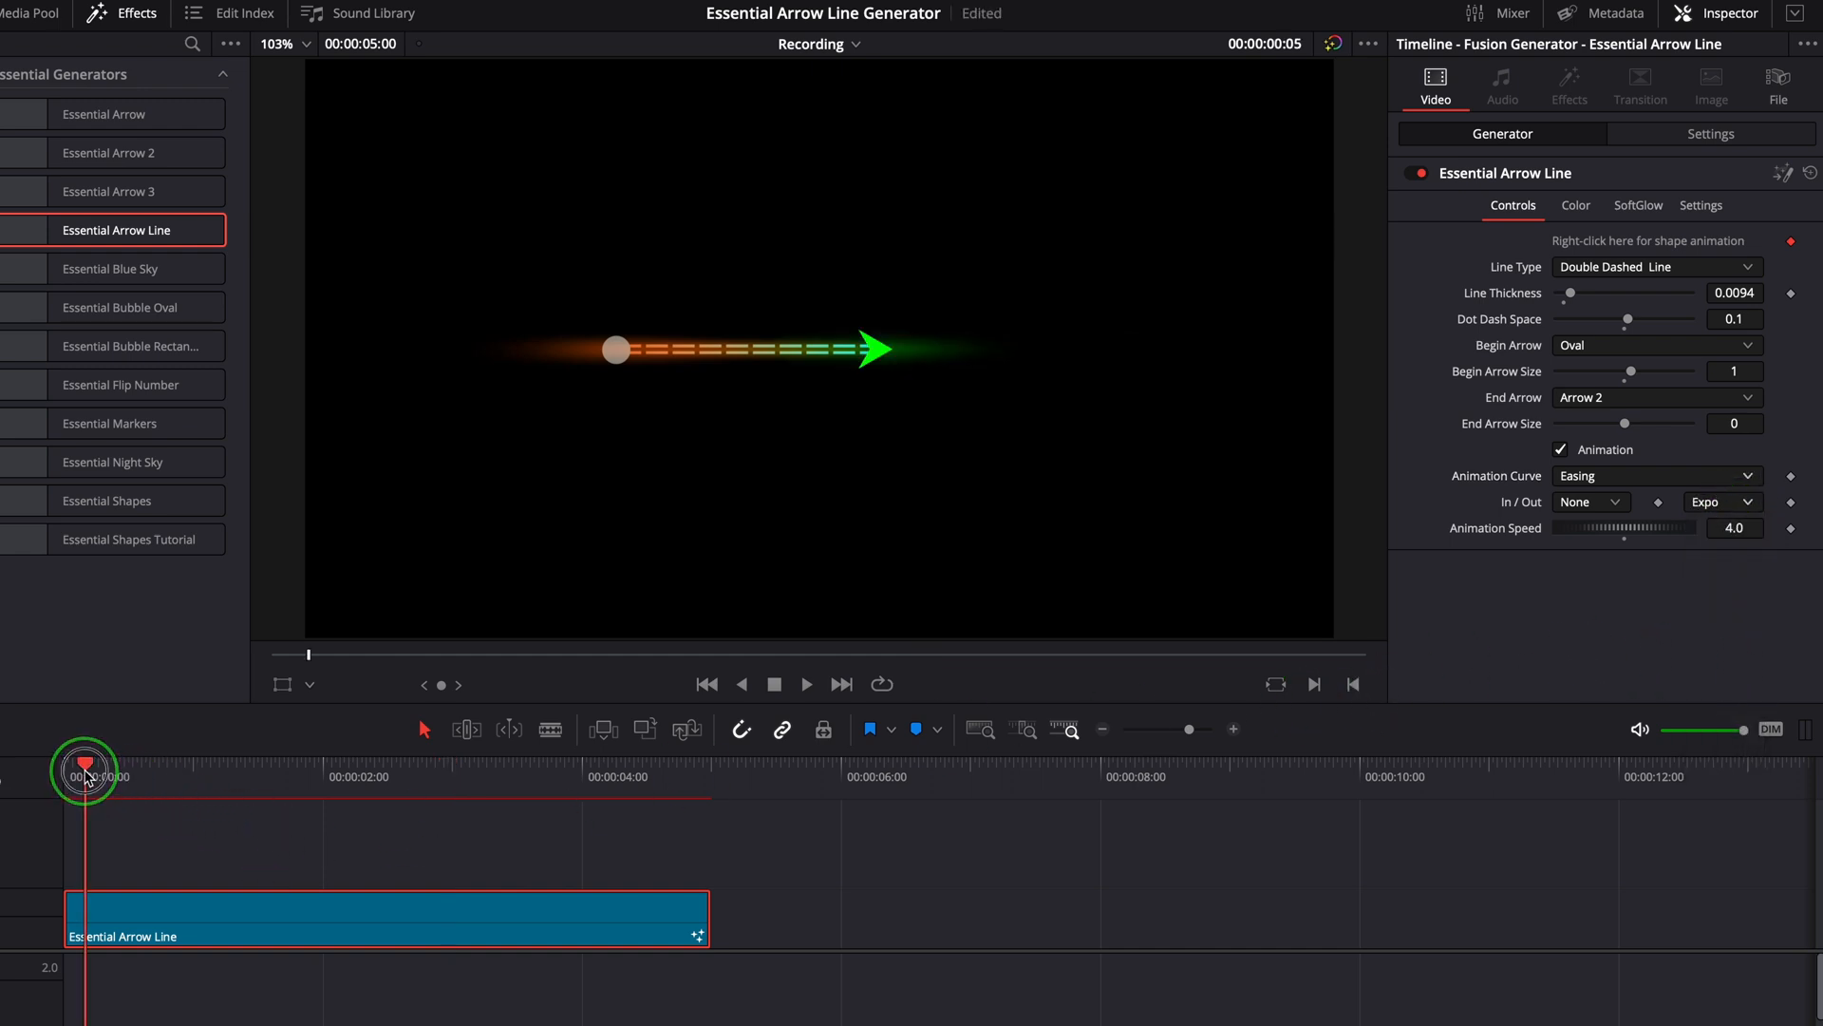
click(1723, 501)
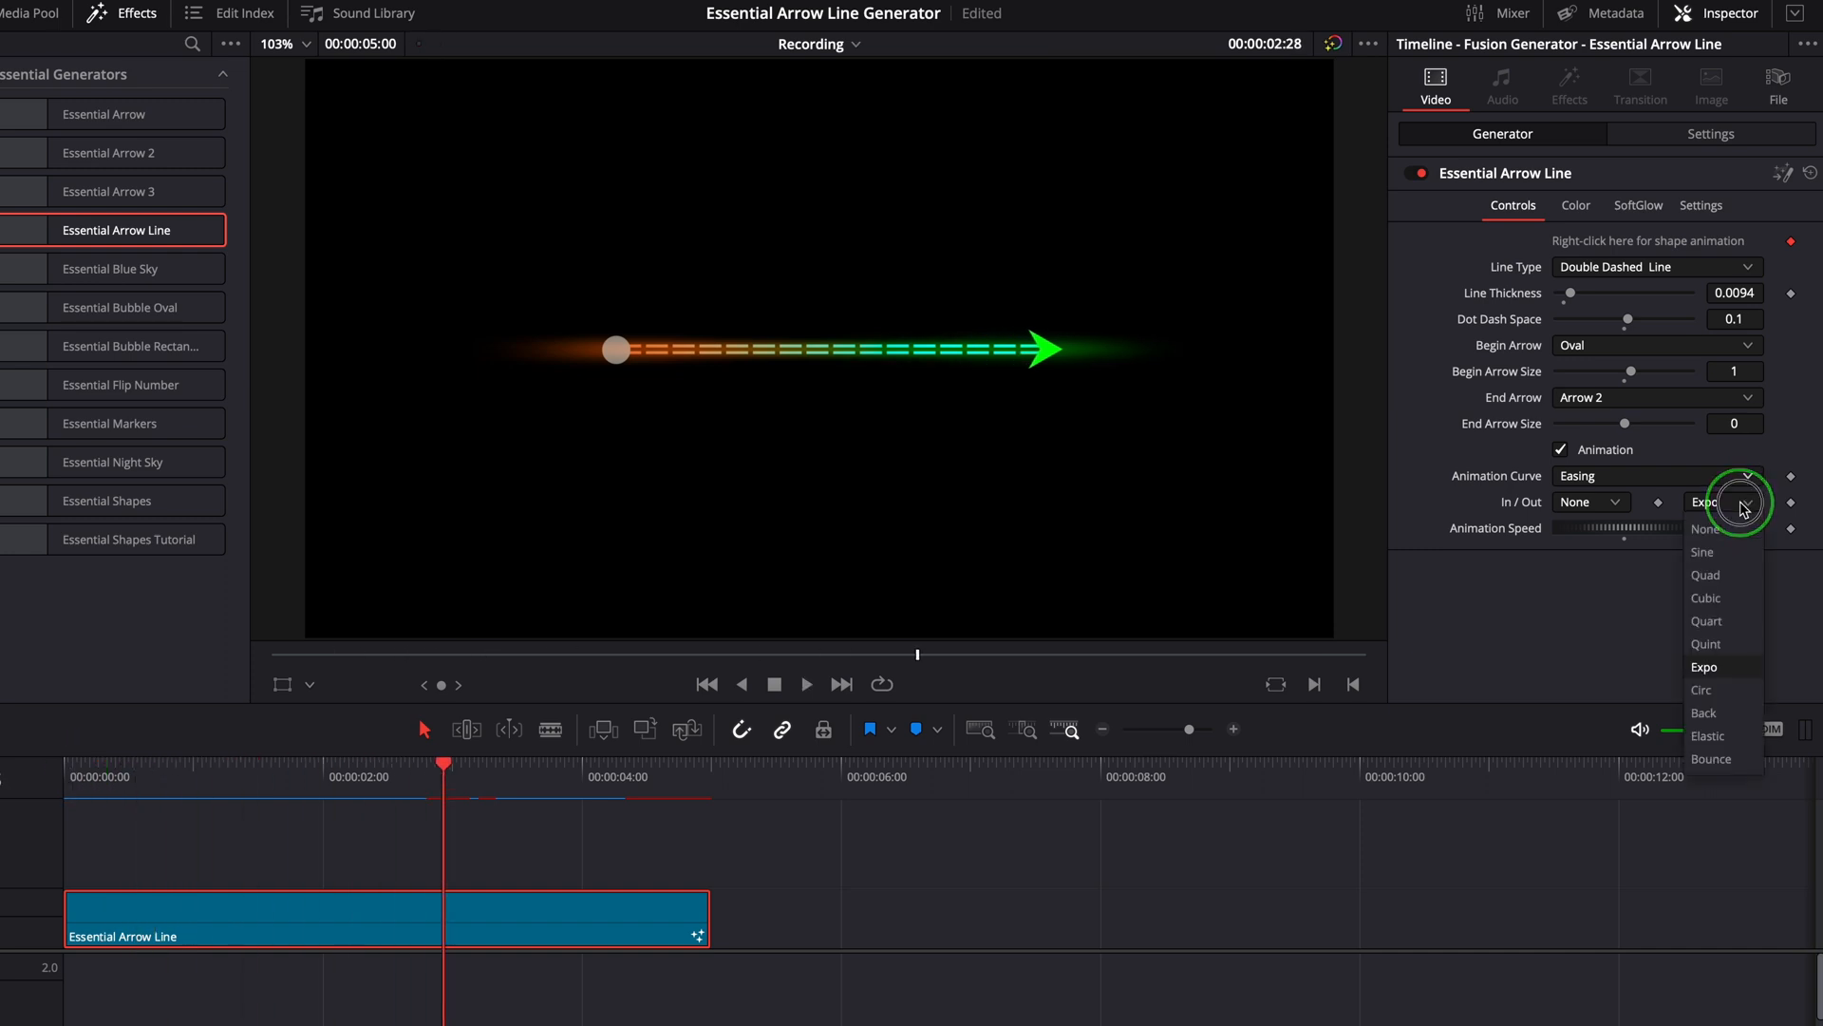
click(1711, 758)
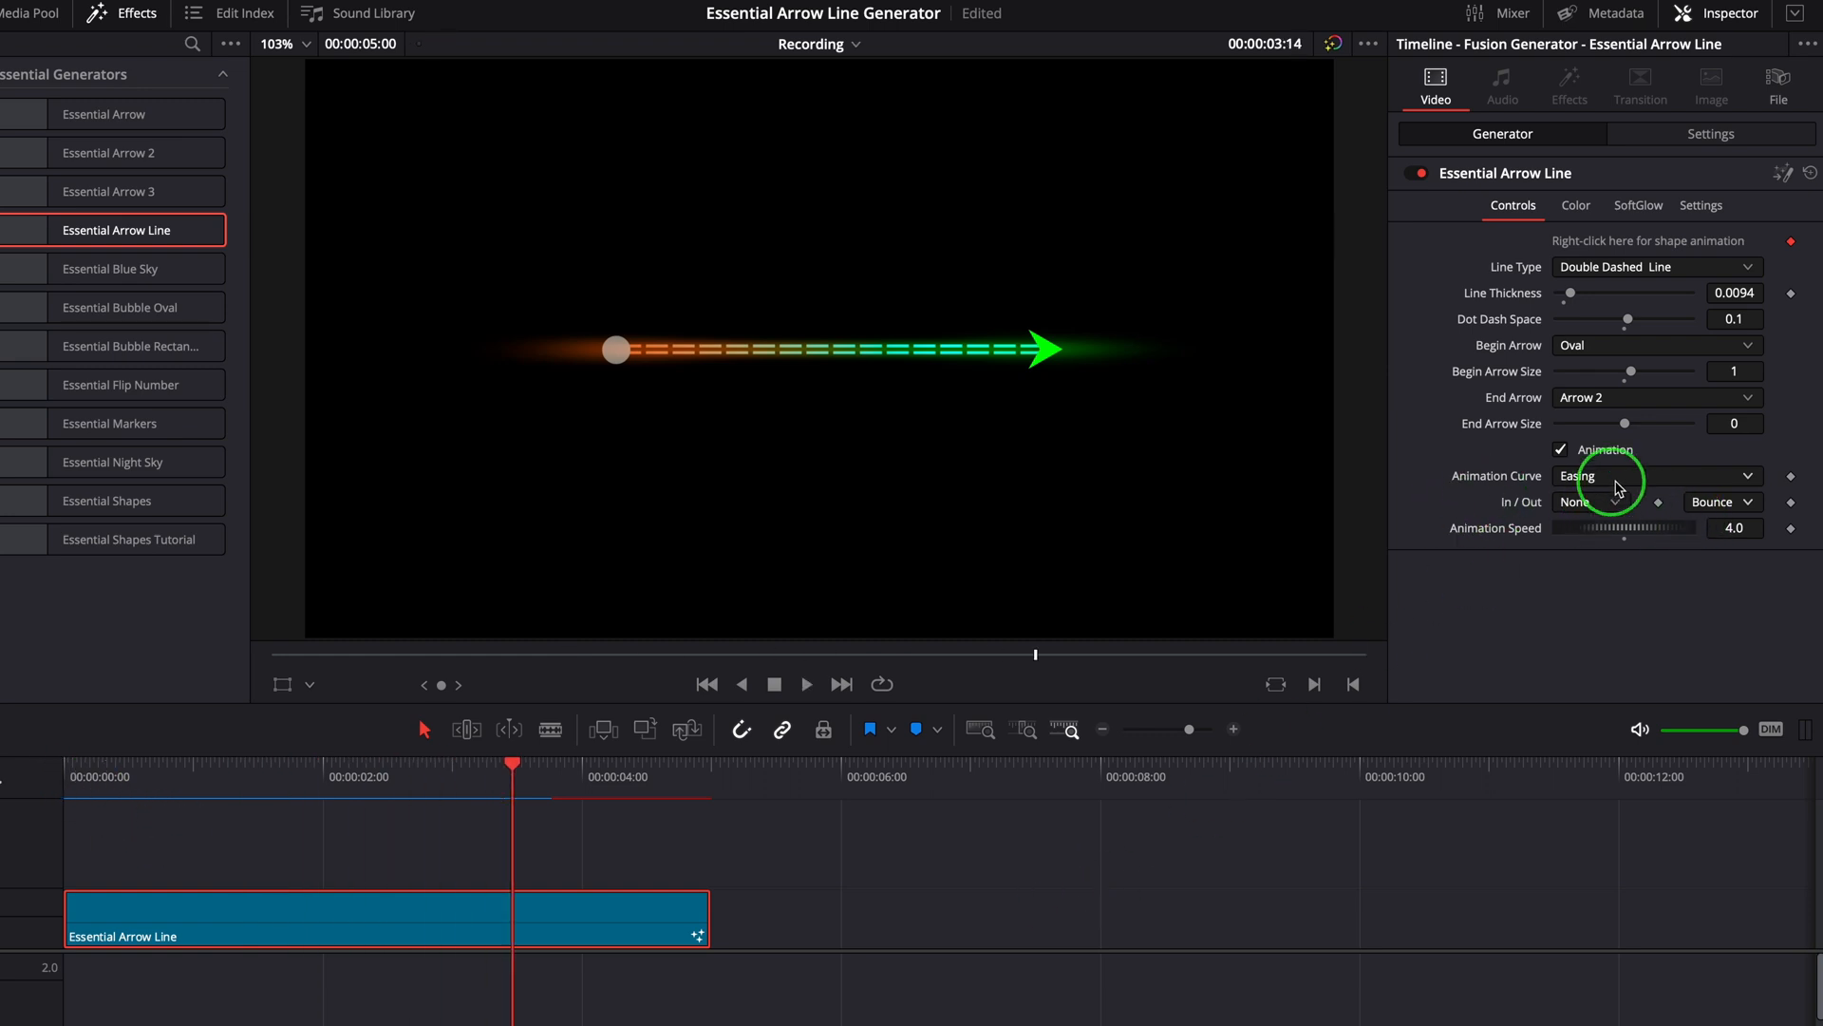
click(1654, 476)
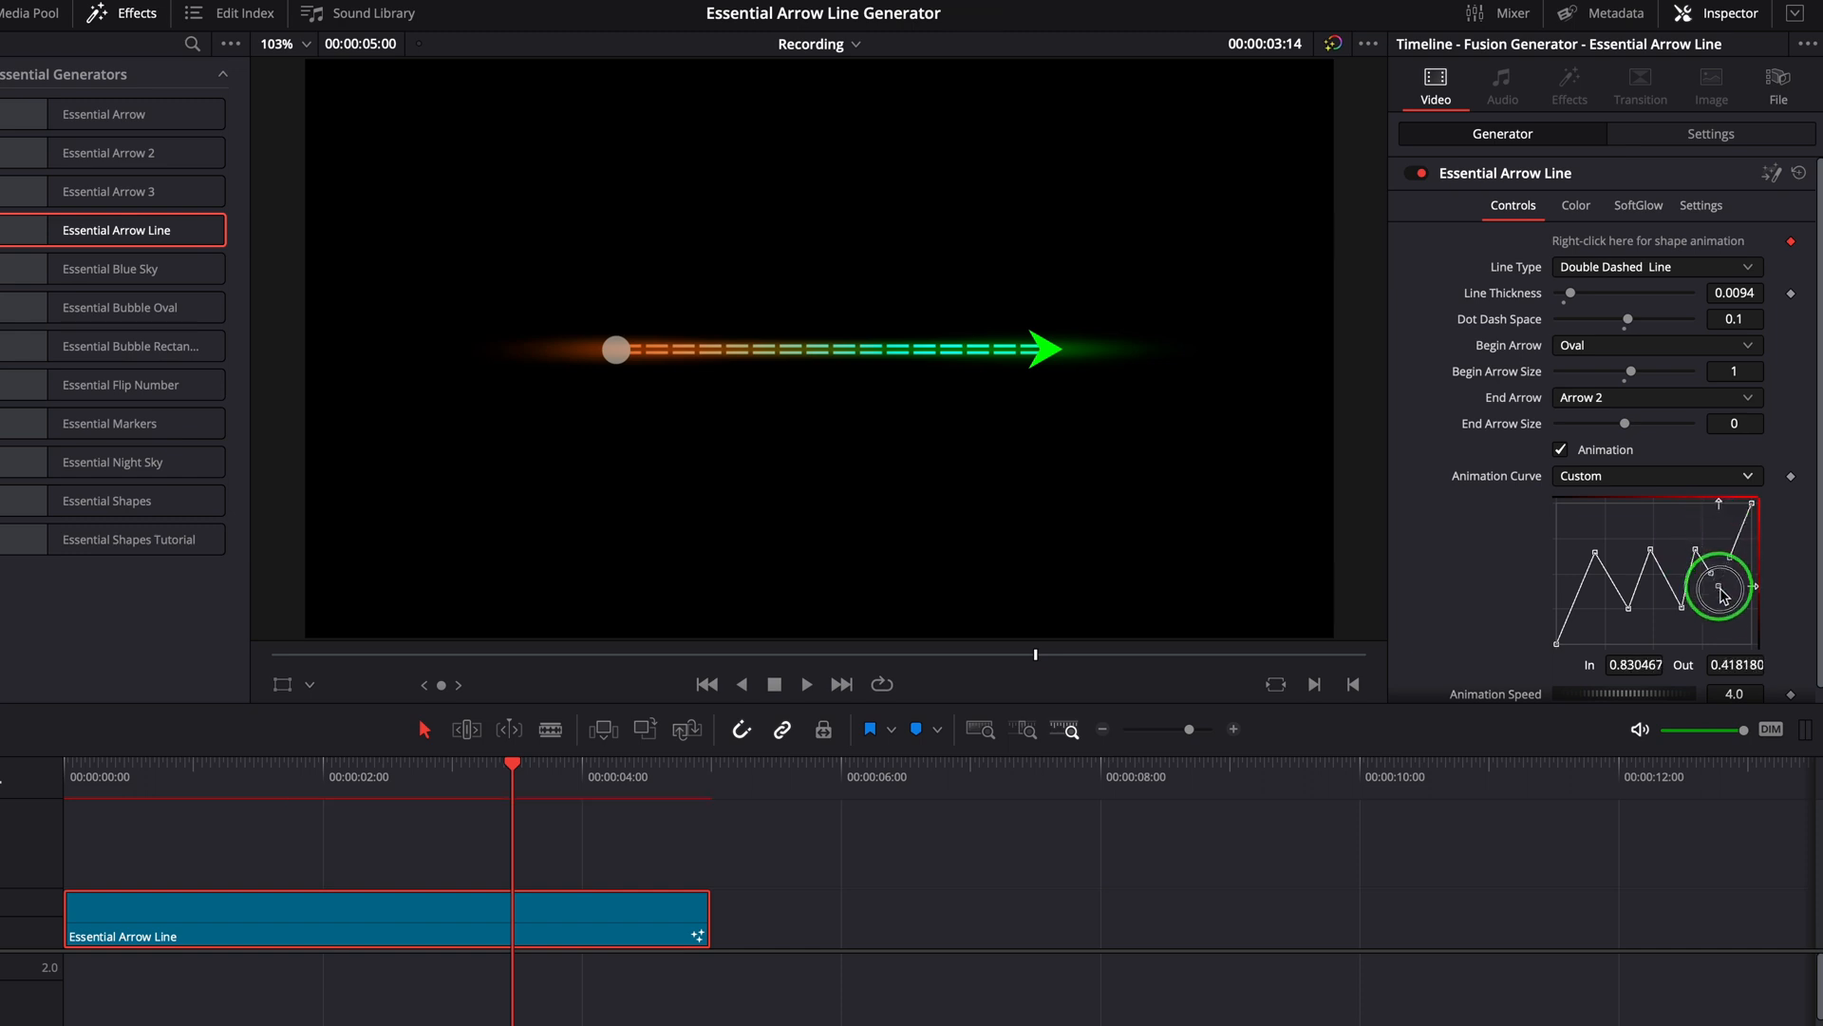
click(84, 776)
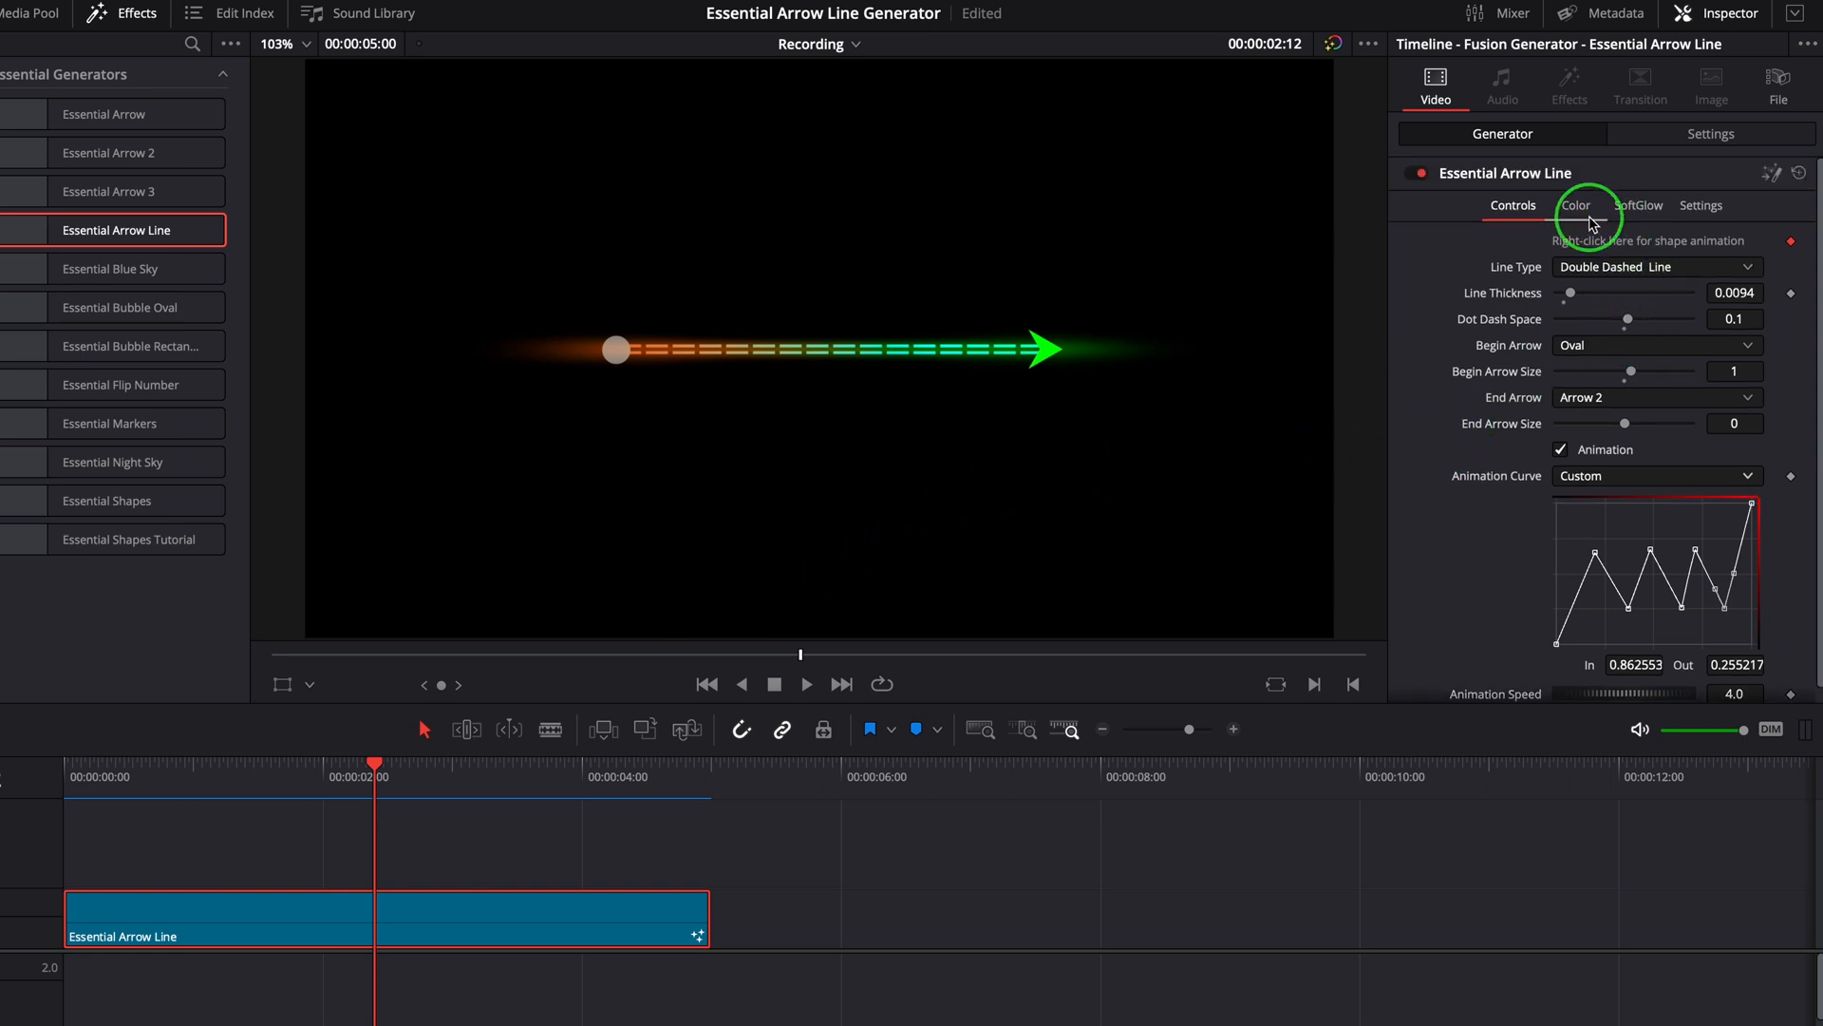
Reset the arrow line to its Inspector defaults and untick Animation.
click(1638, 205)
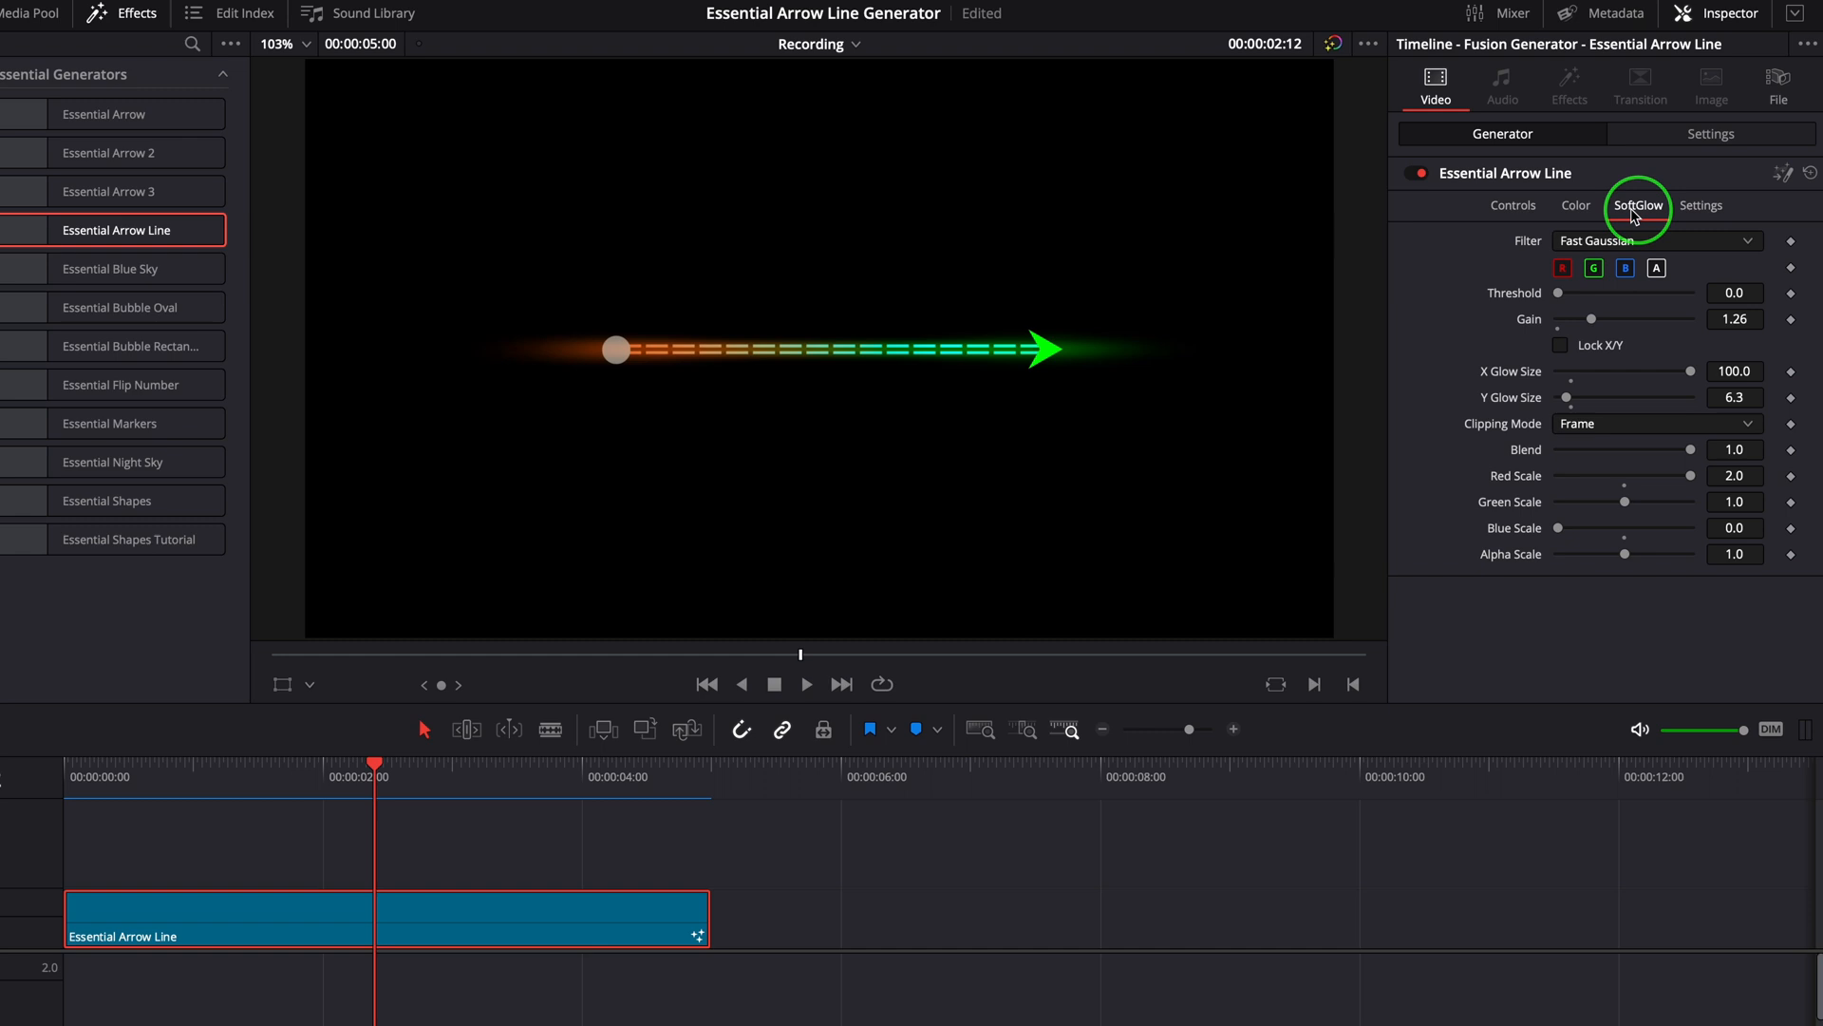
click(1512, 205)
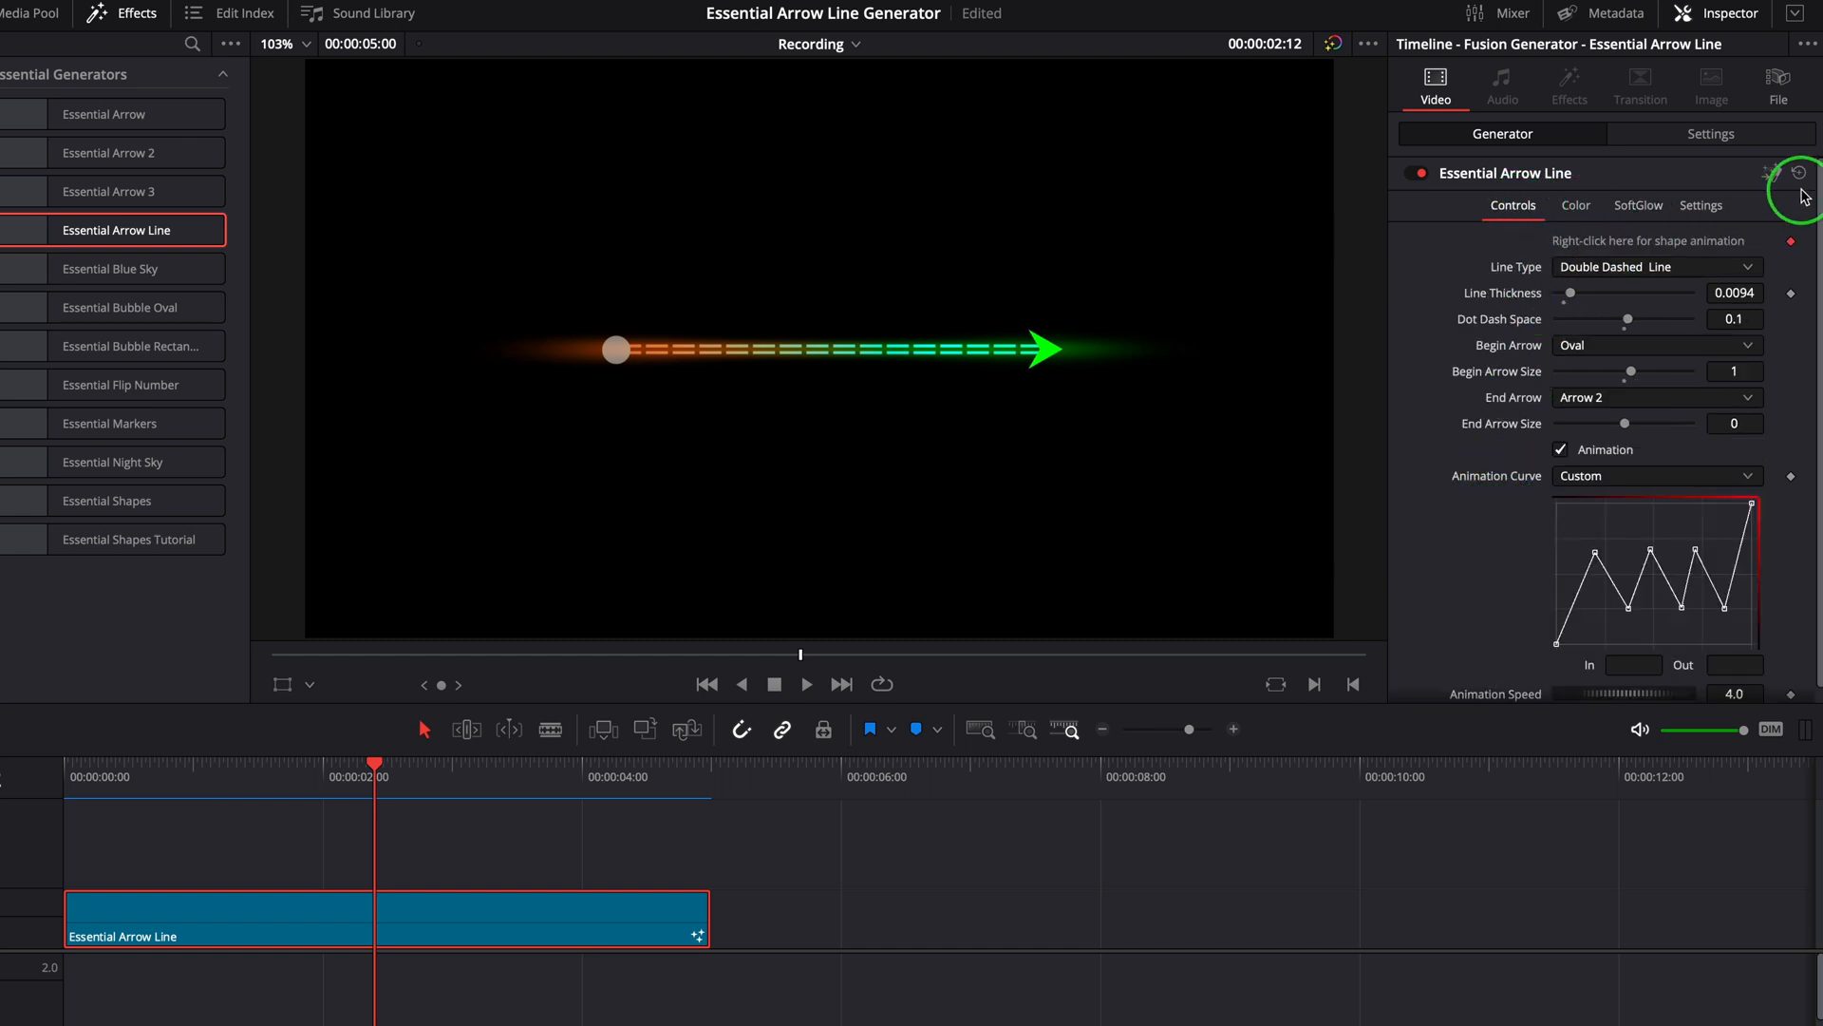
click(1797, 172)
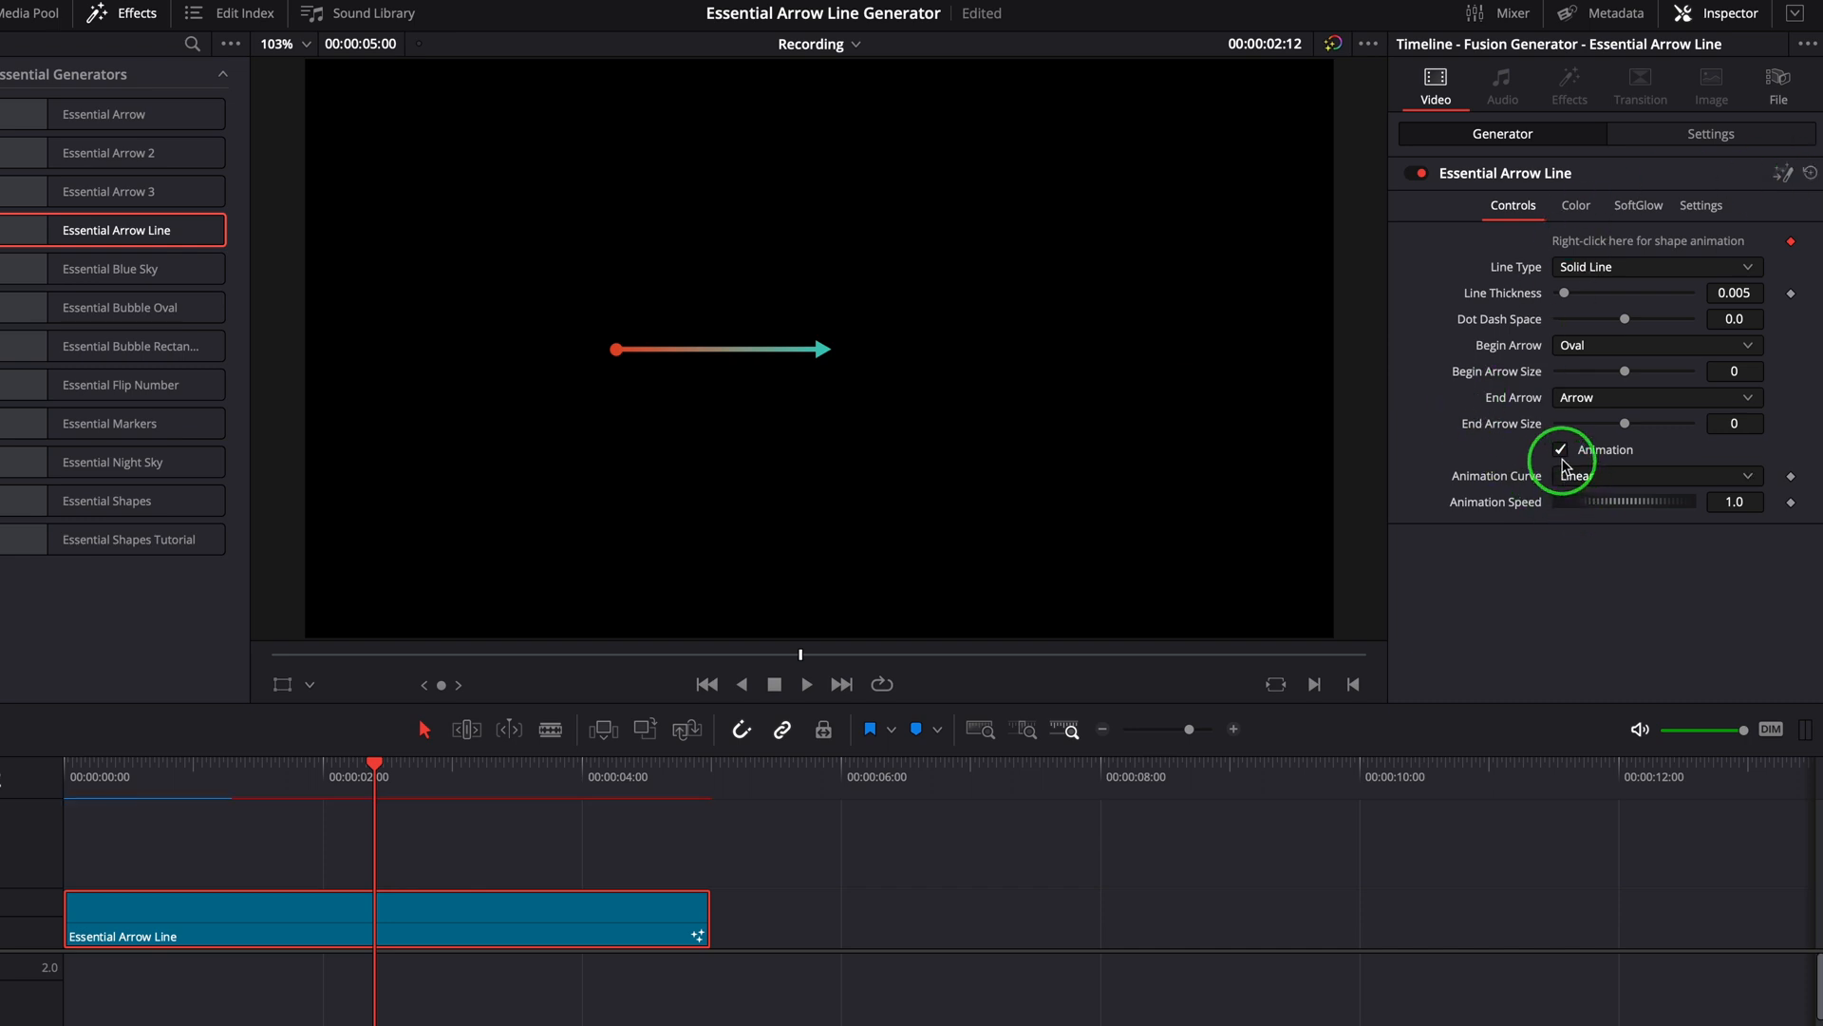
click(1560, 450)
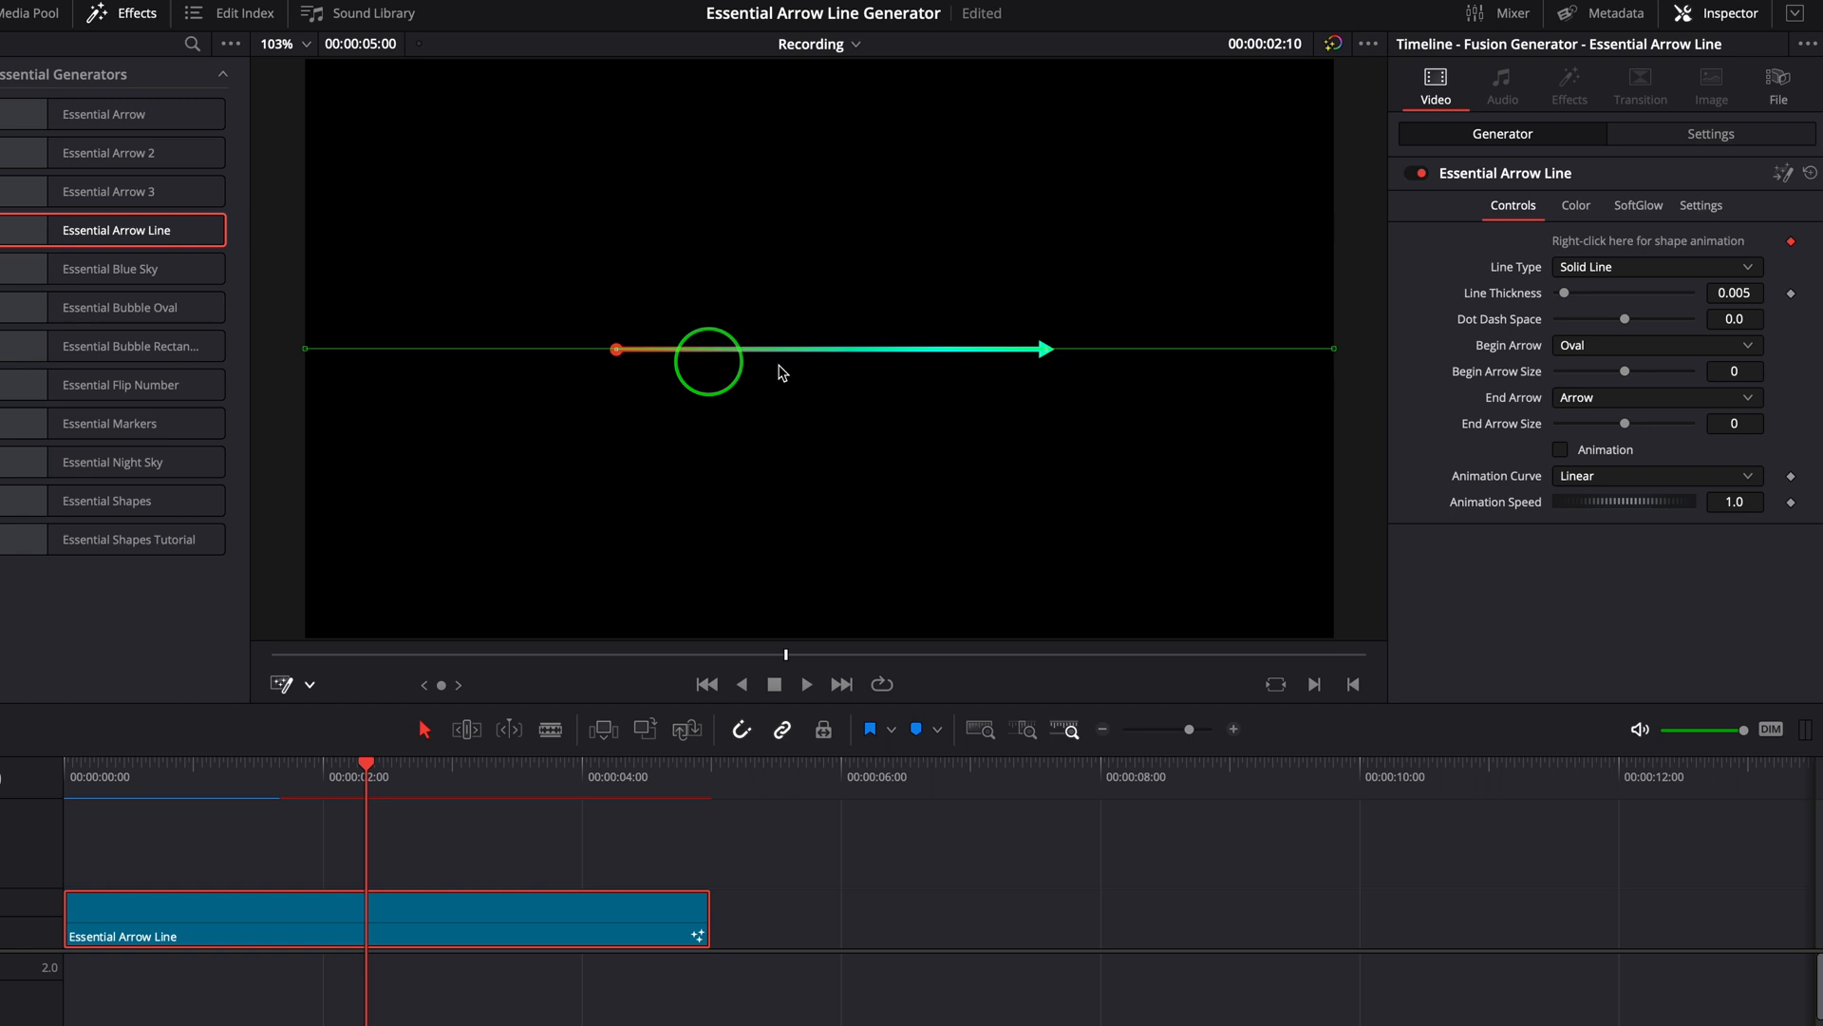
Change Line Color Type from gradient to Solid Color, making the line plain white.
drag(707, 361, 804, 358)
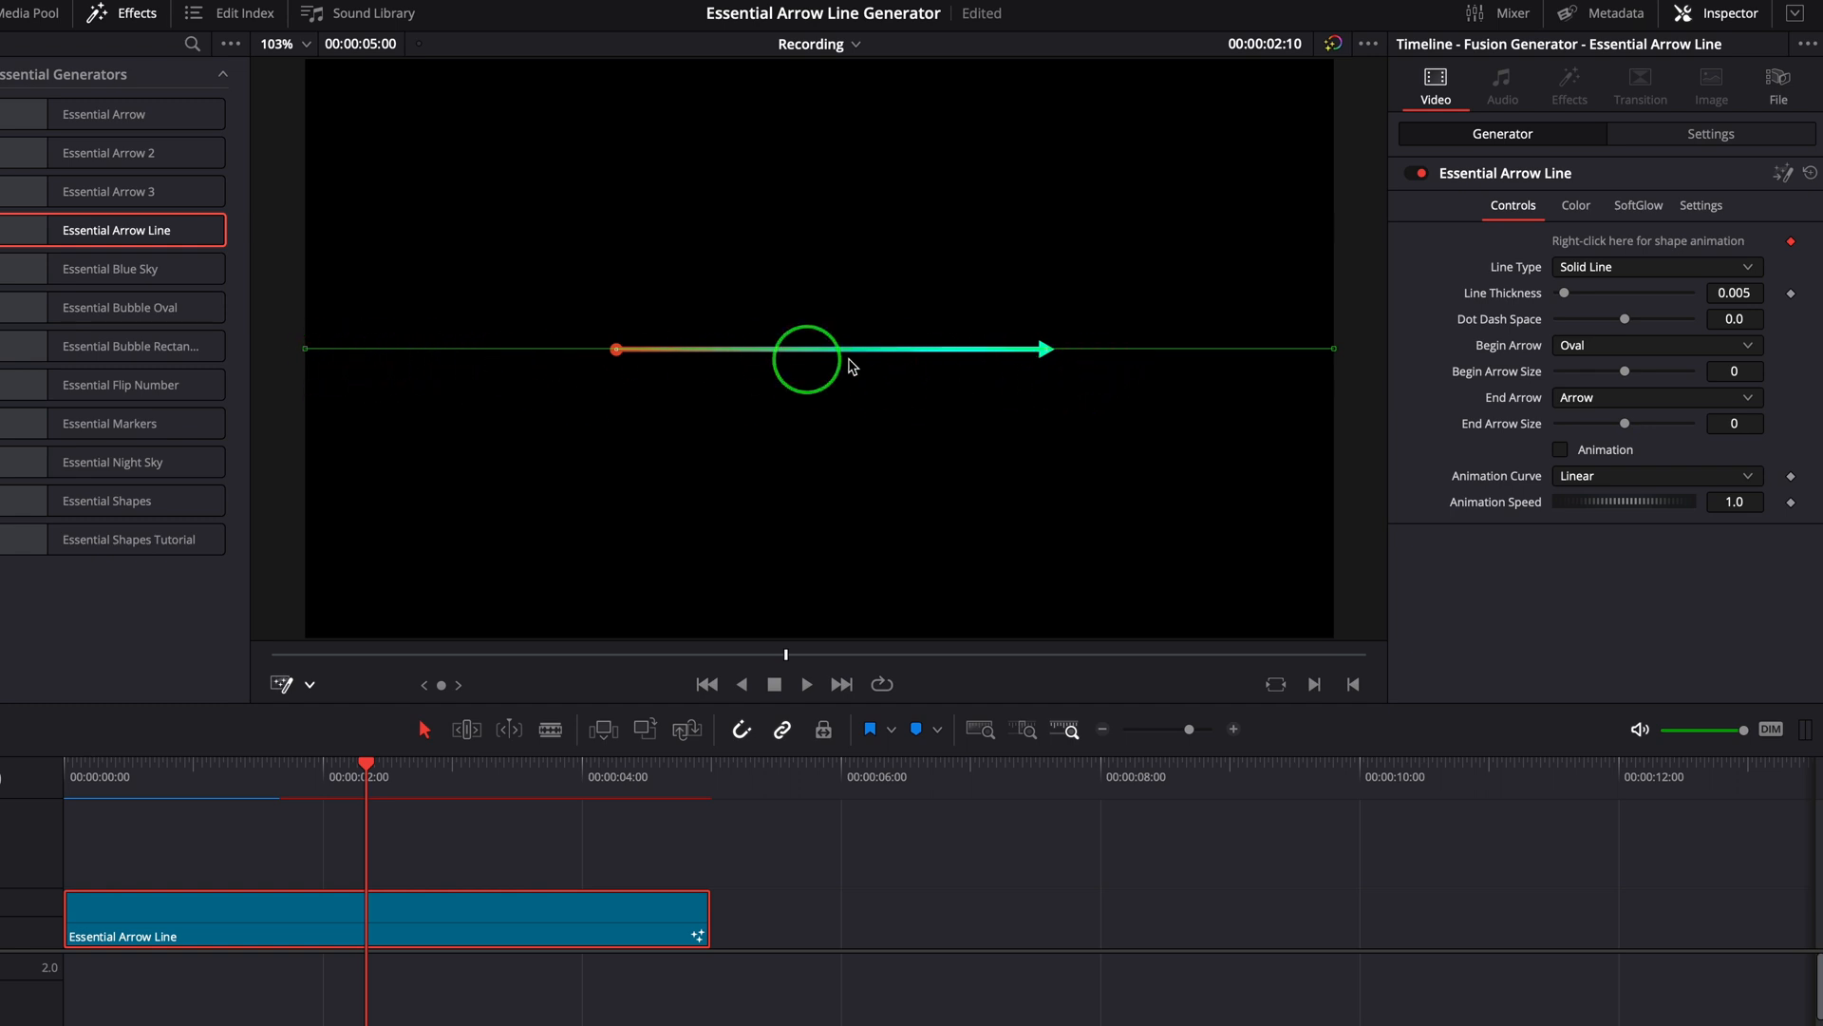
drag(807, 357, 1195, 440)
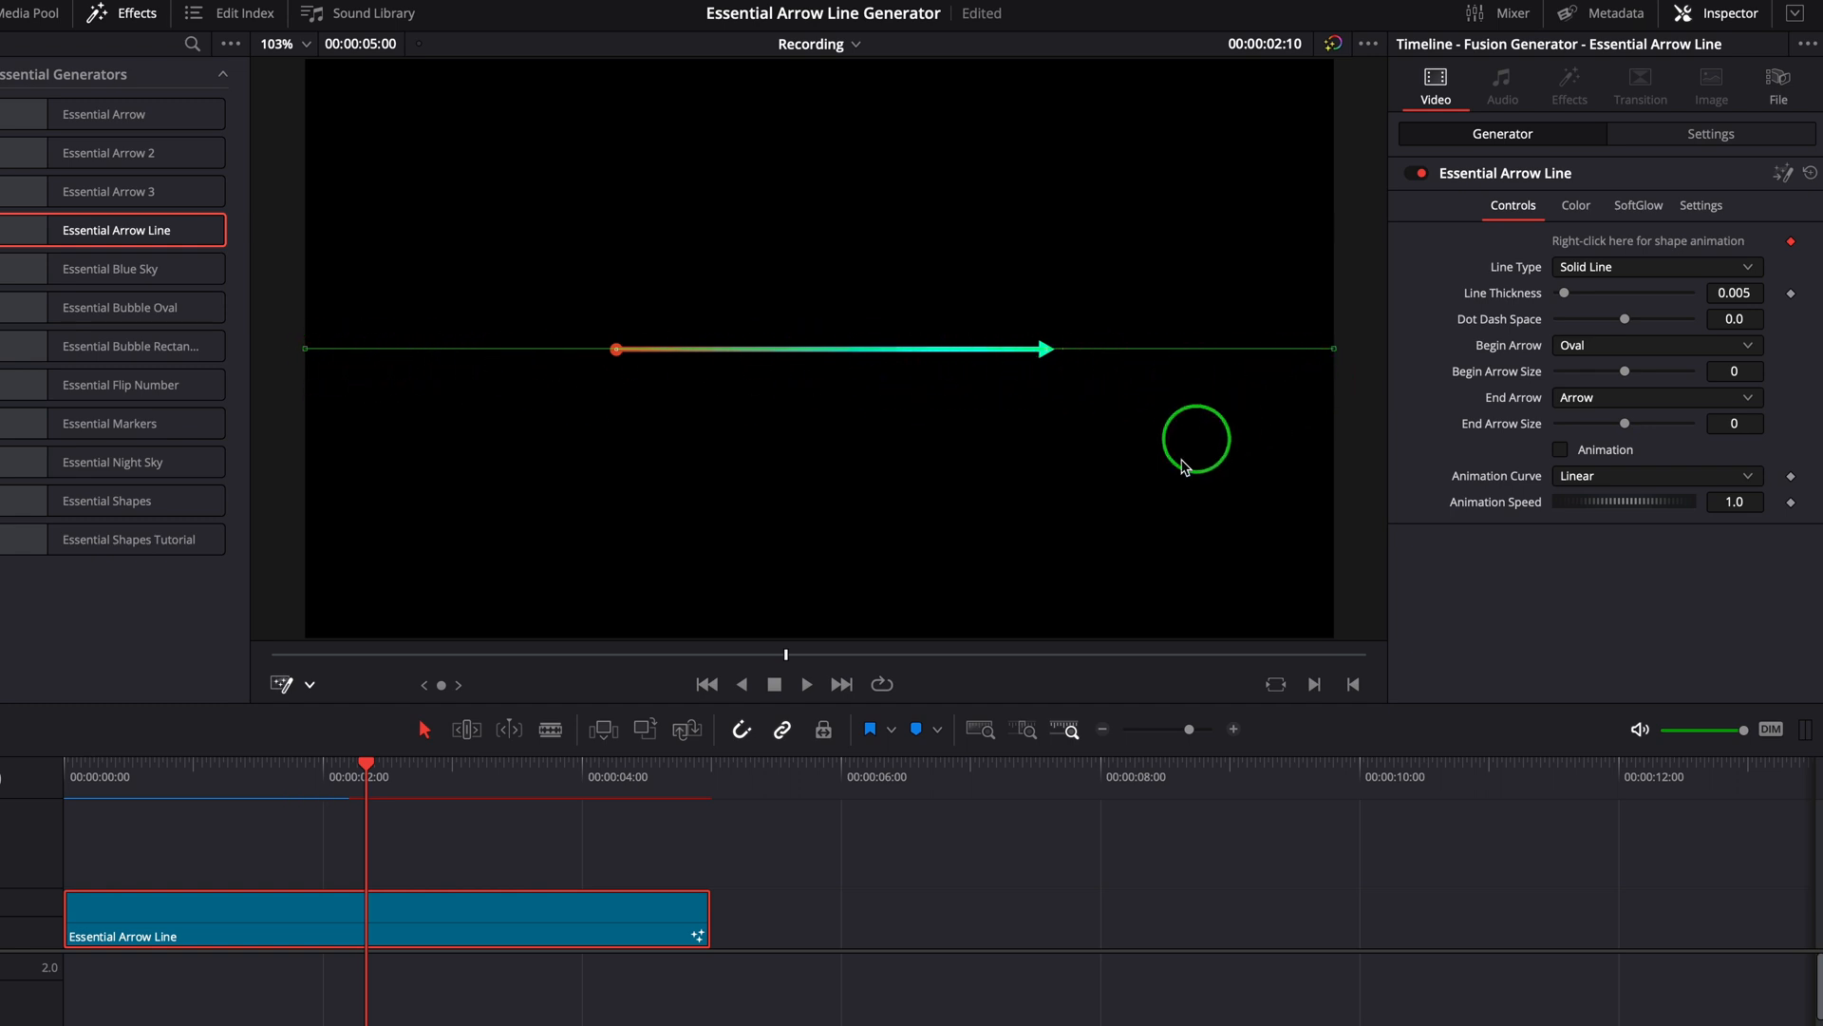
click(1575, 207)
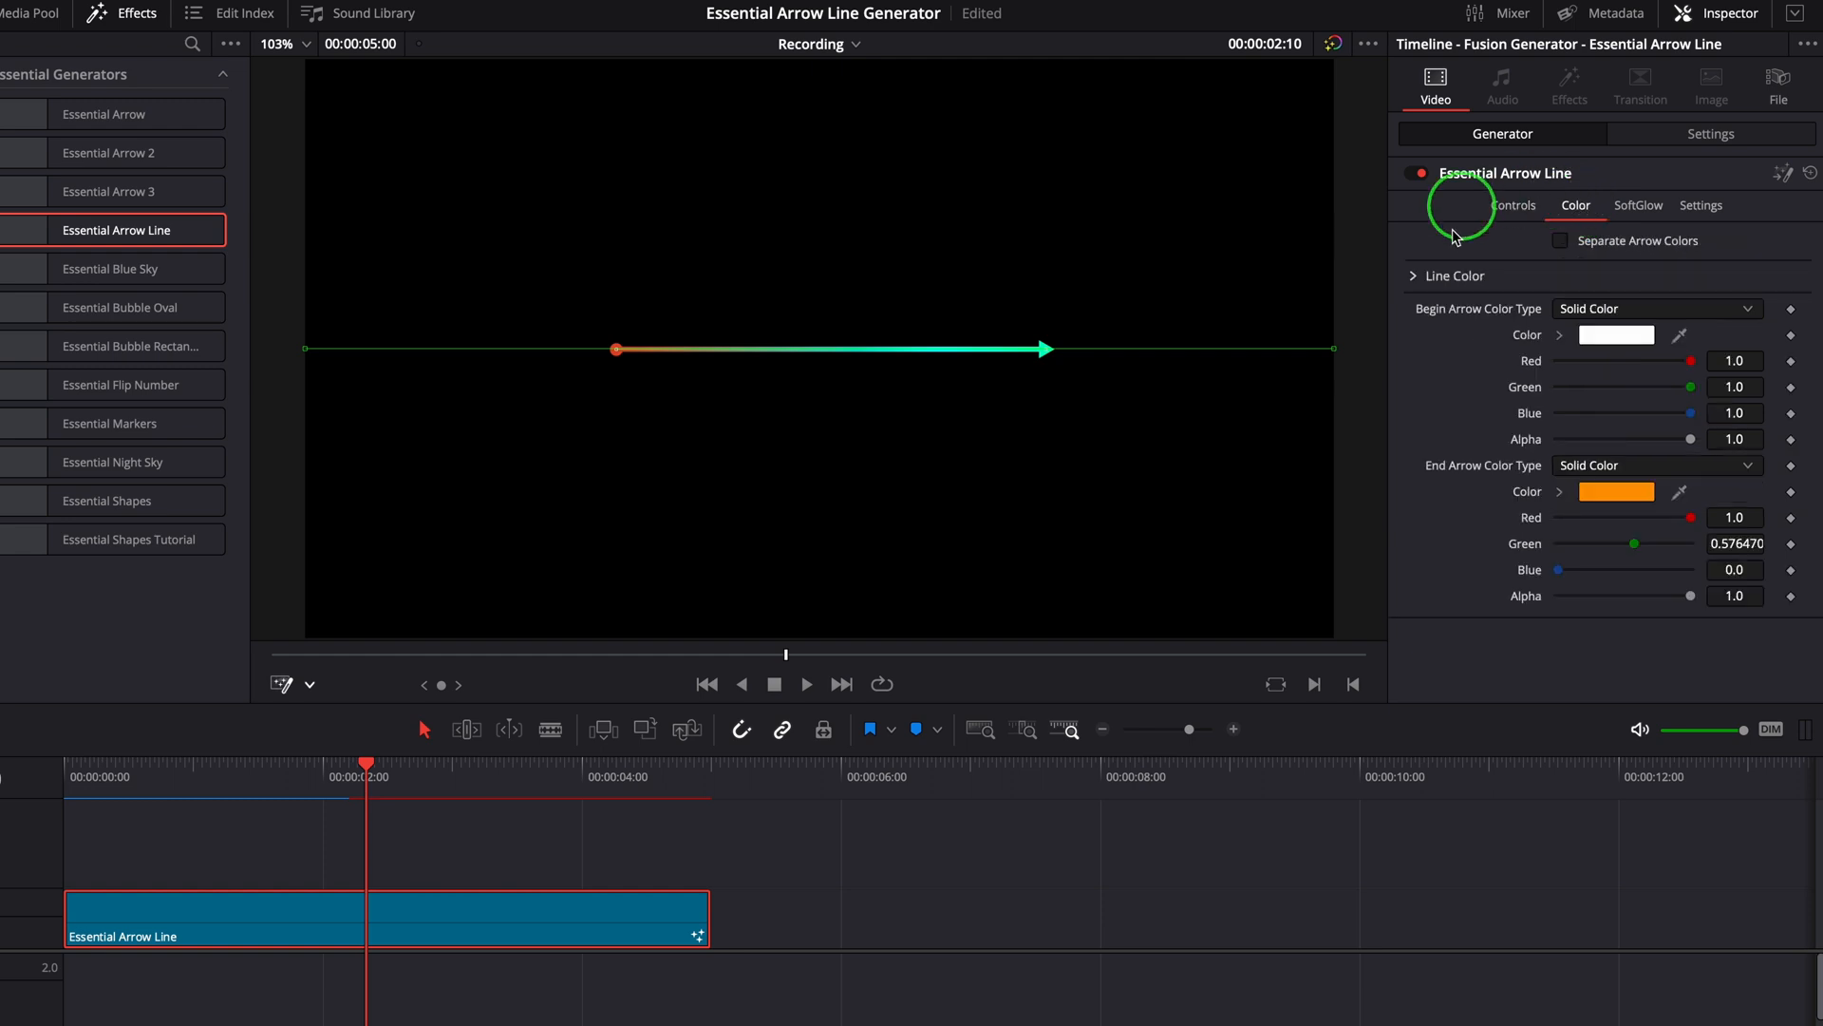
click(1412, 275)
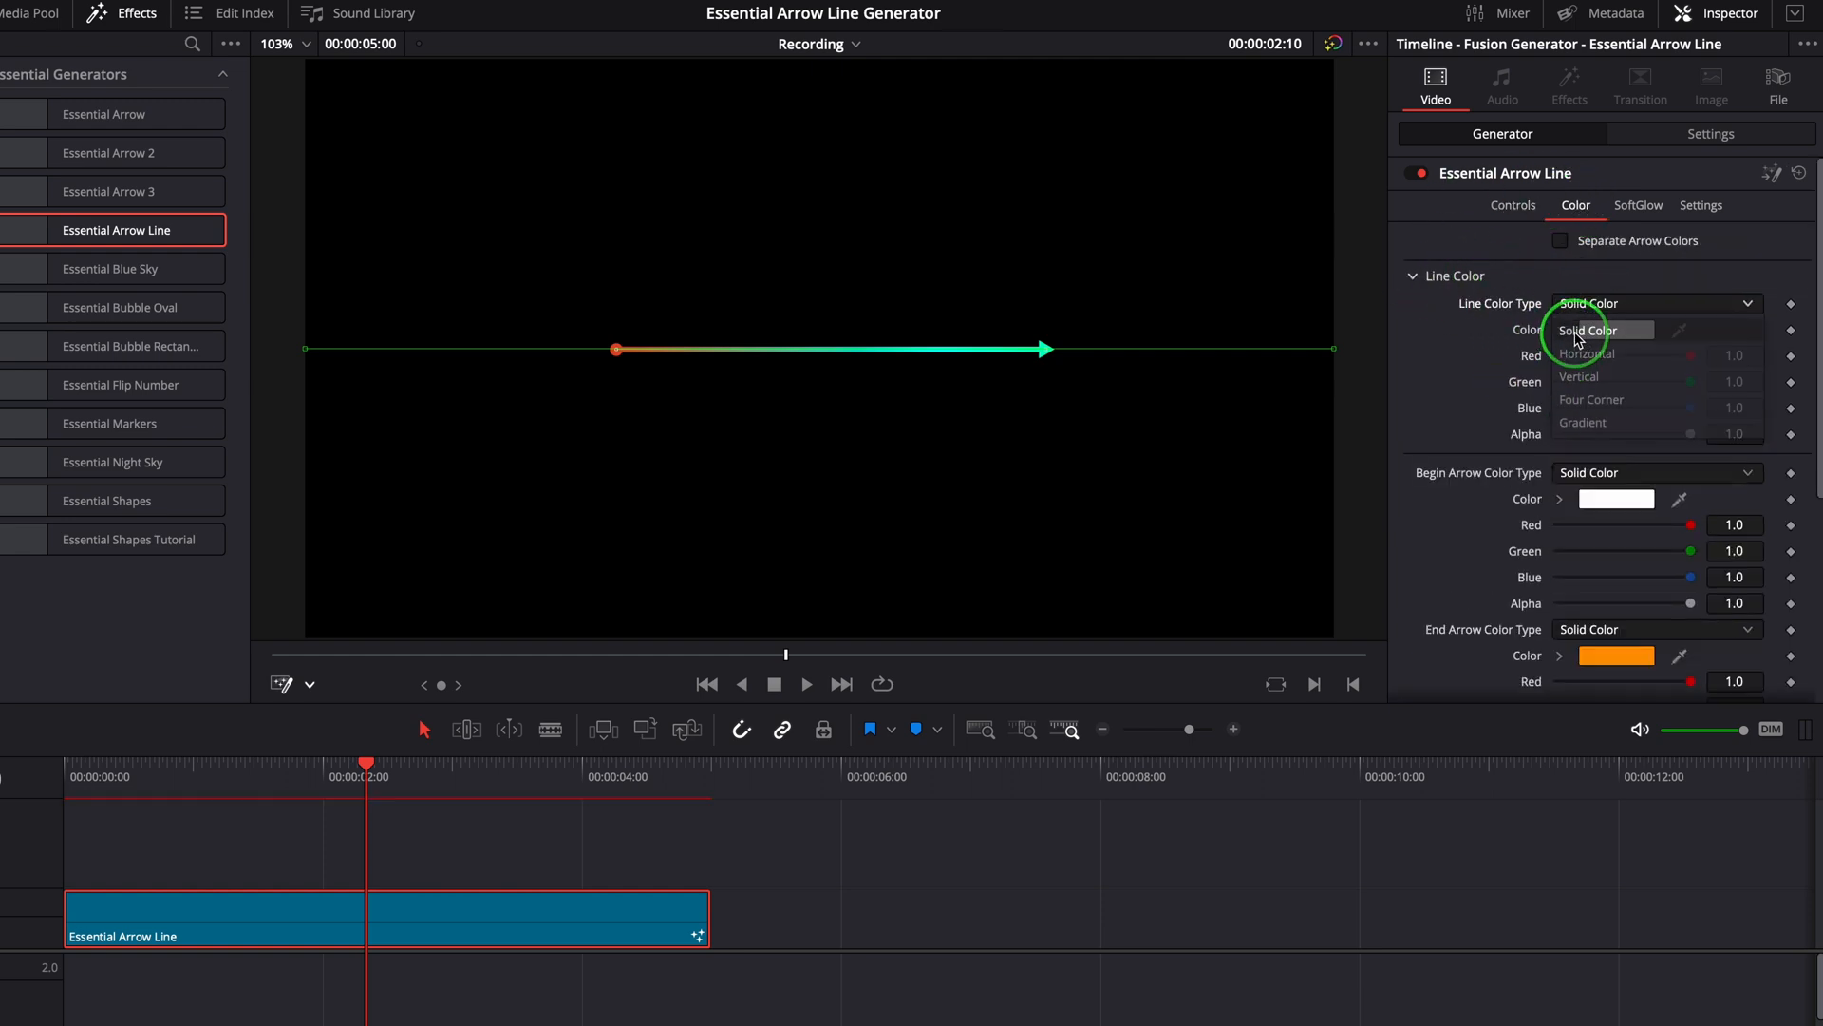
click(1585, 330)
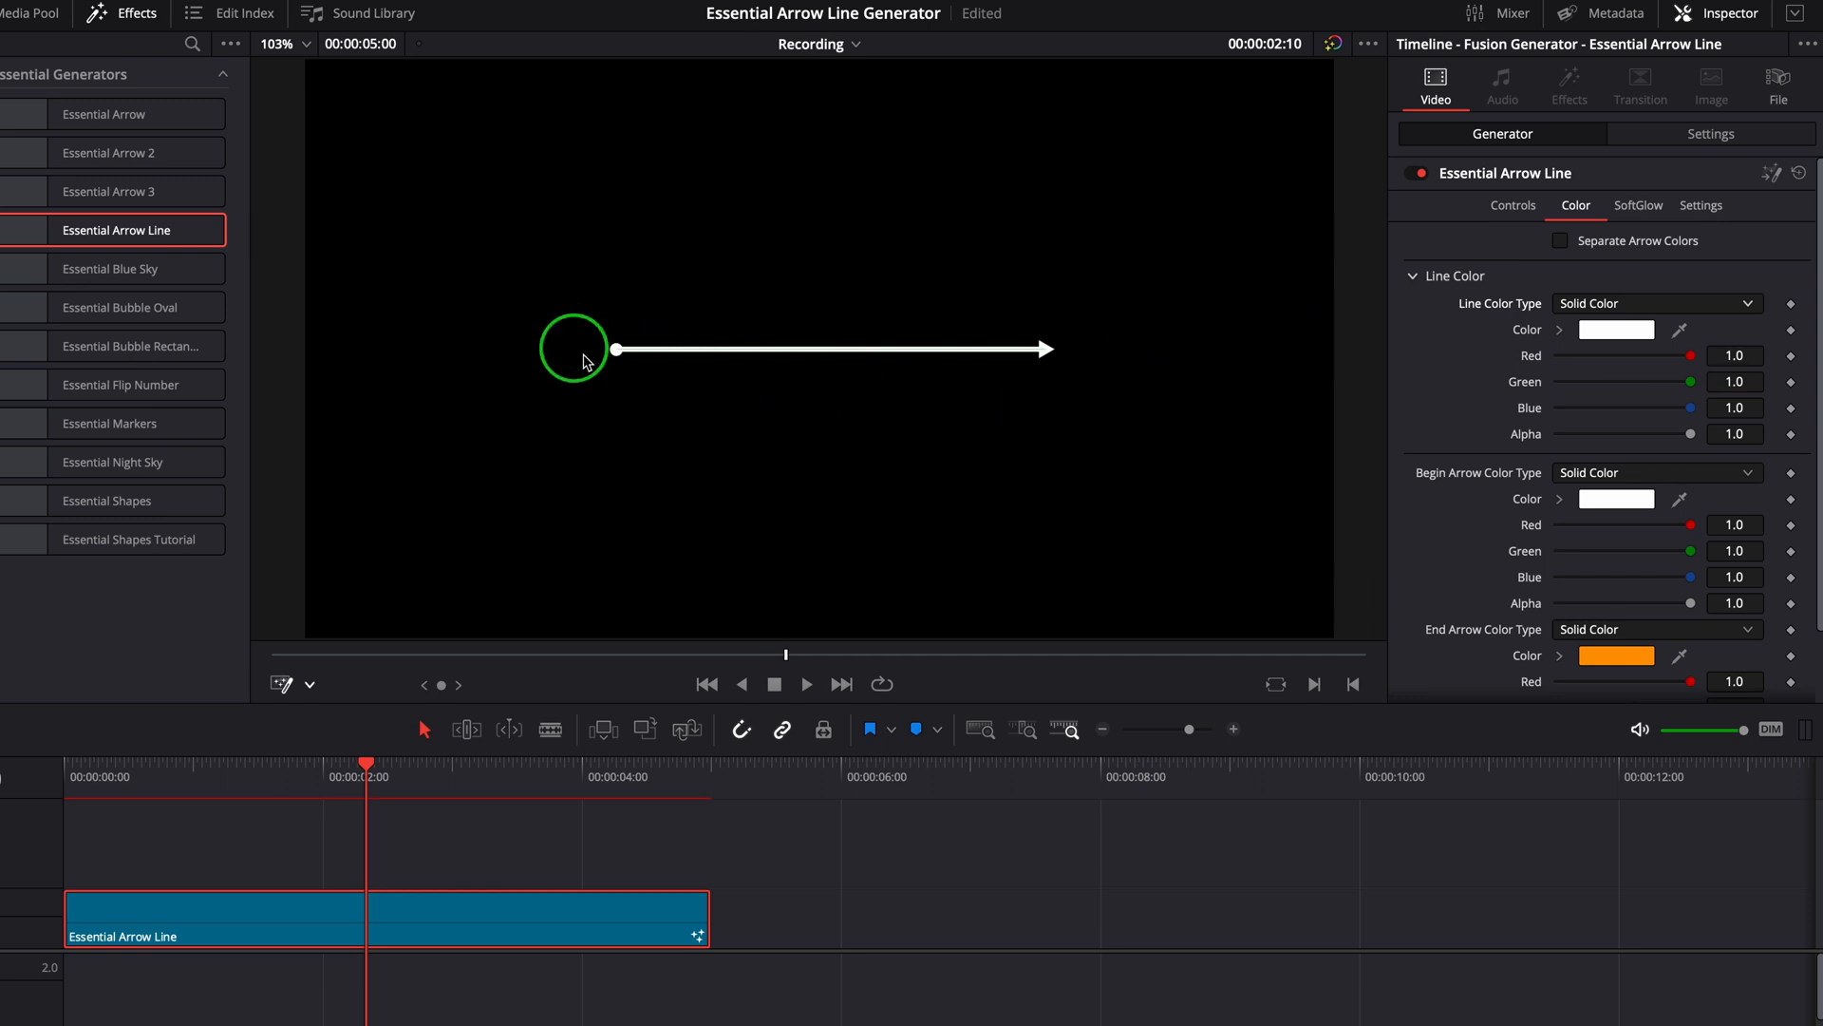
drag(574, 349, 616, 347)
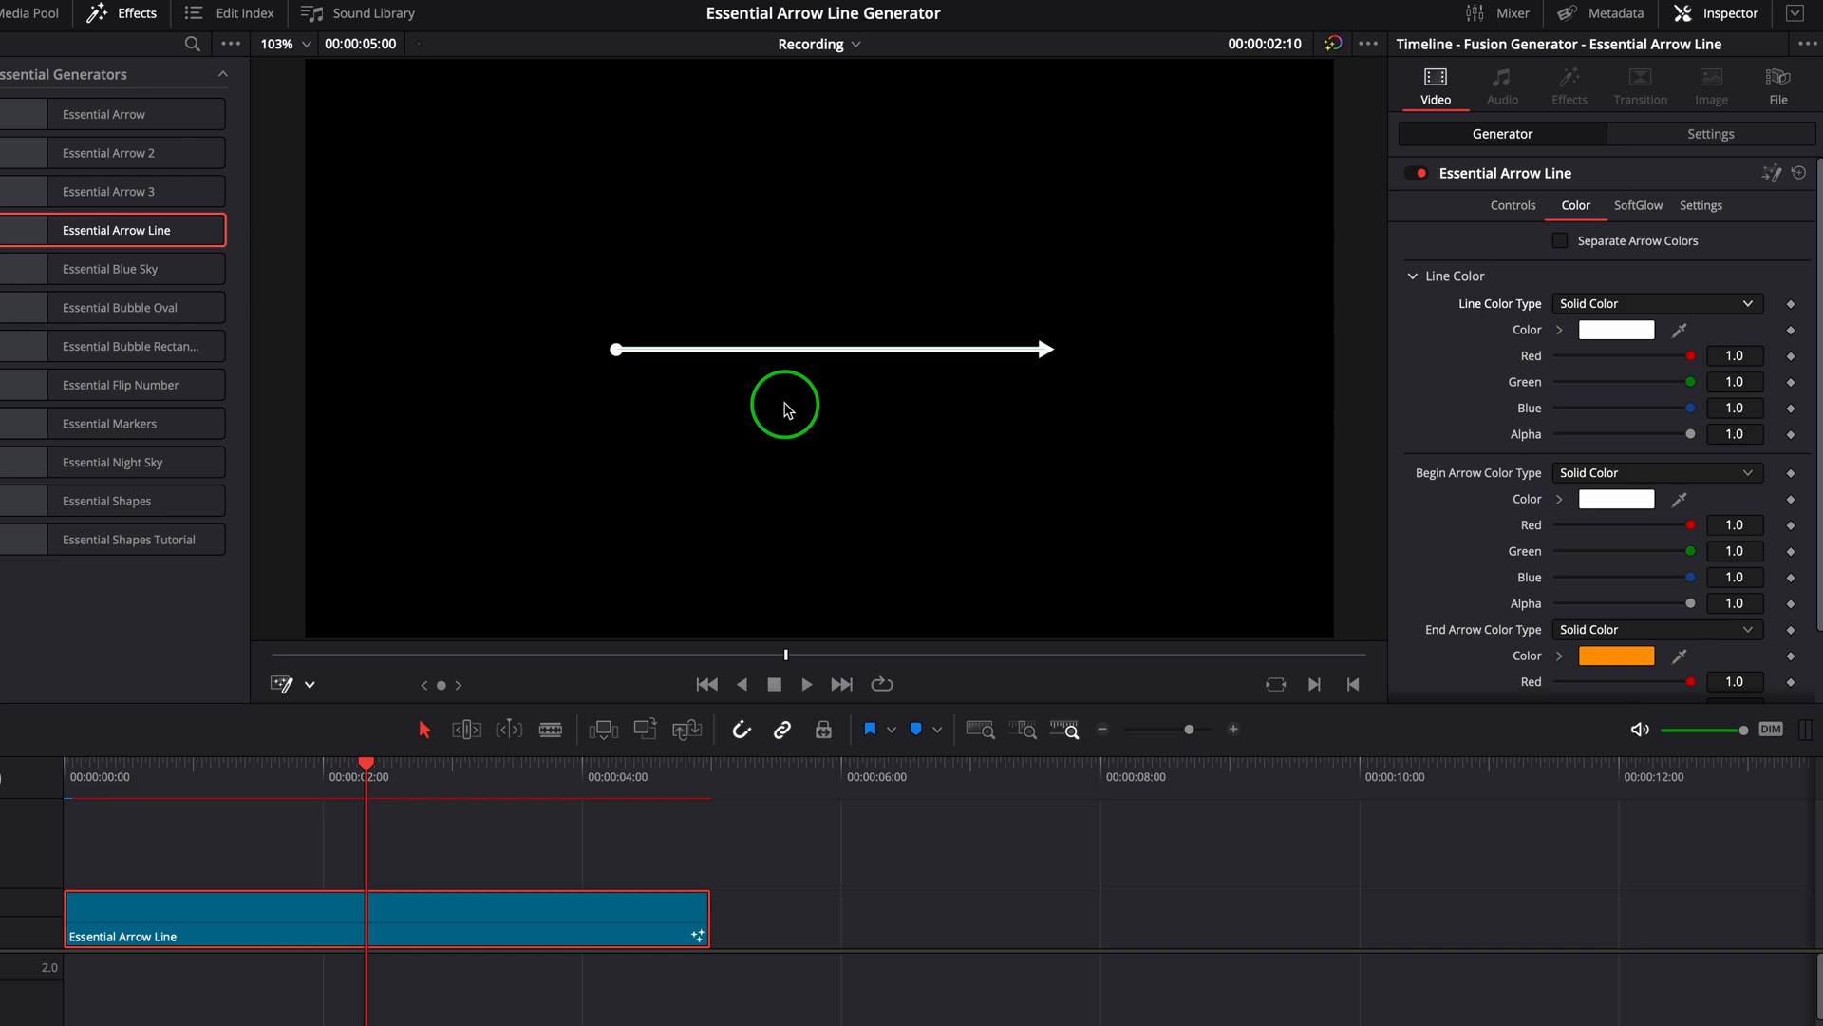
mouse_move(883, 397)
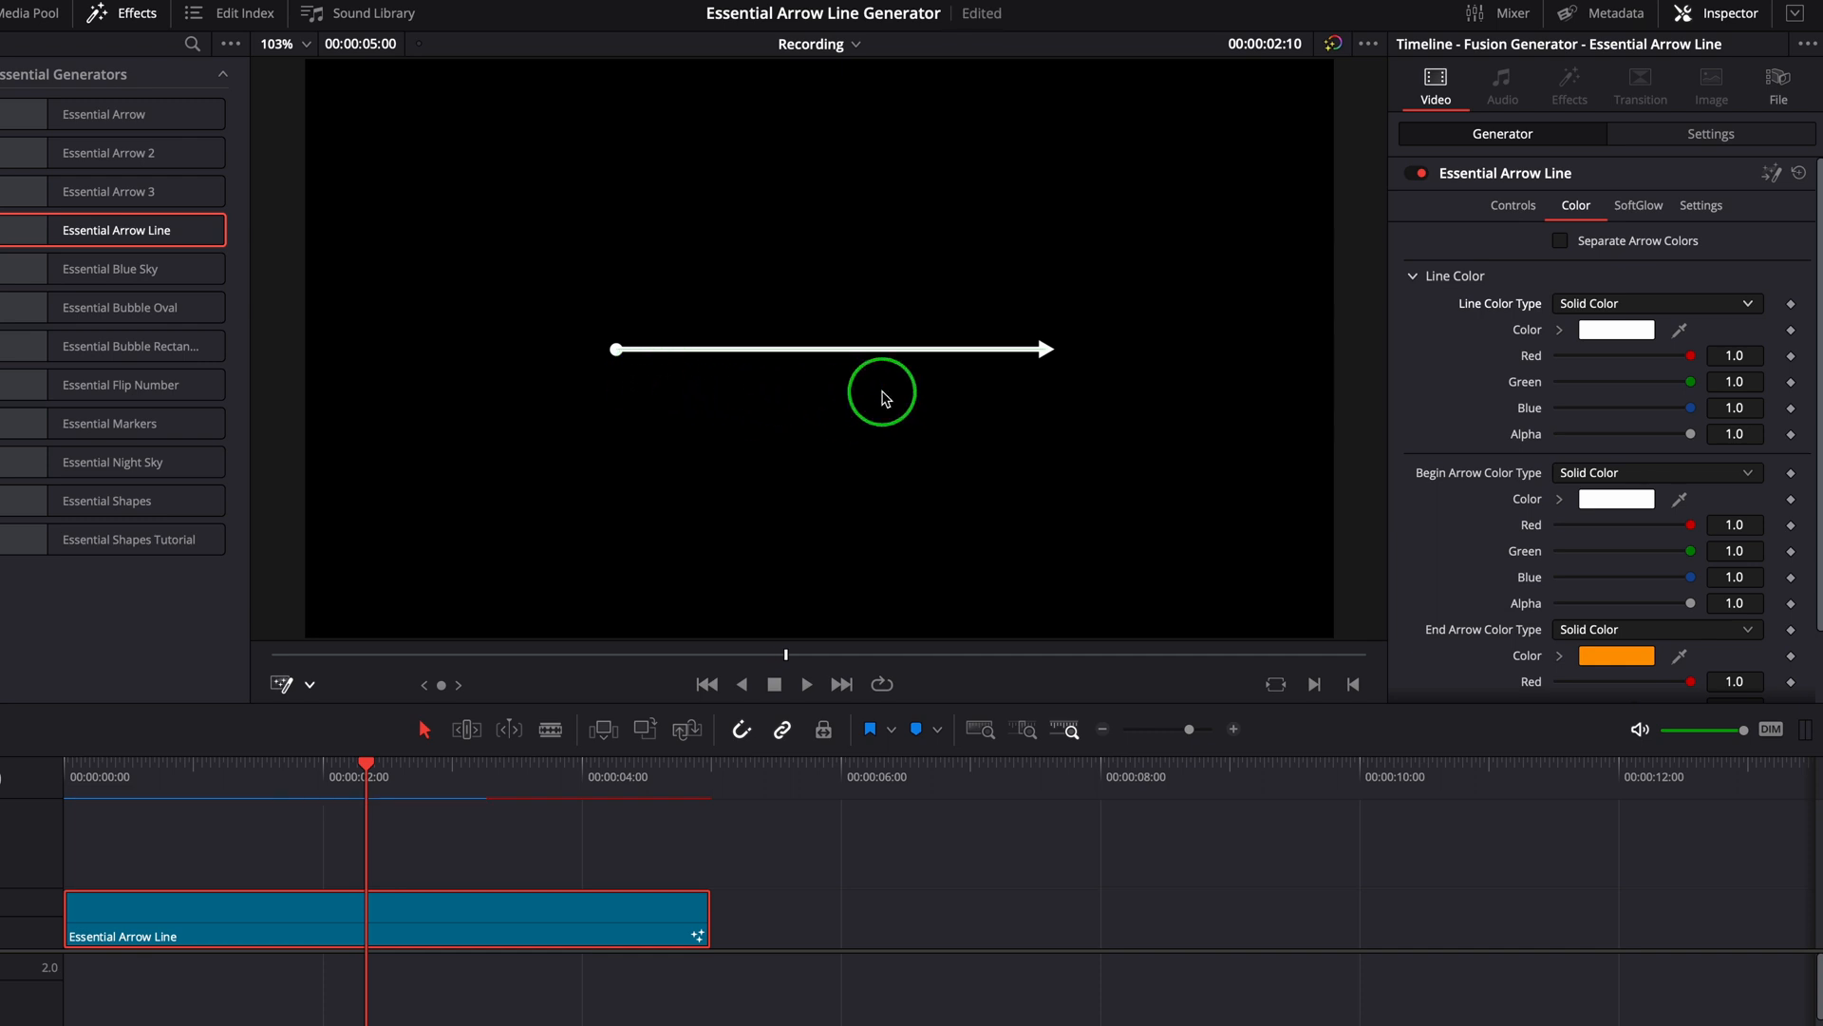
Enable Separate Arrow Colors with a red start dot, then reposition both line endpoints.
click(1561, 240)
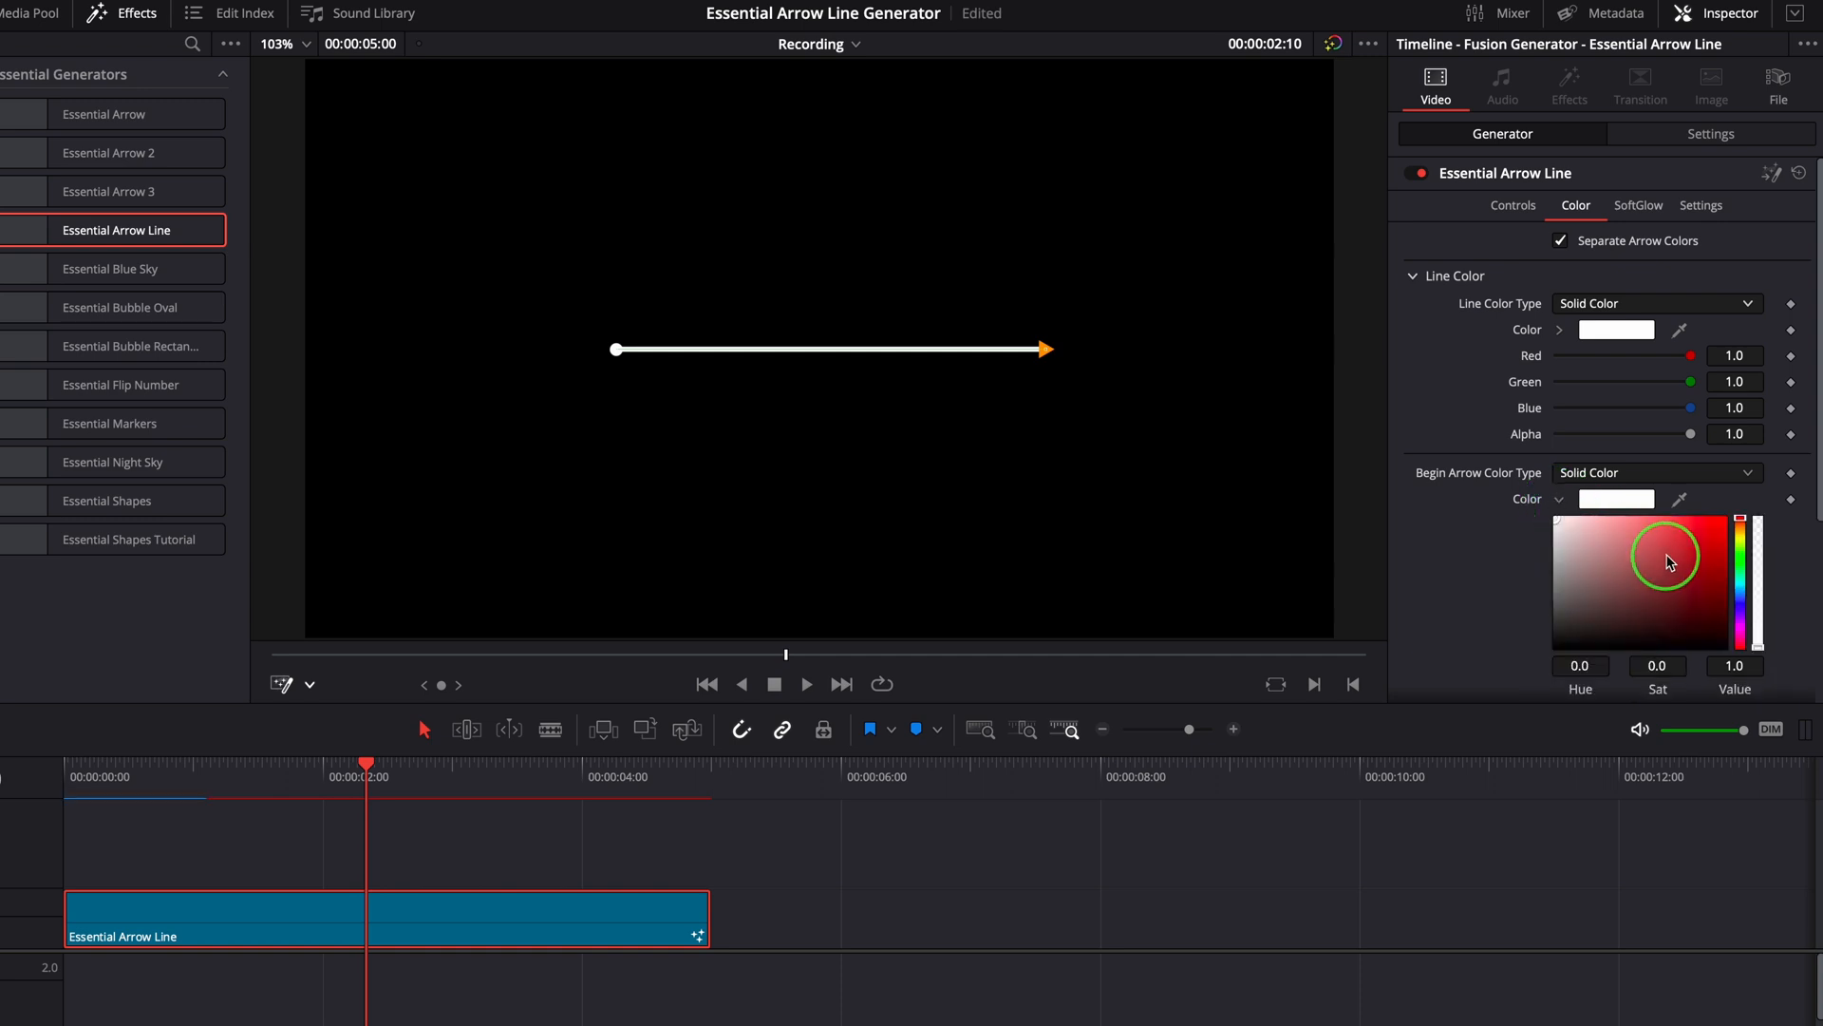
click(1669, 561)
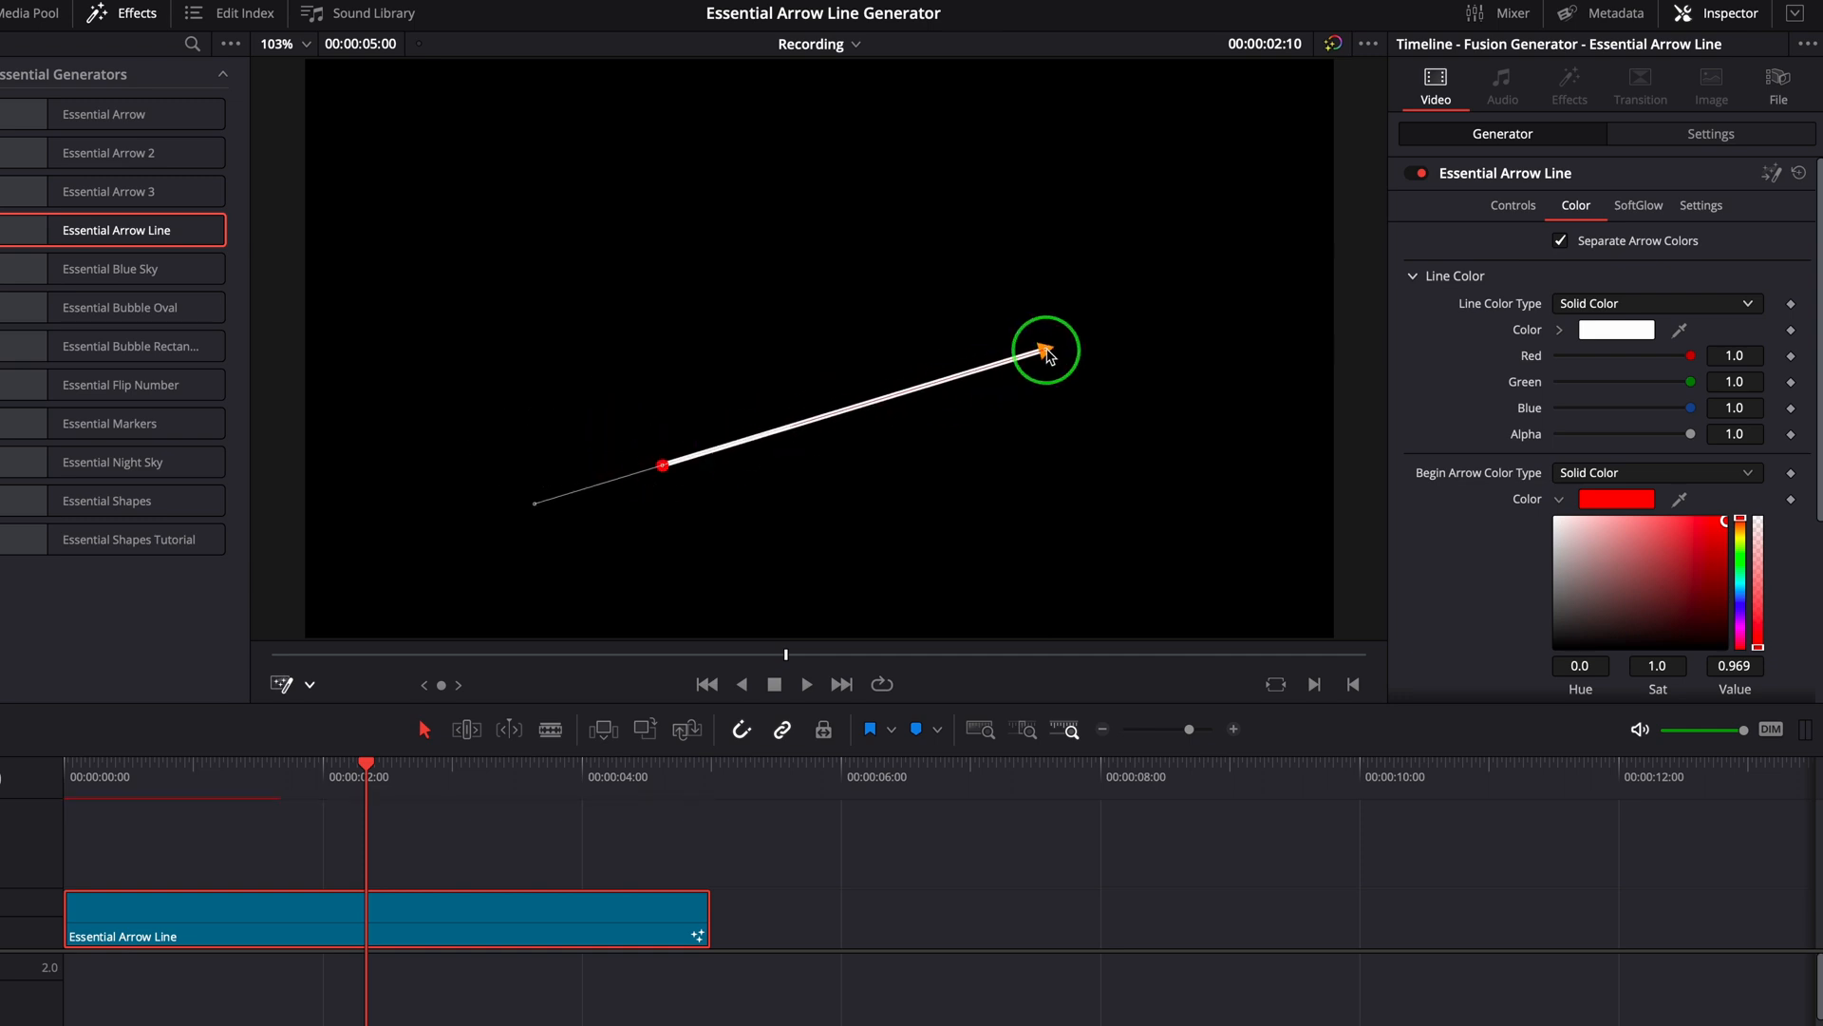
drag(1044, 351, 914, 317)
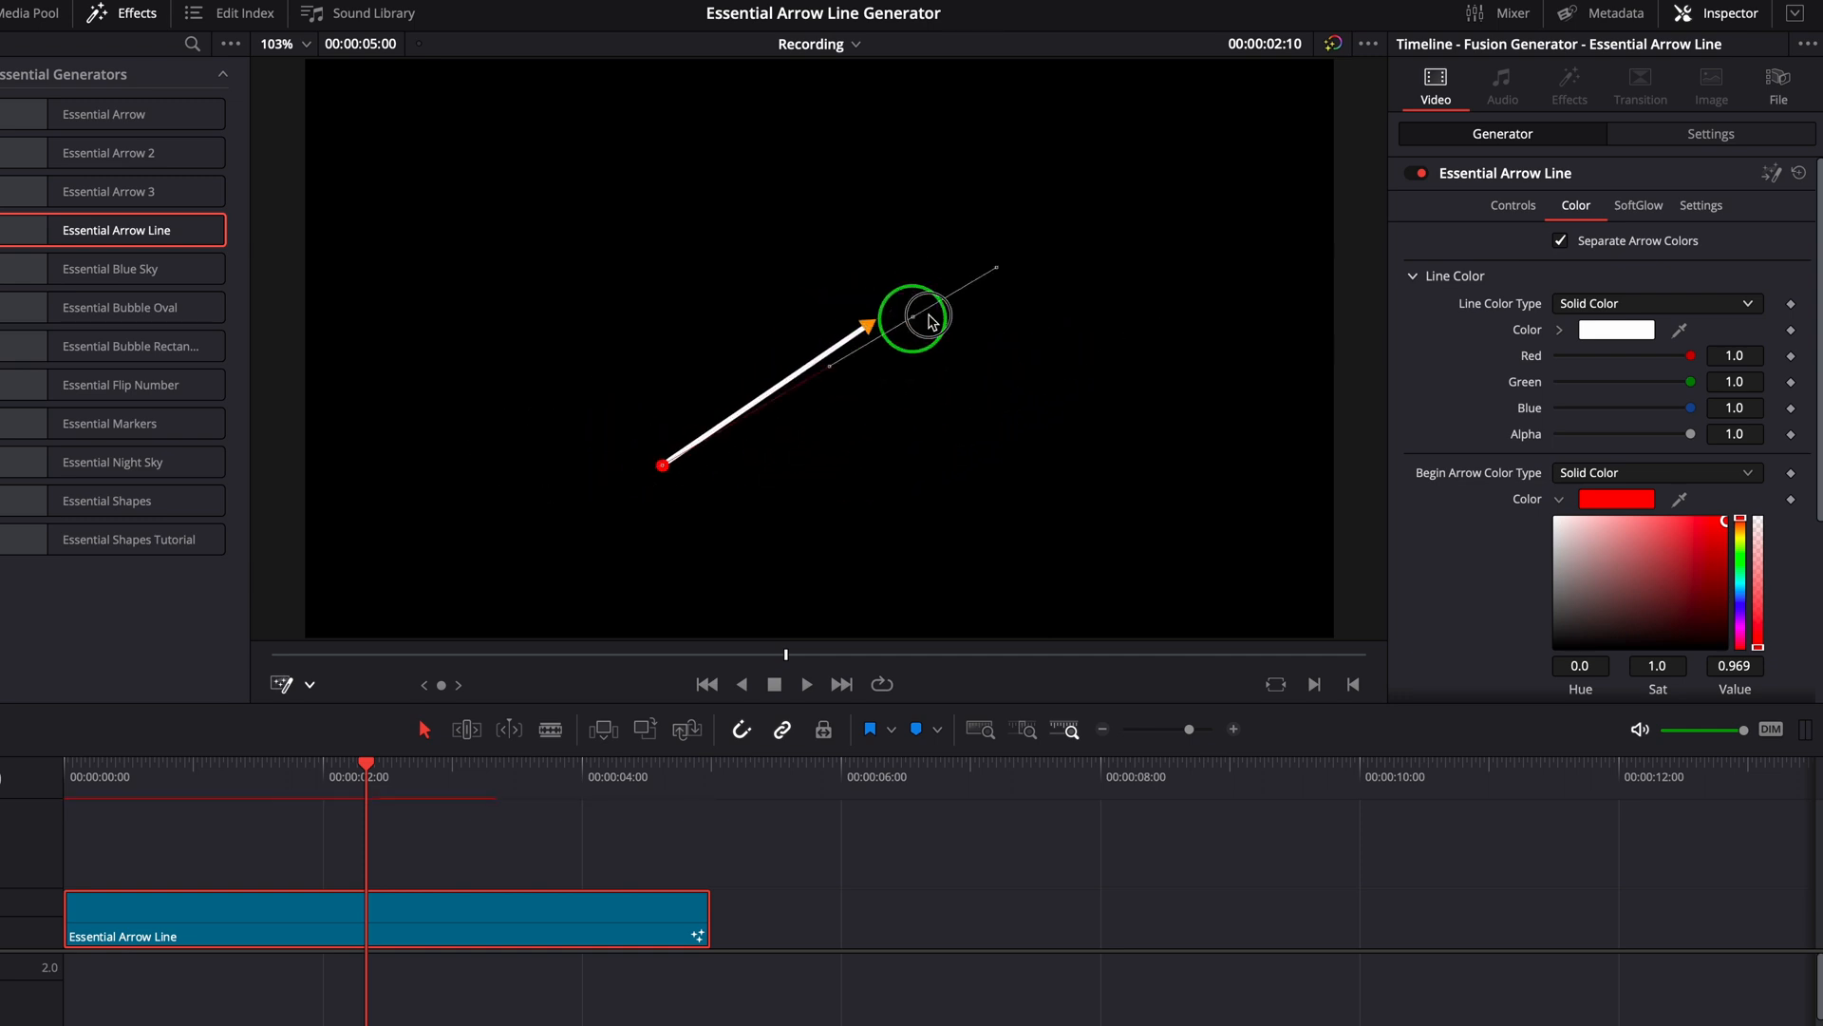
drag(913, 320, 927, 314)
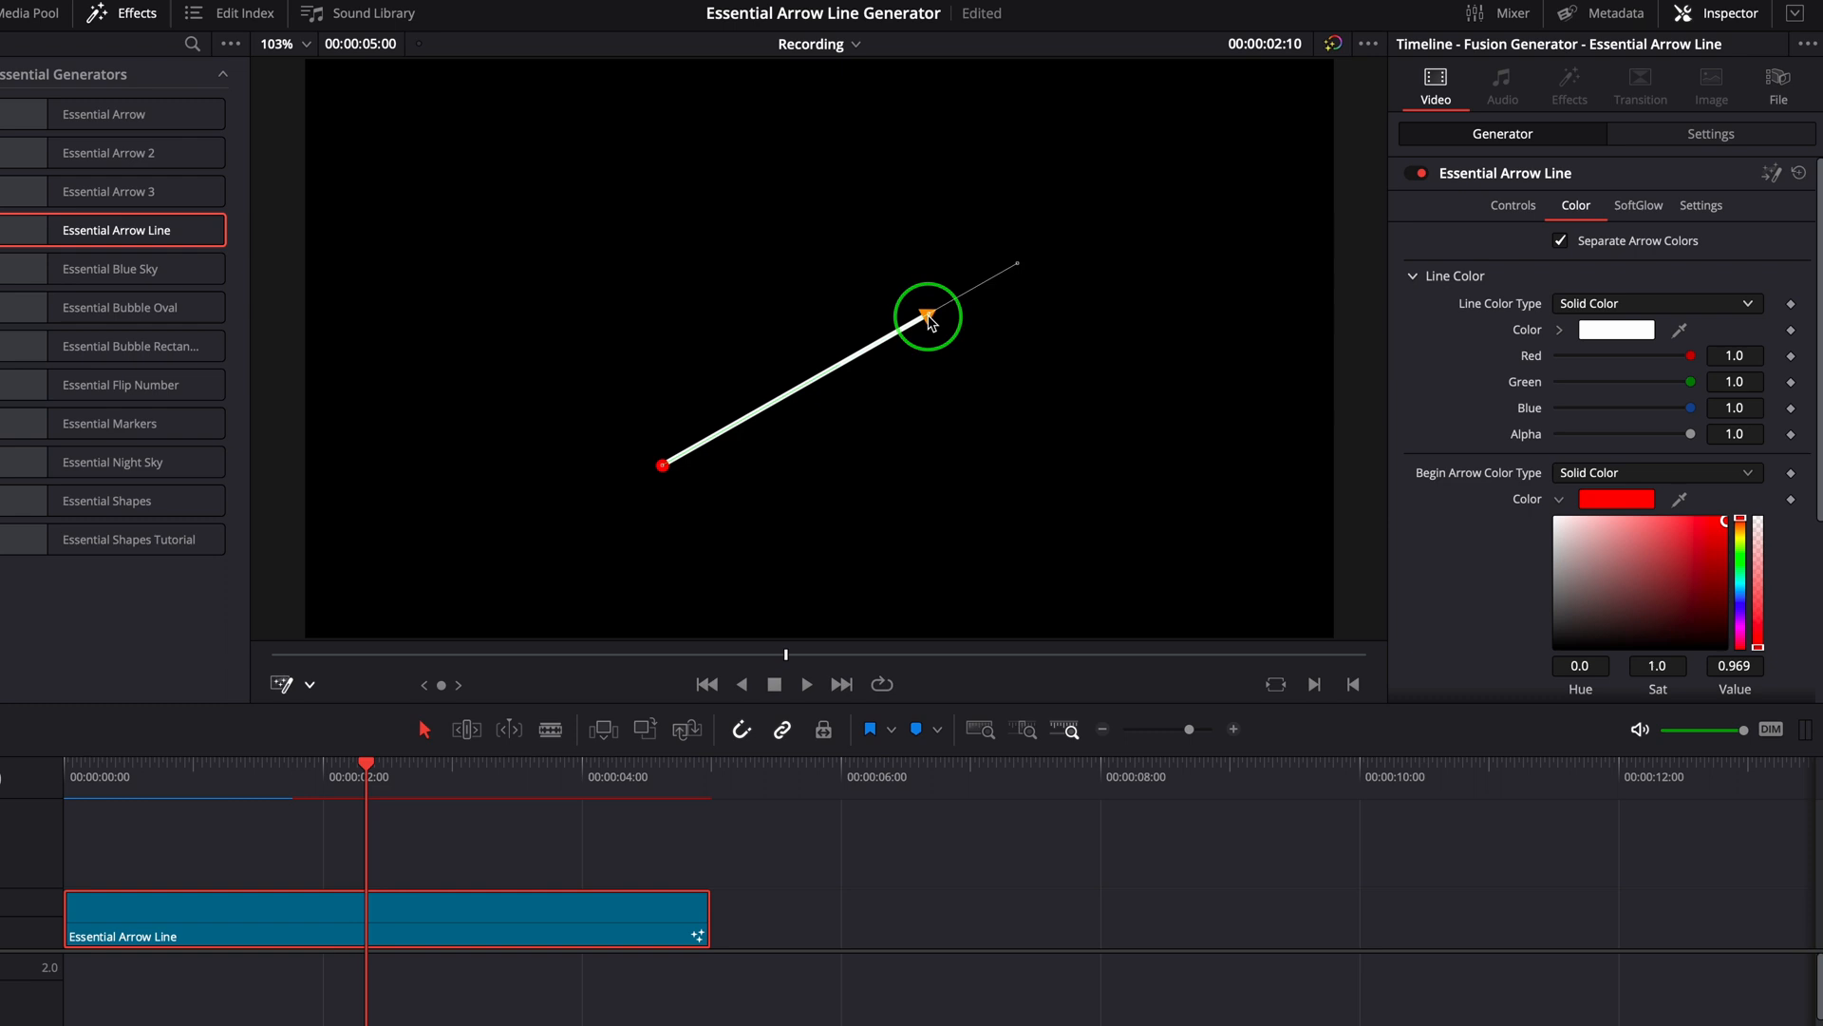
right_click(927, 314)
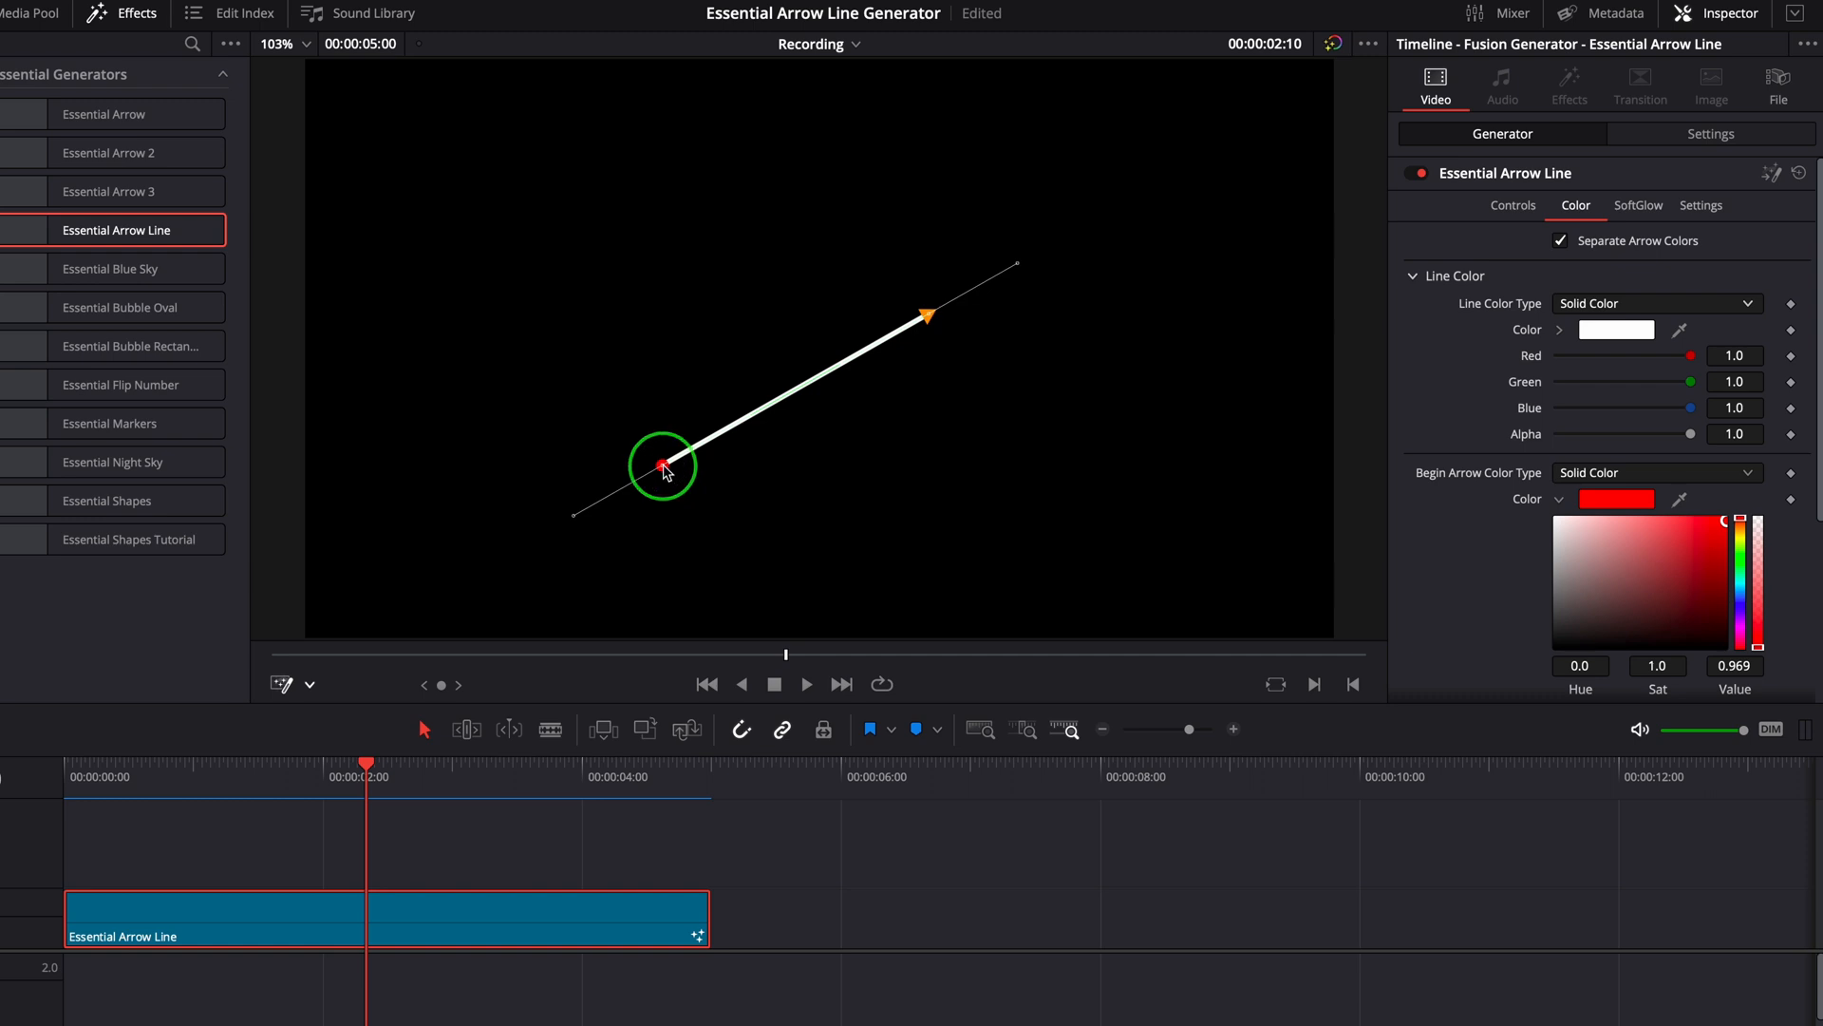
drag(663, 465, 593, 378)
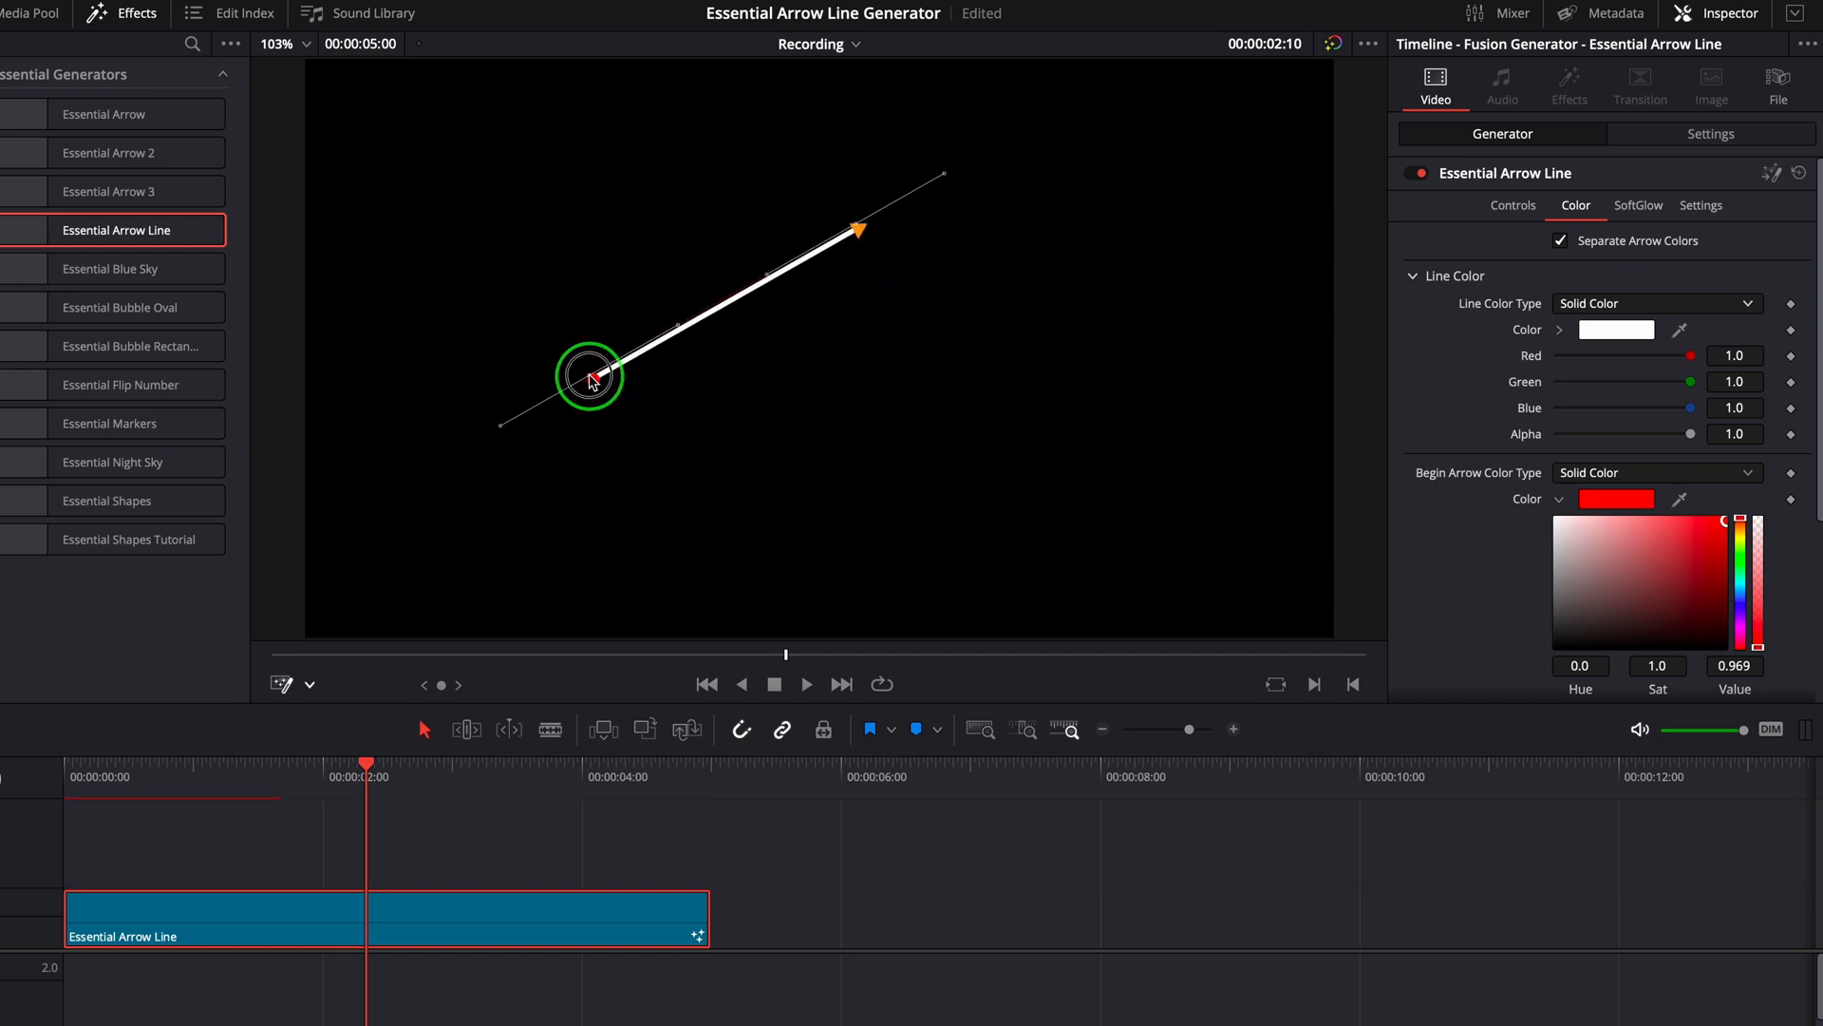
drag(591, 378, 661, 415)
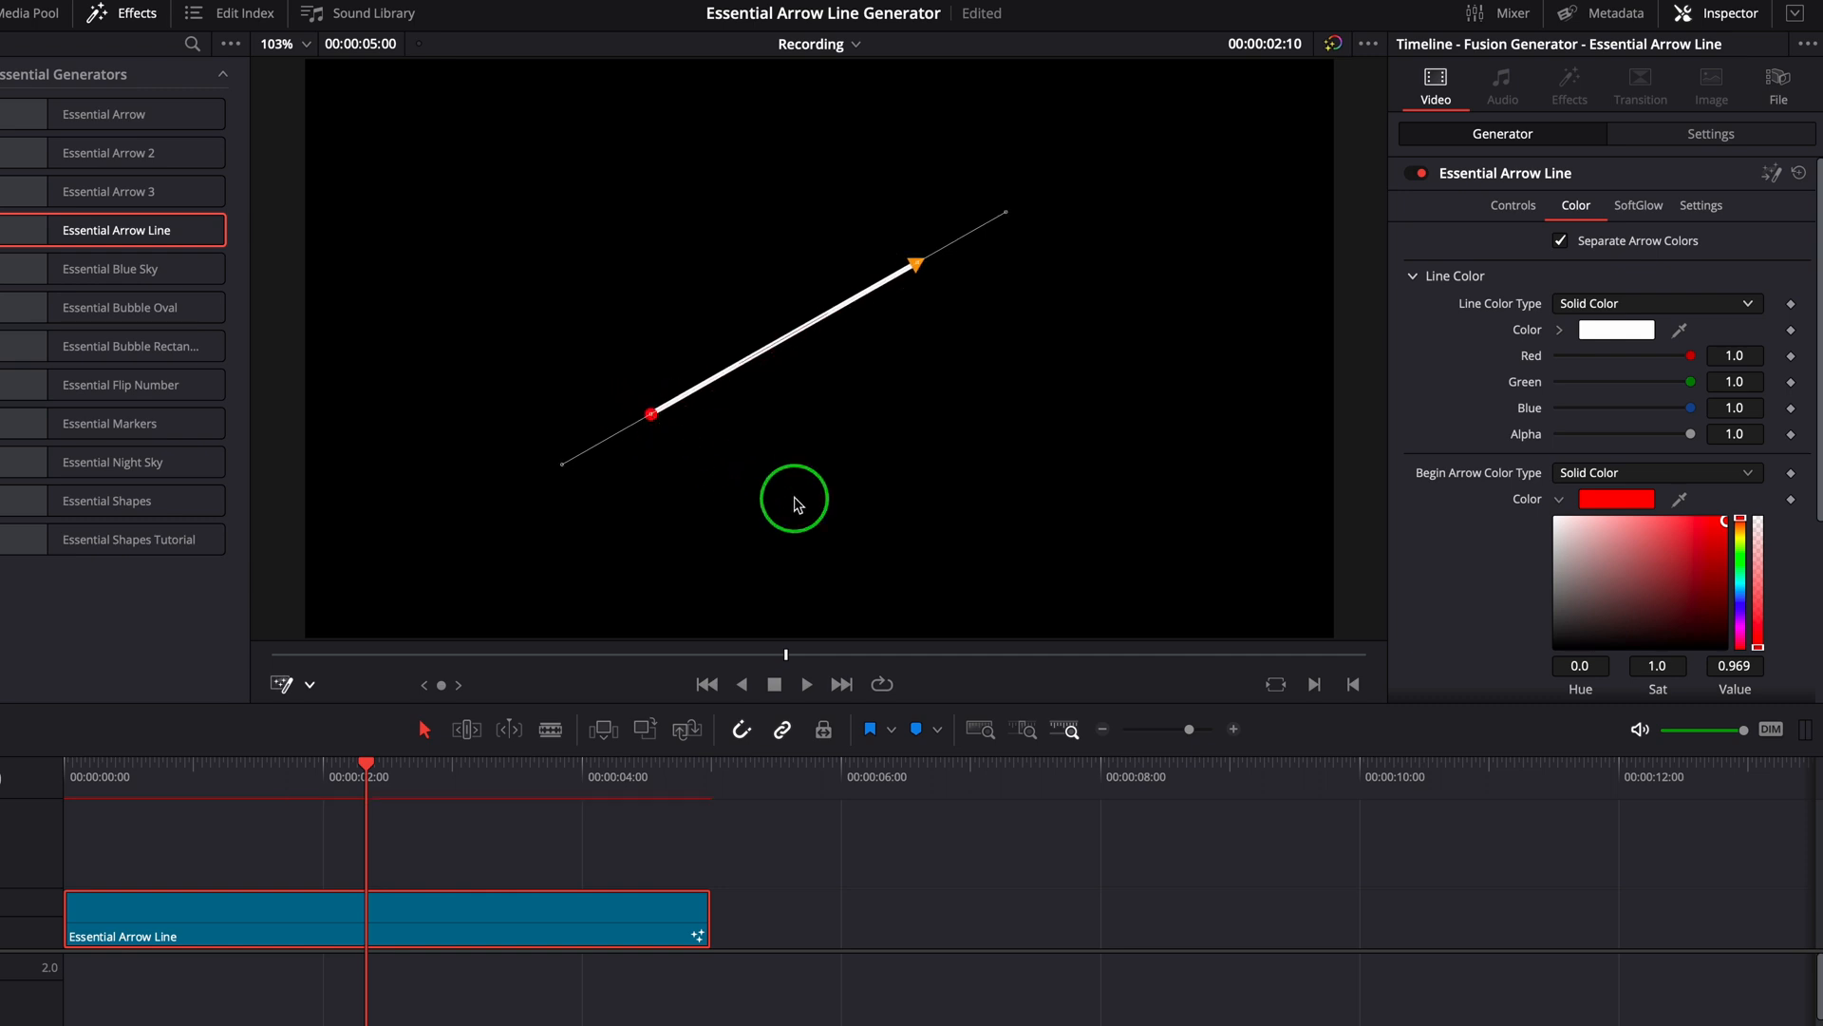
Drag the Bezier handles to bend the white line into a smooth S-curve.
drag(794, 501, 559, 384)
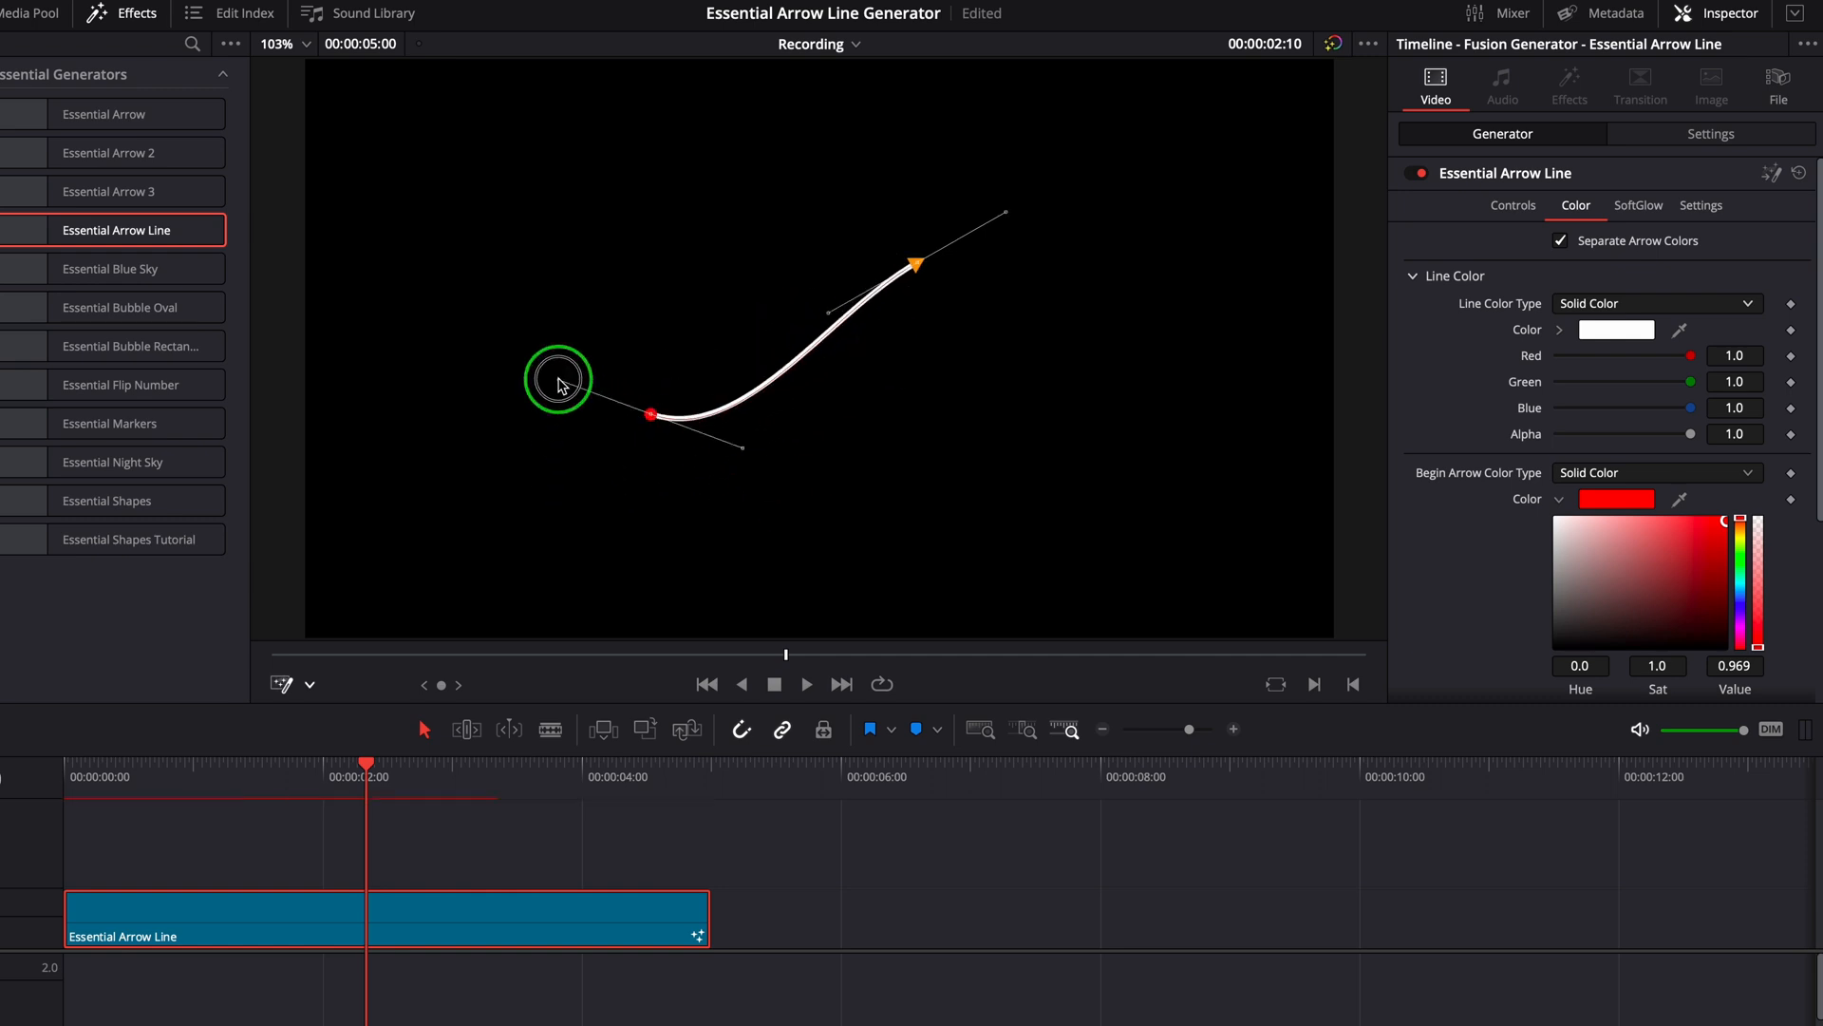
drag(559, 381, 1006, 216)
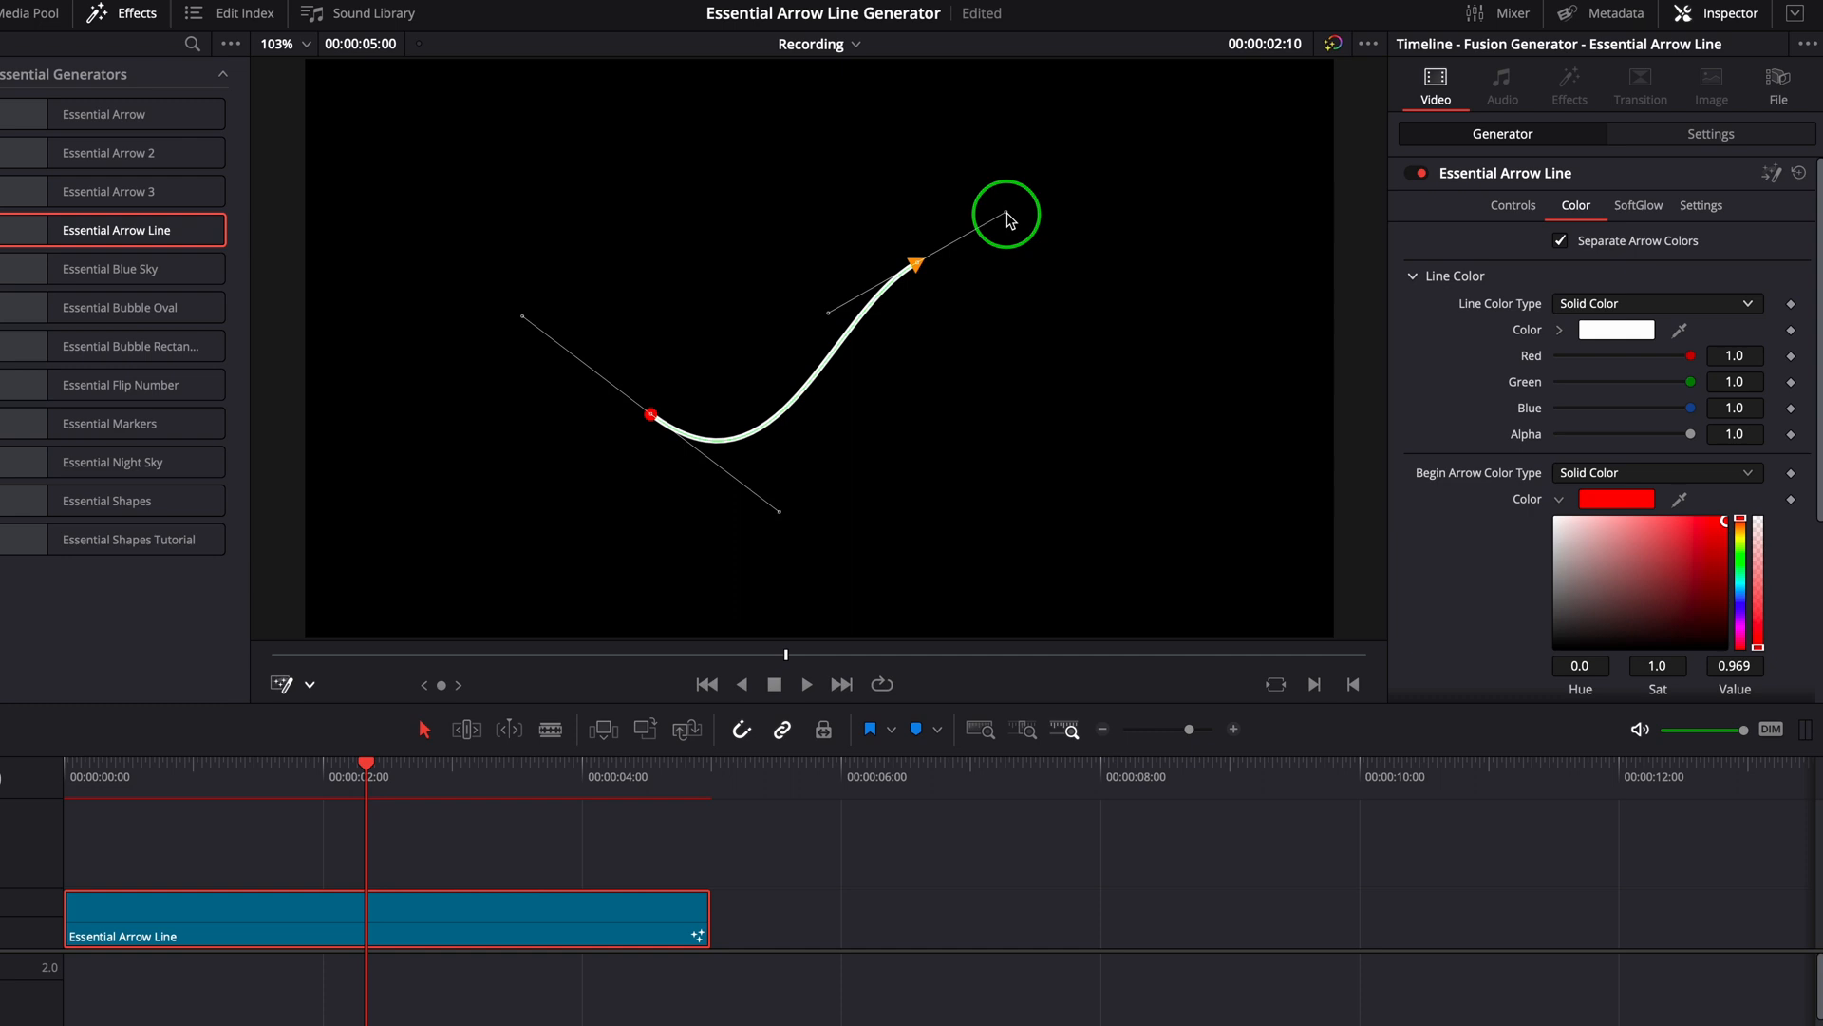
drag(1005, 216, 1122, 294)
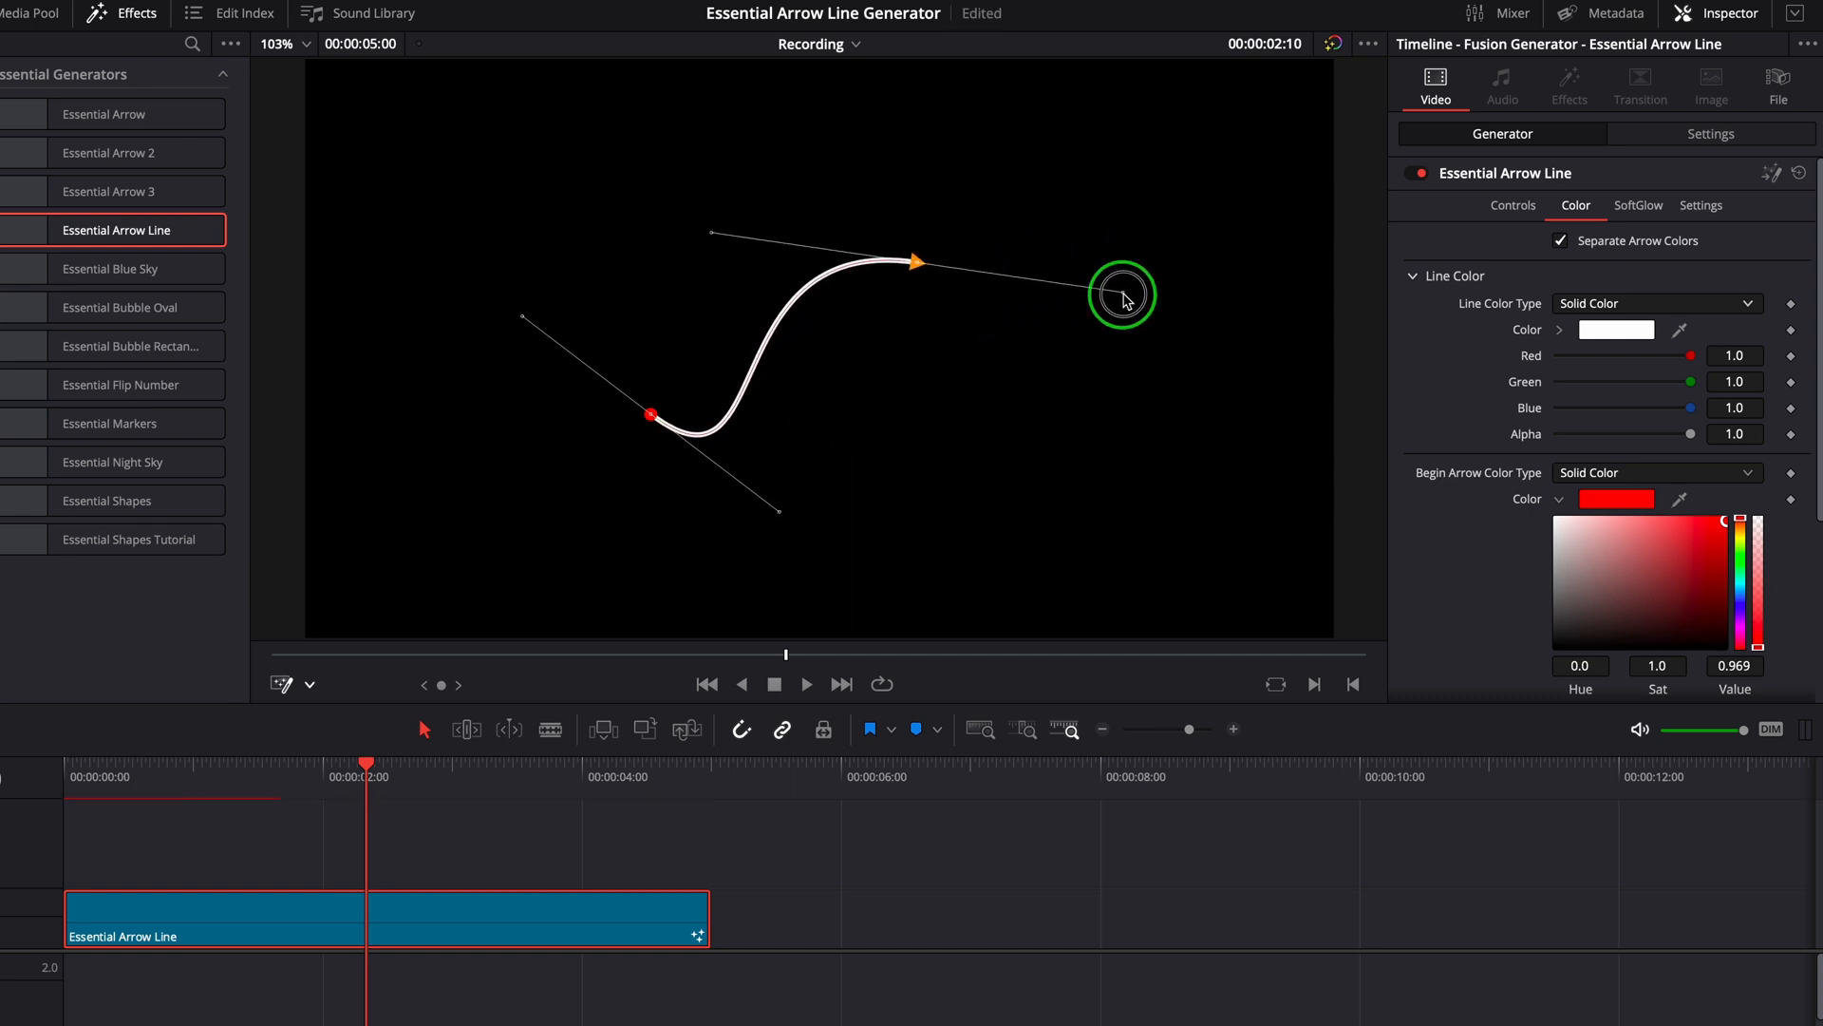
drag(1123, 294, 849, 424)
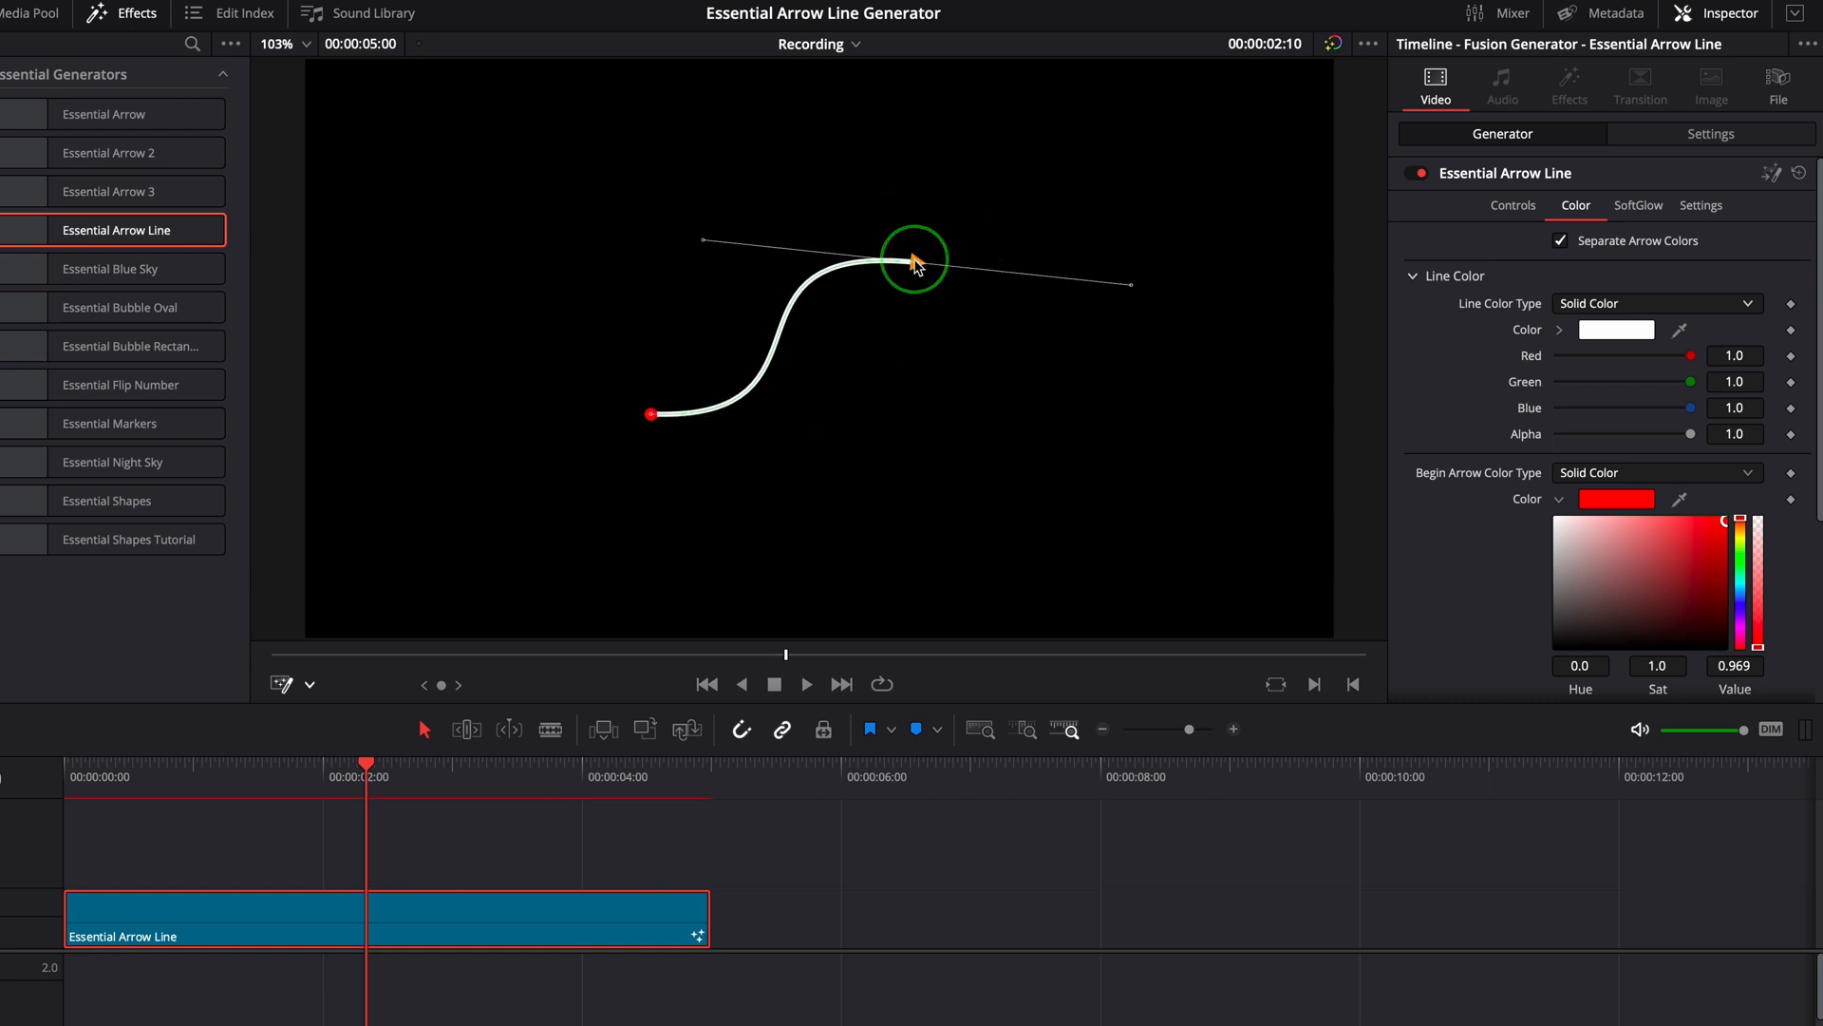
drag(913, 258, 936, 302)
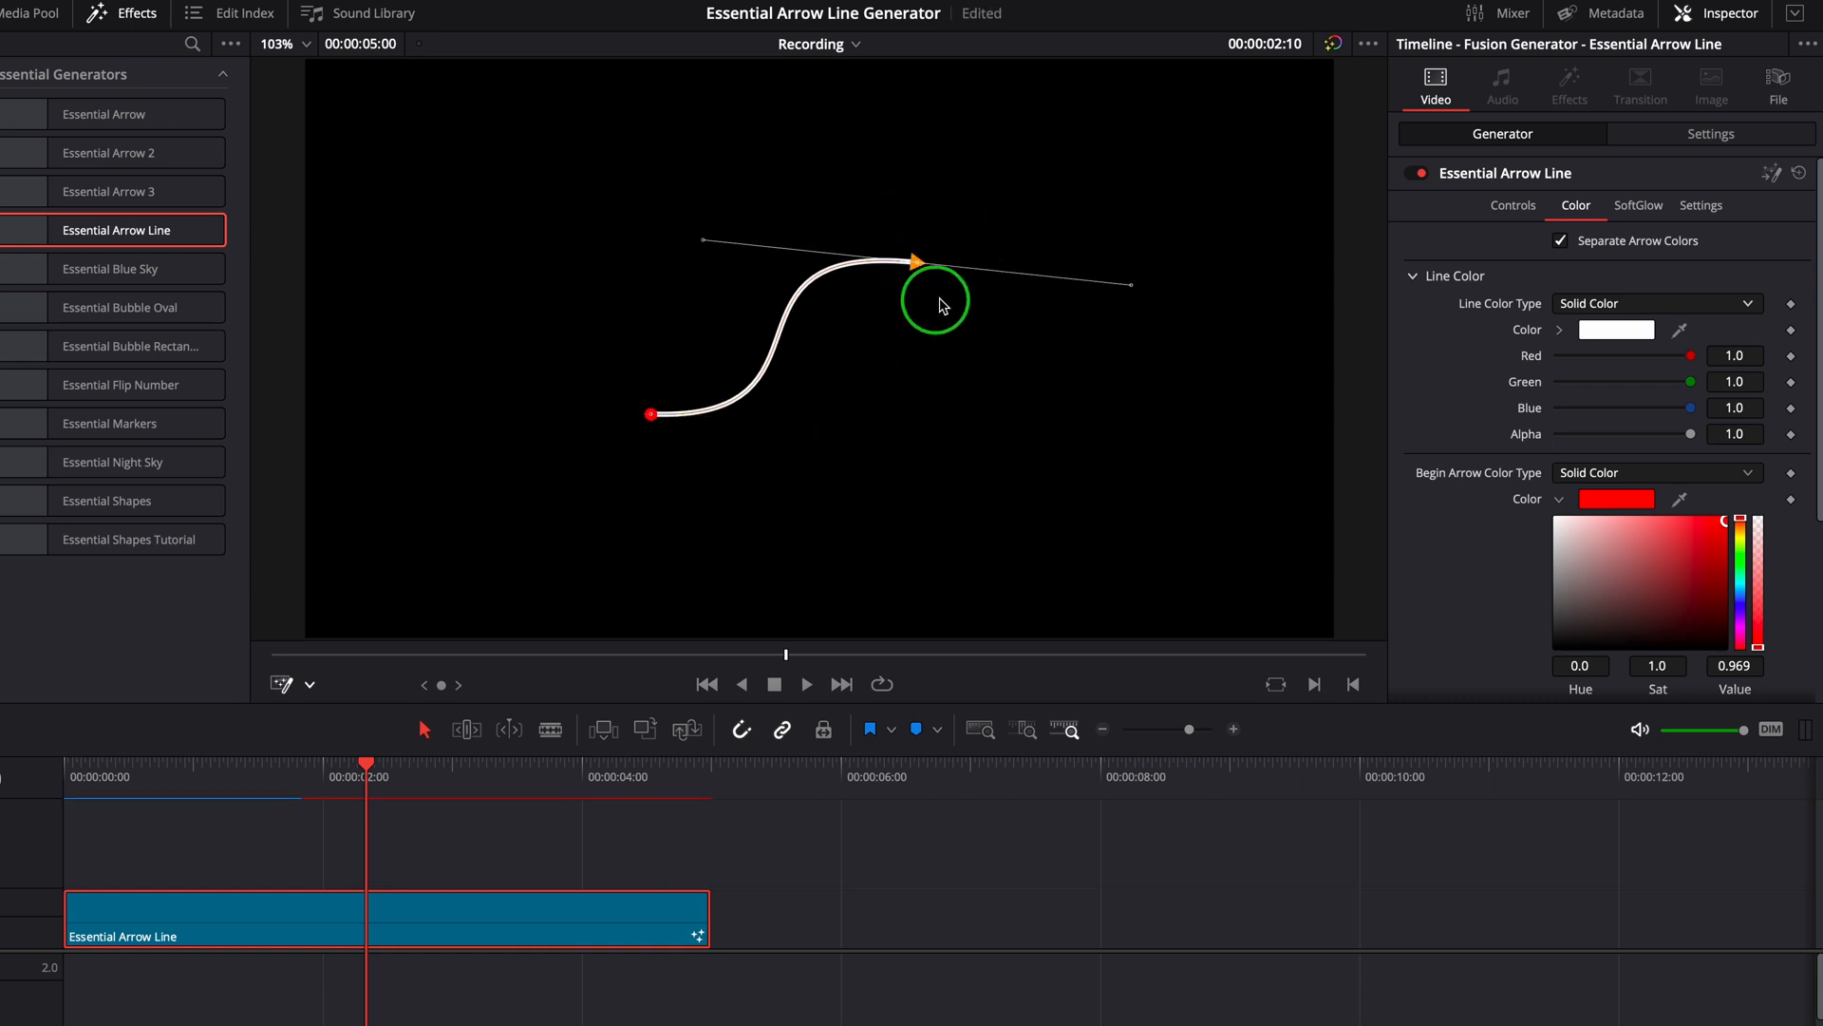
Drag the arrowhead end to extend the path with several new corner points.
right_click(937, 302)
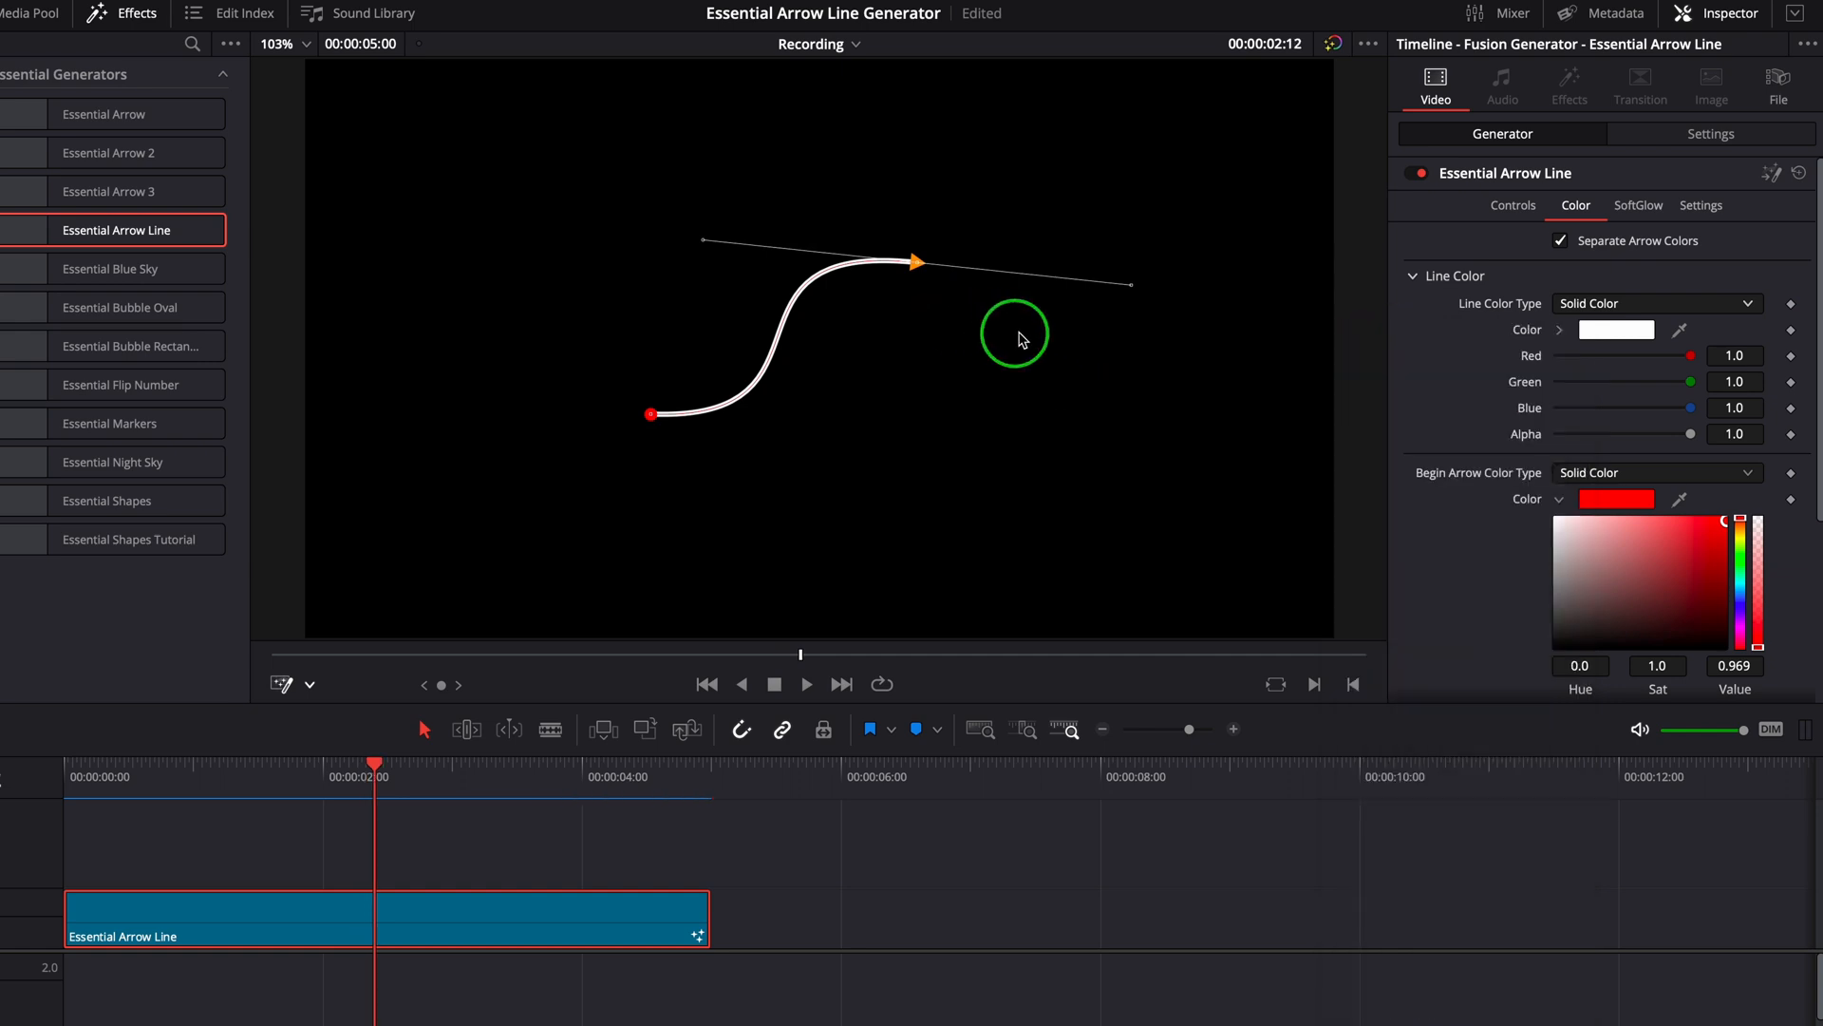
drag(1014, 334, 1003, 383)
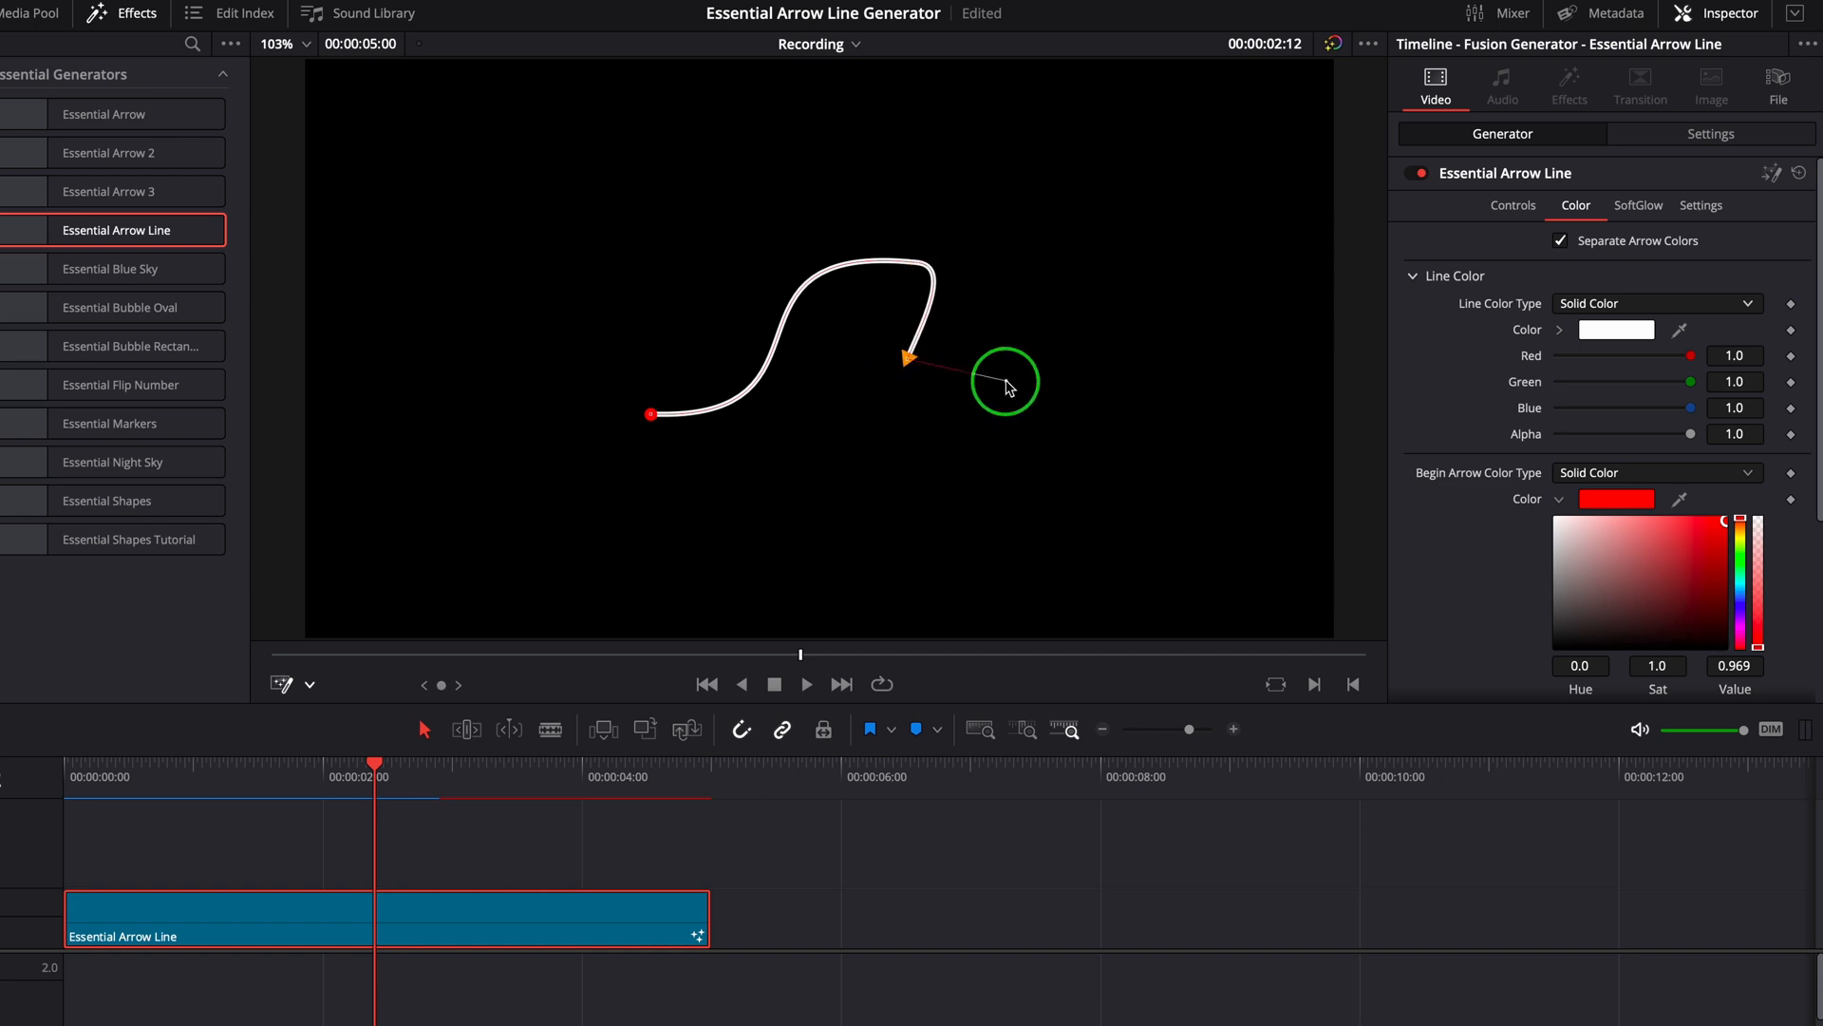
drag(1005, 384, 1171, 419)
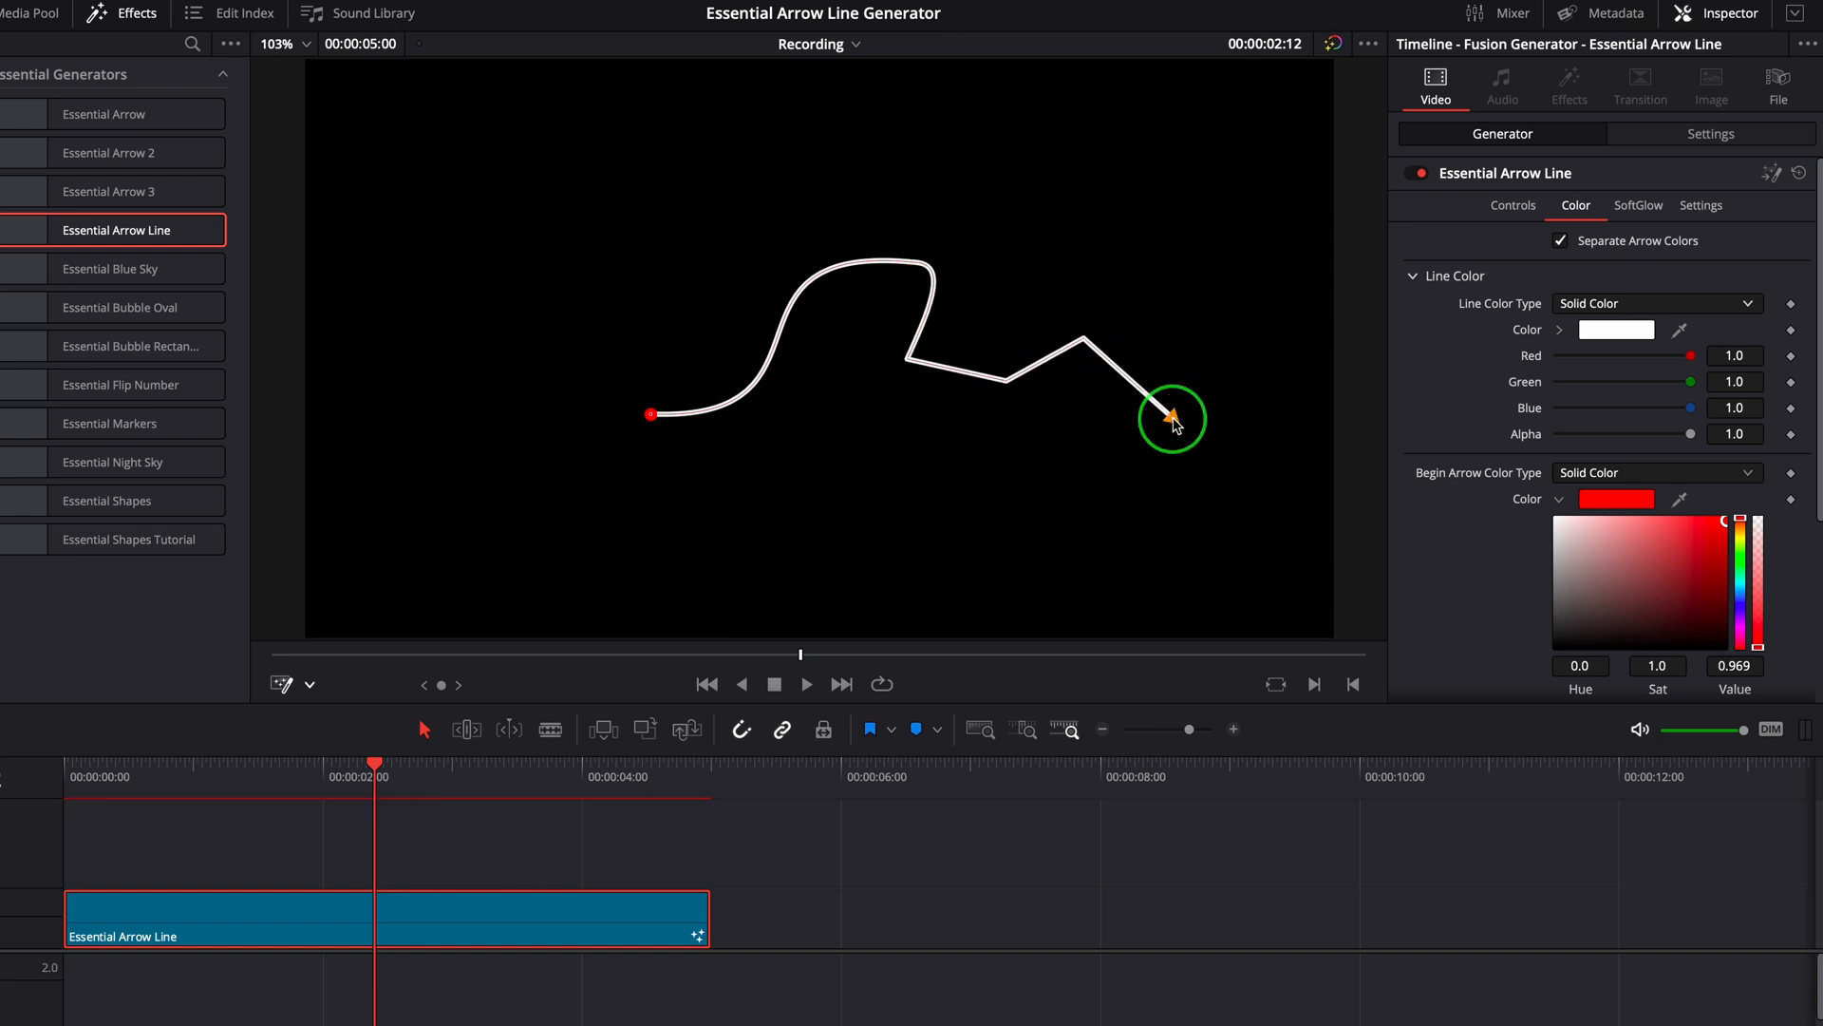
drag(1171, 418, 766, 468)
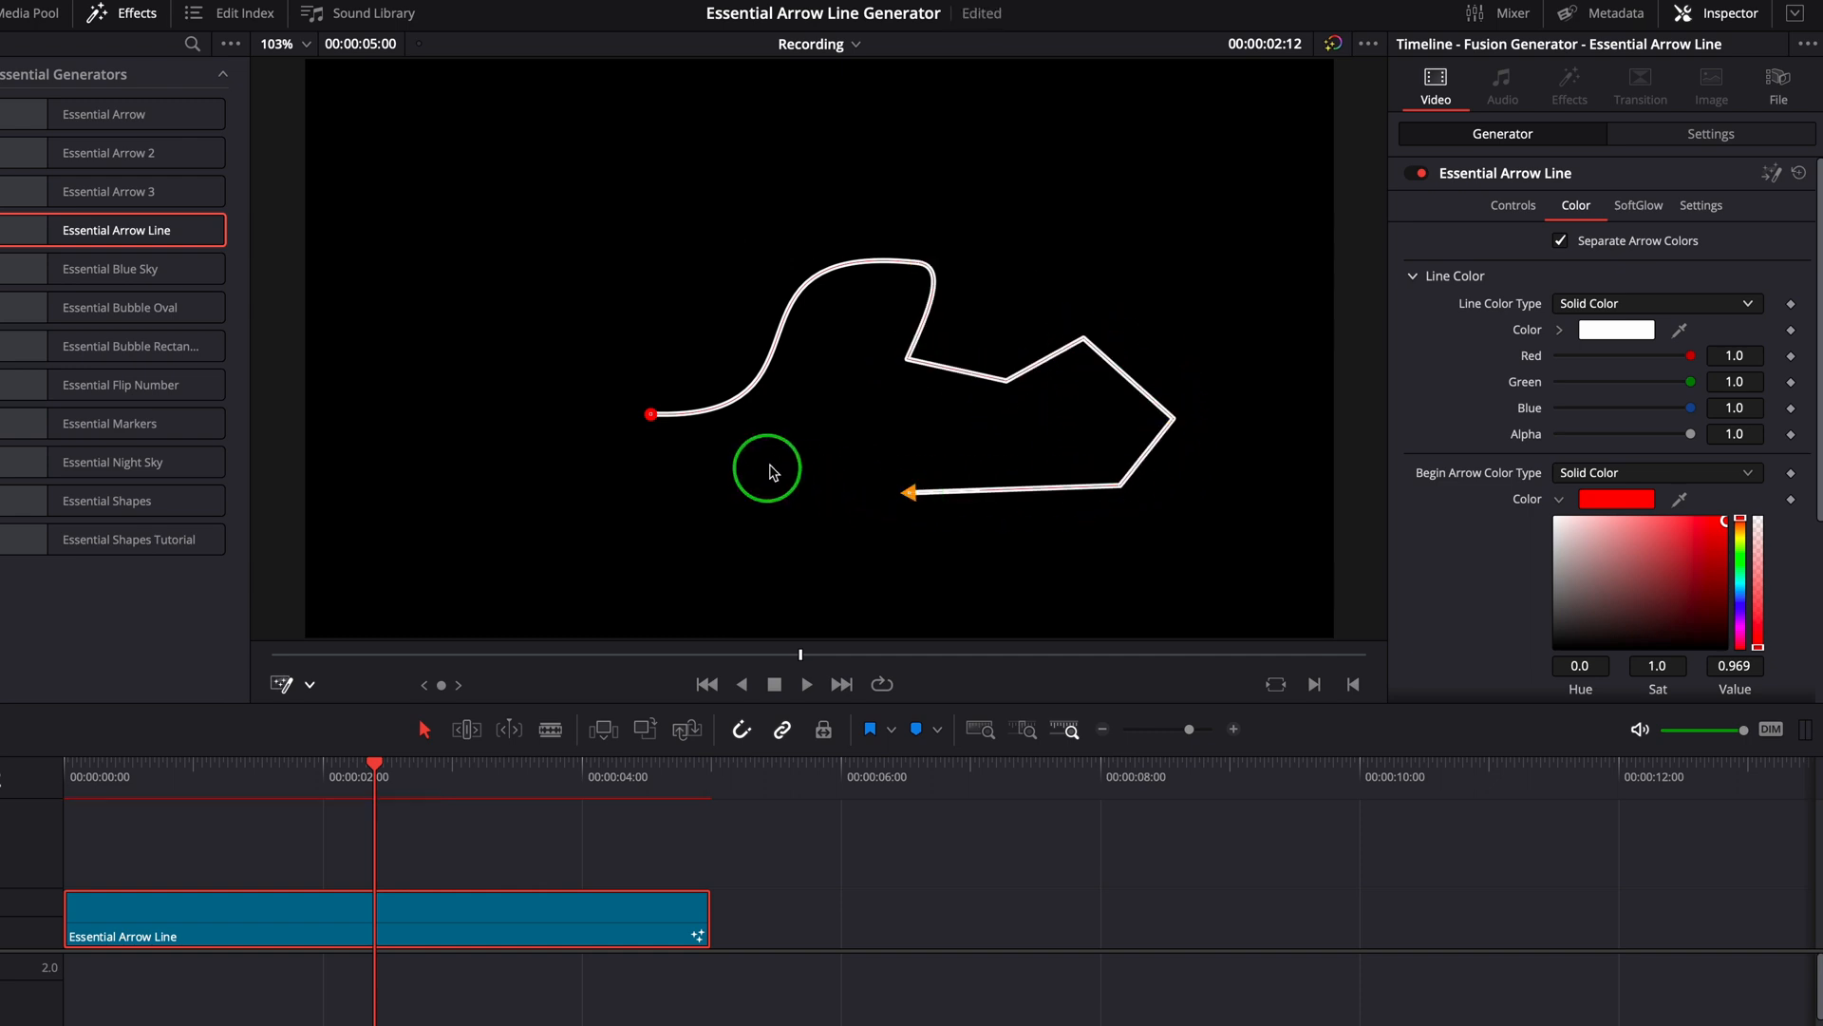
drag(767, 468, 1017, 538)
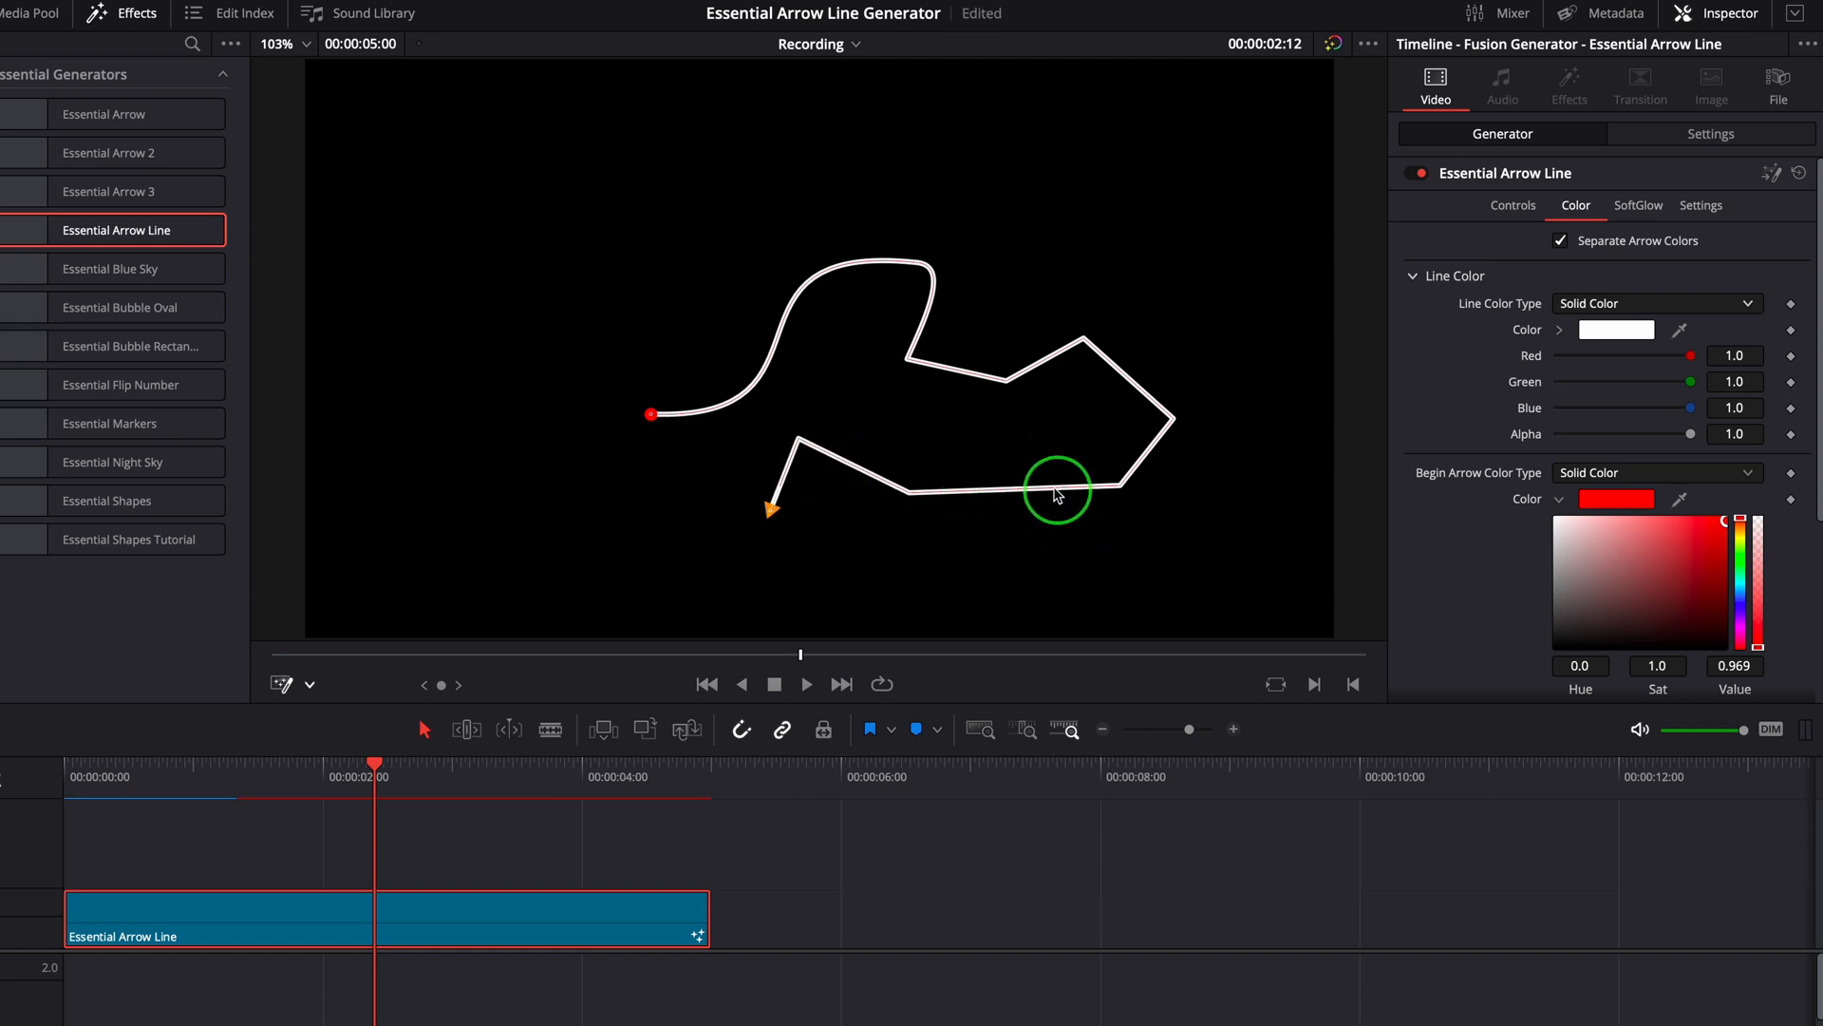
Adjust the tip and corner points, then apply Smooth to round the sharp angles.
right_click(1058, 493)
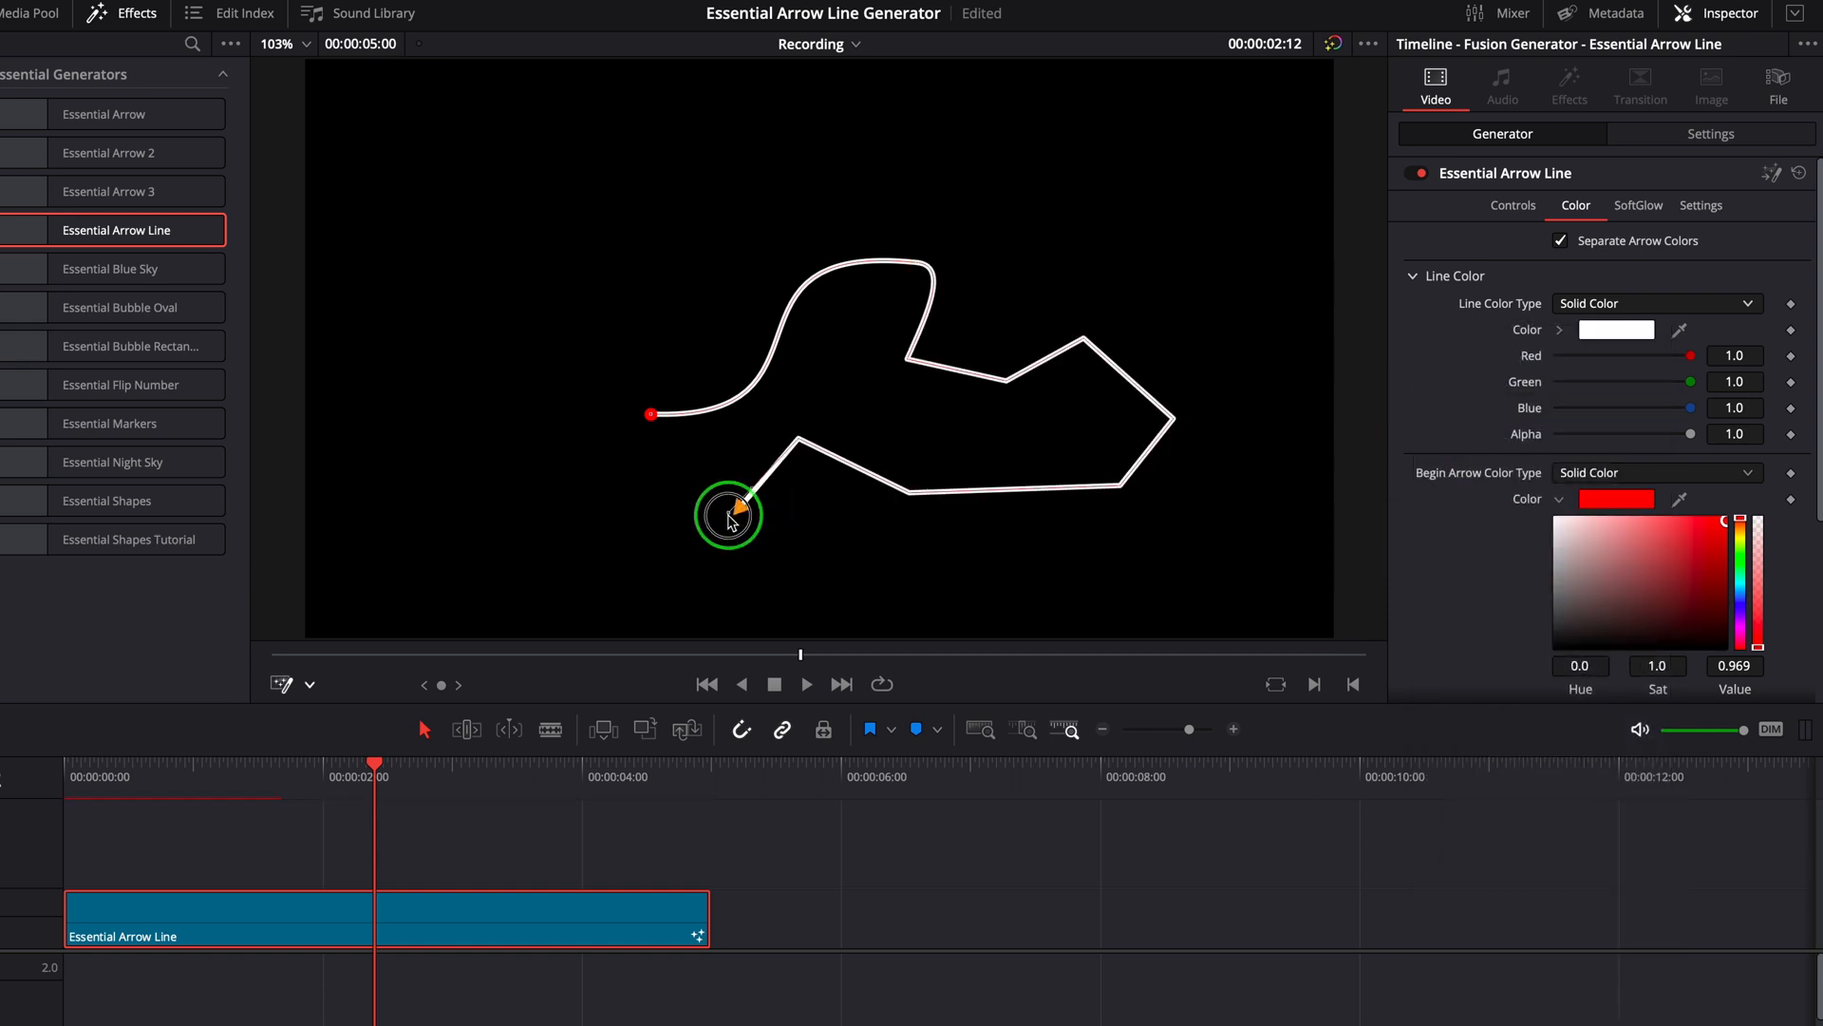
drag(729, 514, 905, 535)
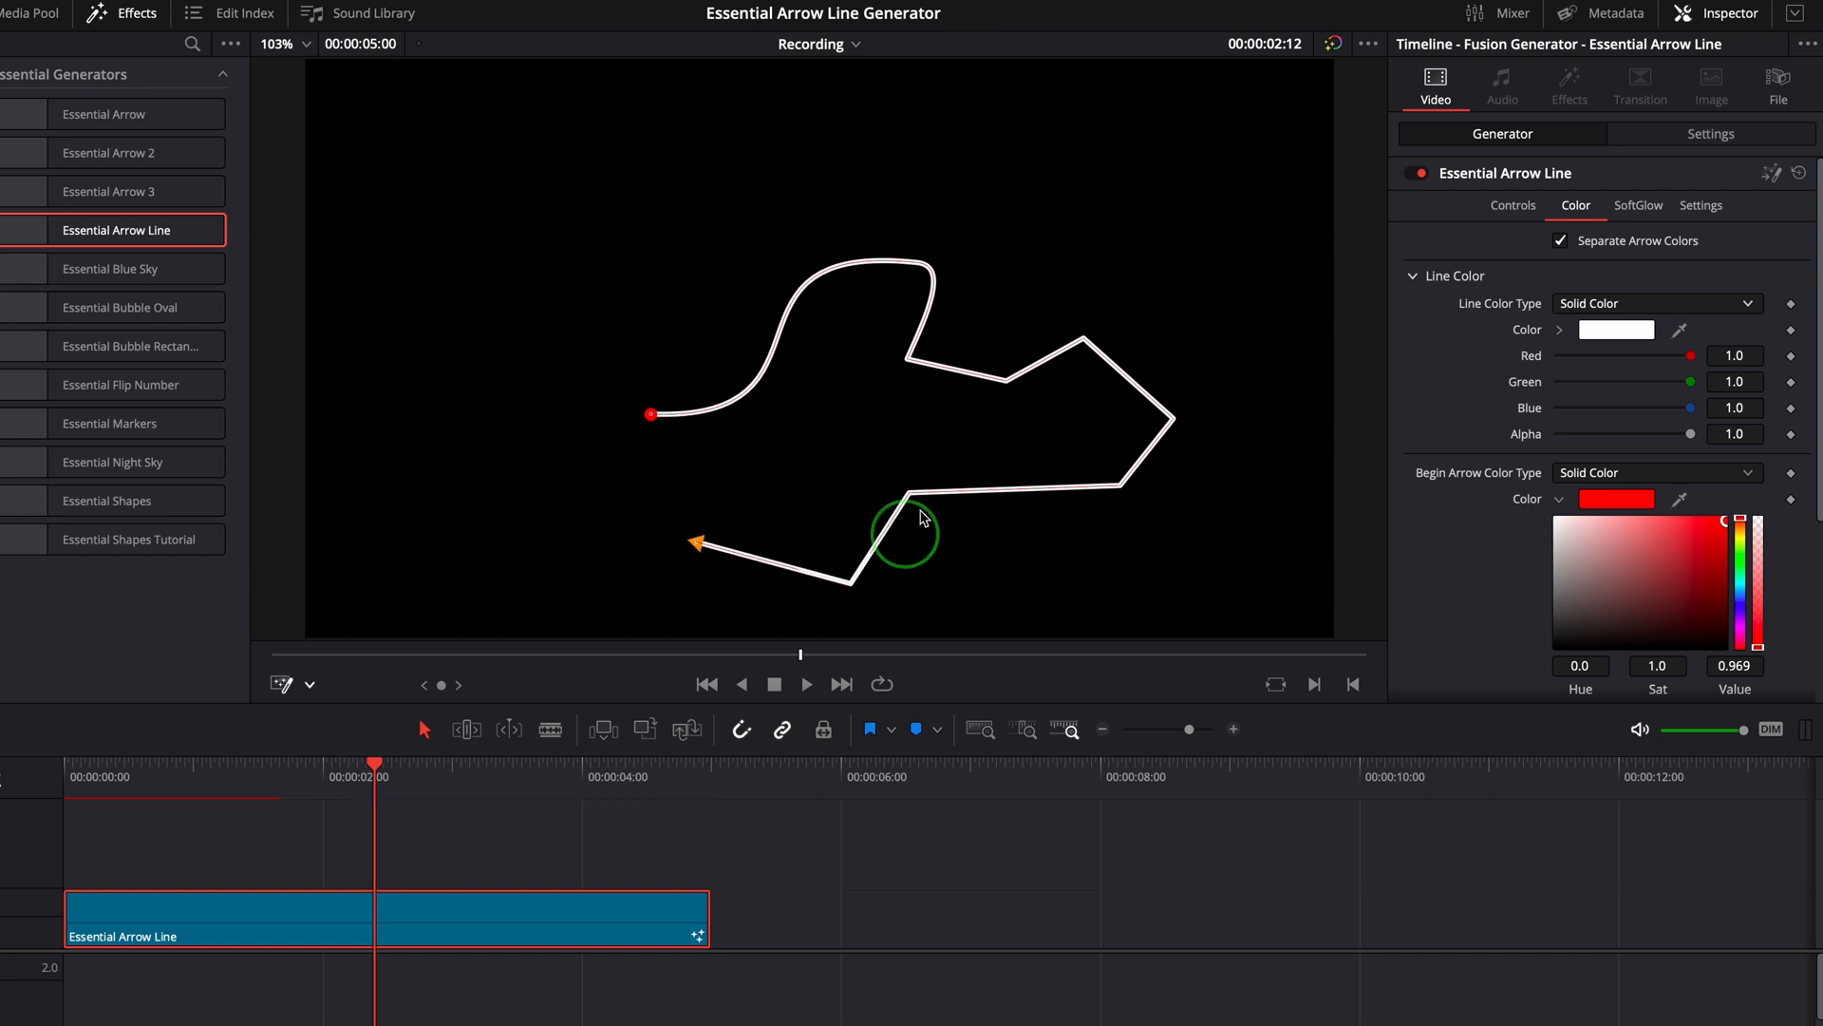
drag(907, 534, 1089, 523)
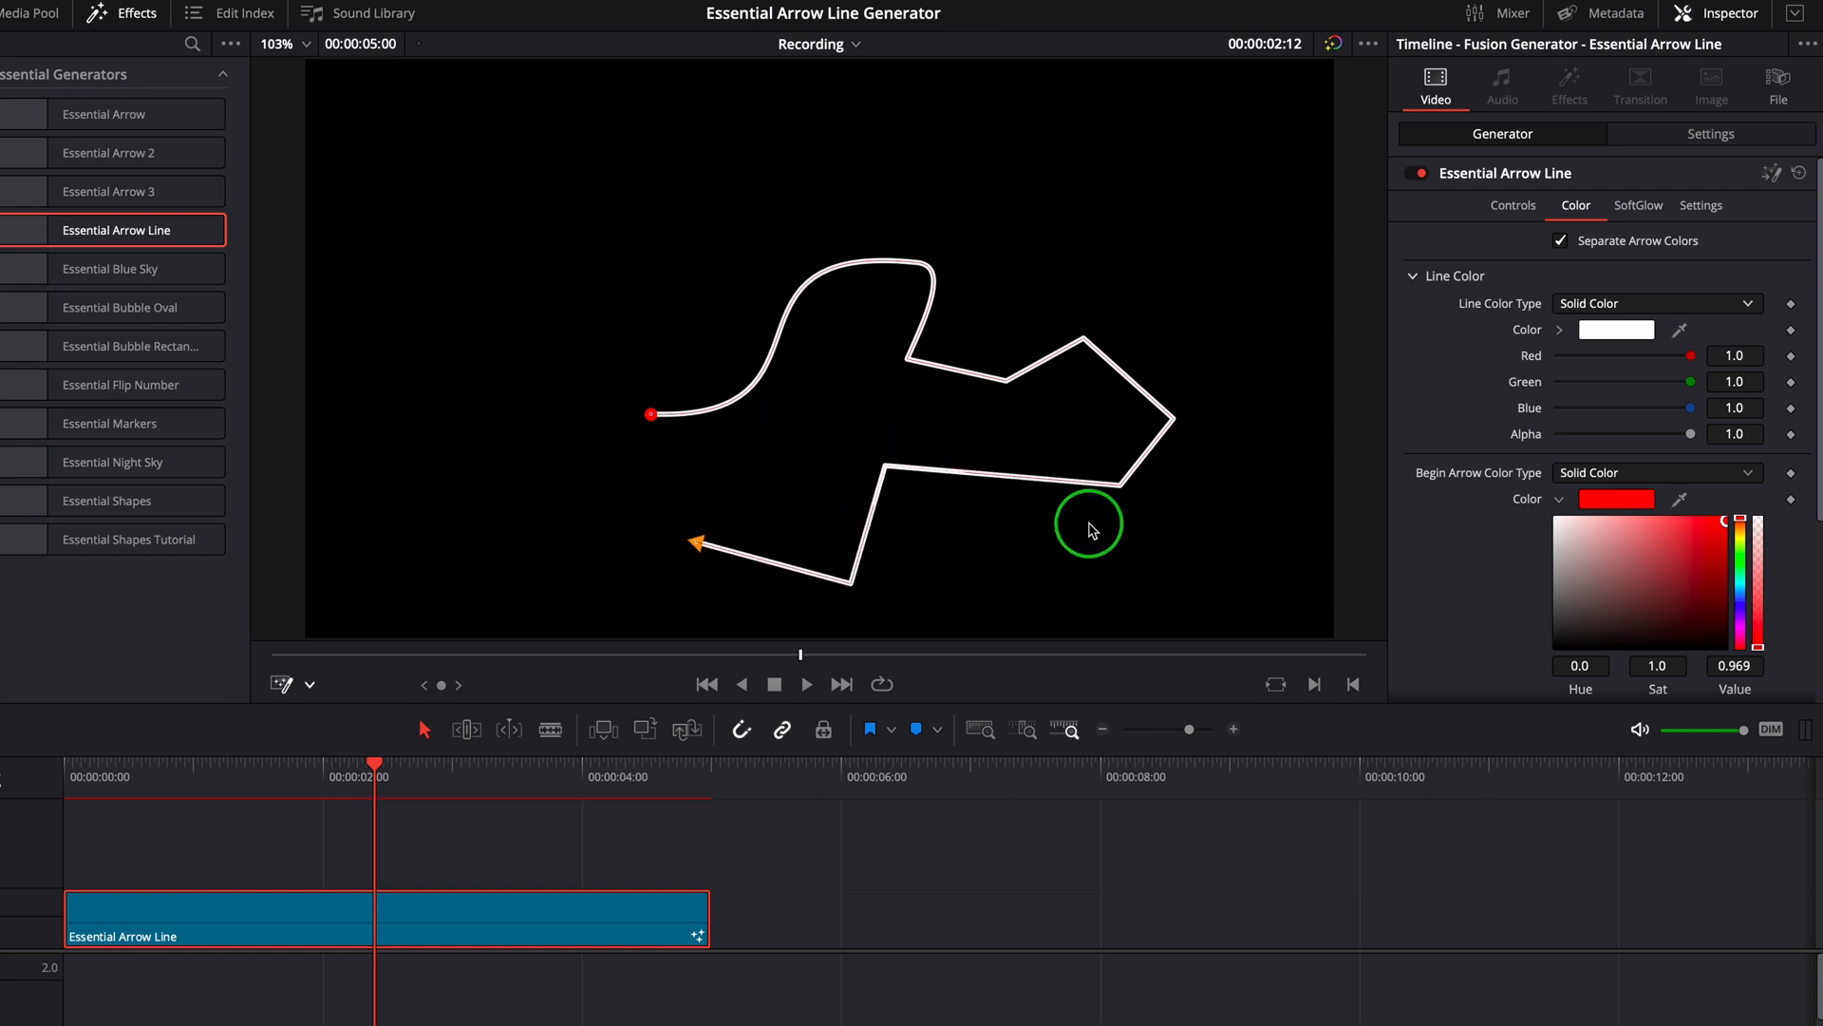
right_click(1089, 526)
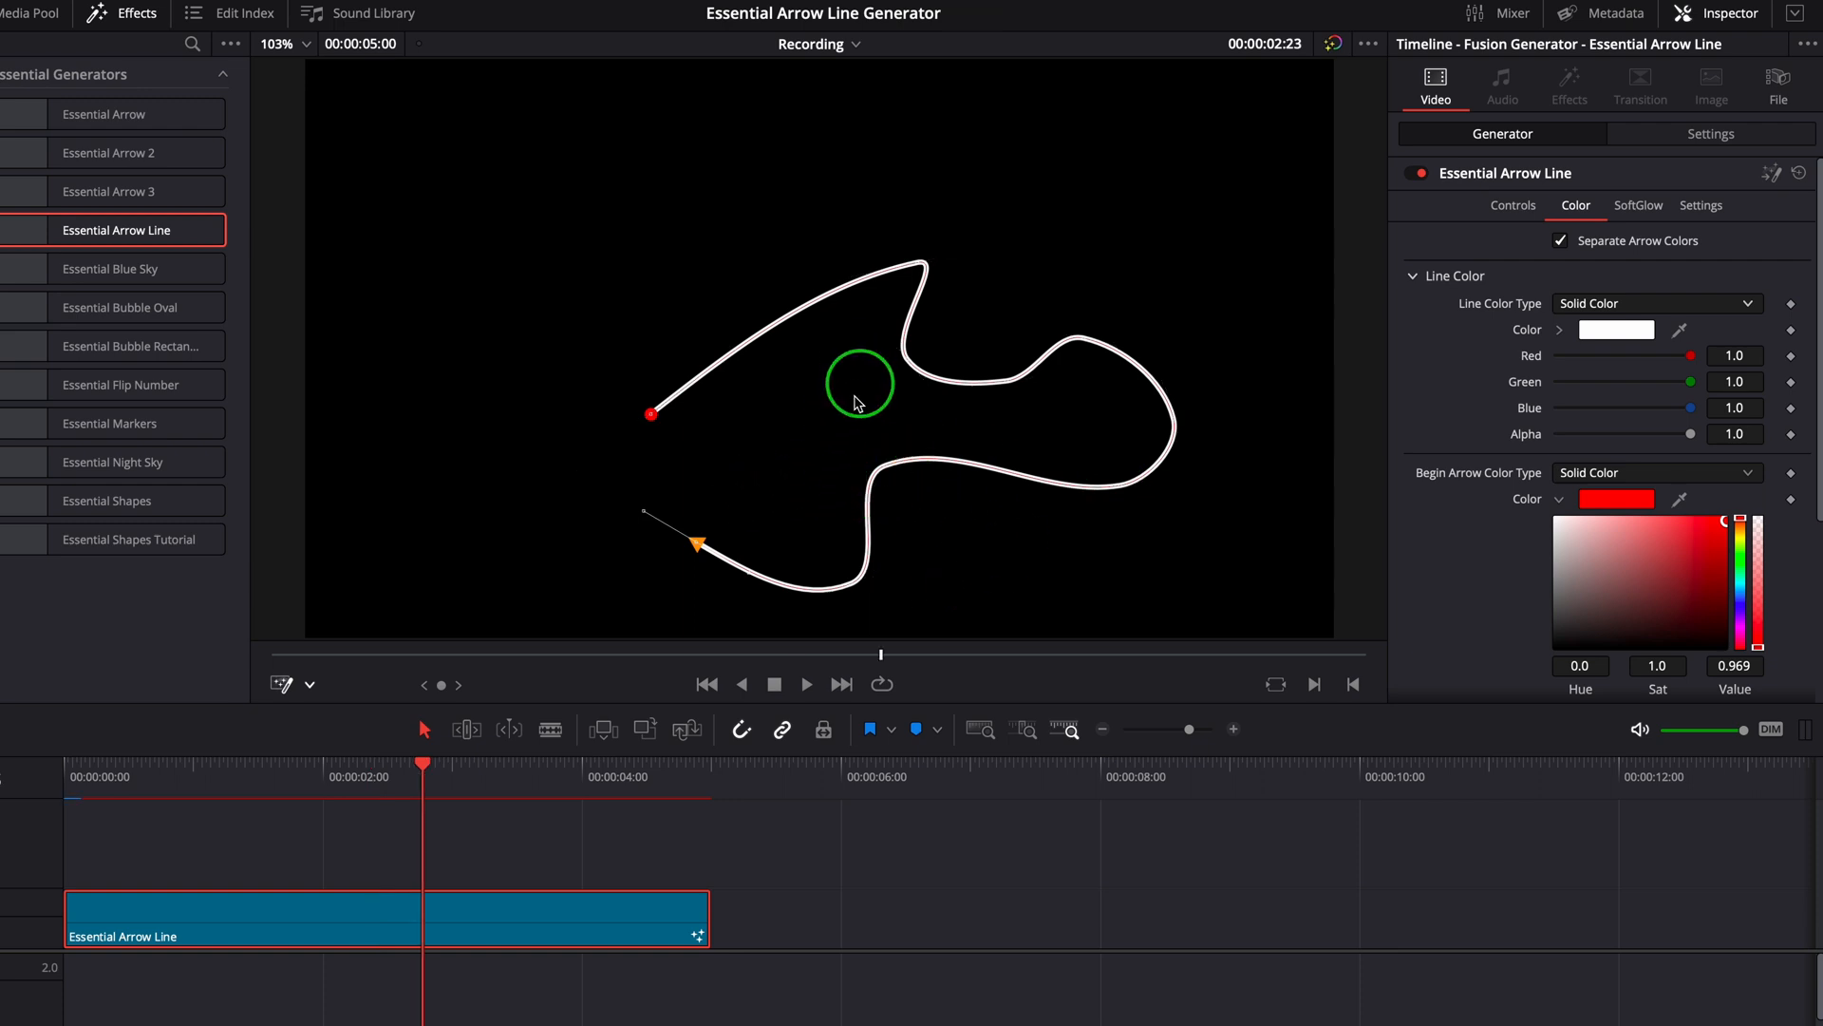
Drag the path's Bezier handles to bend its upper and lower parts into tight waves.
drag(858, 384, 884, 302)
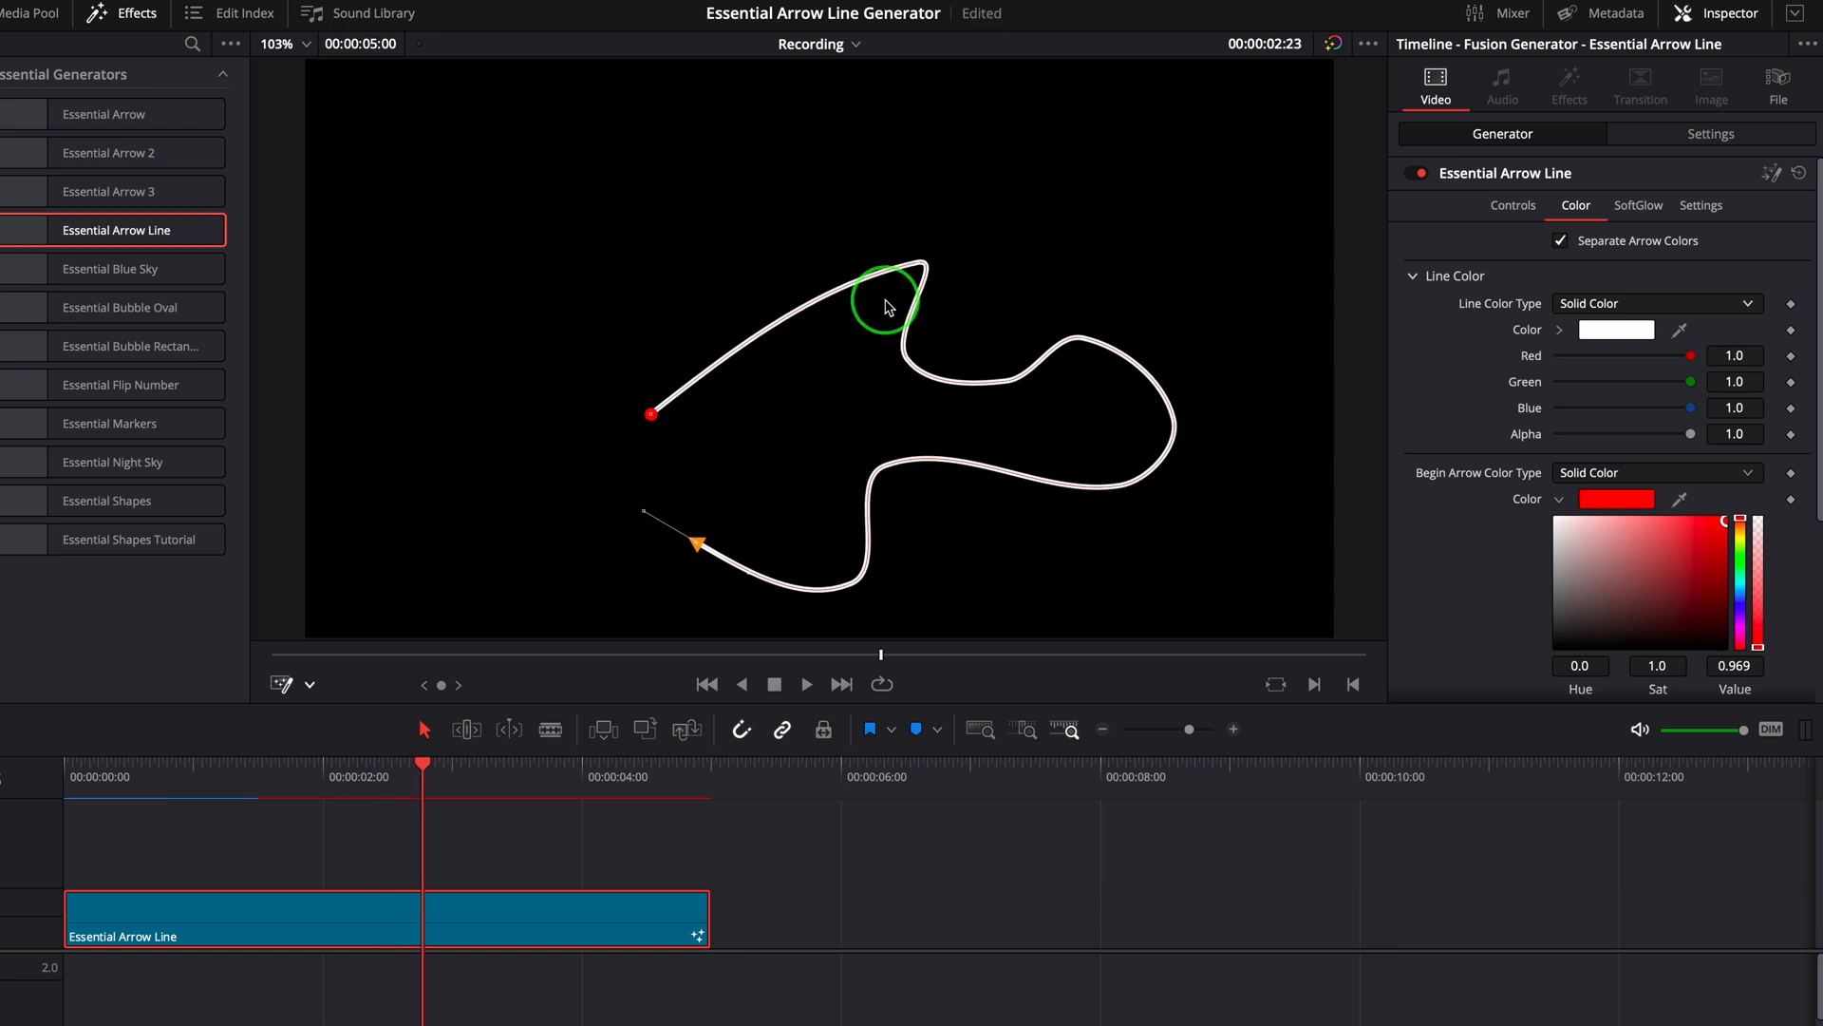
right_click(1103, 447)
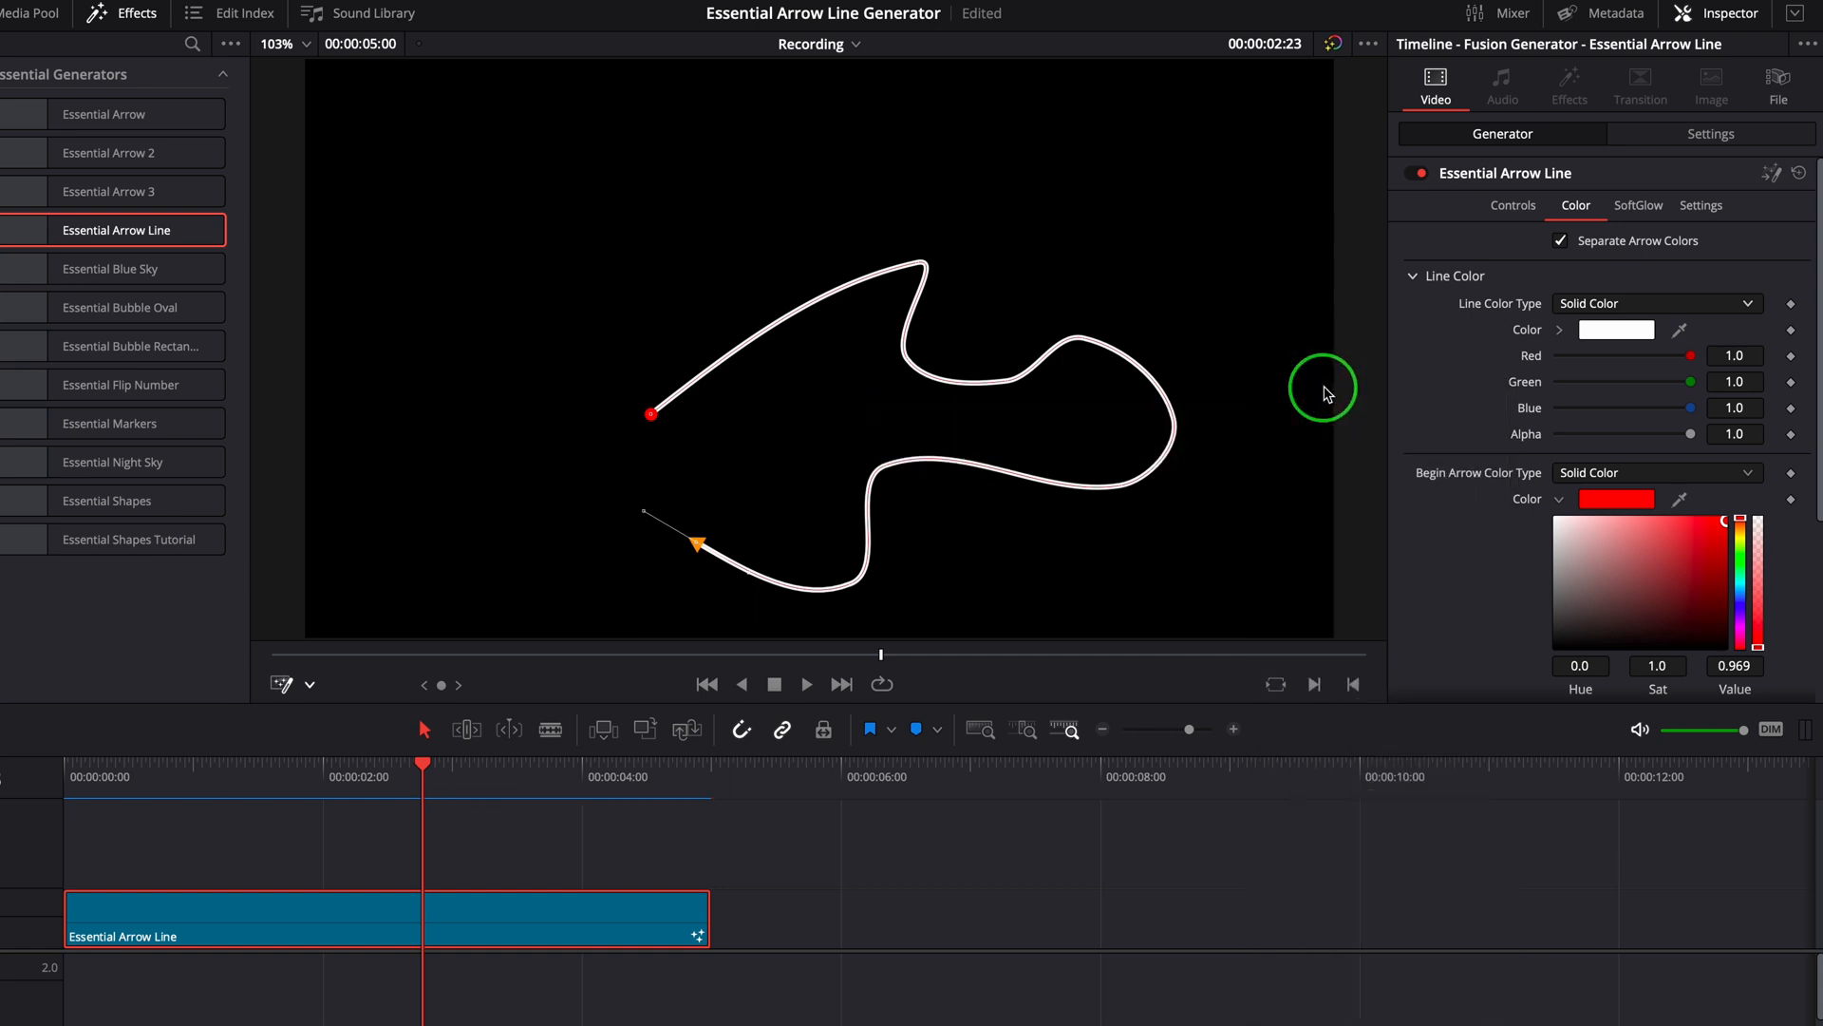
drag(1323, 387, 693, 326)
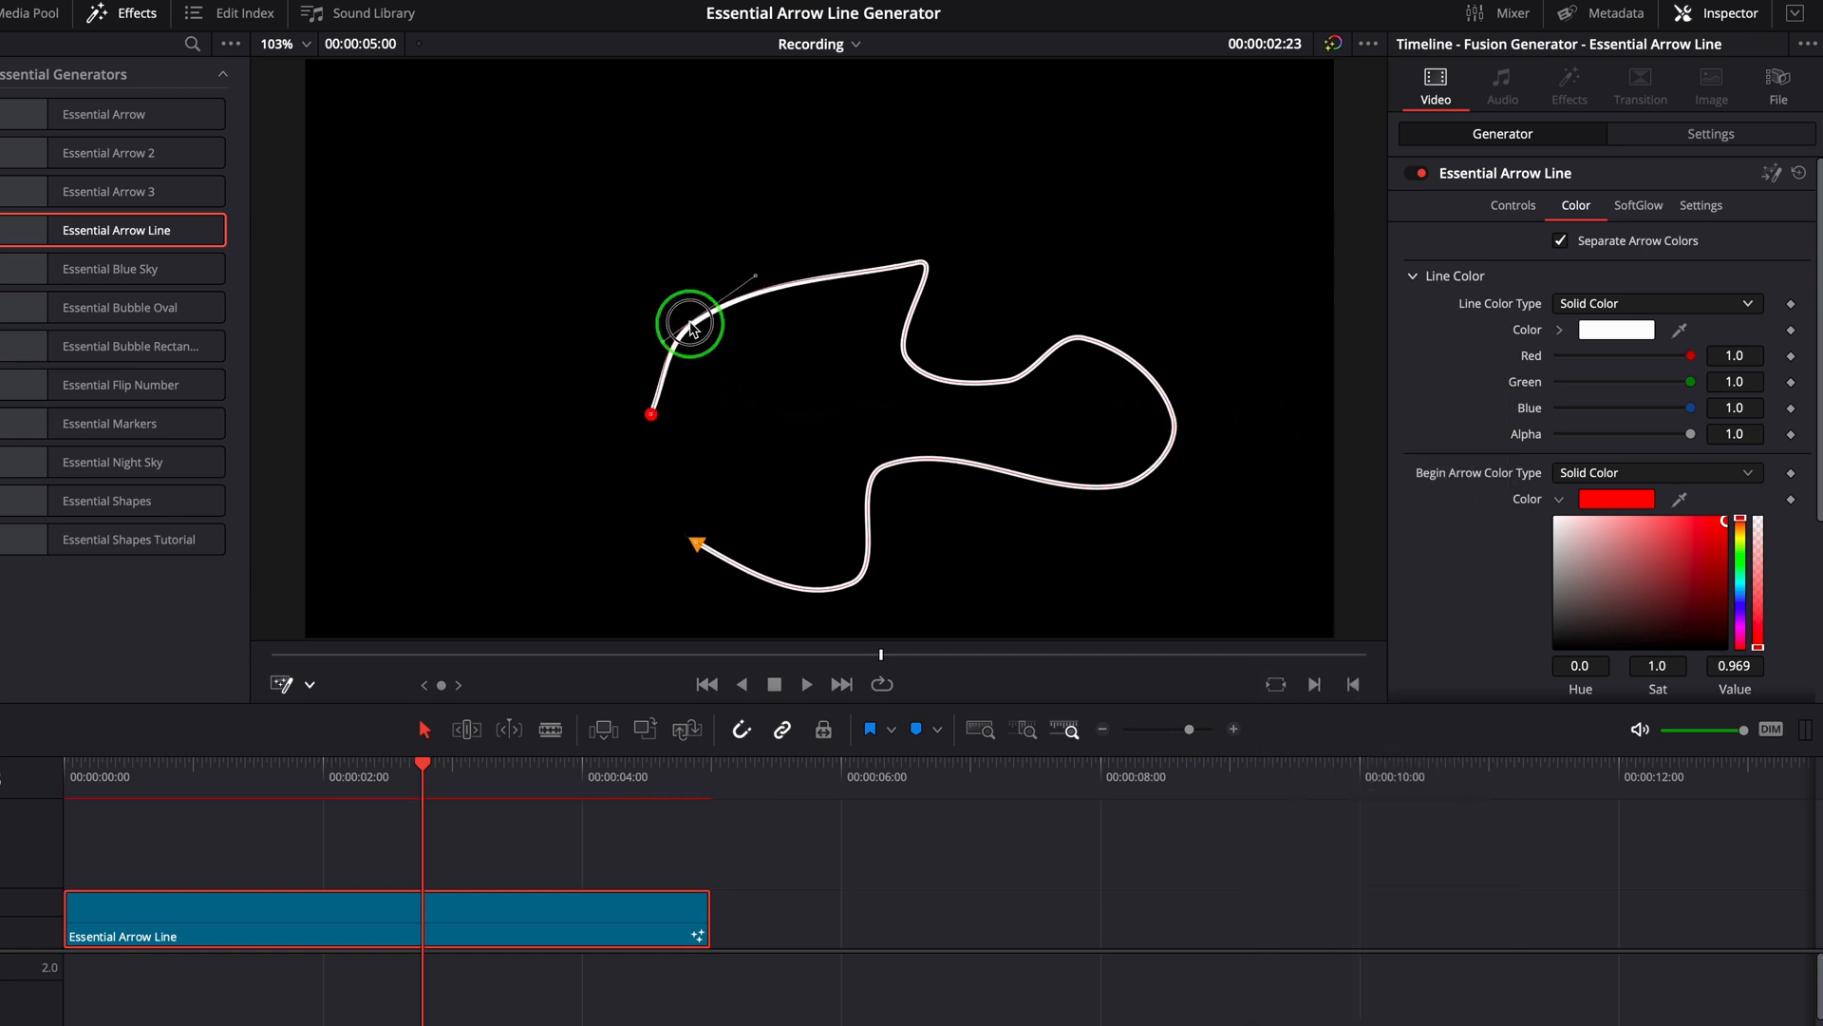
drag(692, 326, 930, 457)
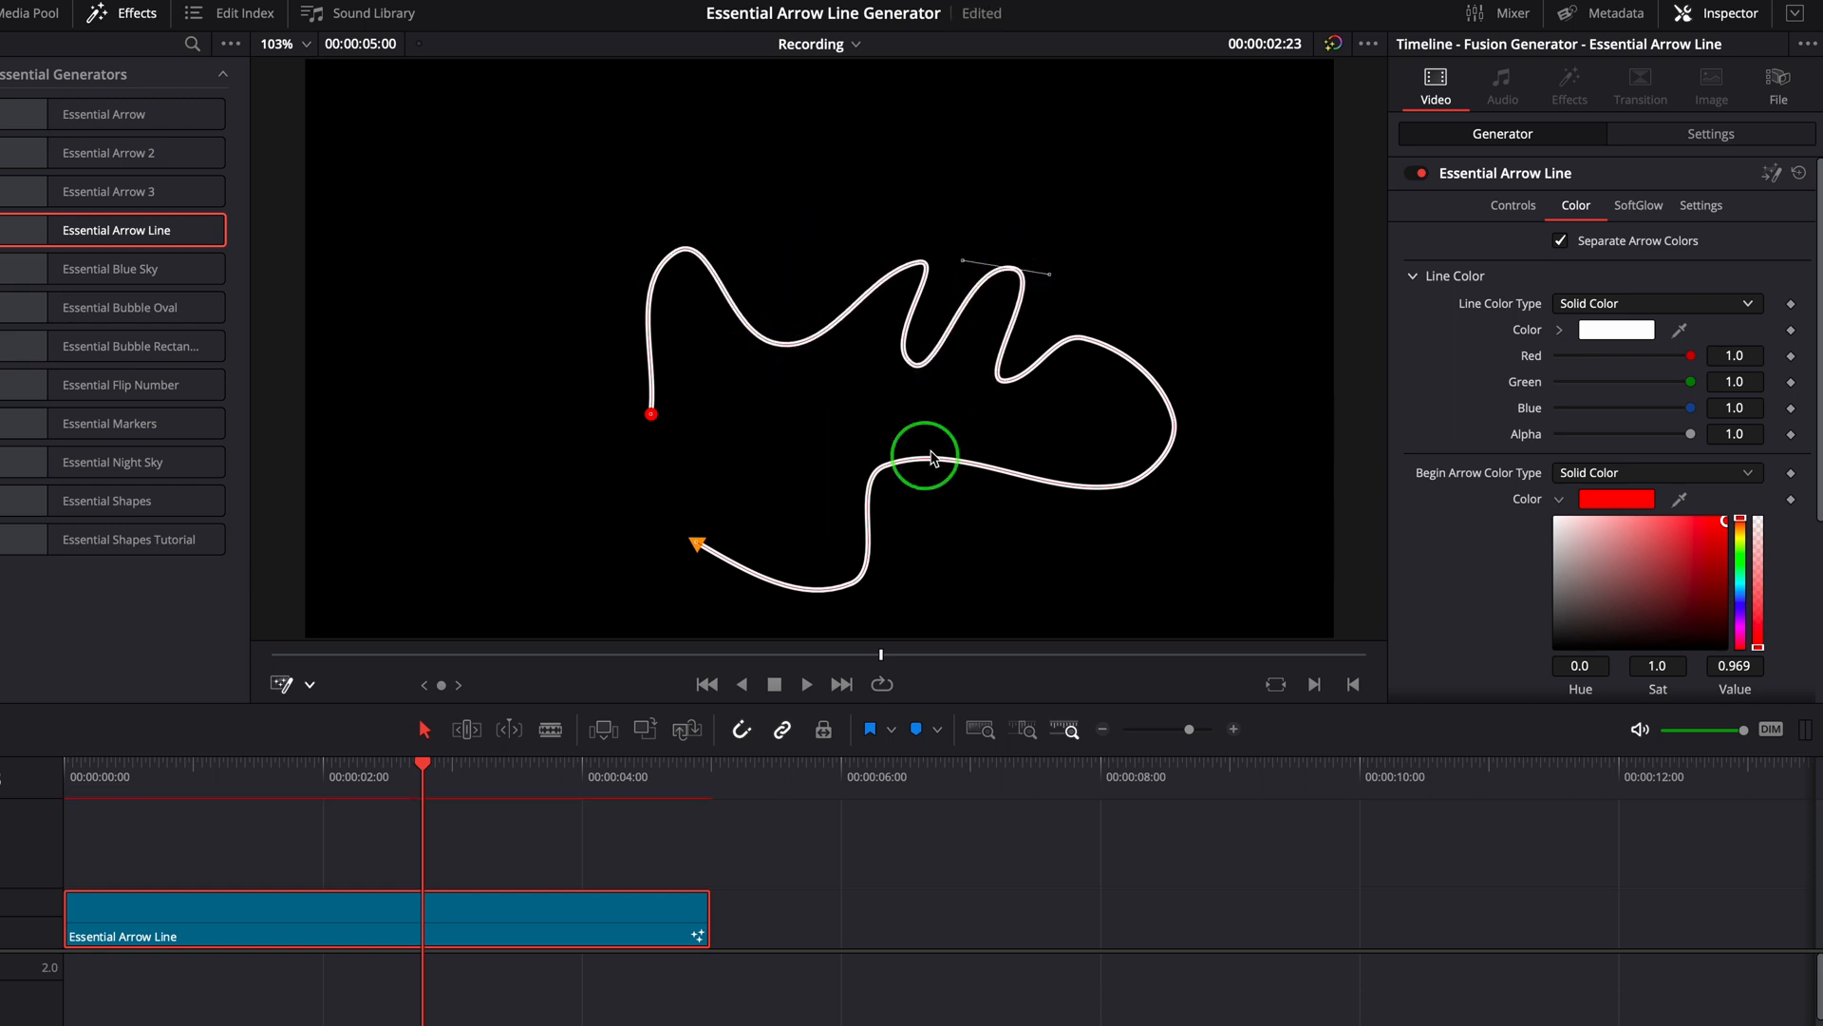
drag(924, 454, 1093, 529)
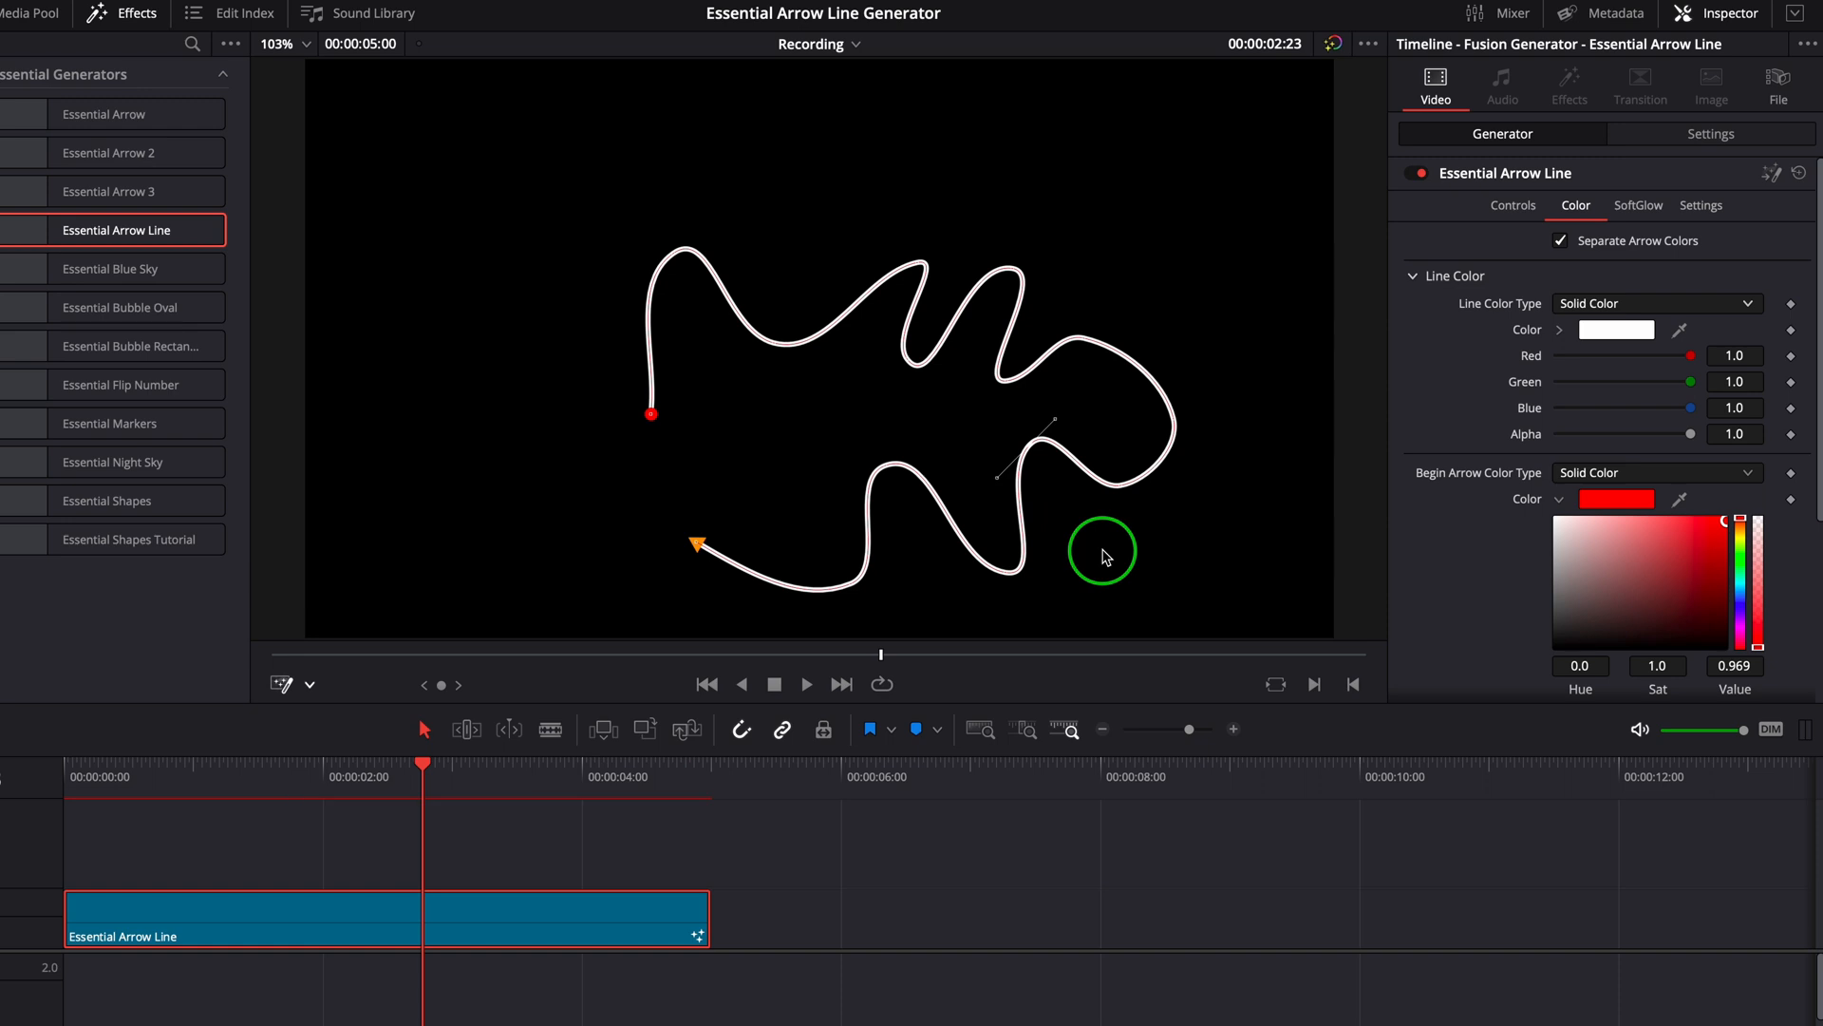
Tick Animation on the Inspector's Controls tab so the arrow draws on along the squiggle.
click(1513, 206)
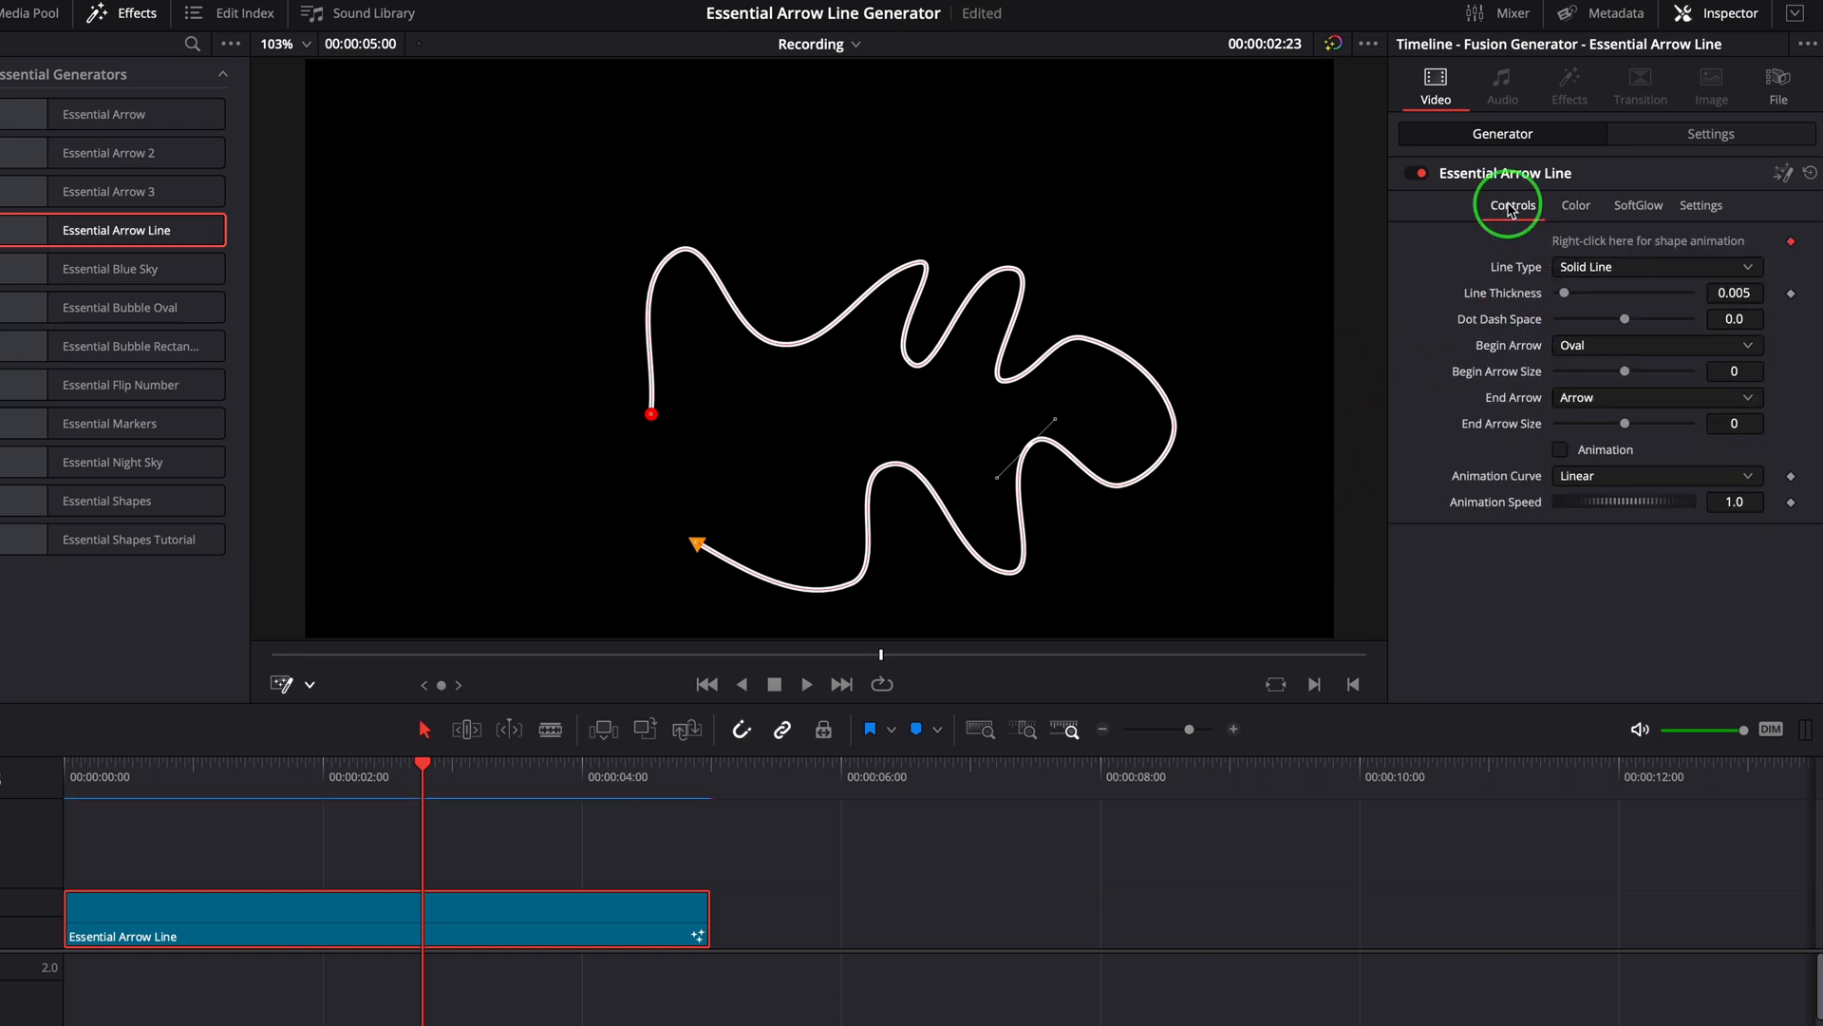
click(1563, 450)
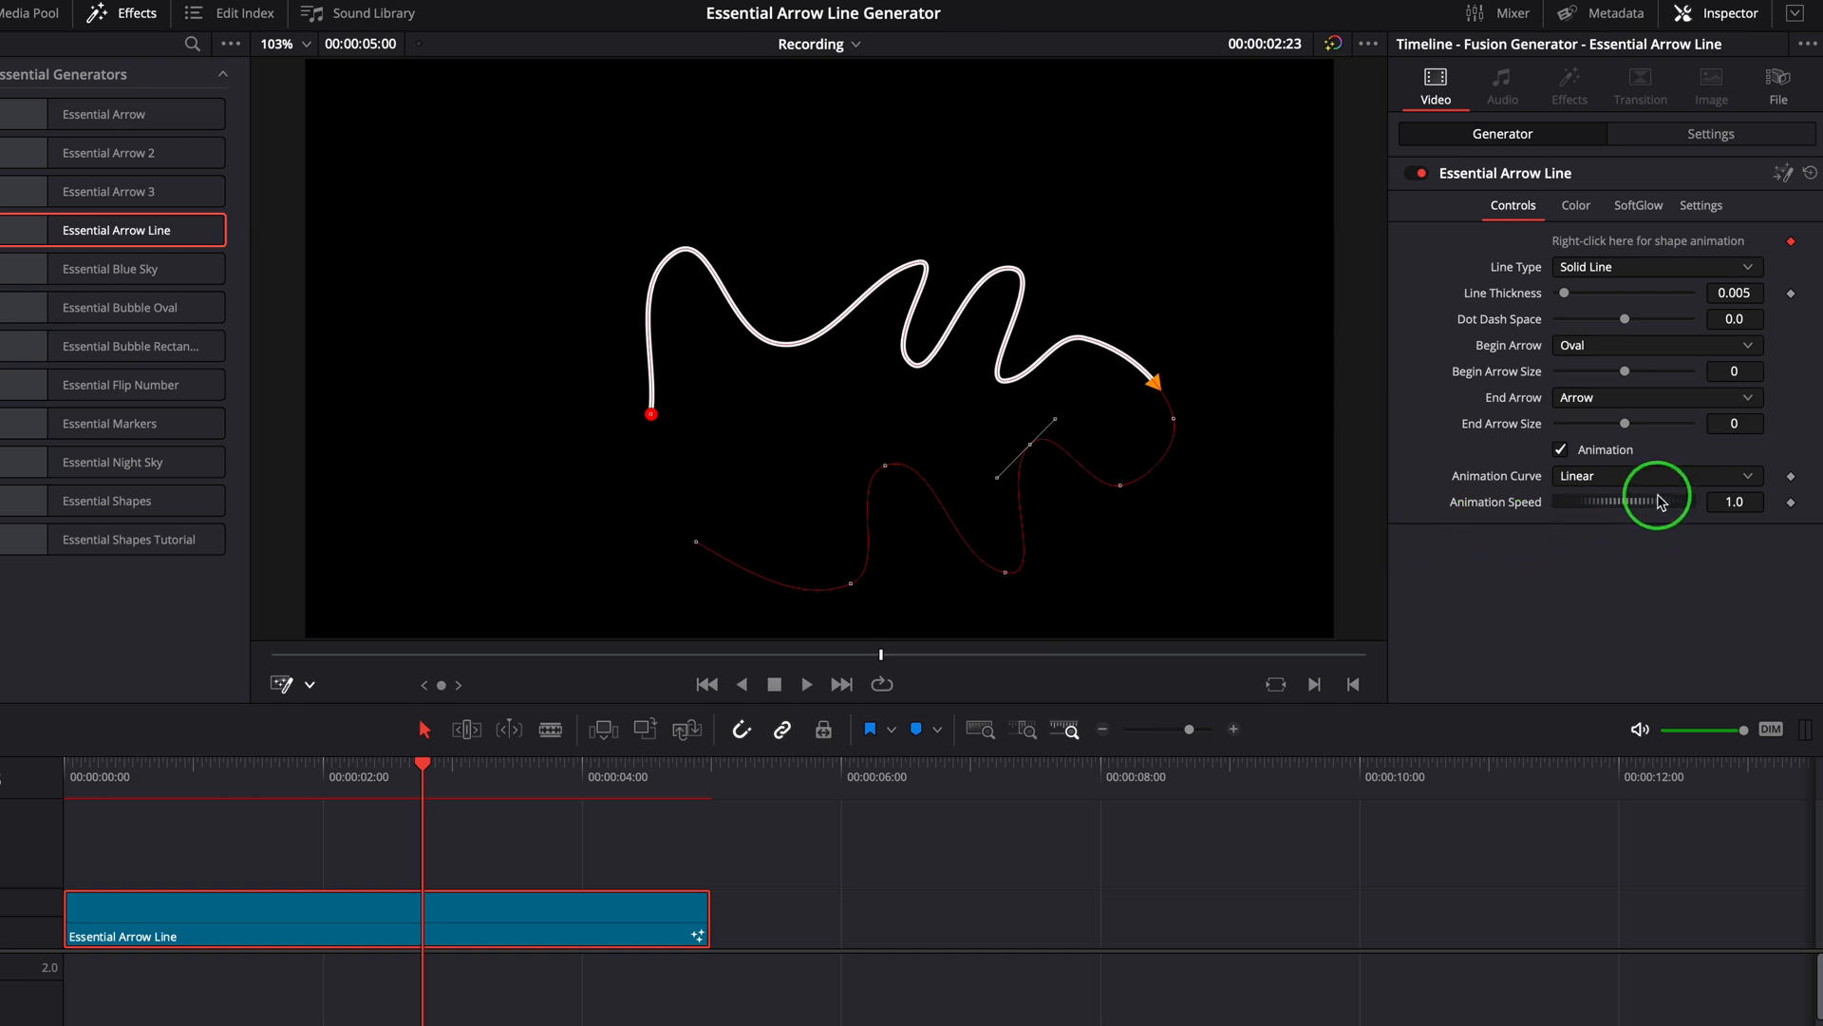
mouse_move(79, 798)
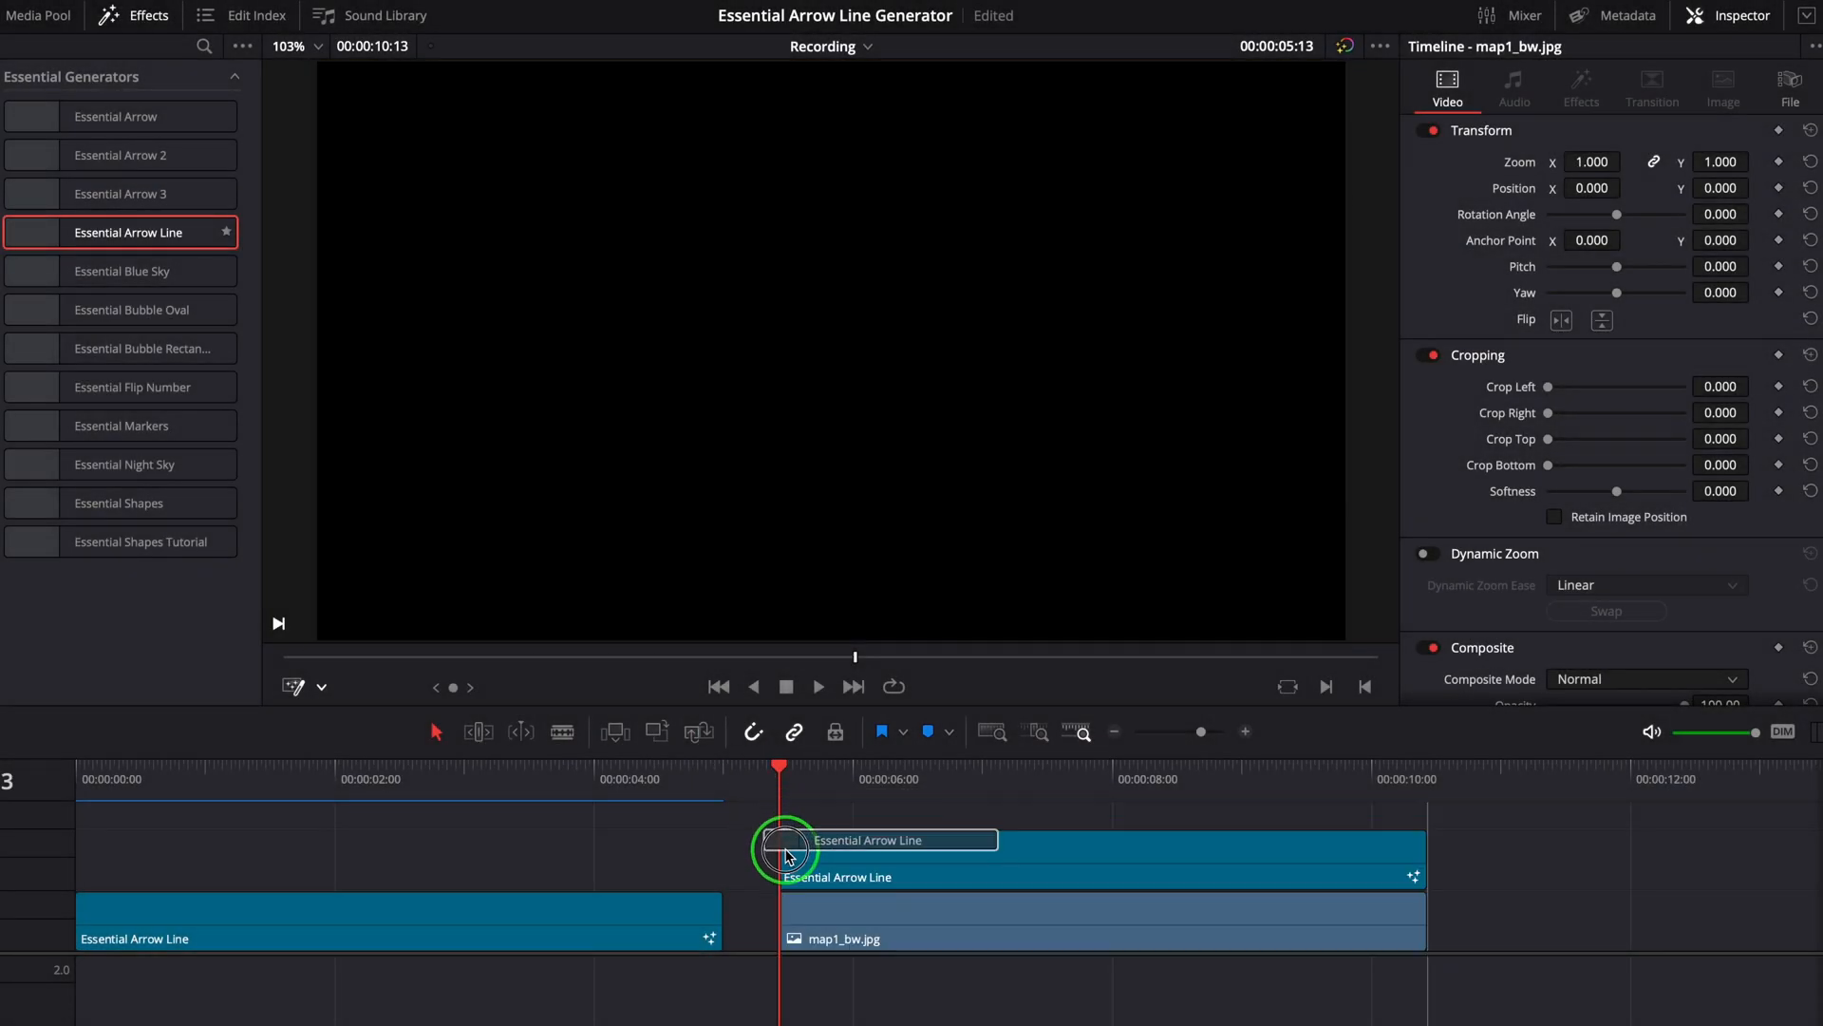
Select the Arrow Line clip over map1_bw.jpg and arc its route from the western US to the east coast.
click(871, 857)
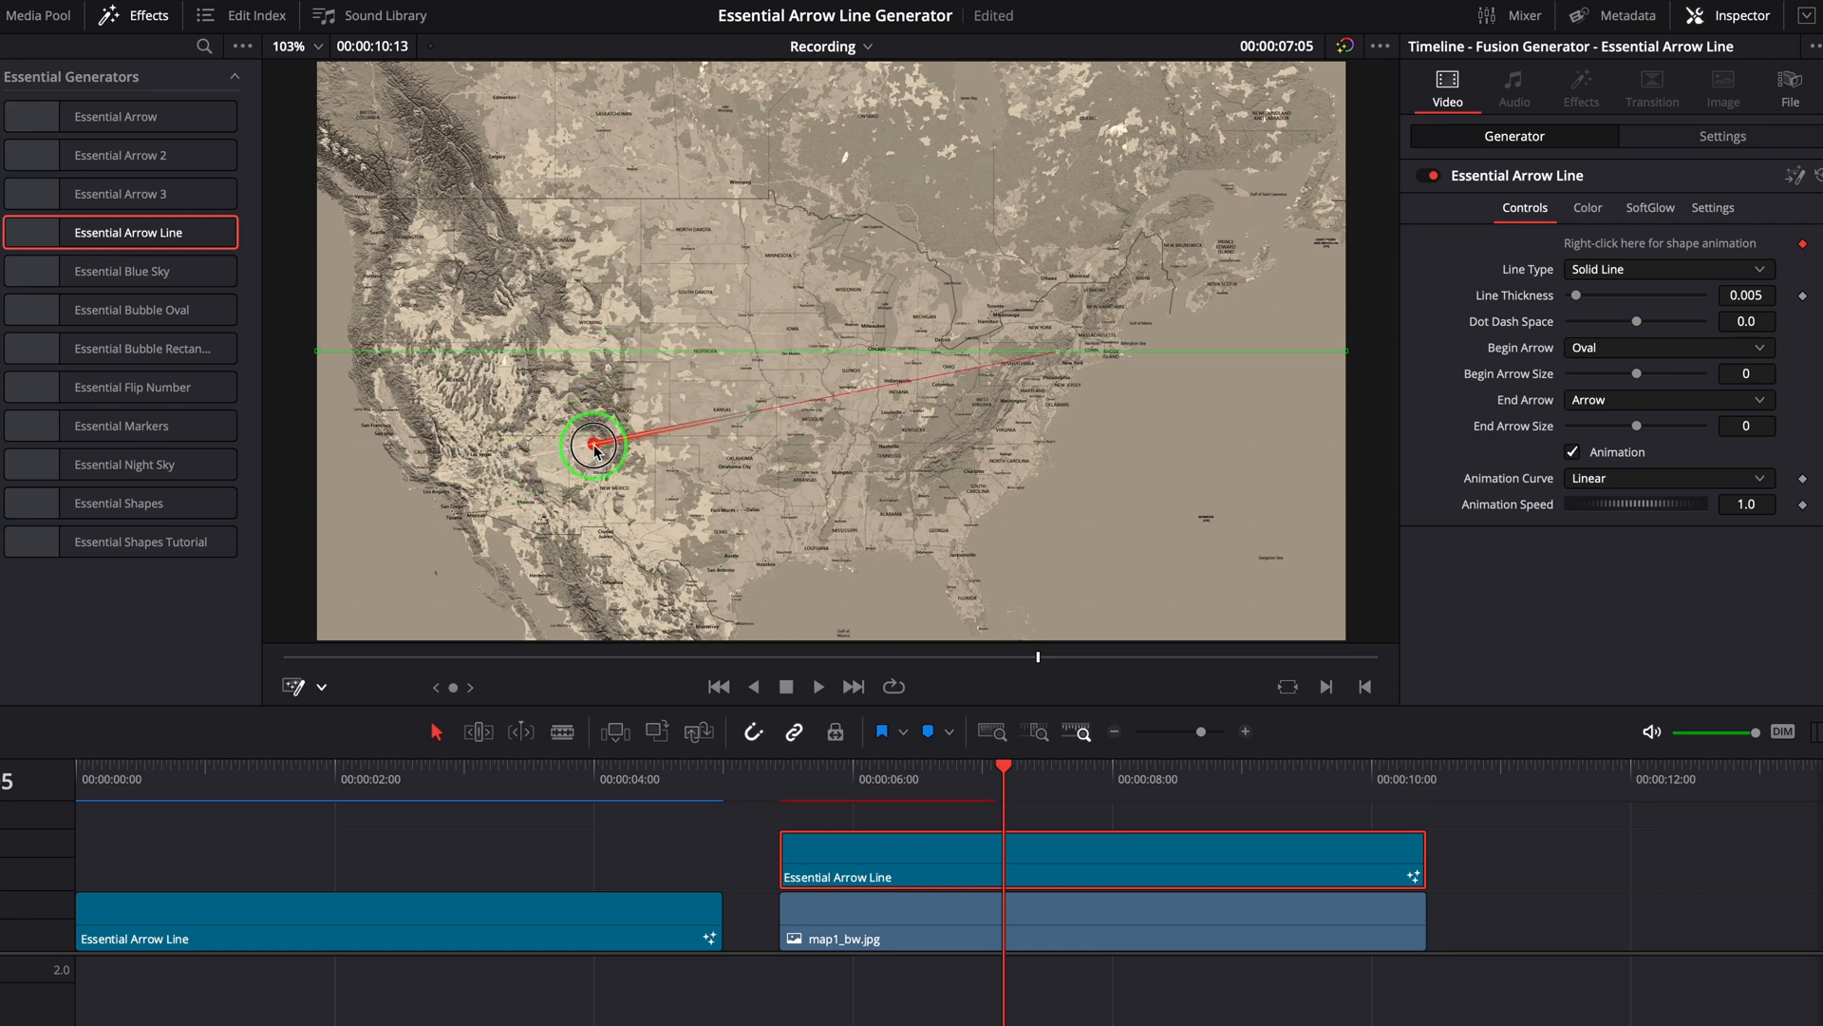
drag(592, 446, 1051, 358)
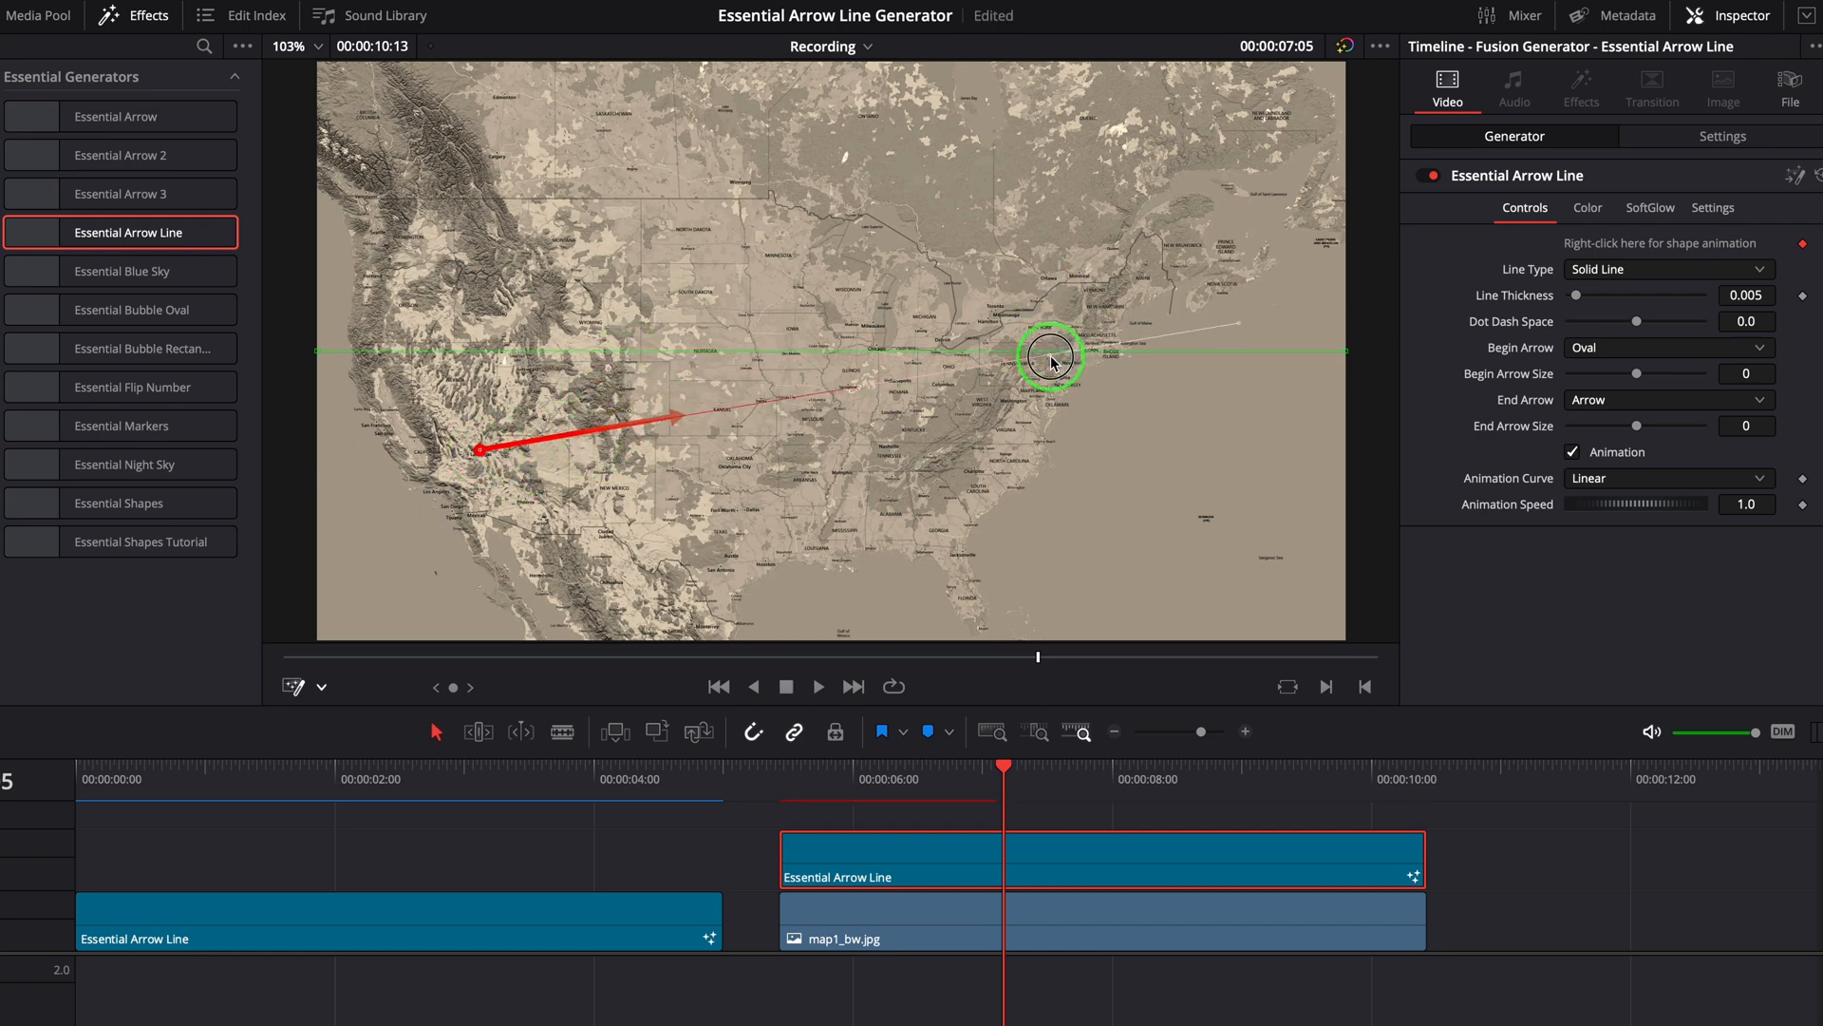
drag(1050, 354, 599, 326)
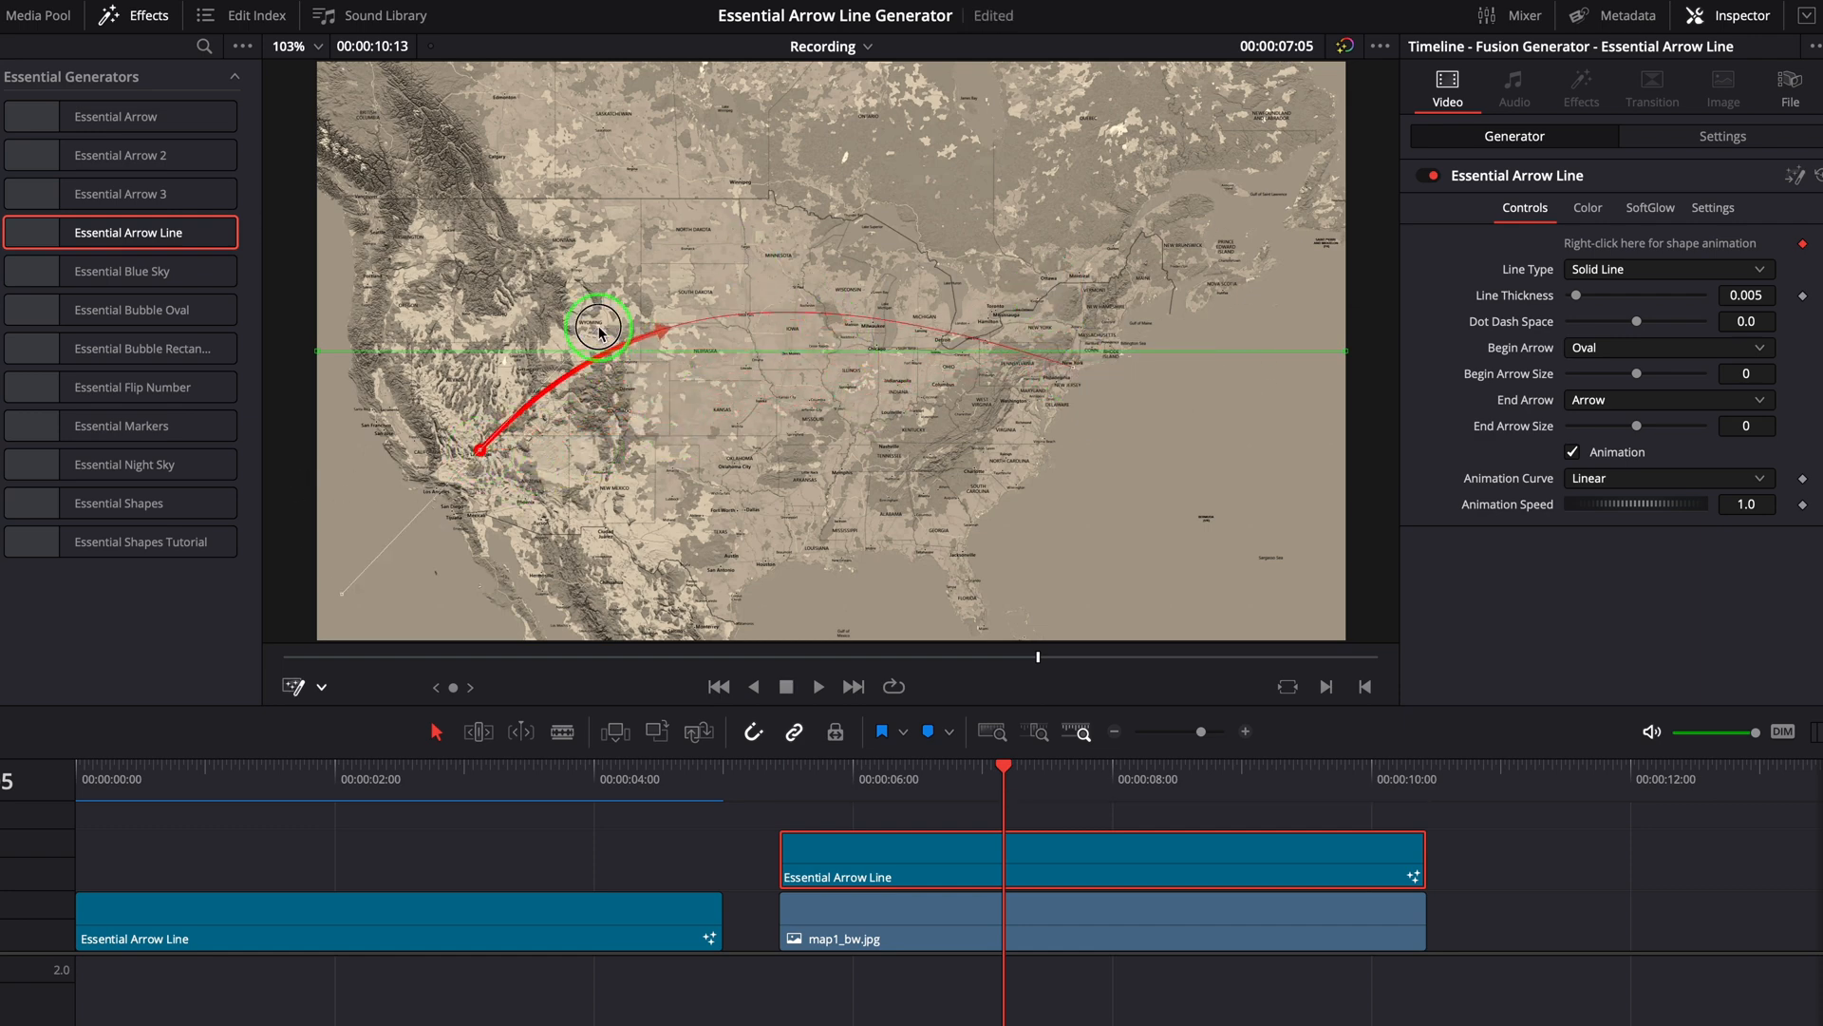
drag(599, 325, 823, 241)
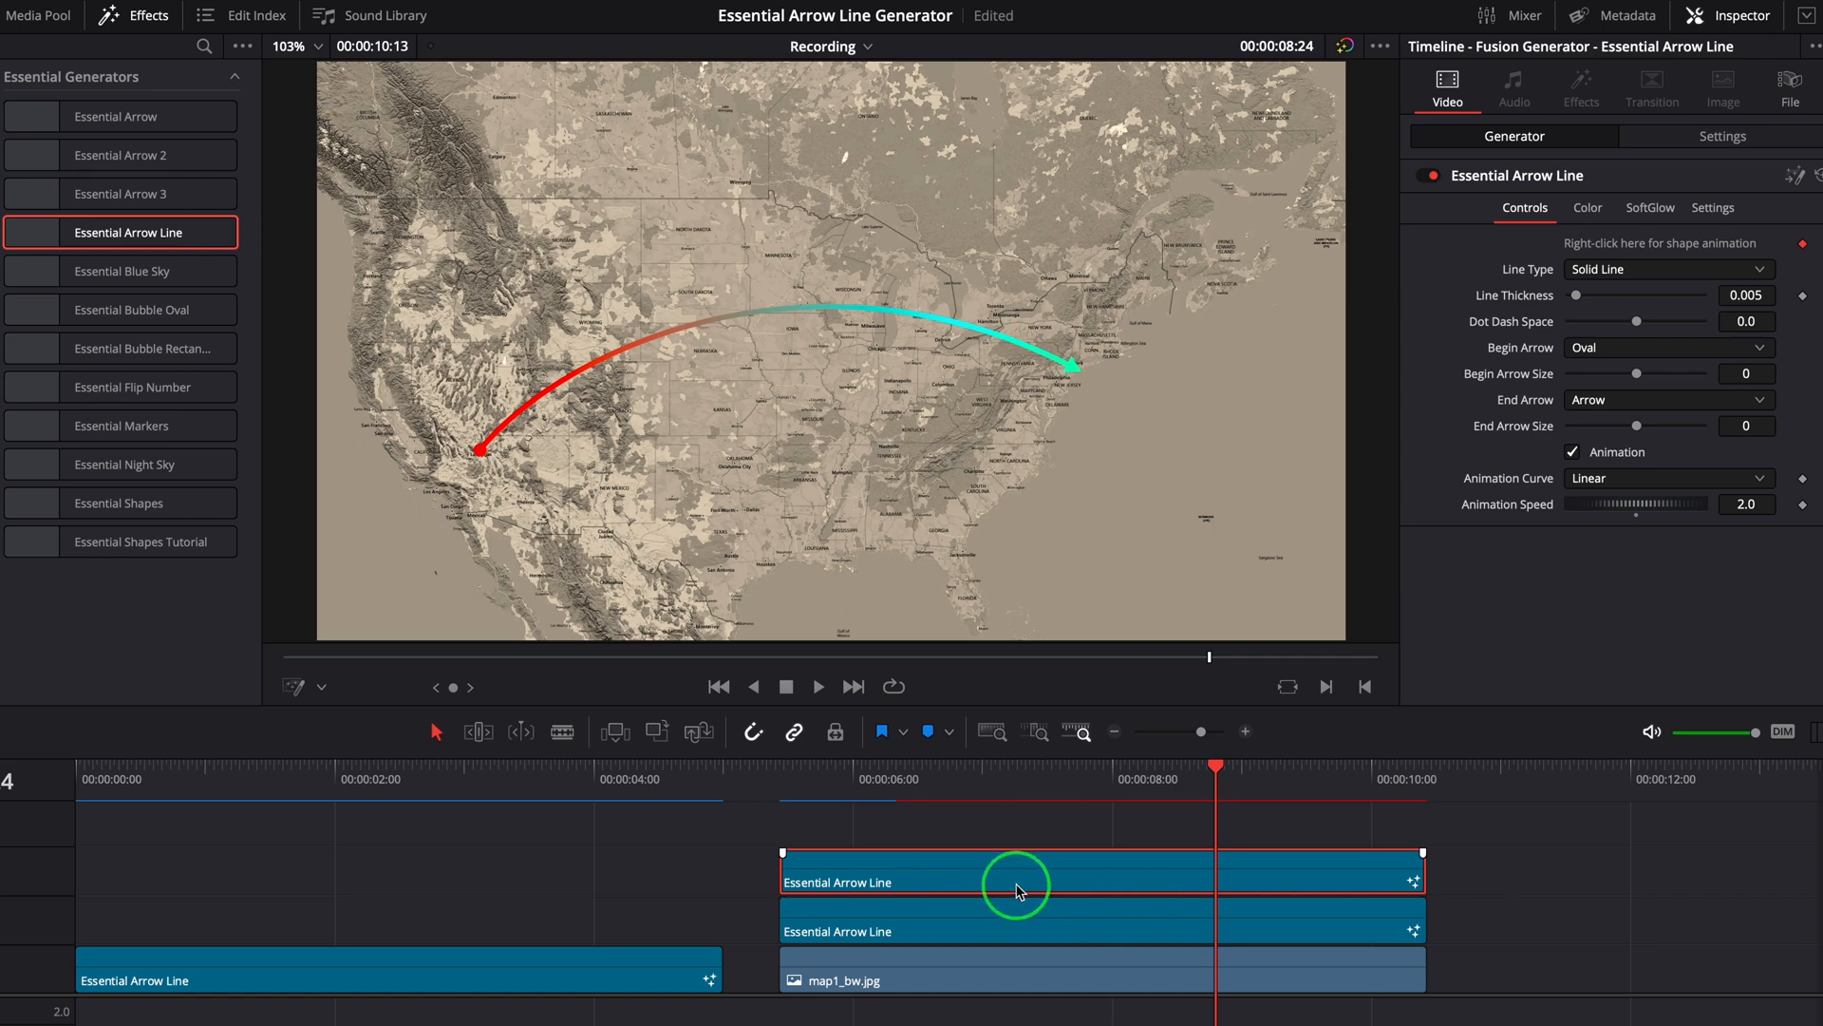
Make the duplicate arc a solid dark grey, lower it, and reduce its Alpha into a shadow.
click(1151, 931)
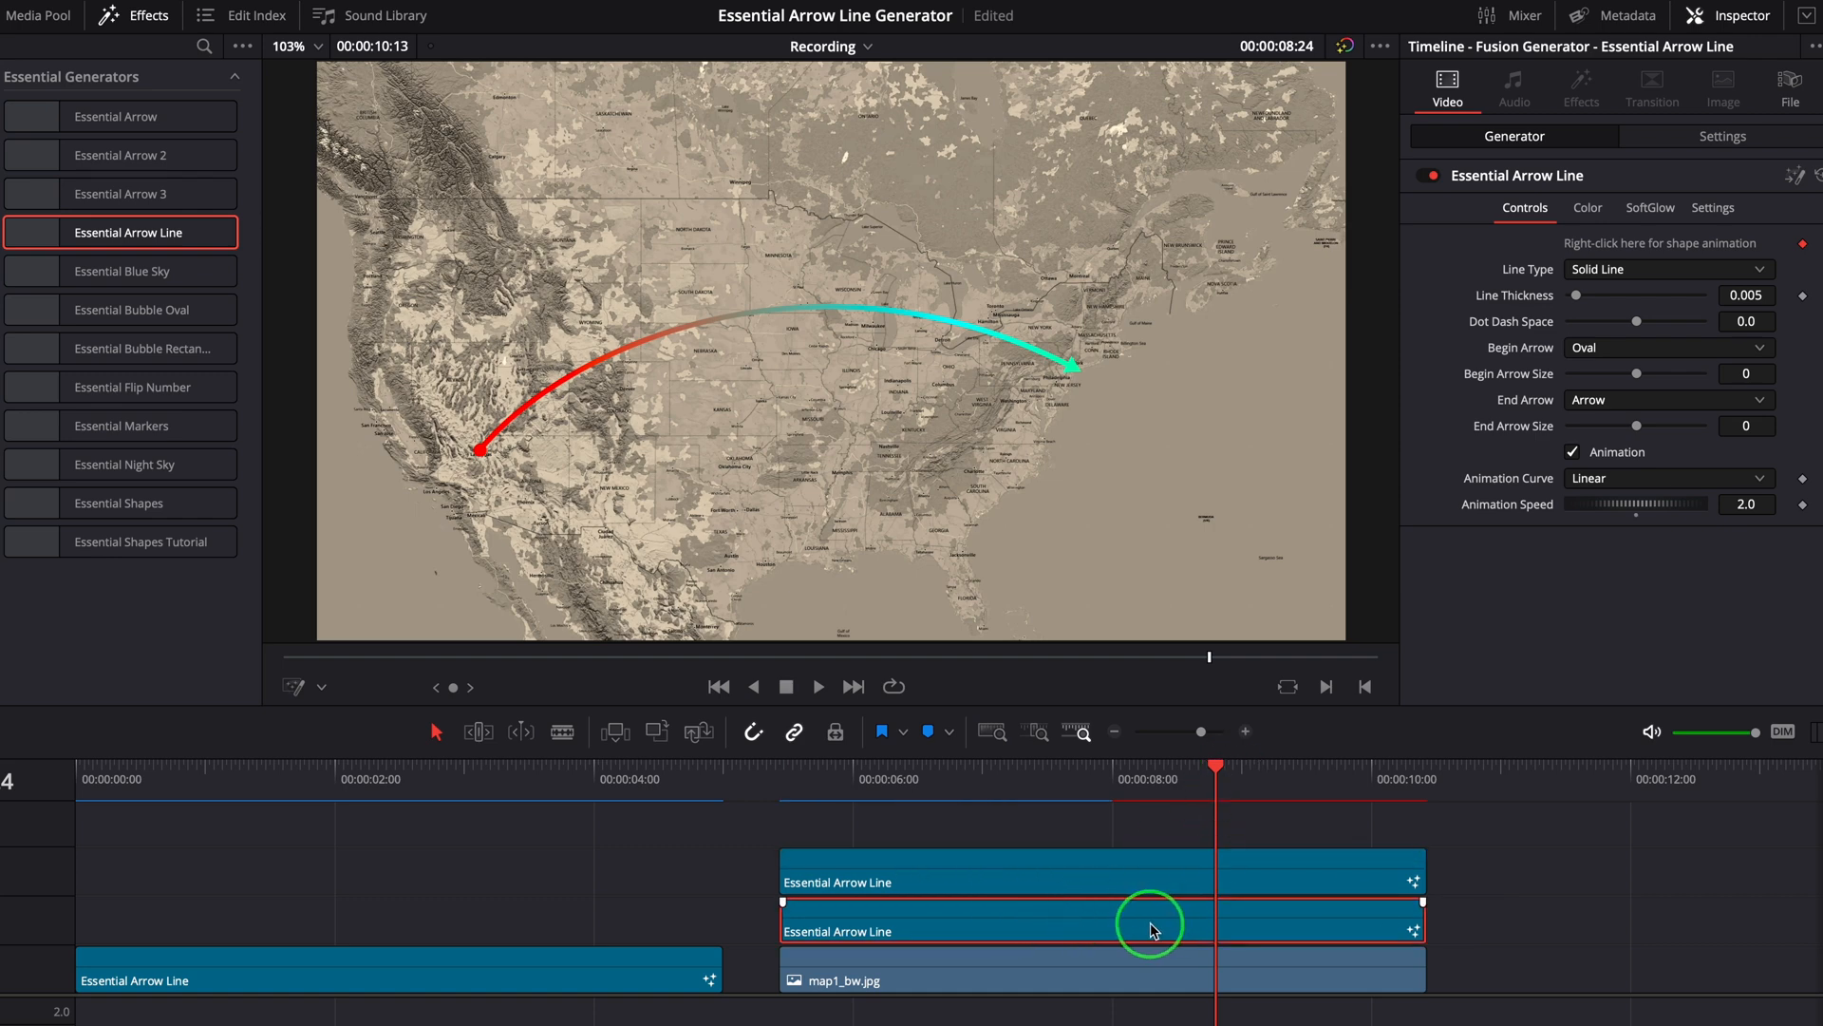
click(1586, 207)
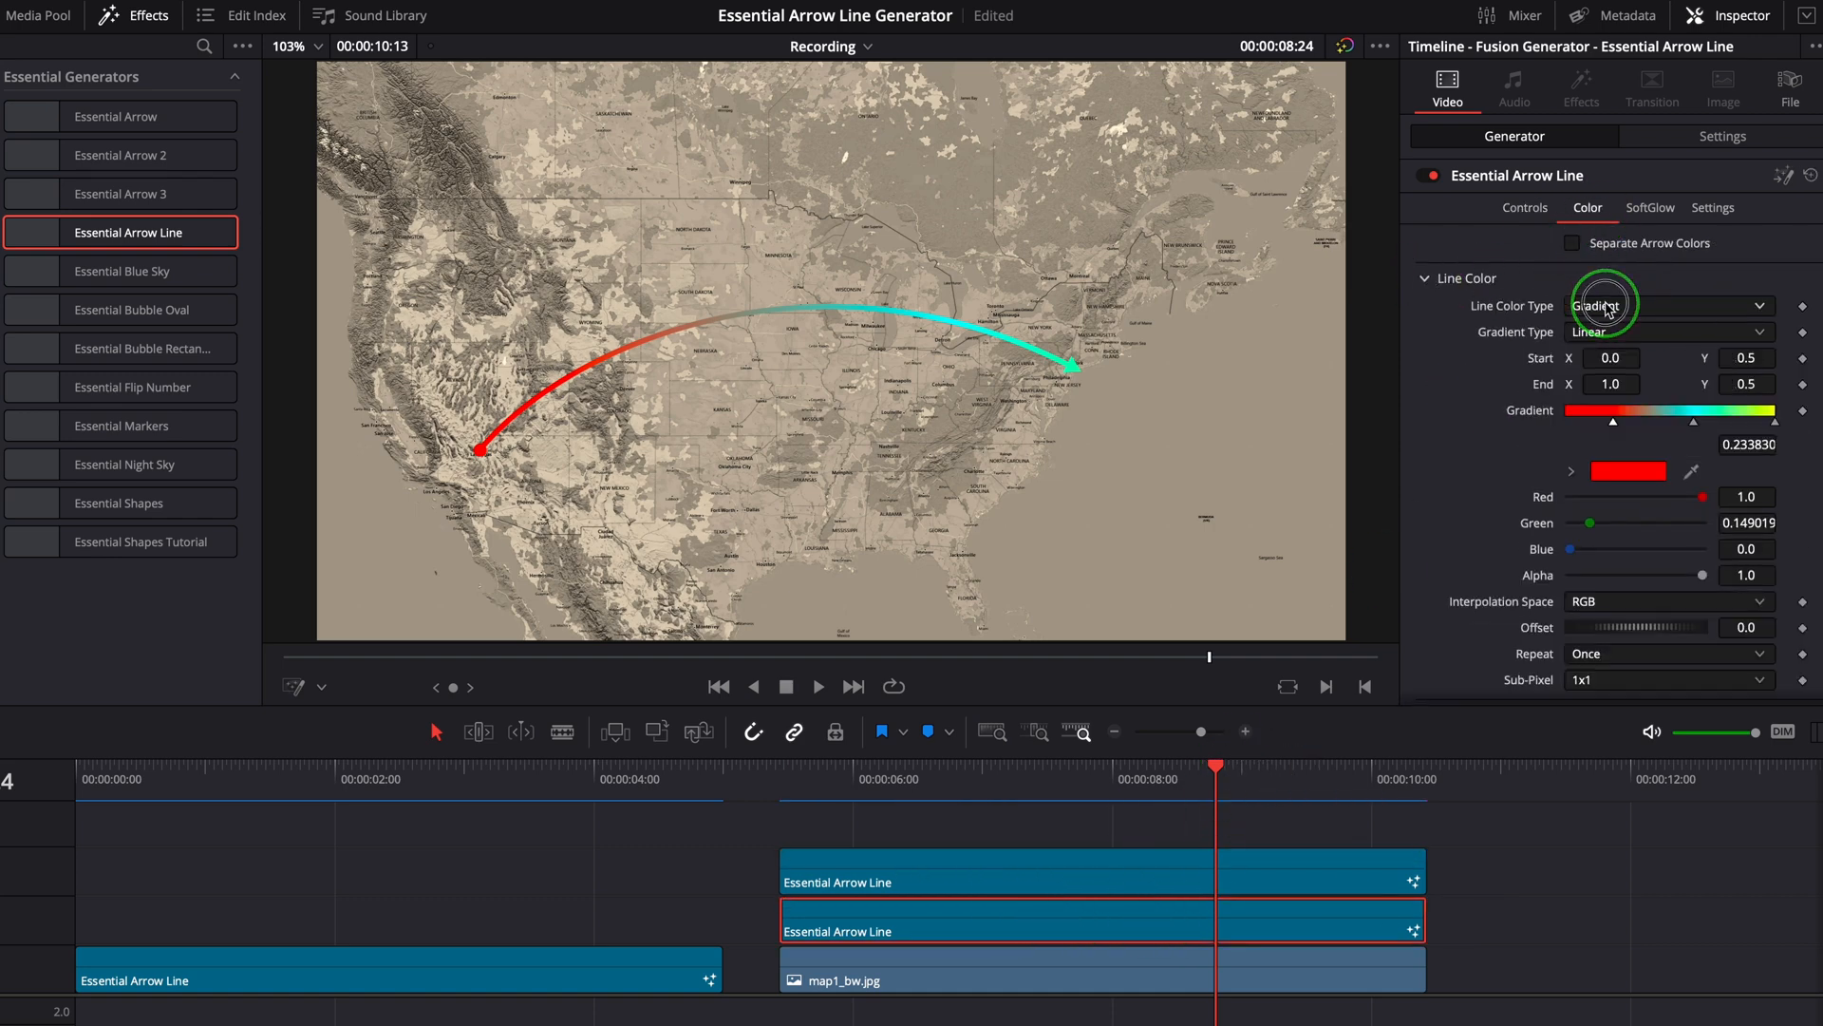
click(1665, 305)
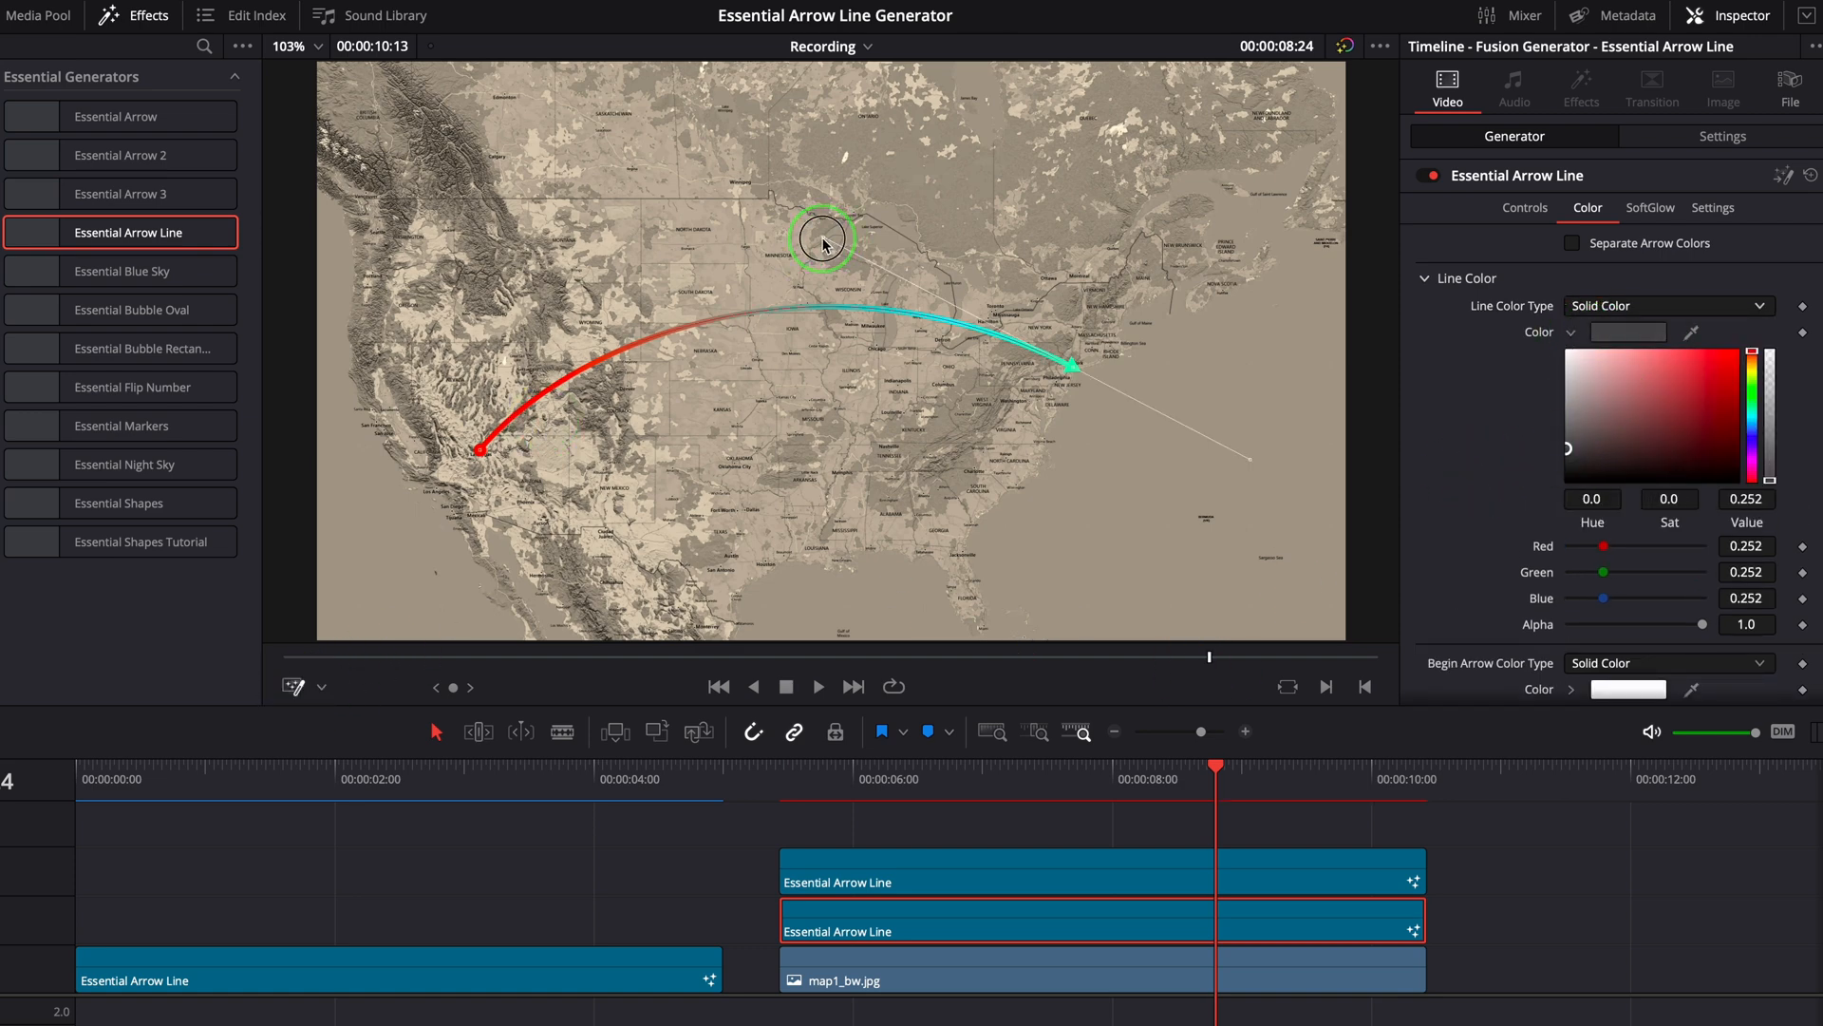
drag(822, 240, 573, 351)
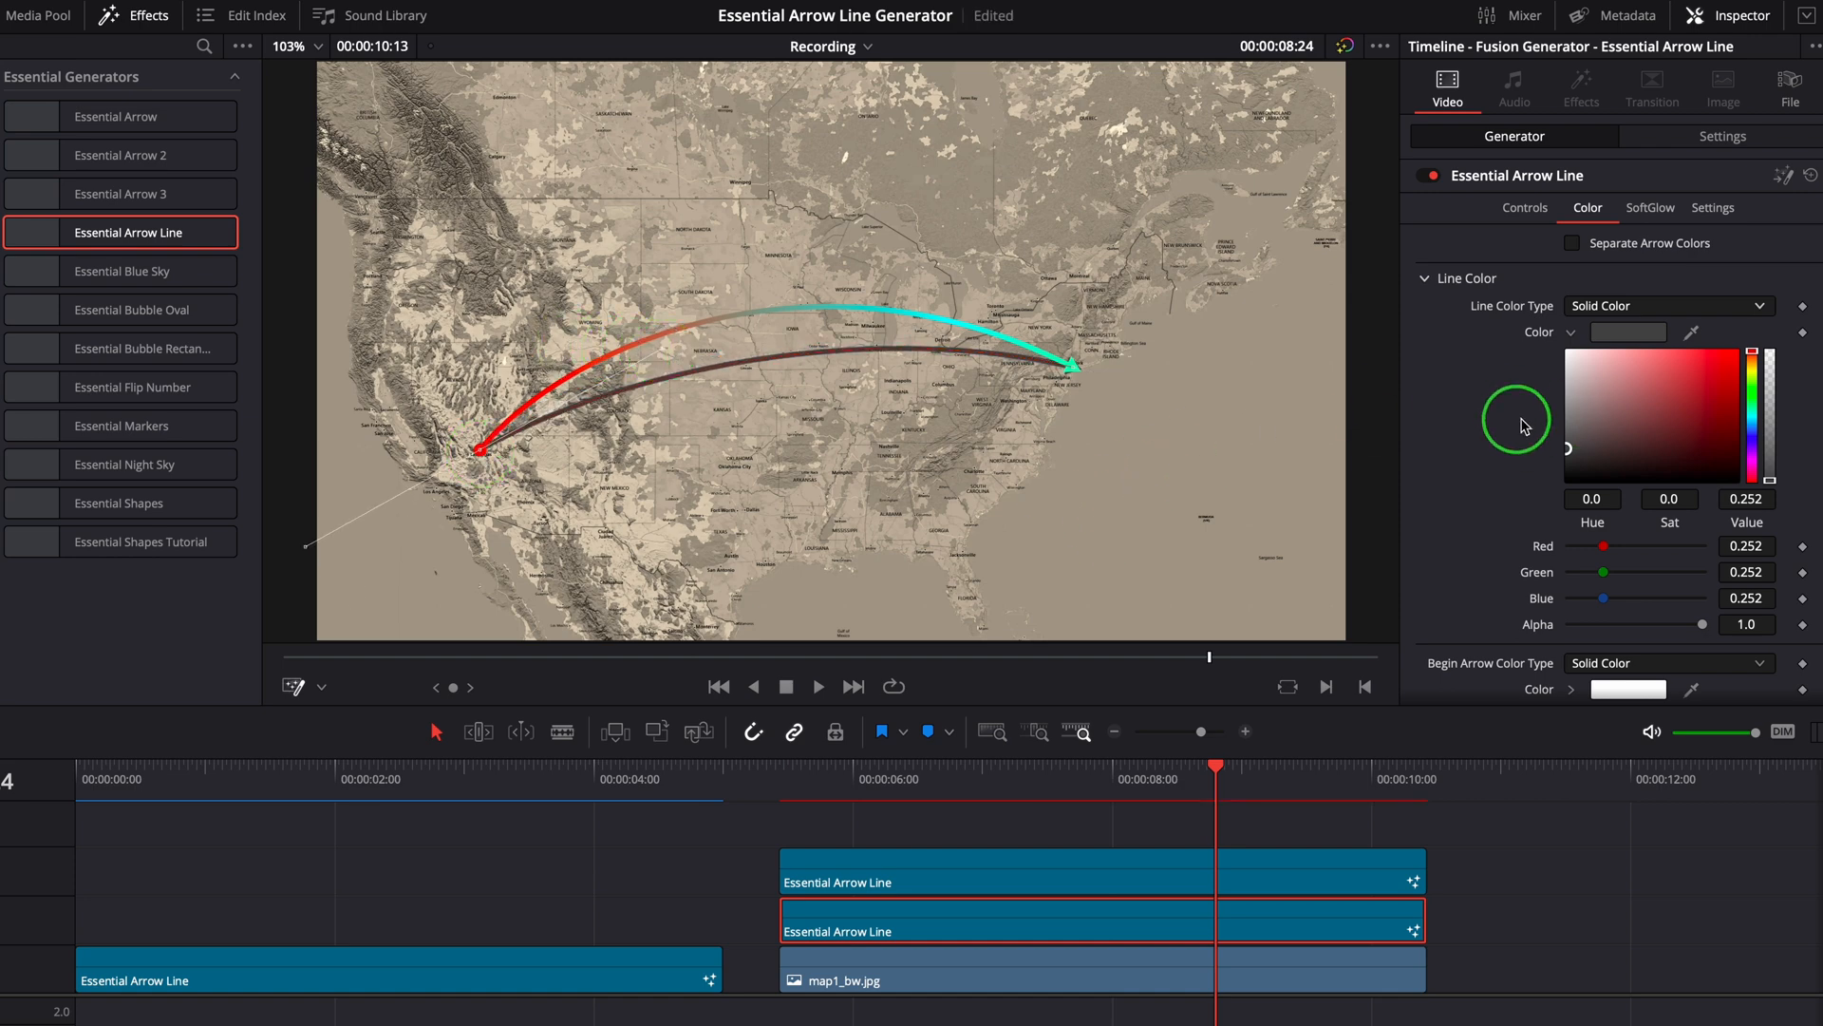
drag(1732, 624, 1686, 625)
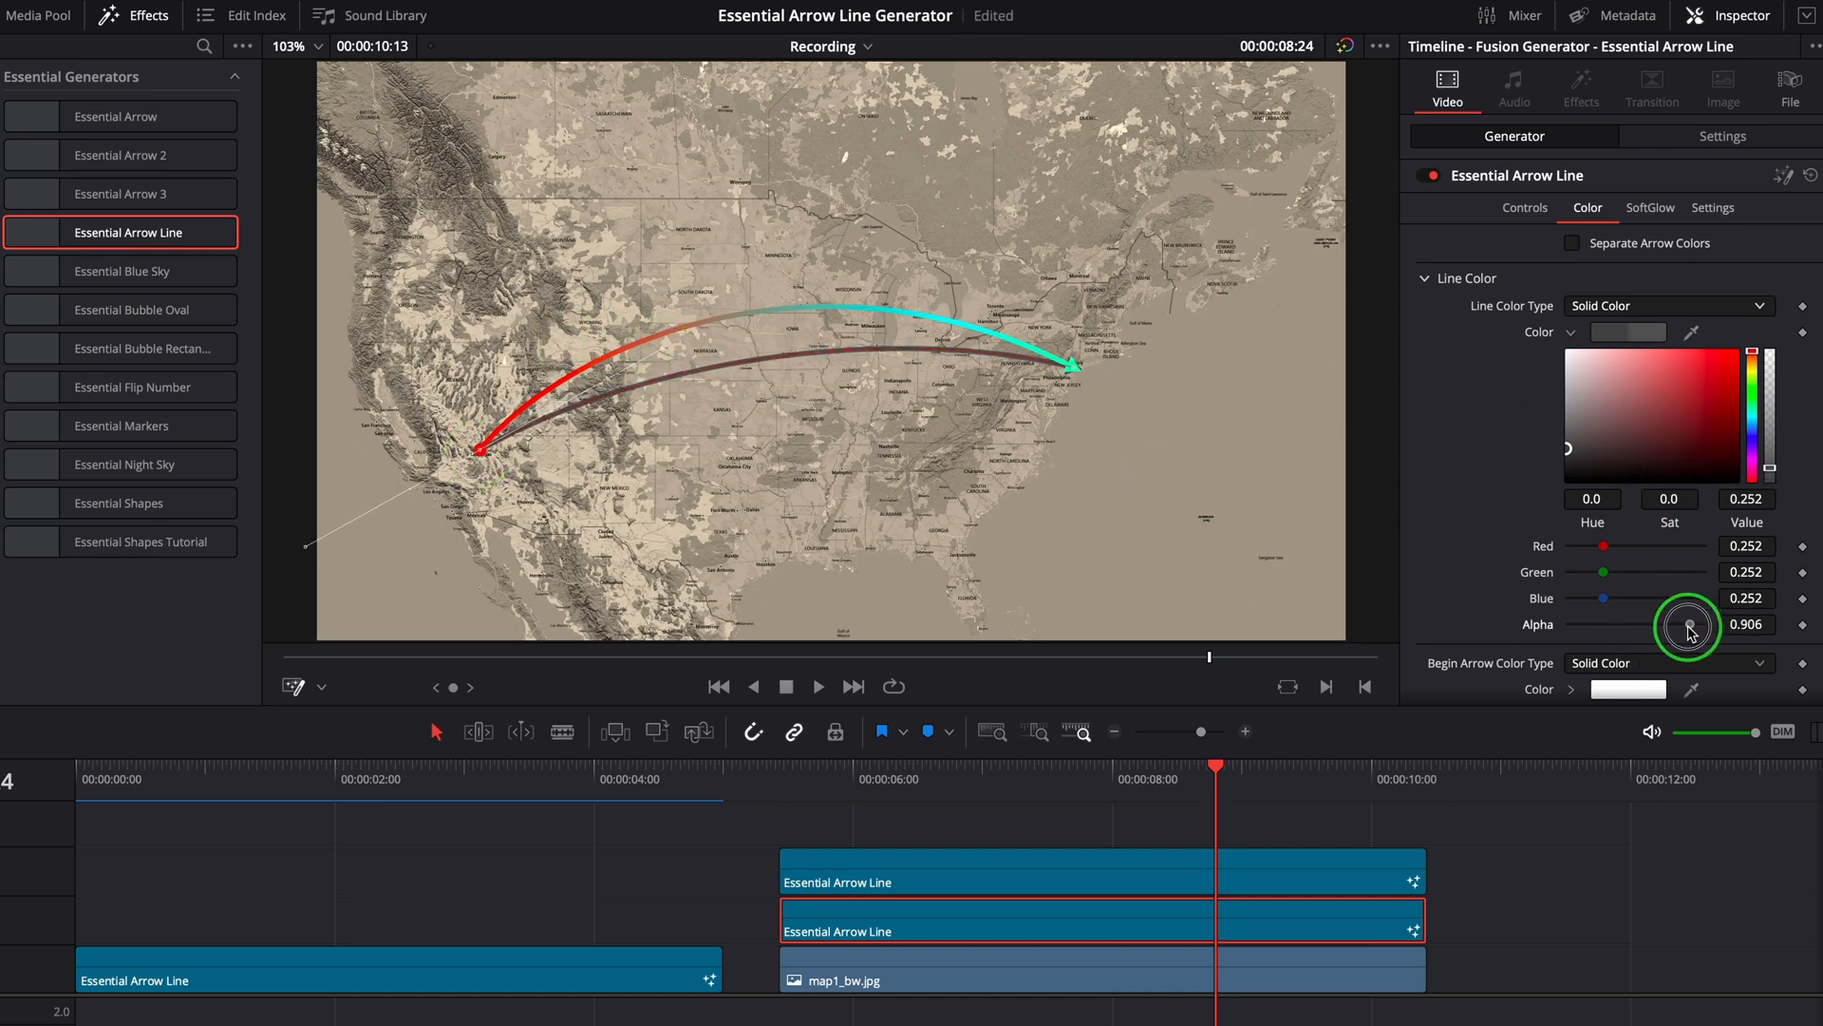
drag(1688, 626, 1673, 626)
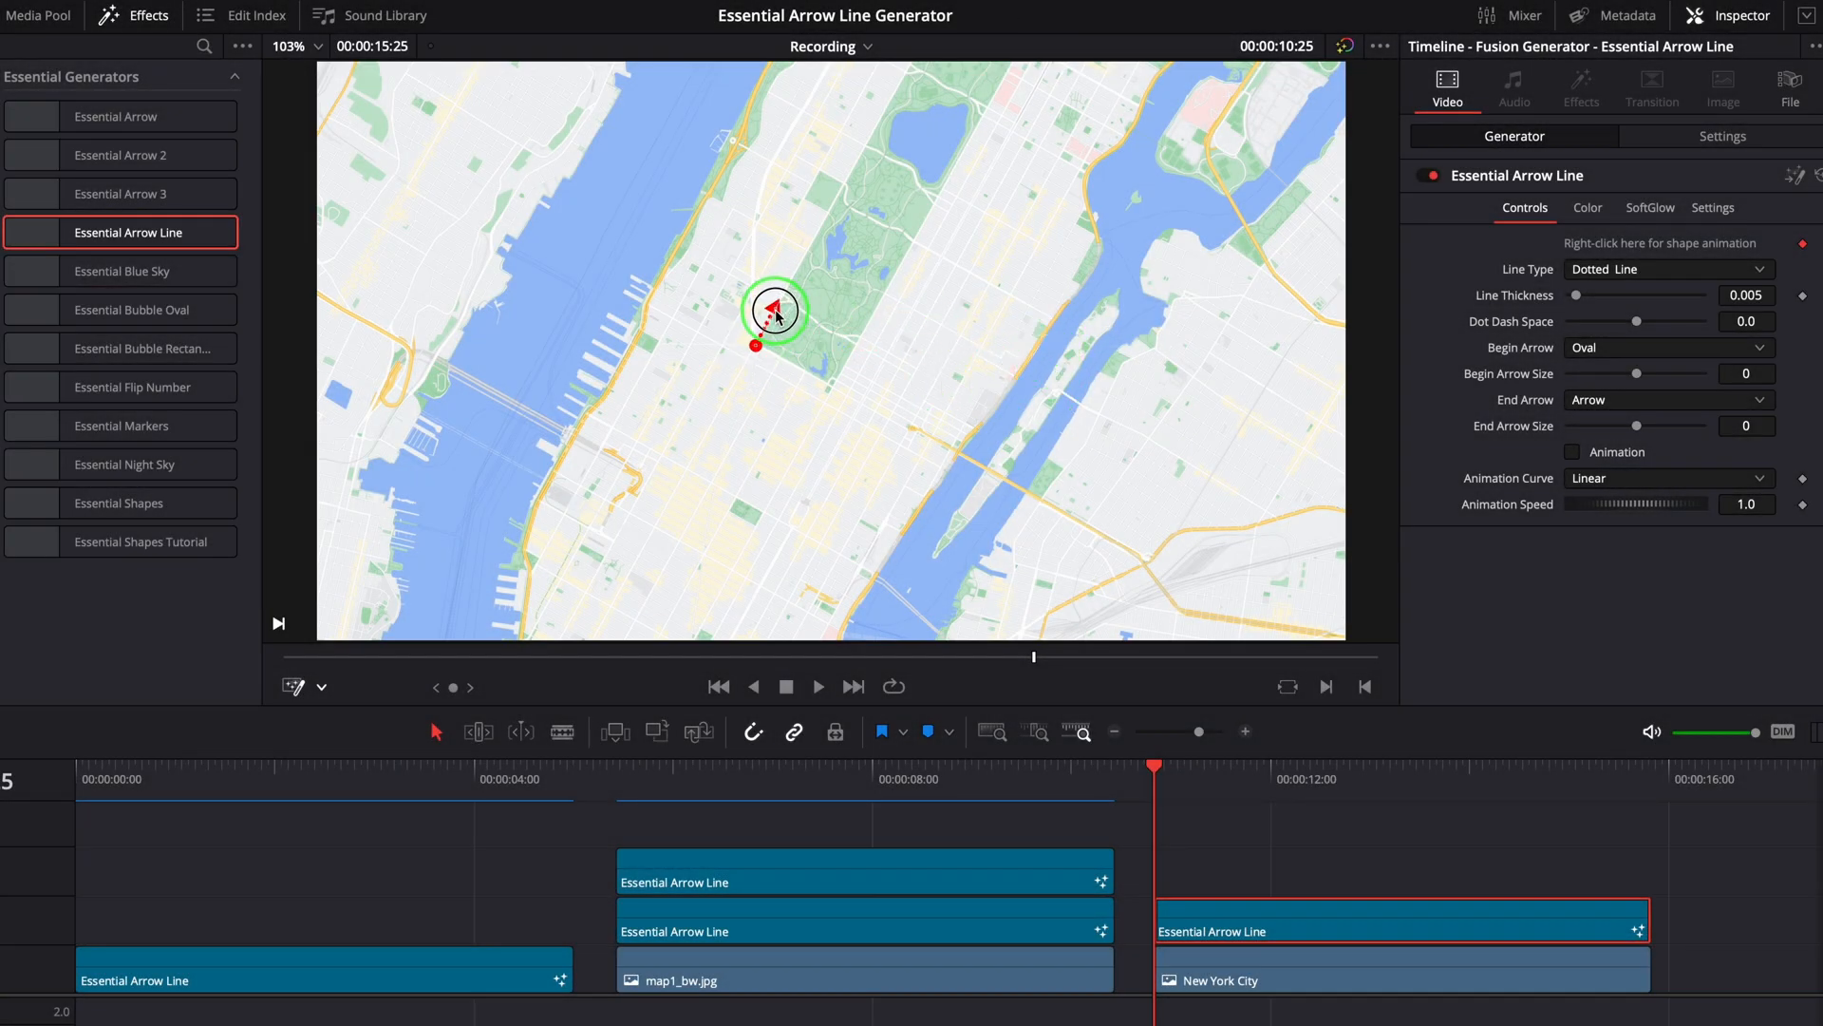
Drag the dotted arrow's end toward the park and around the block.
drag(774, 310, 846, 335)
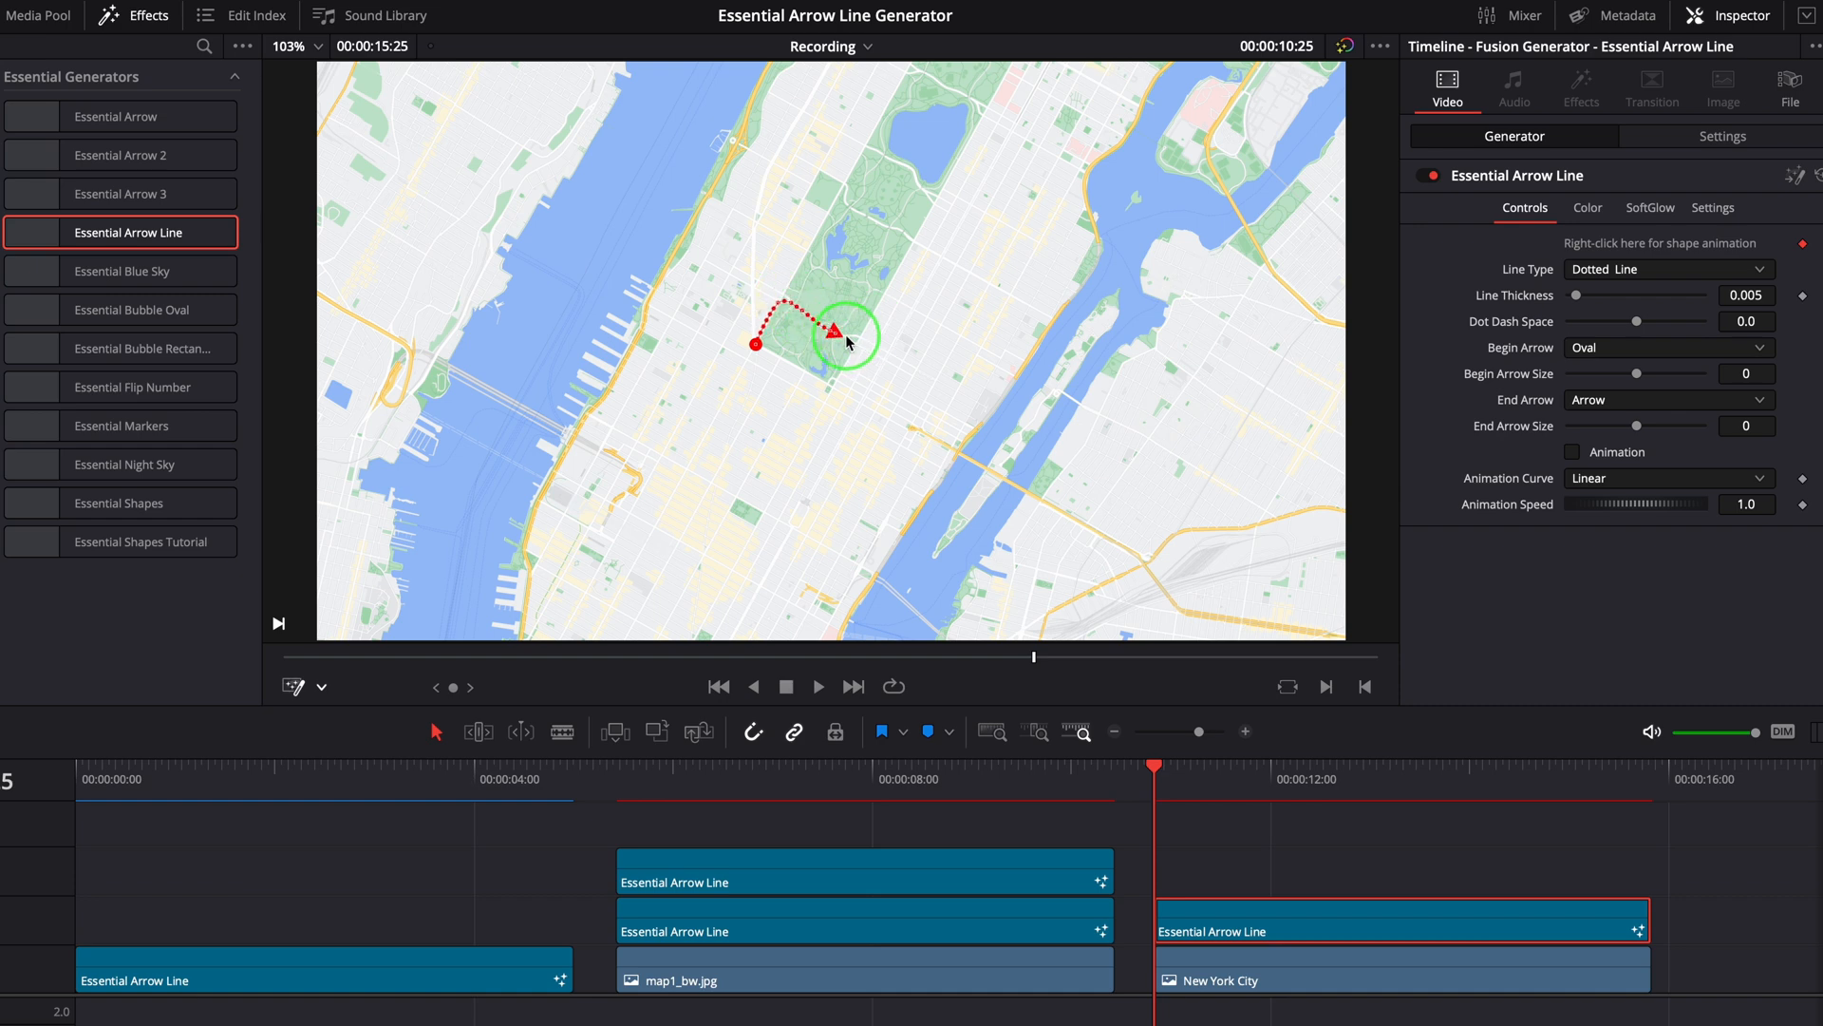
drag(846, 333, 735, 498)
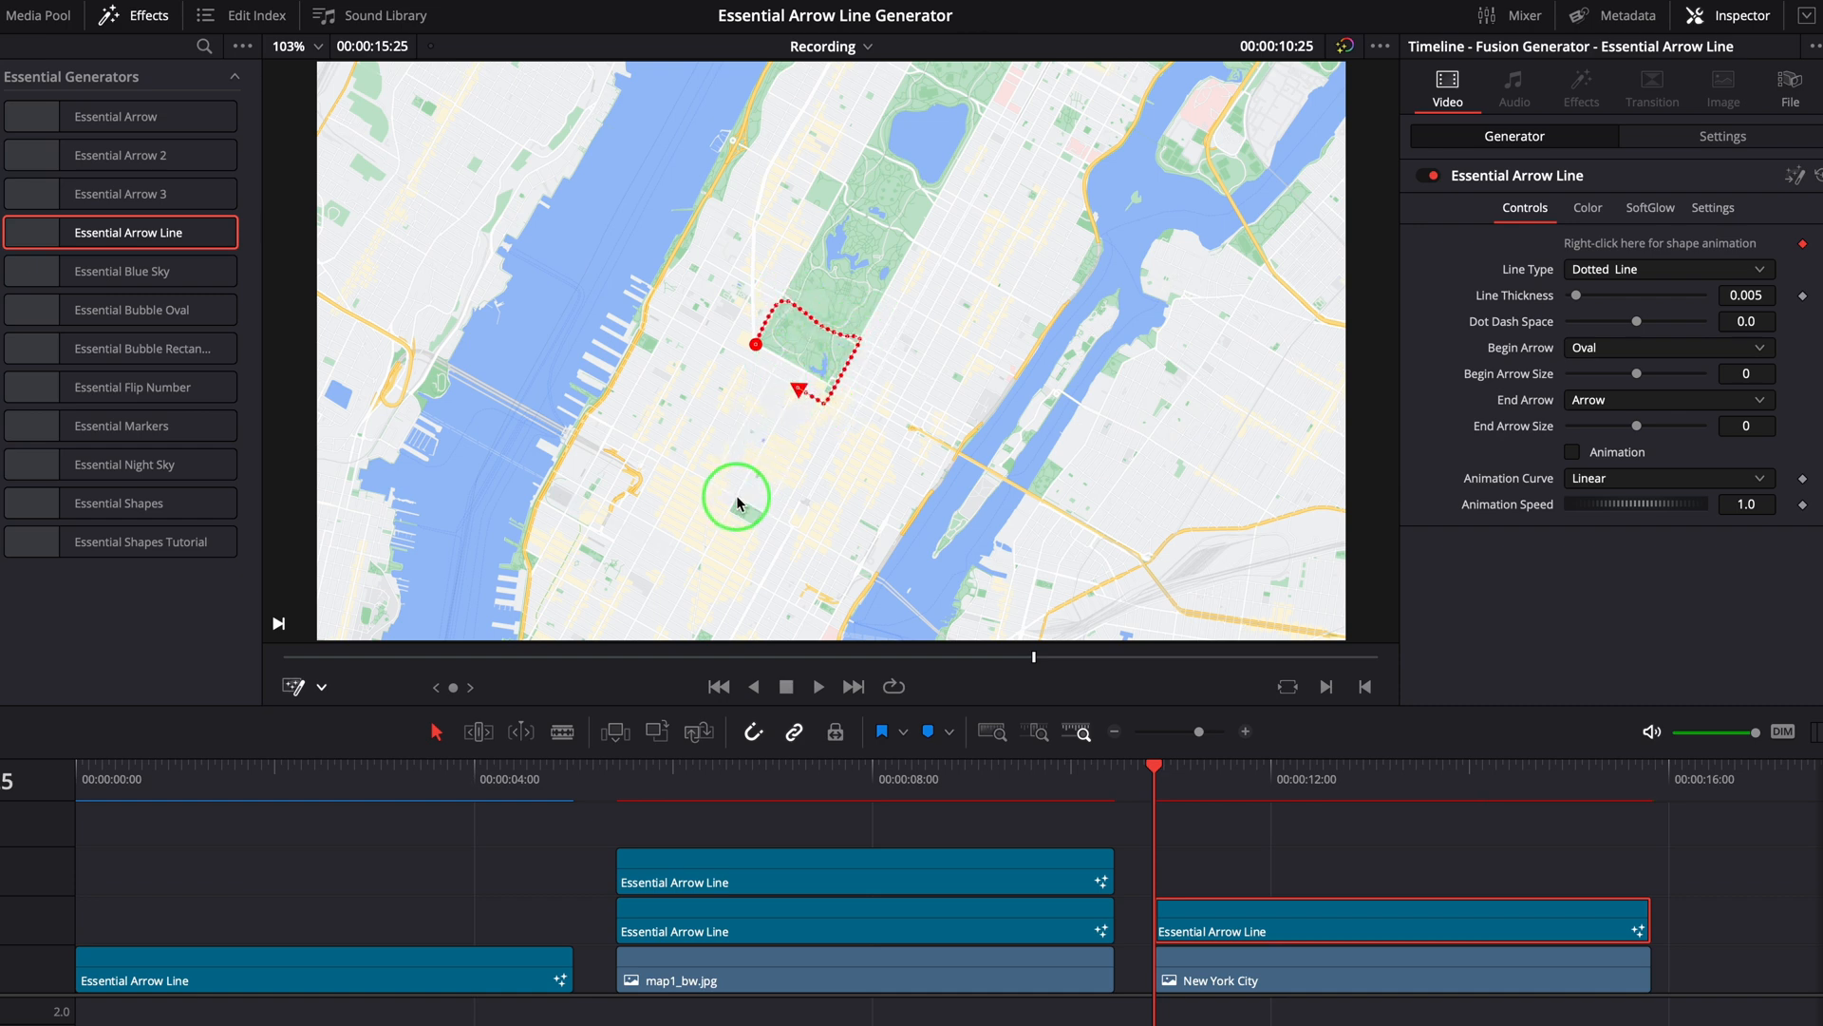